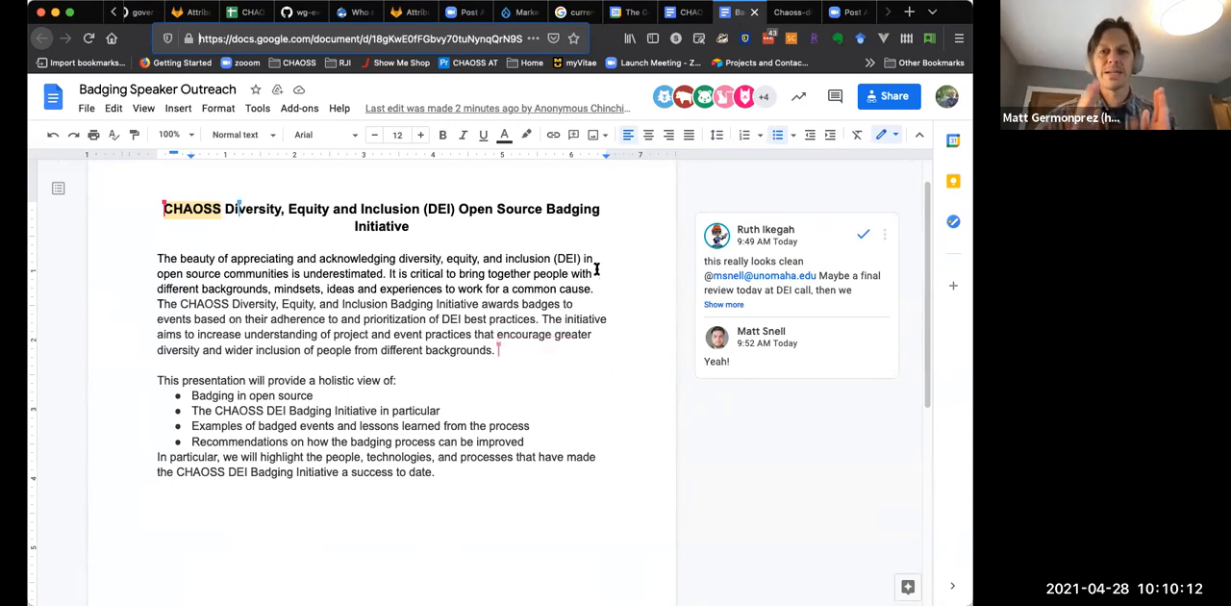
mouse_move(491, 343)
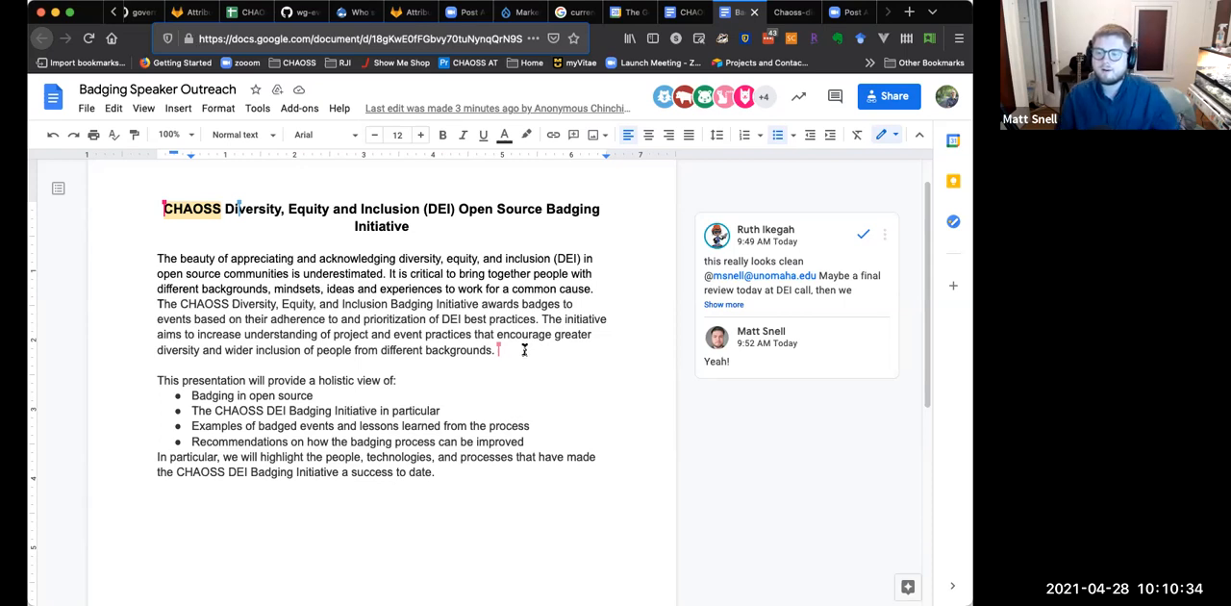
mouse_move(516, 349)
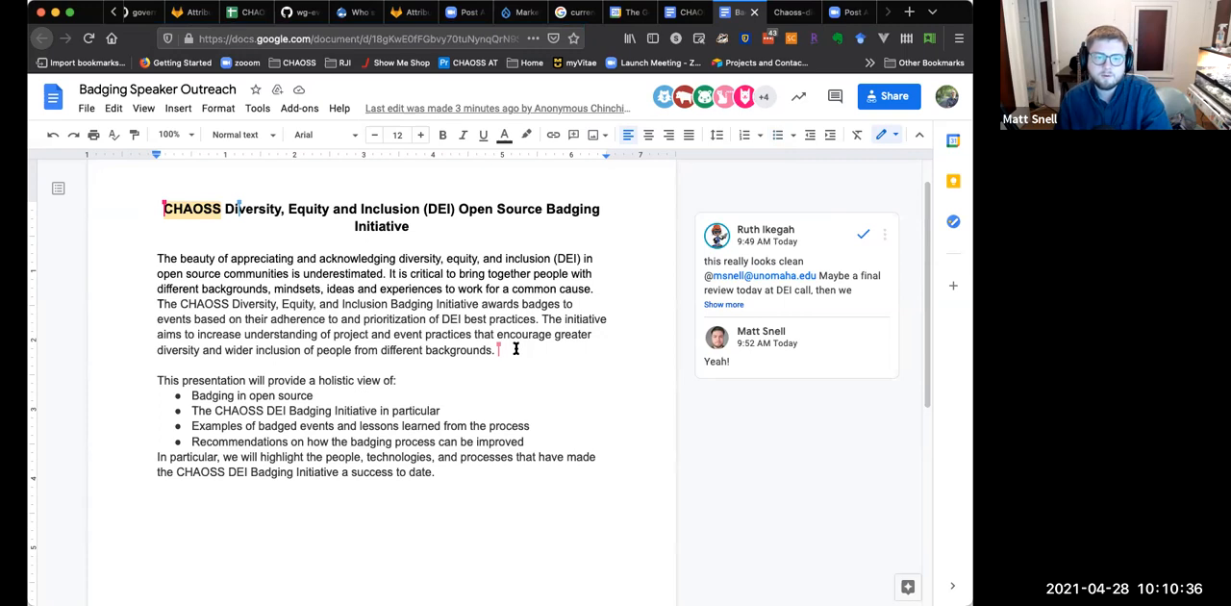
mouse_move(597, 307)
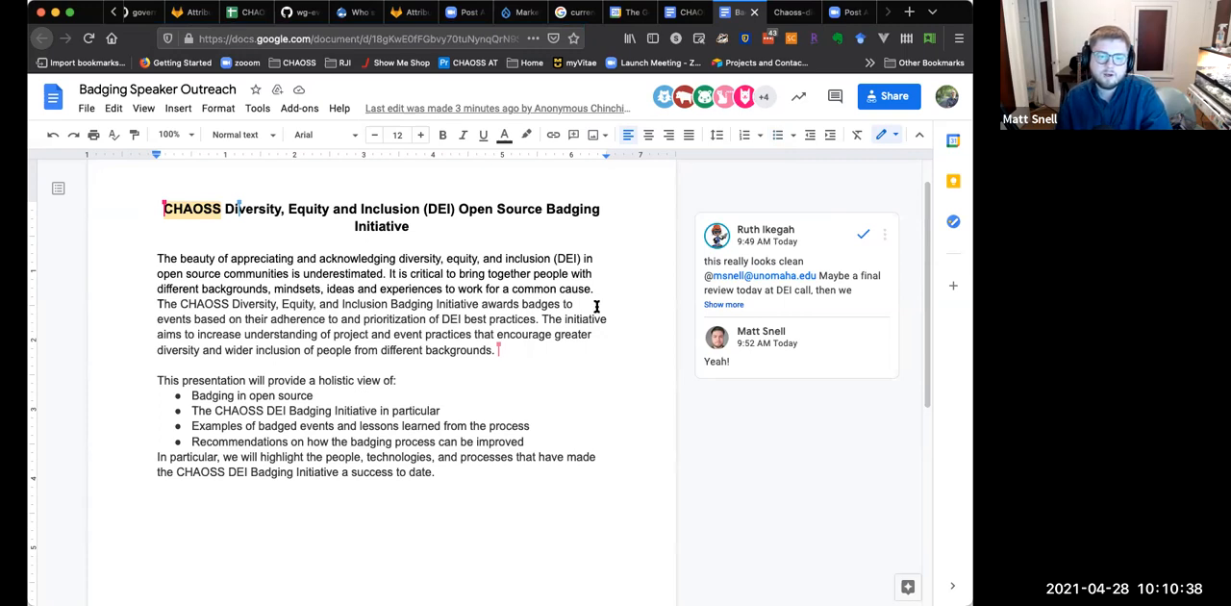
- Start a new line under the title beginning with 'The'
click(911, 12)
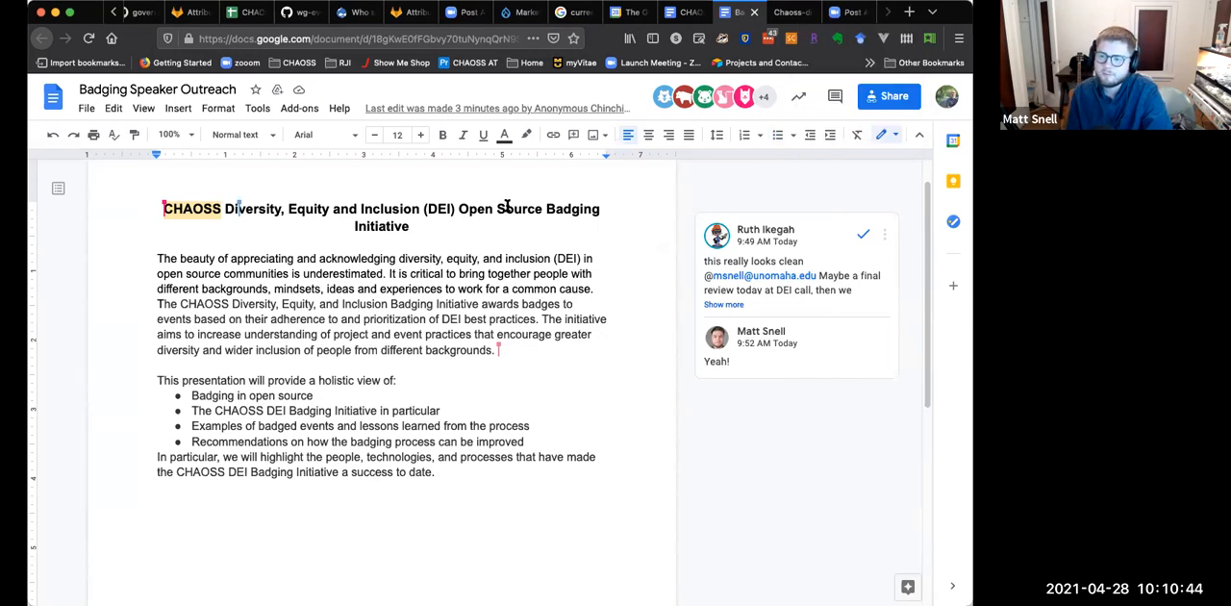
mouse_move(471, 220)
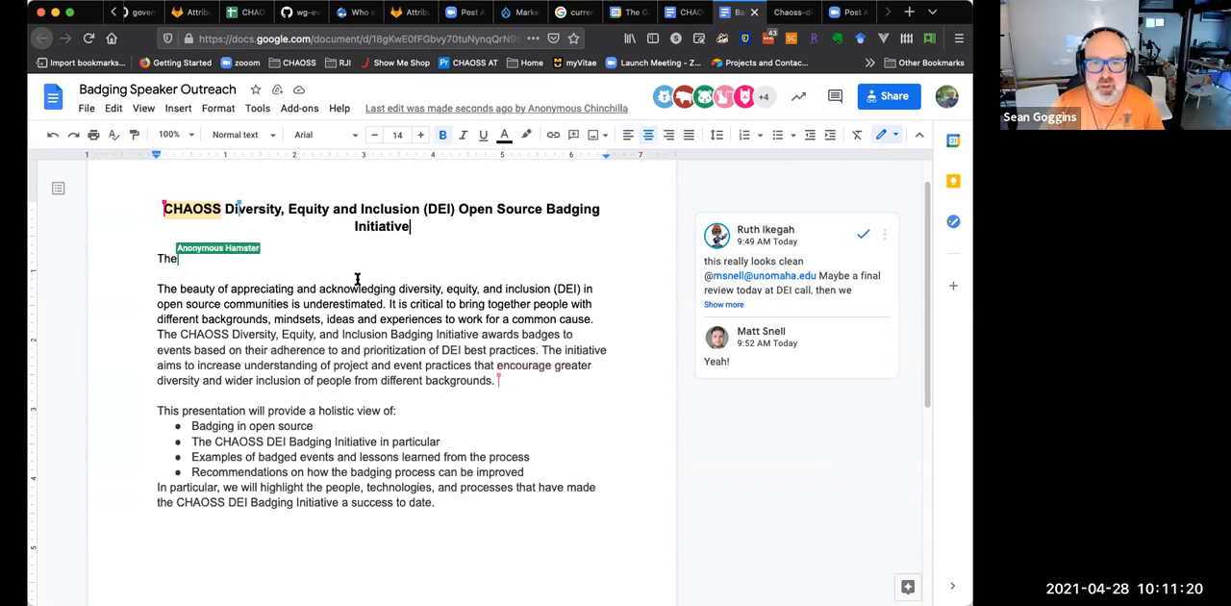
- Write 'CHAOSS project would like to share our experience developing, and implementing a peer reviewed event badging program'
text(CHAOSS)
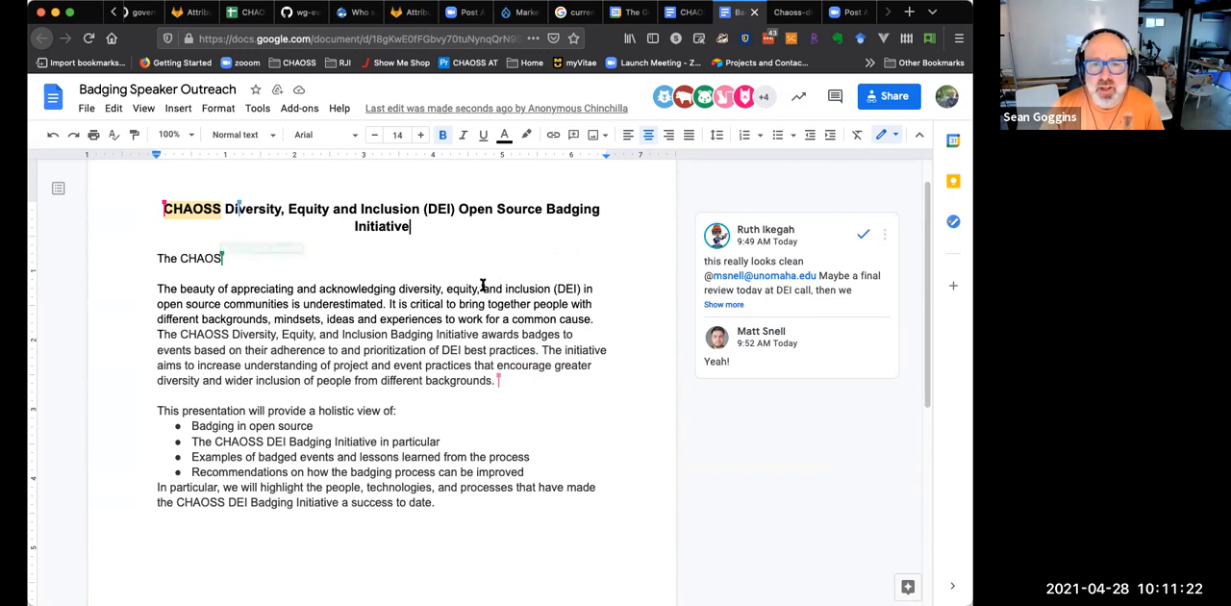
text(project)
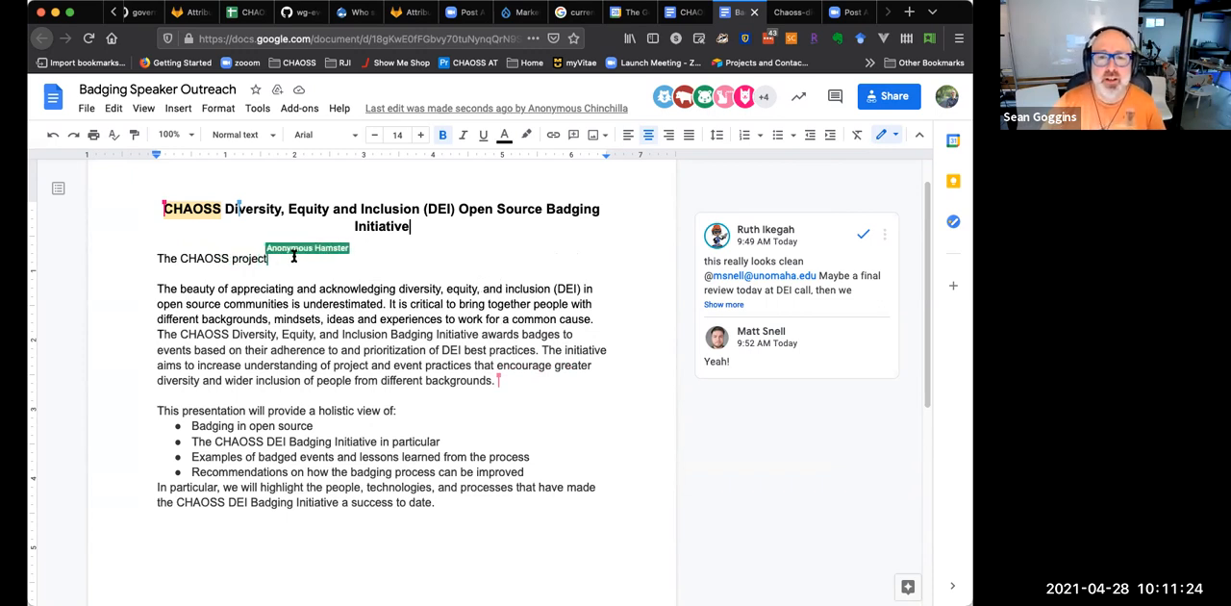
text(..)
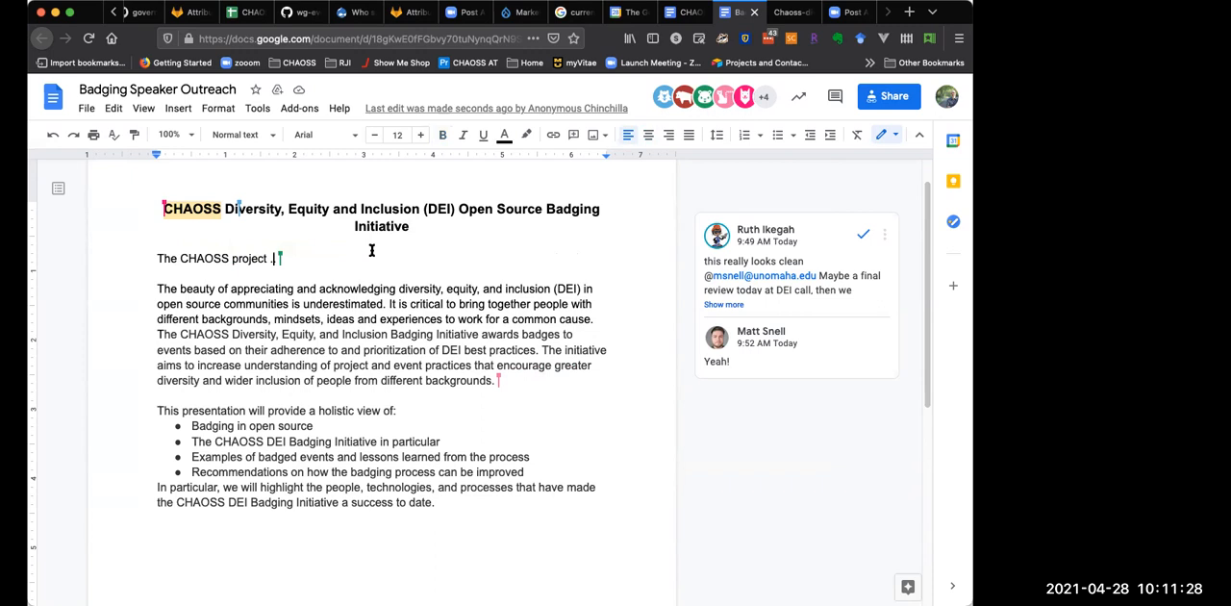
text(.)
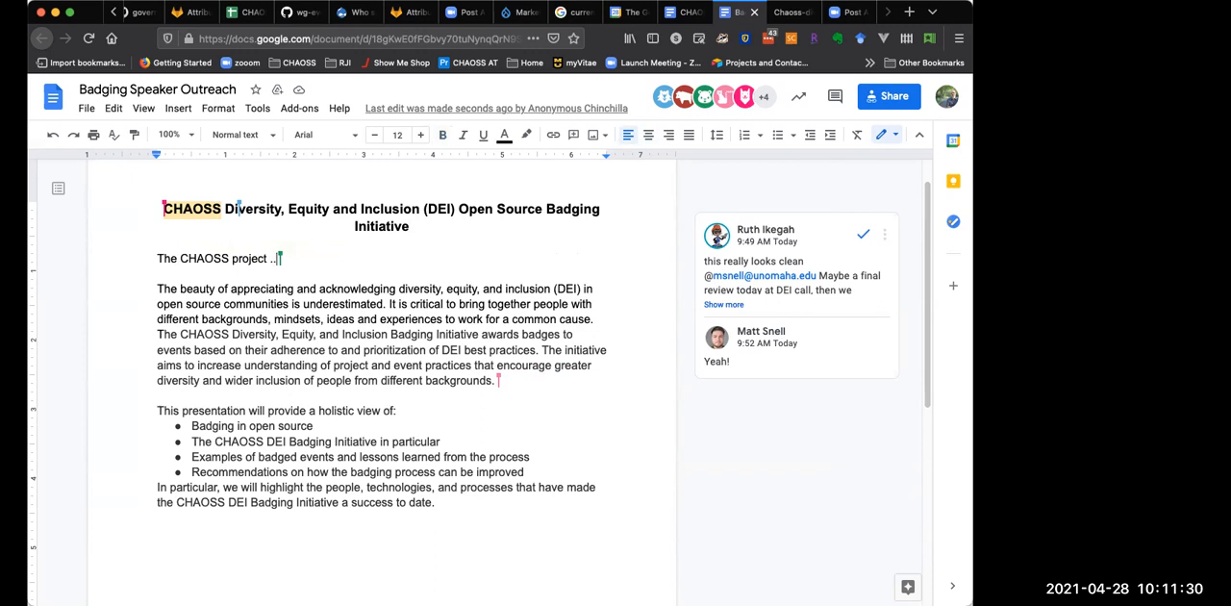
text(would like to share)
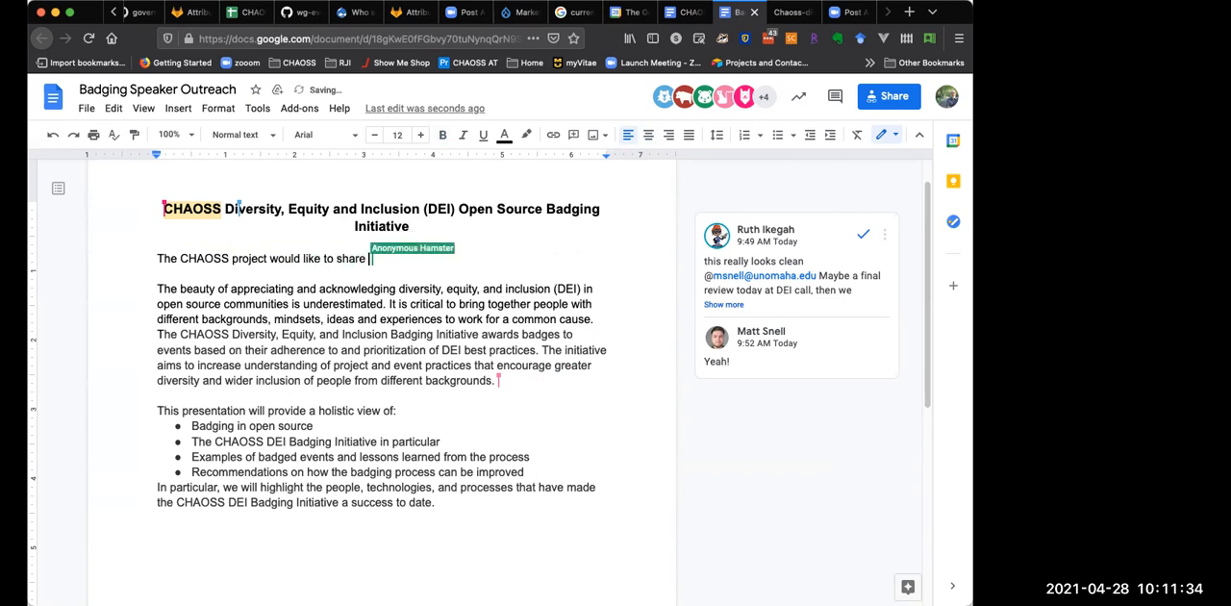
text(our)
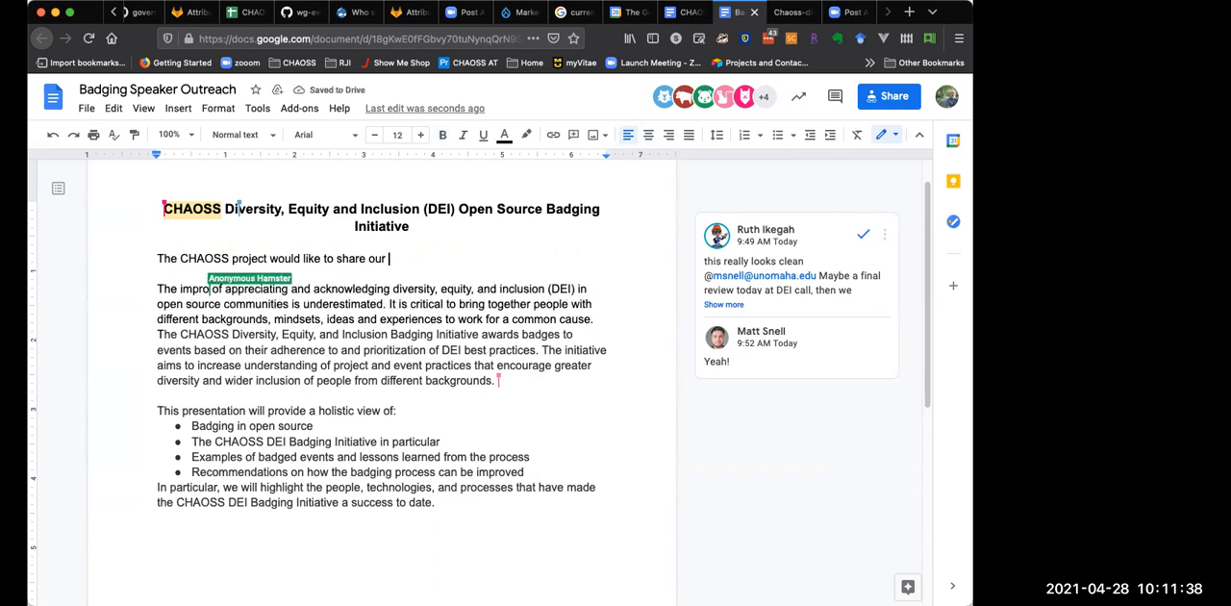
text(exp)
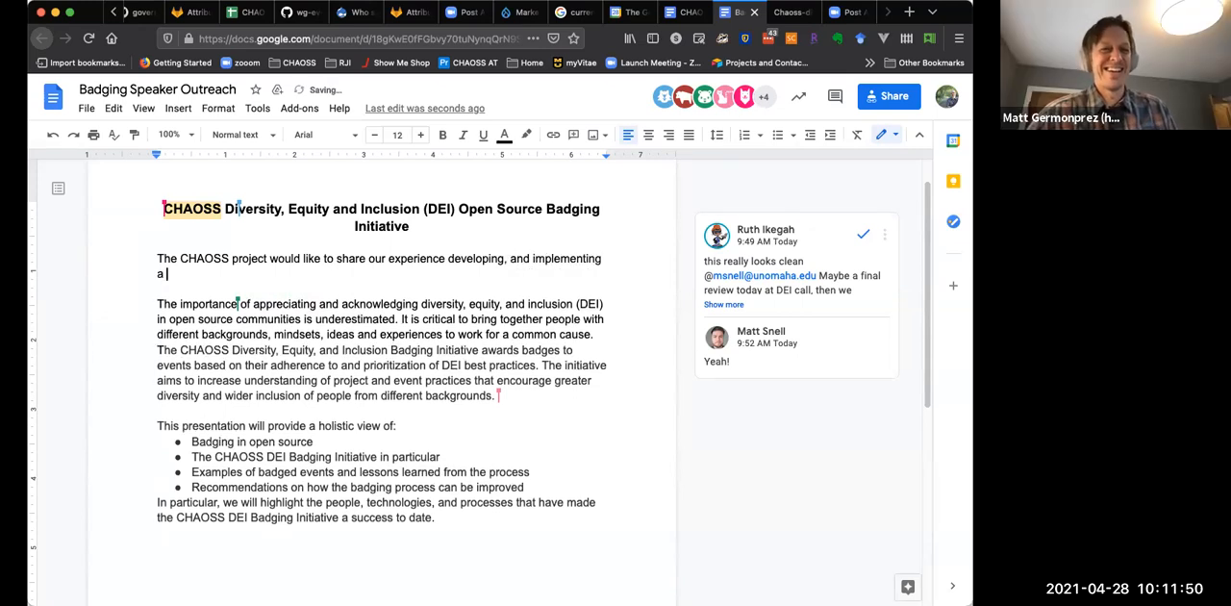
text(peer review)
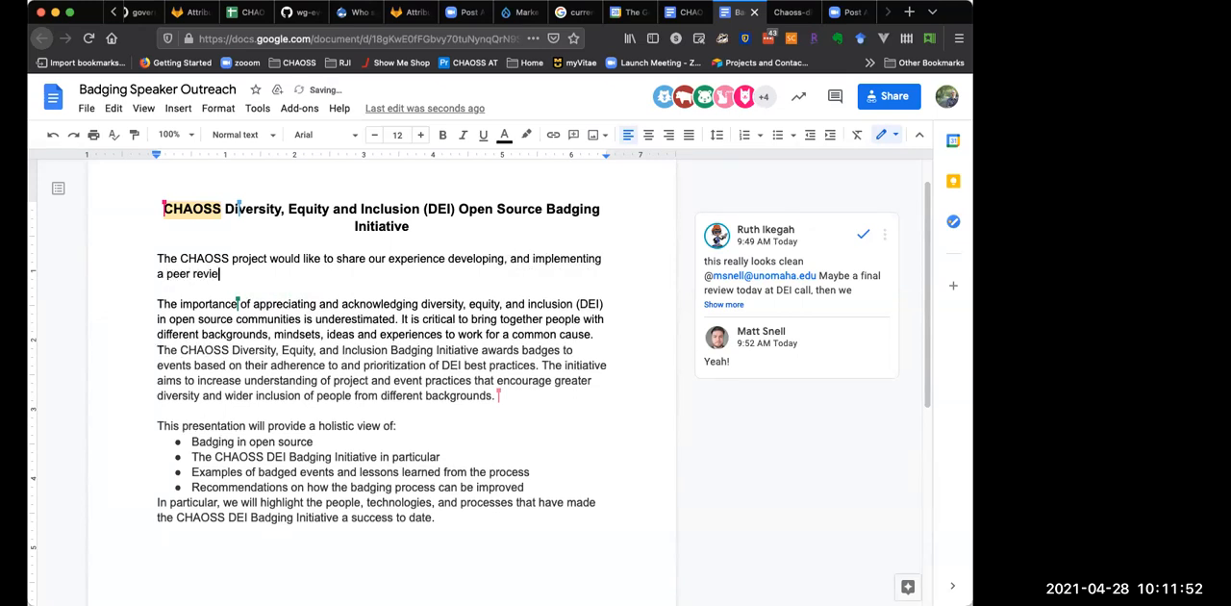
text(wed event)
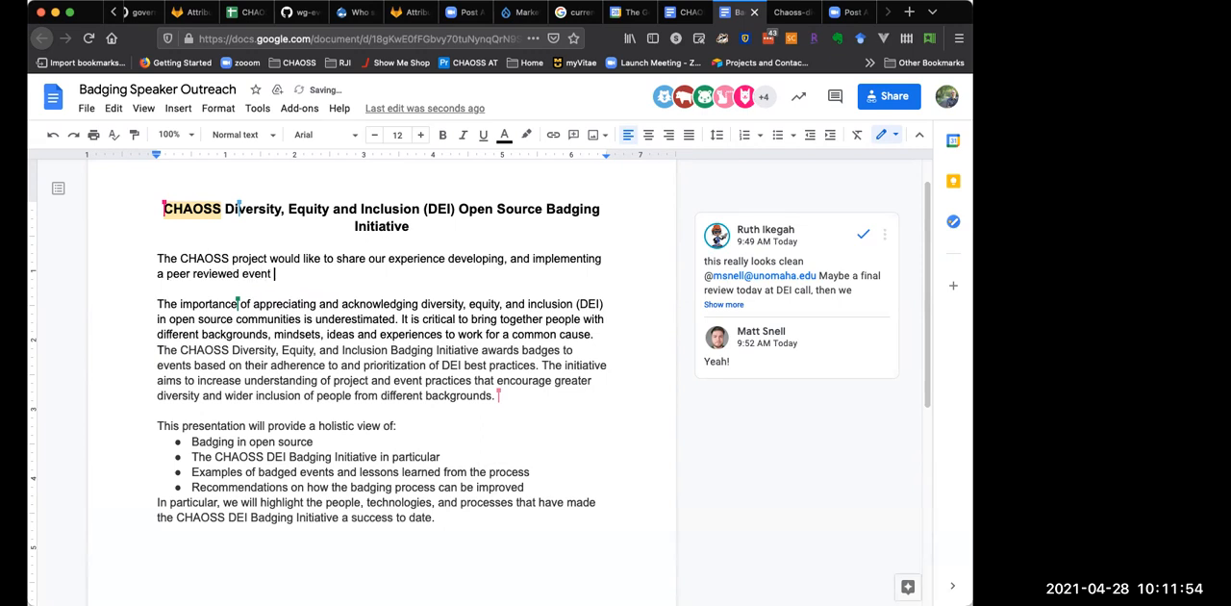
text(badging)
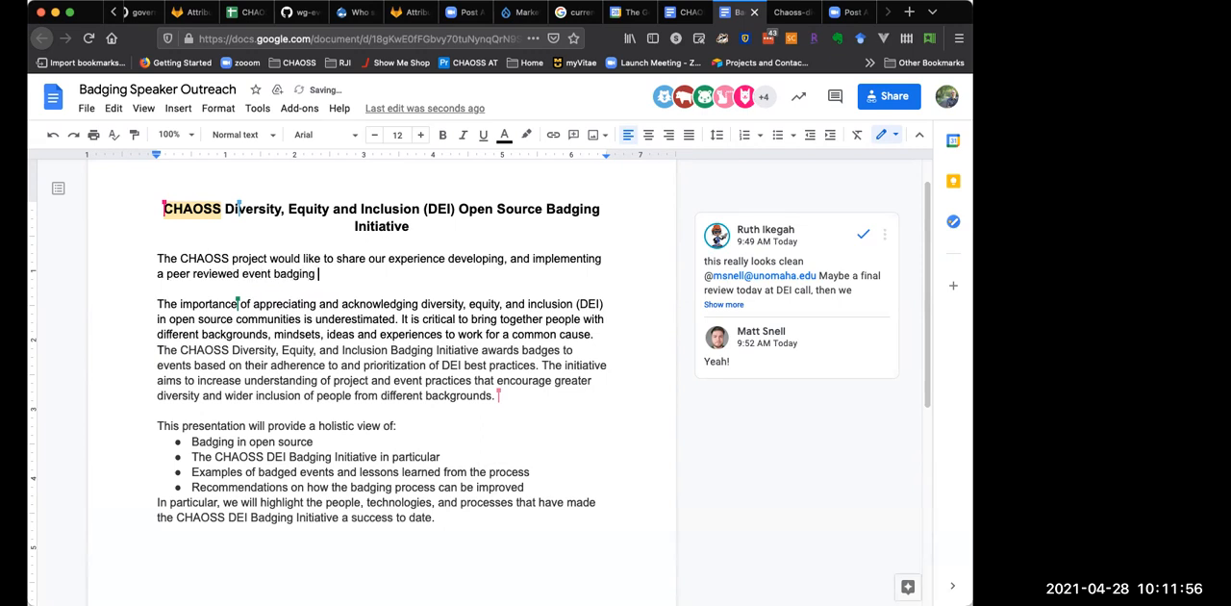
text(program.)
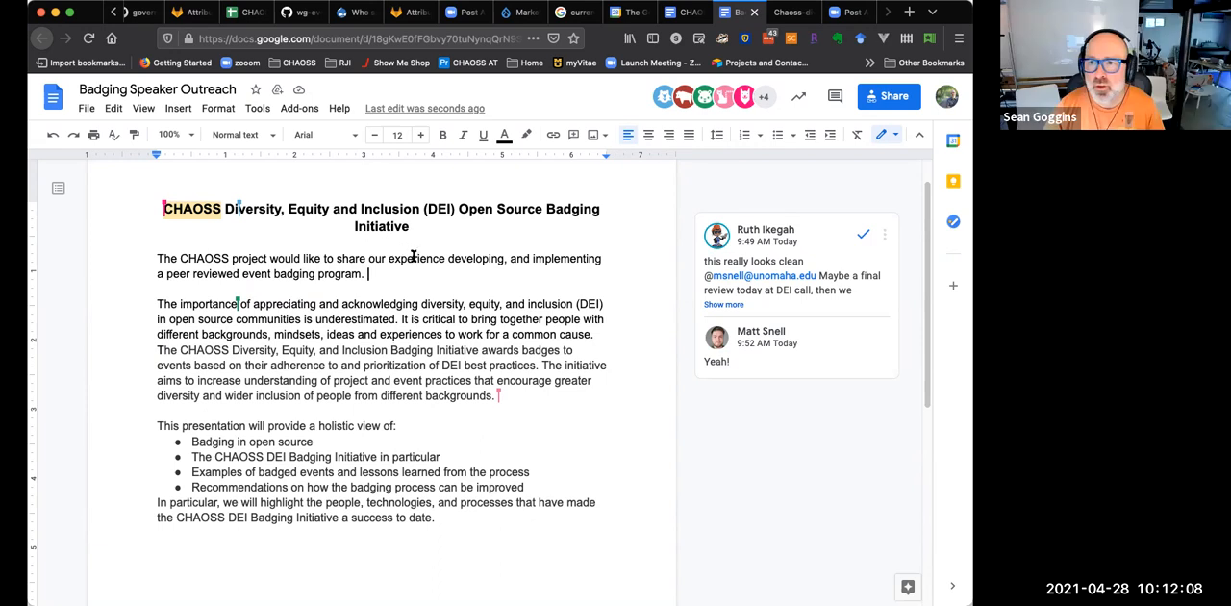
mouse_move(442, 267)
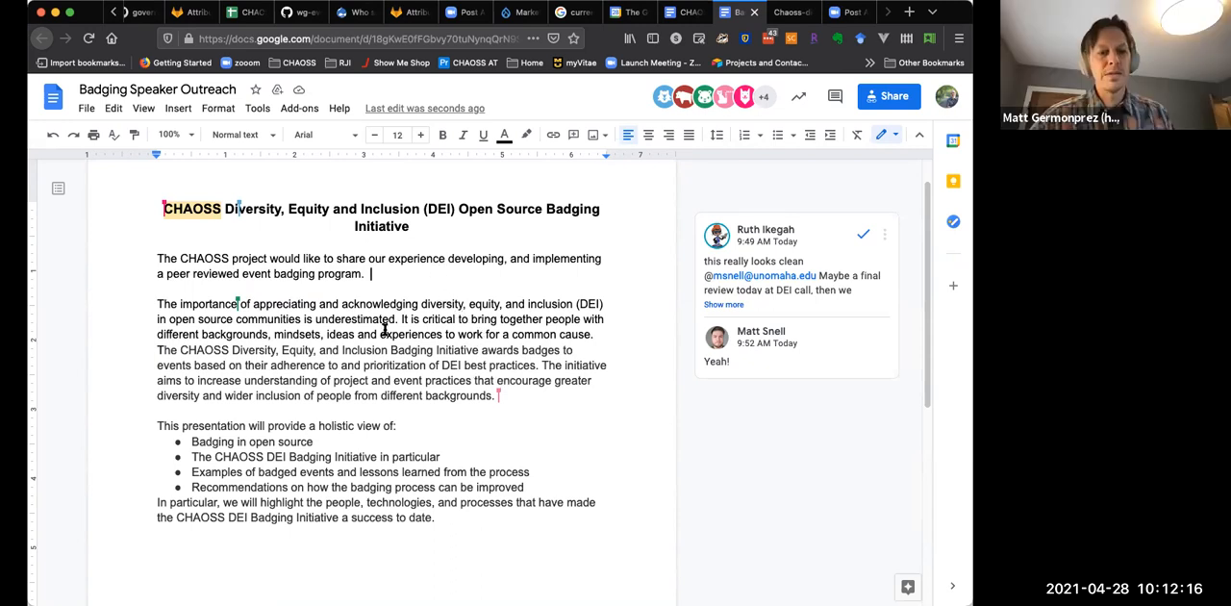
mouse_move(400, 319)
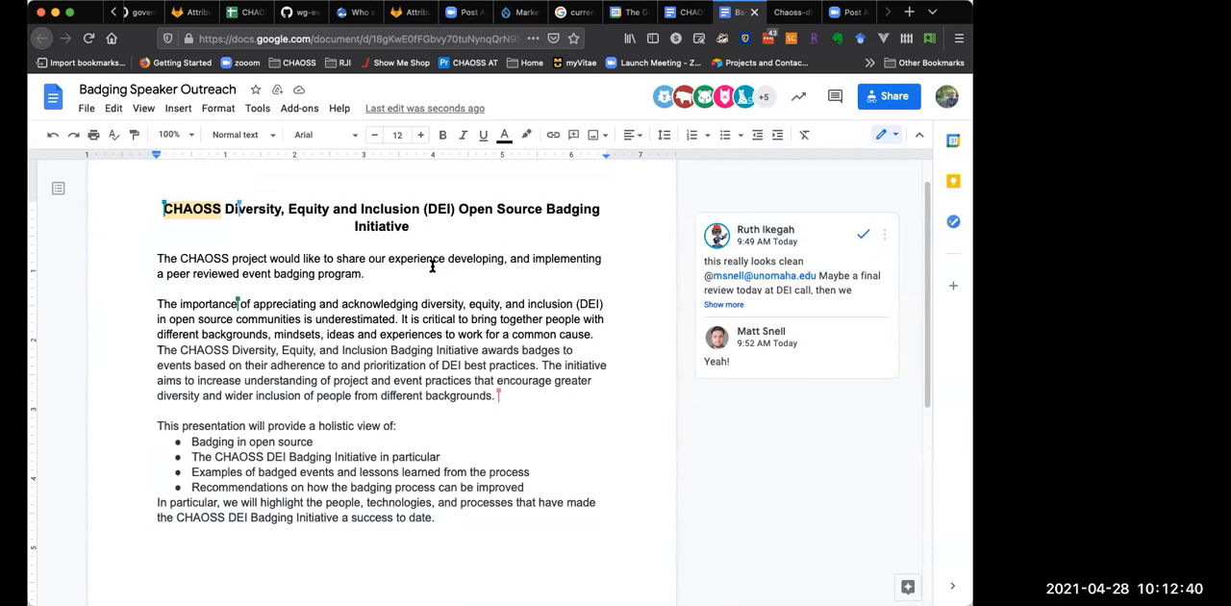
mouse_move(427, 273)
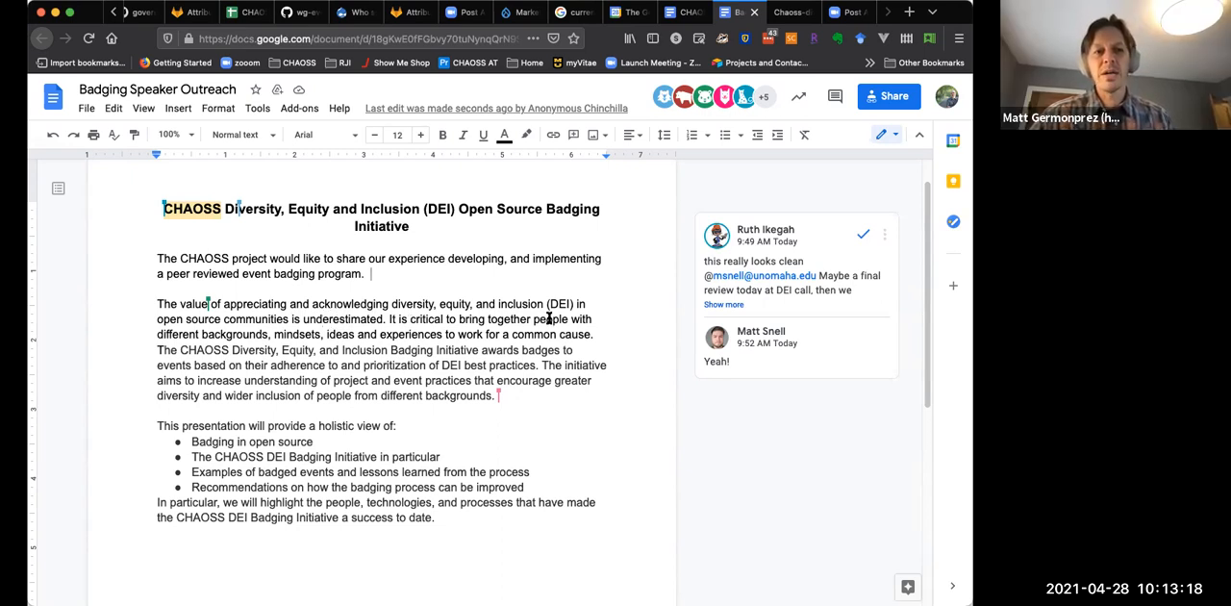
mouse_move(335, 343)
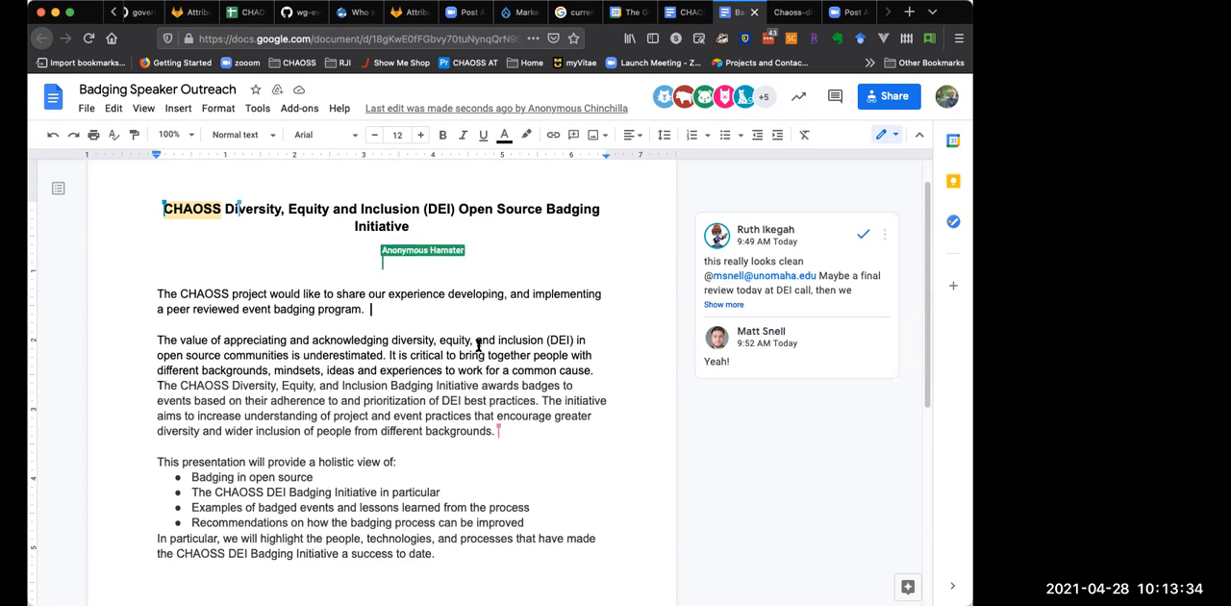
- Add the venue notes 'For ATO?' and 'For OSS EU -- In Seattle' below the title
text(For)
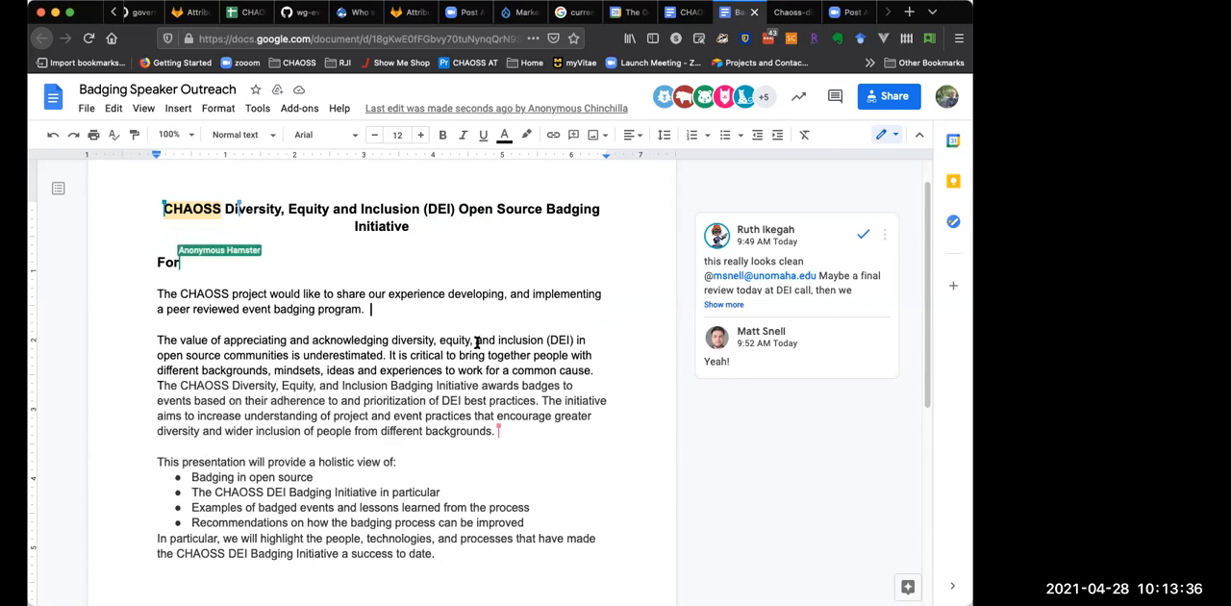
text(ATO?)
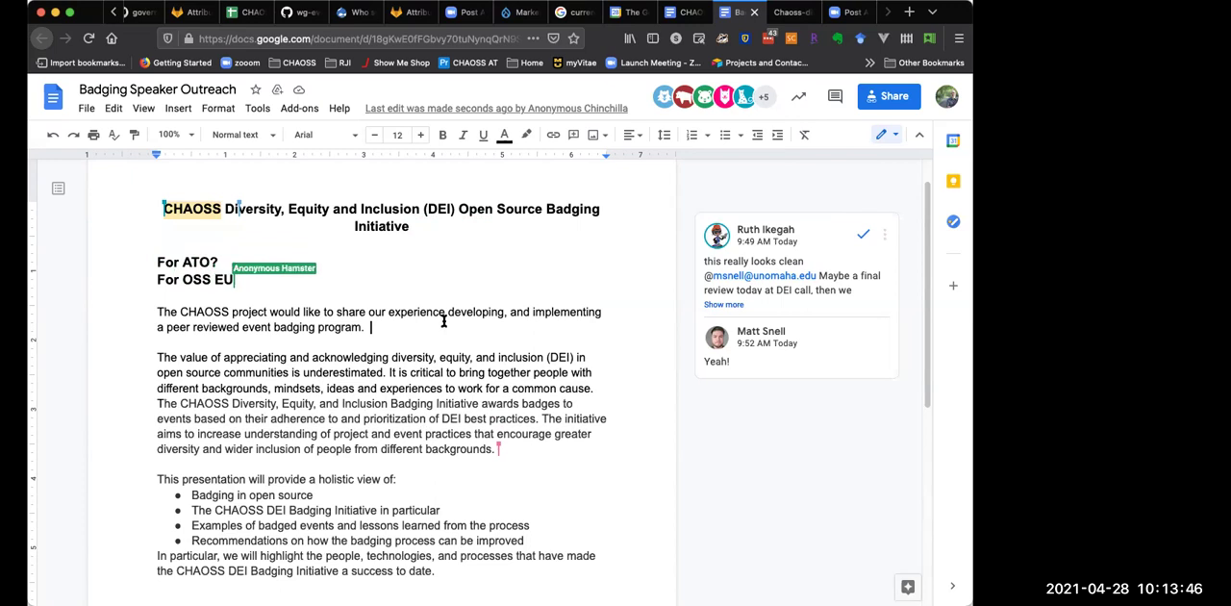
text(--)
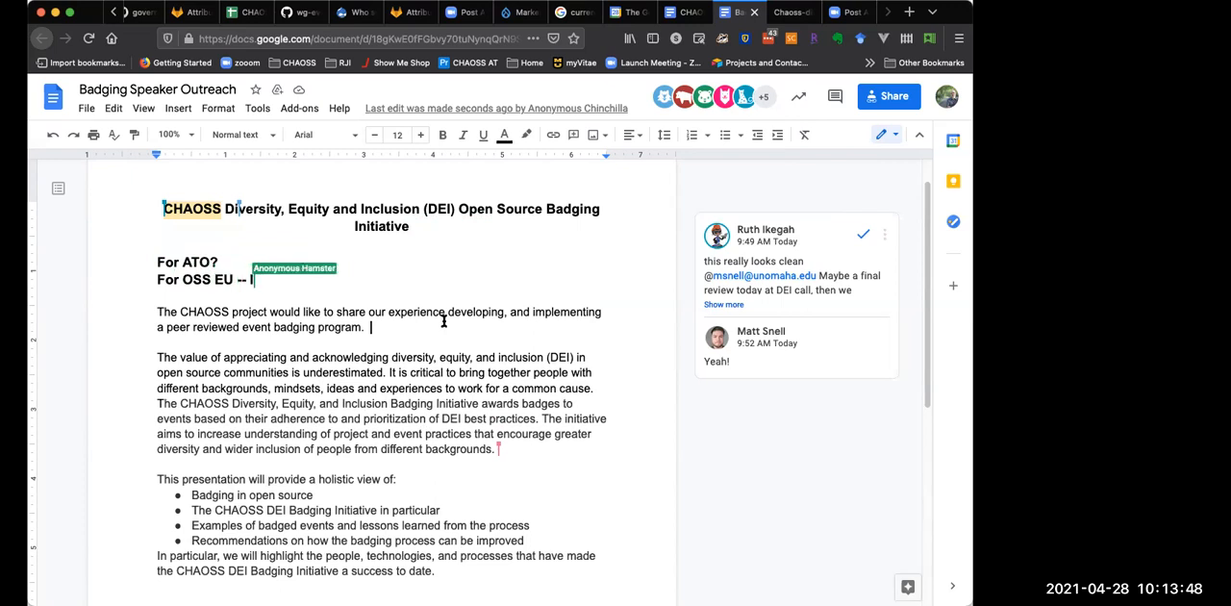
text(In Seatt)
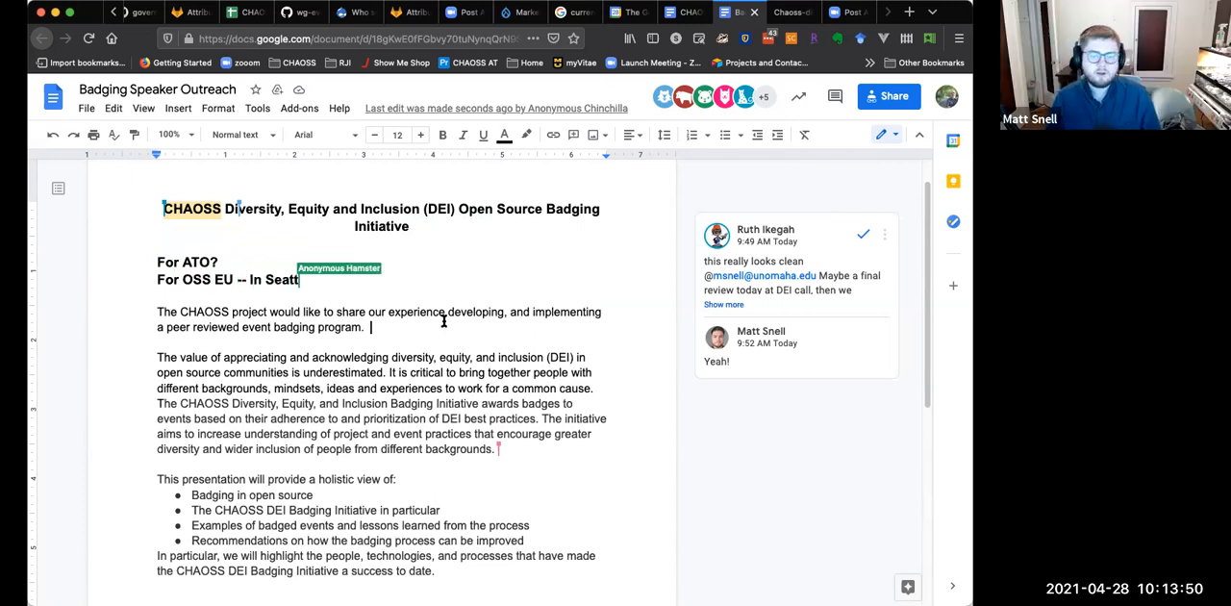
text(le)
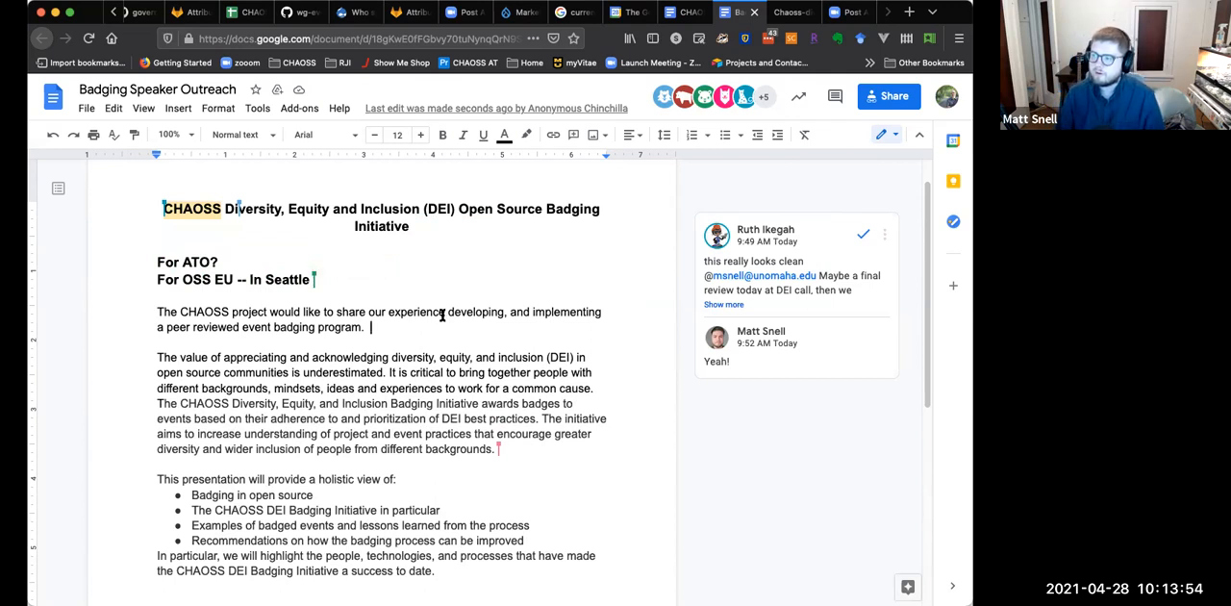
mouse_move(269, 250)
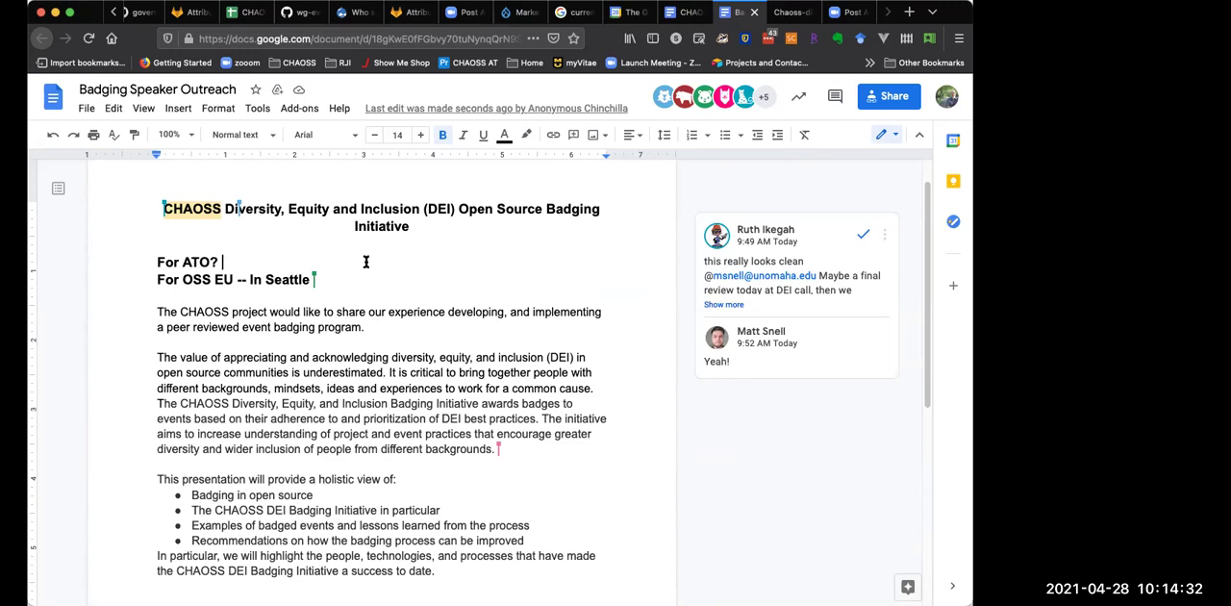
mouse_move(361, 265)
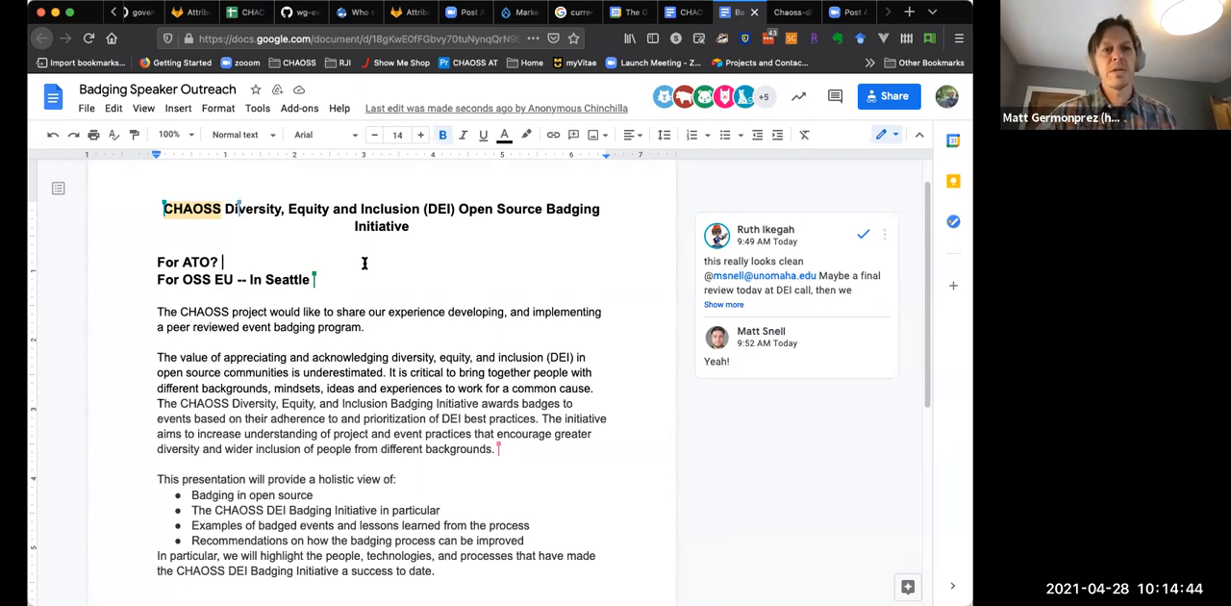
mouse_move(434, 323)
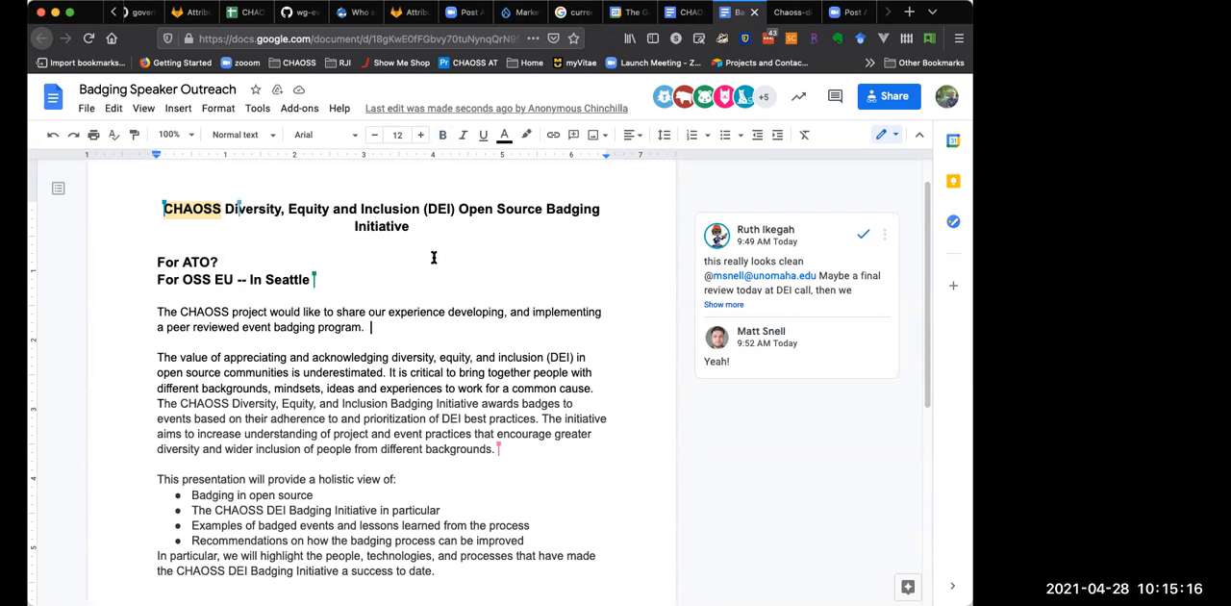
mouse_move(427, 316)
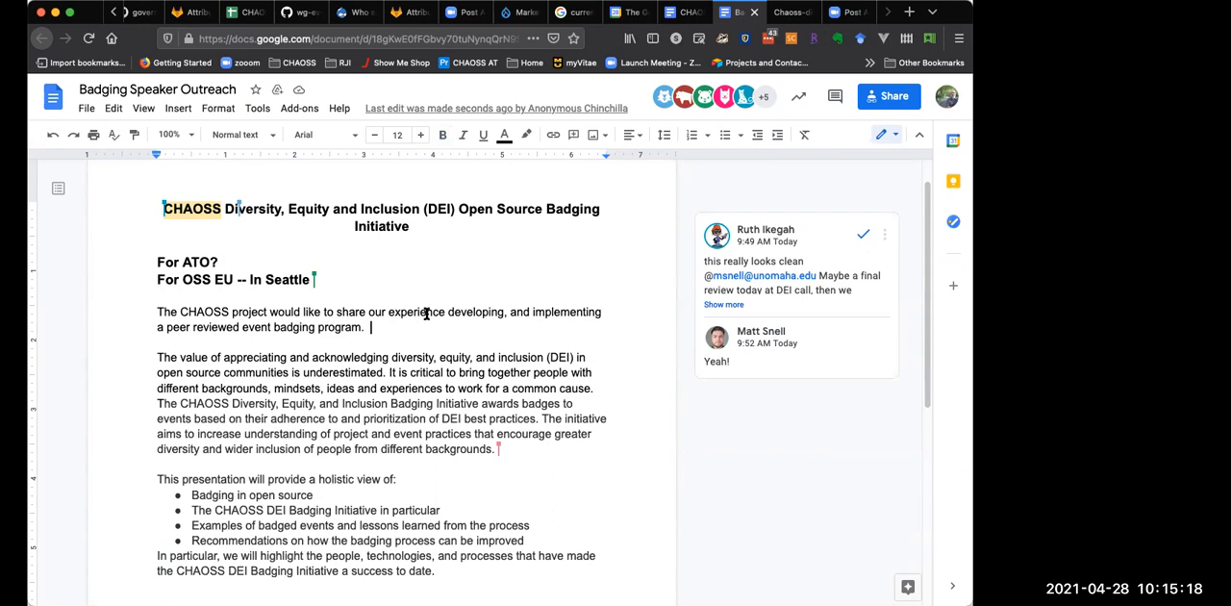
mouse_move(429, 304)
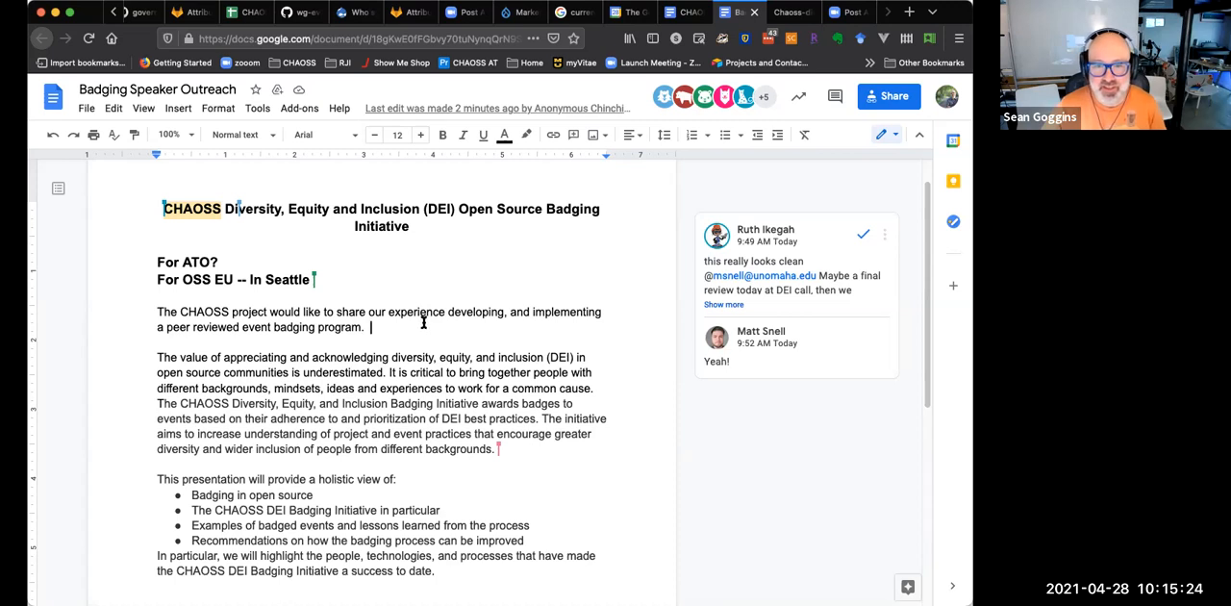
mouse_move(430, 311)
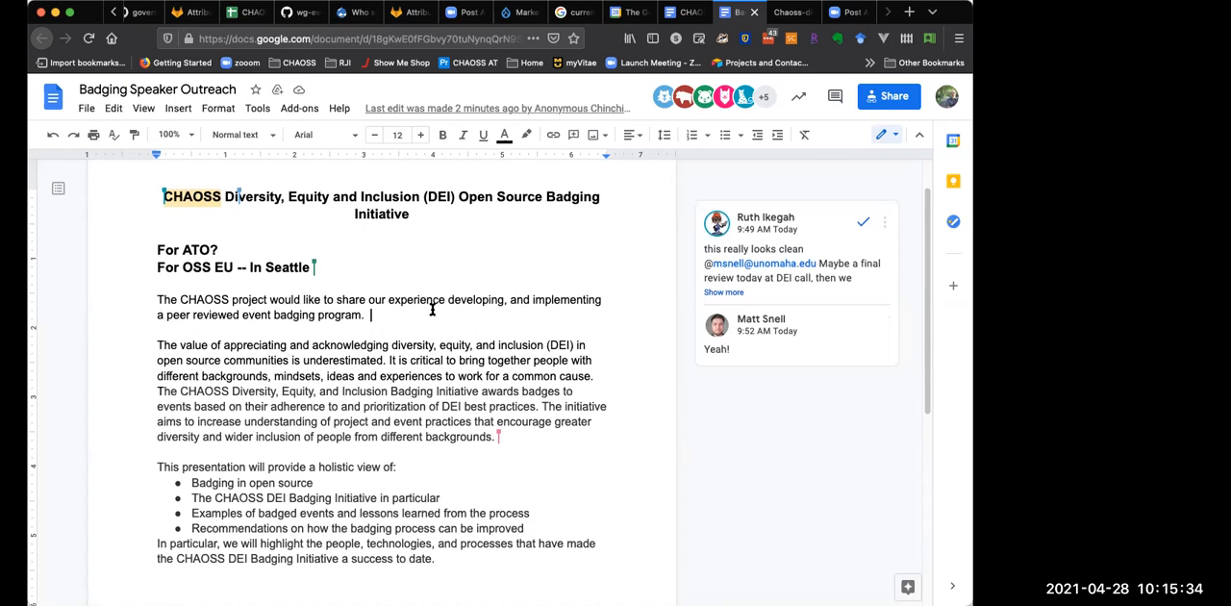
mouse_move(439, 315)
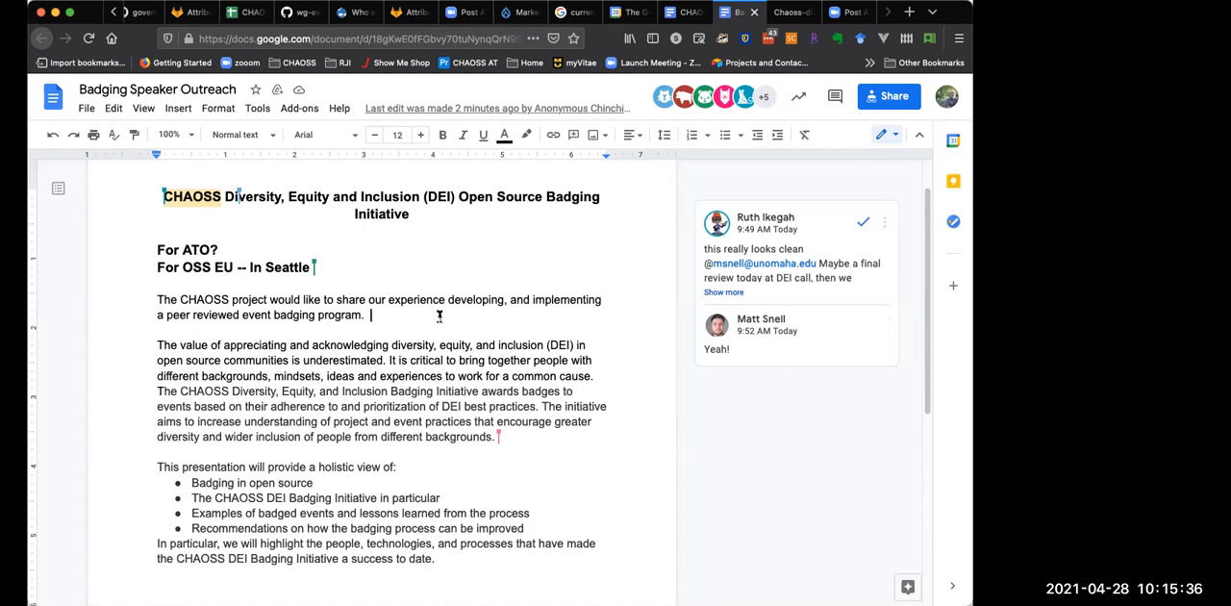
mouse_move(435, 312)
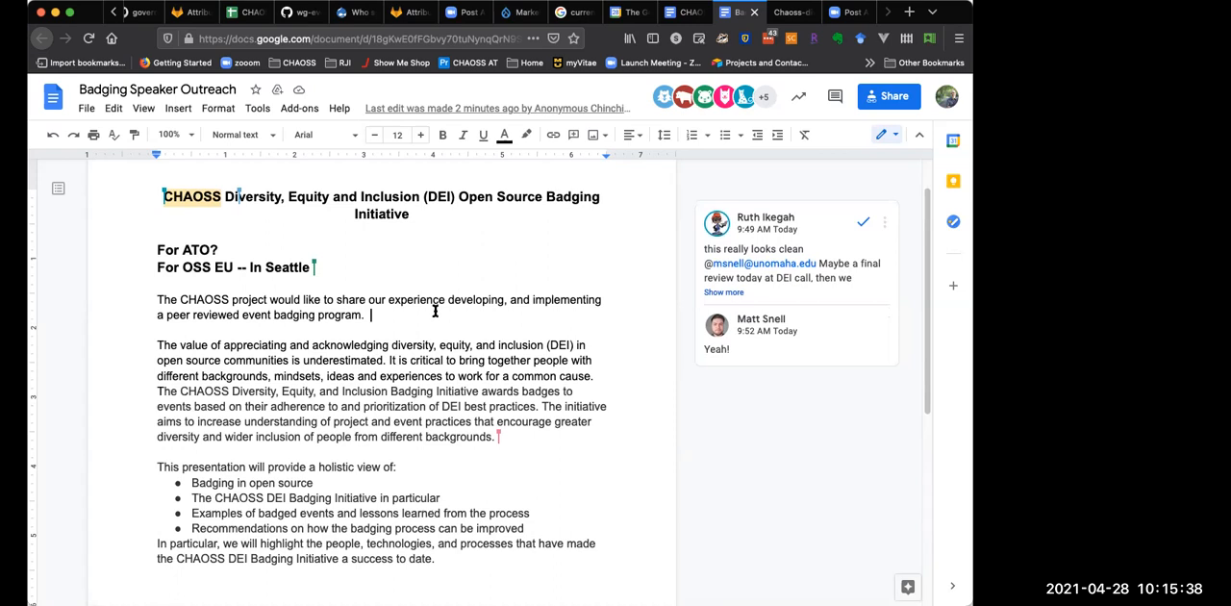
mouse_move(385, 309)
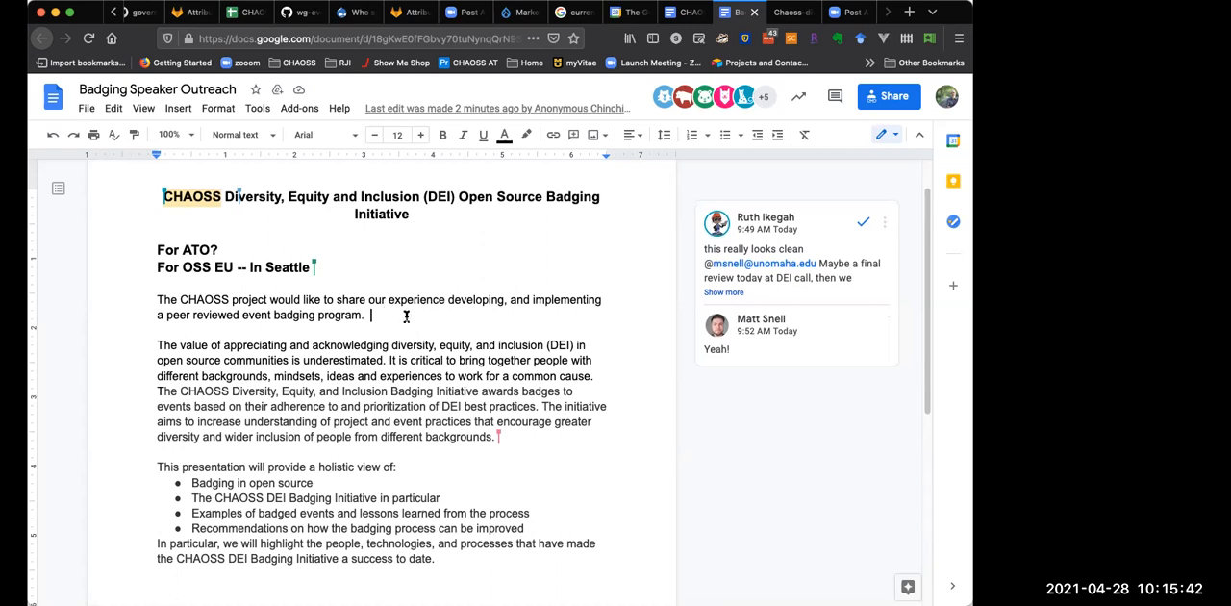
mouse_move(400, 315)
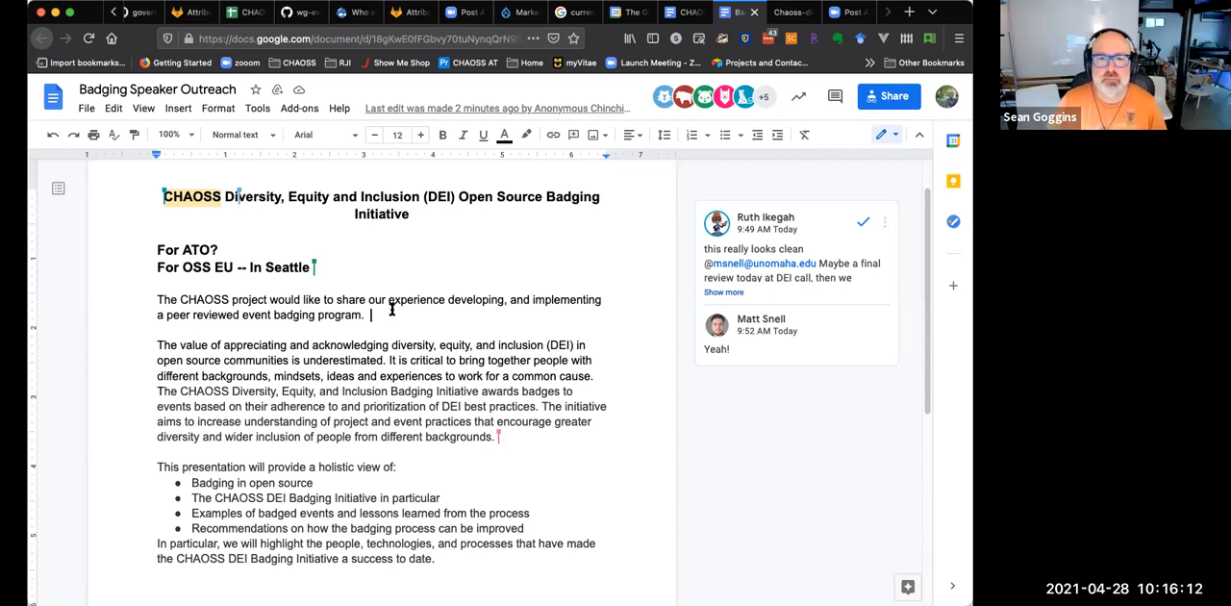
mouse_move(381, 335)
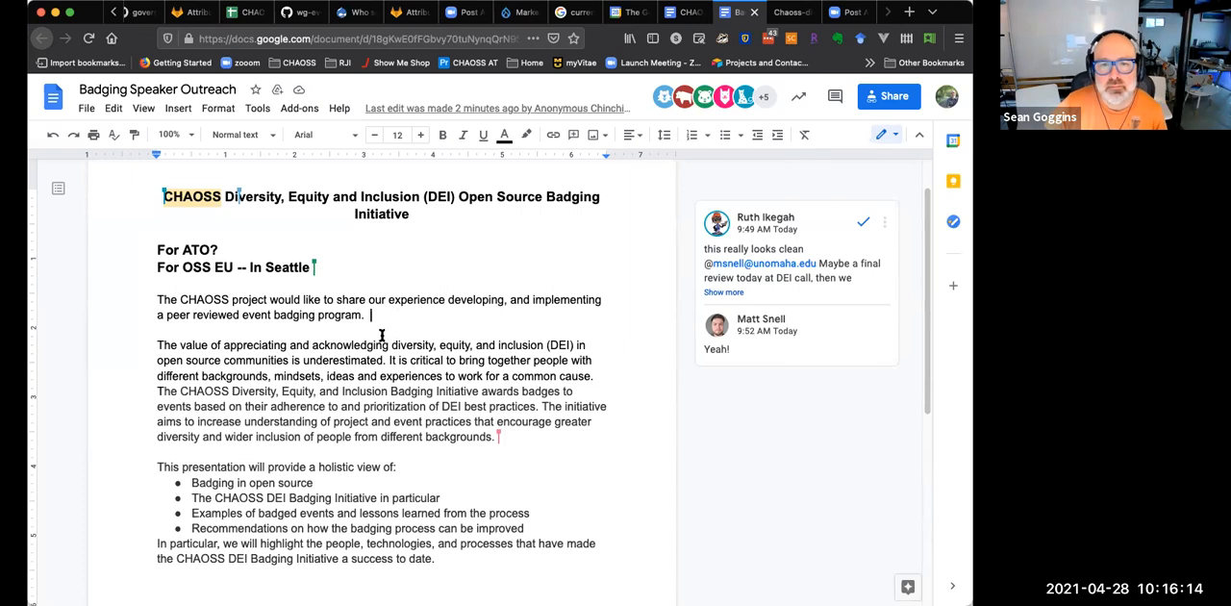
mouse_move(396, 315)
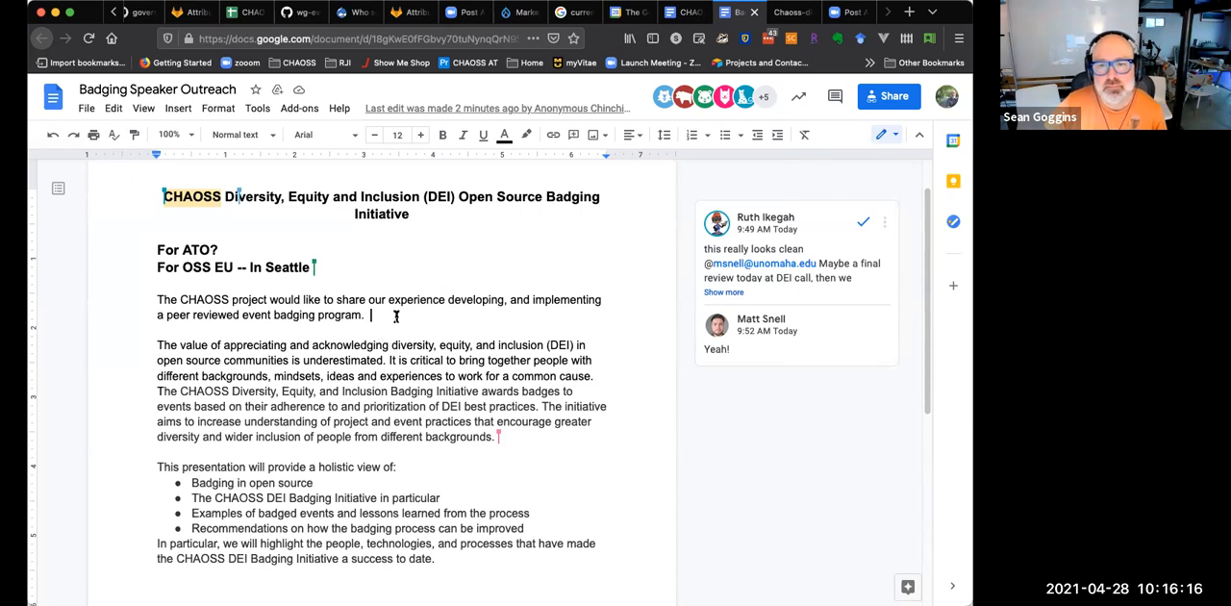
mouse_move(387, 347)
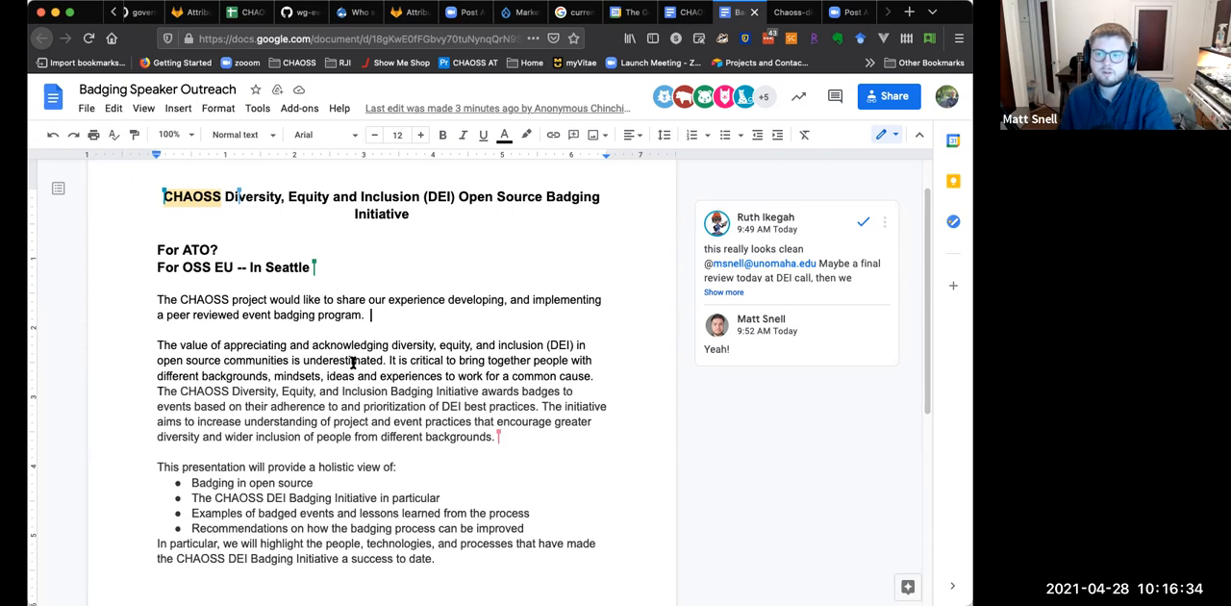
drag(158, 344, 498, 436)
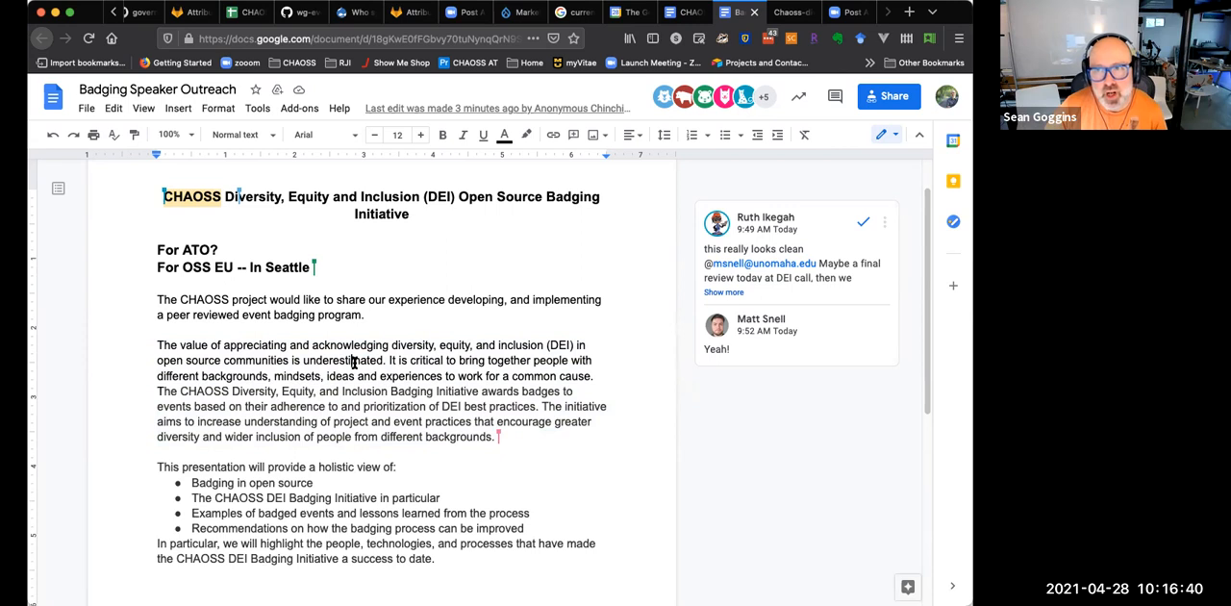
mouse_move(400, 335)
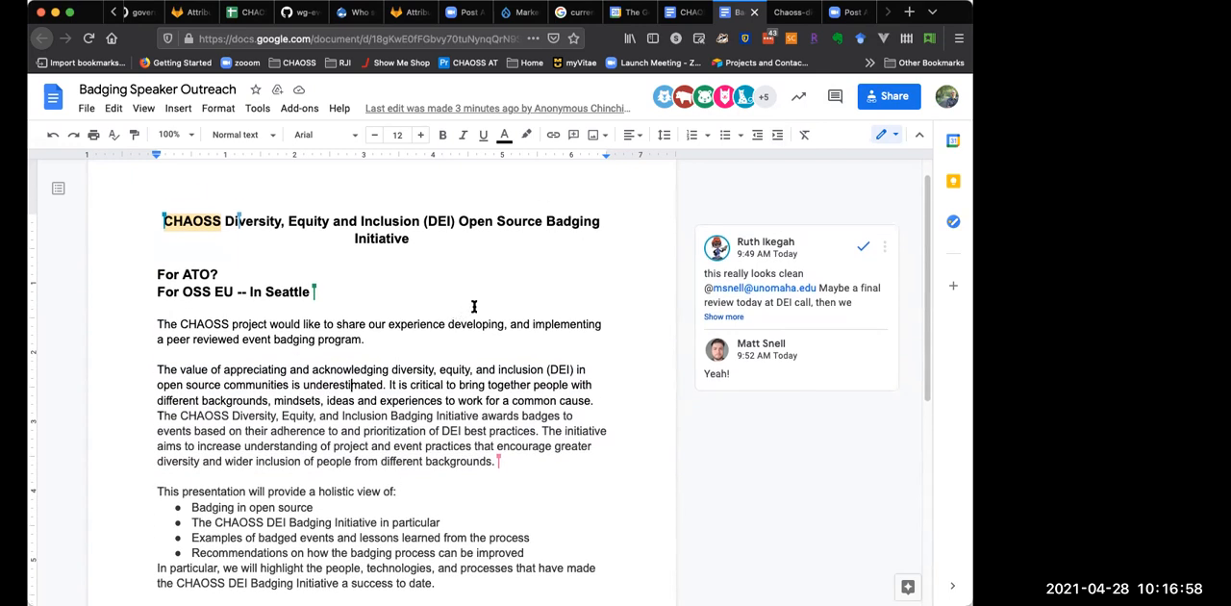
mouse_move(485, 304)
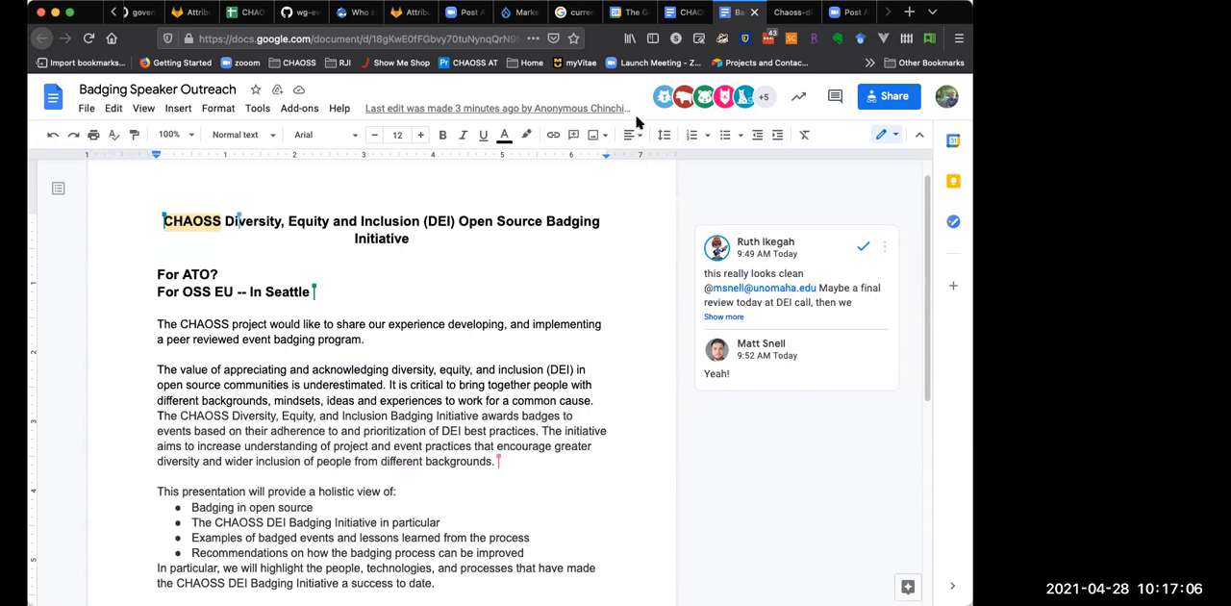
mouse_move(610, 100)
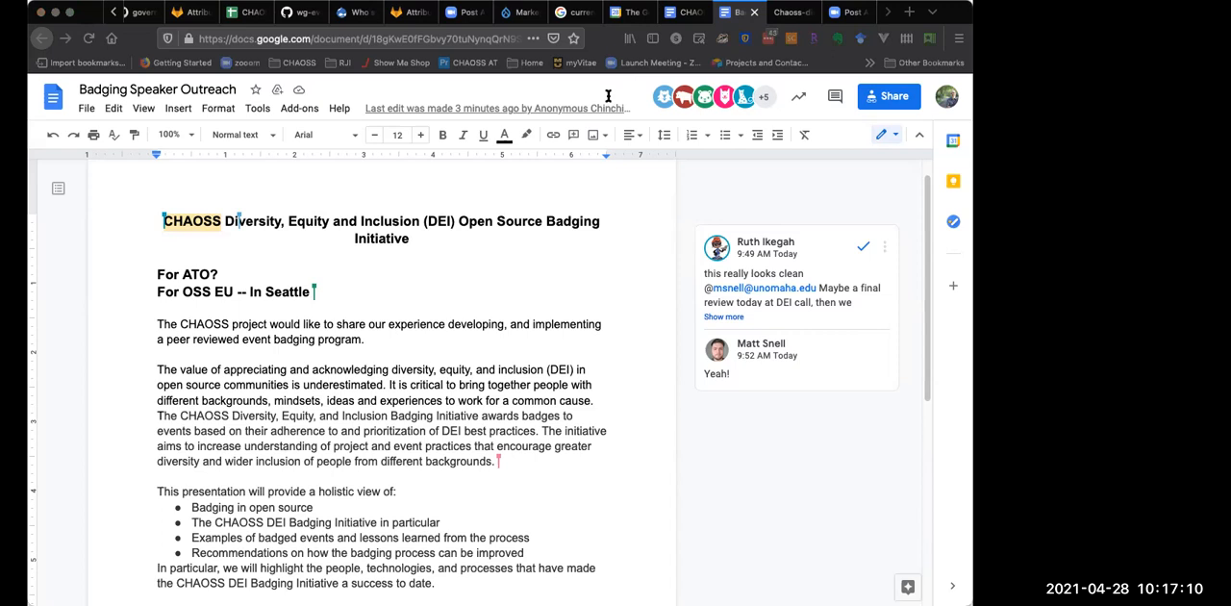
mouse_move(542, 250)
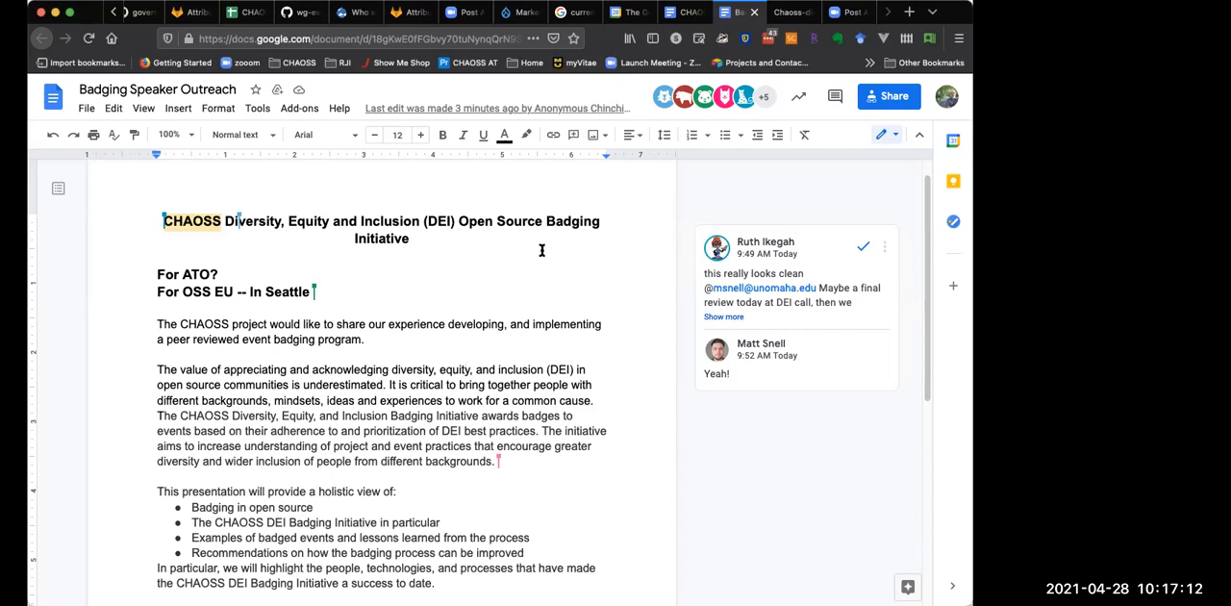
mouse_move(595, 229)
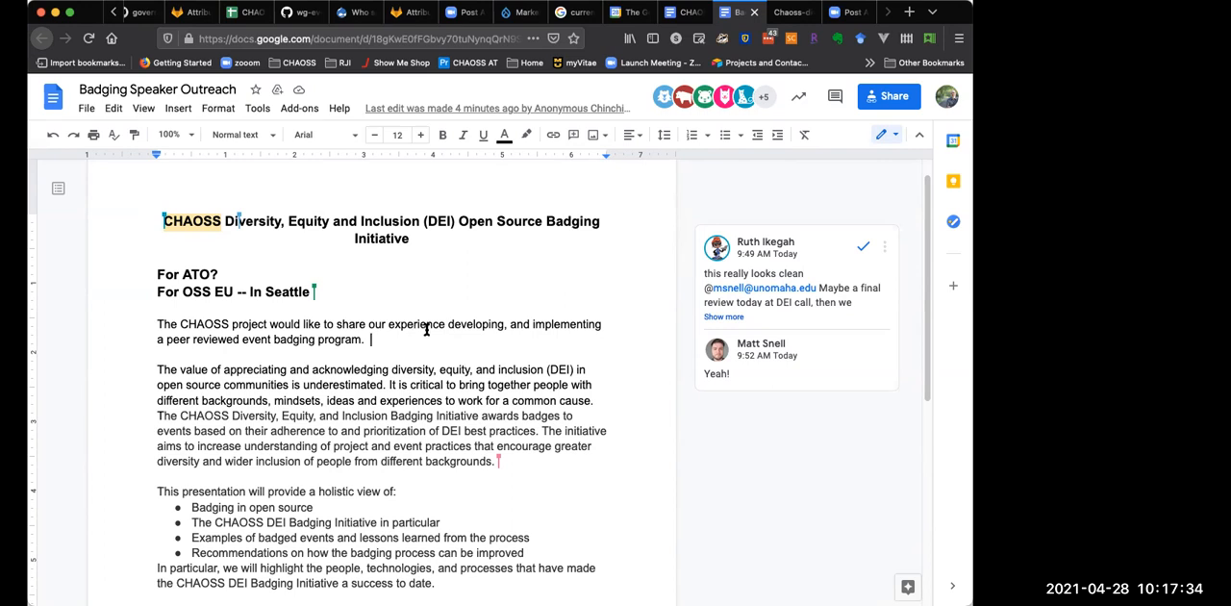
mouse_move(419, 313)
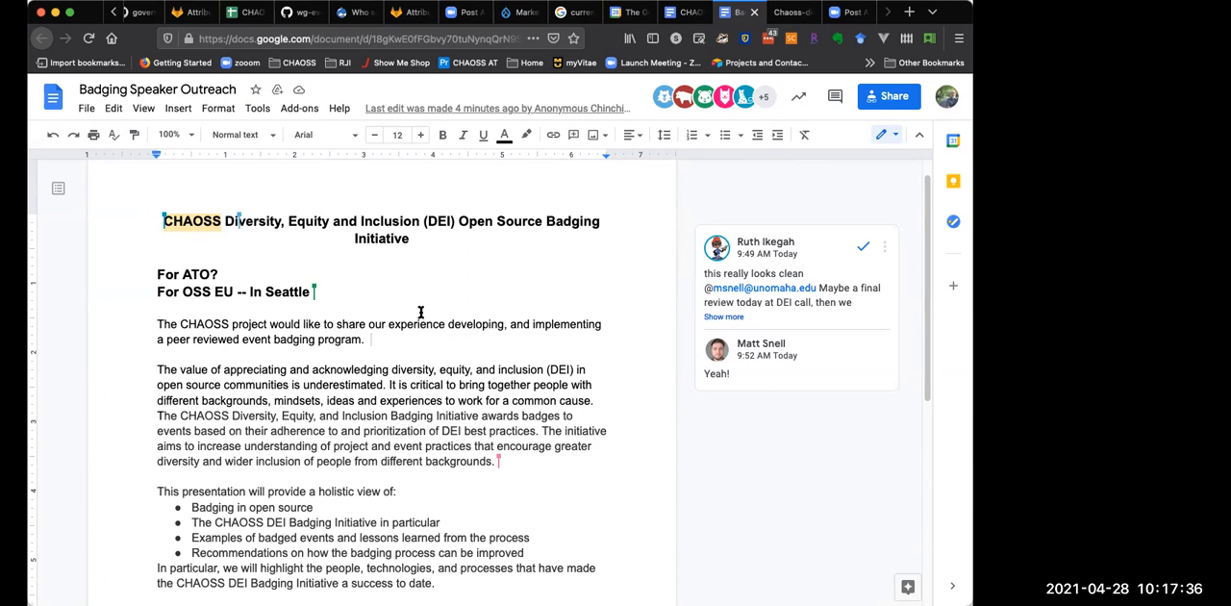
mouse_move(415, 334)
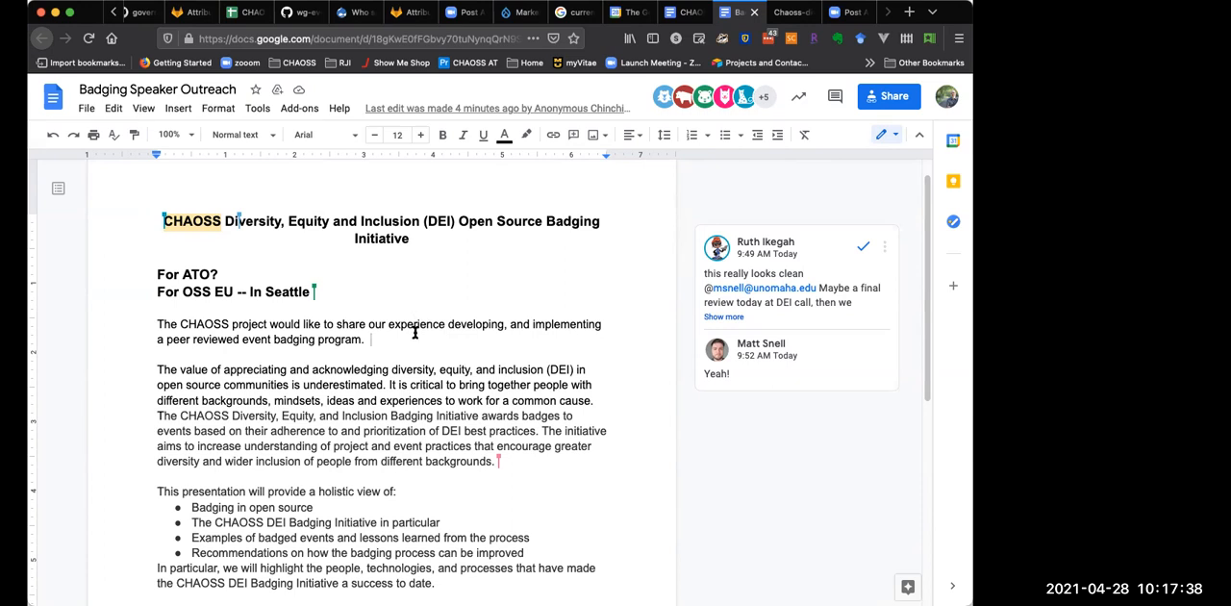
mouse_move(448, 319)
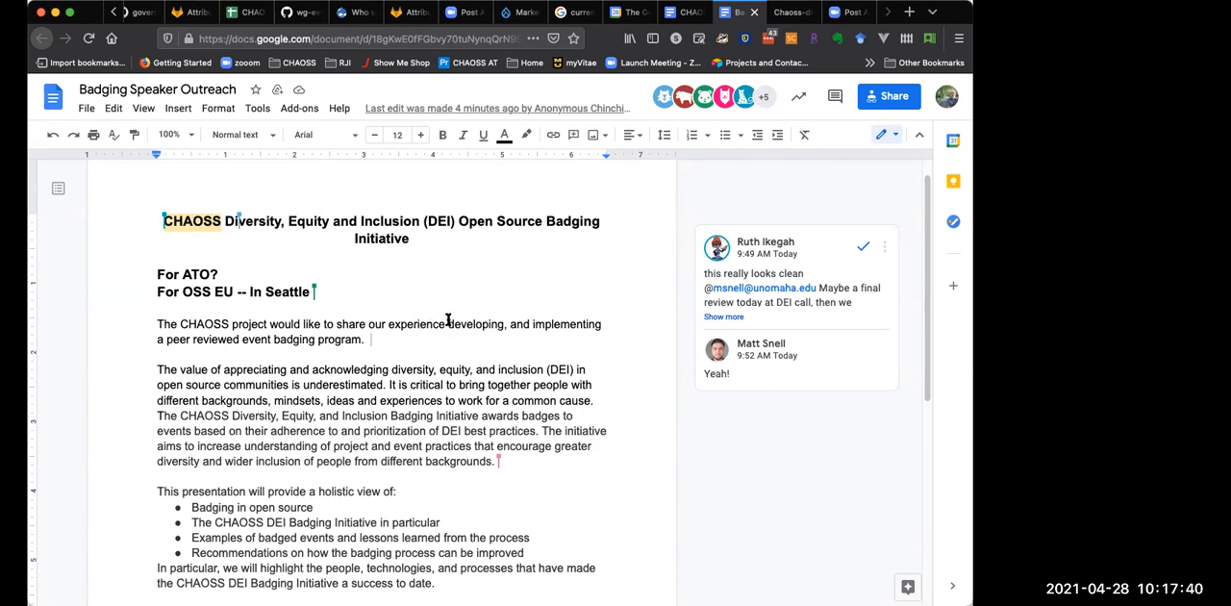
mouse_move(408, 335)
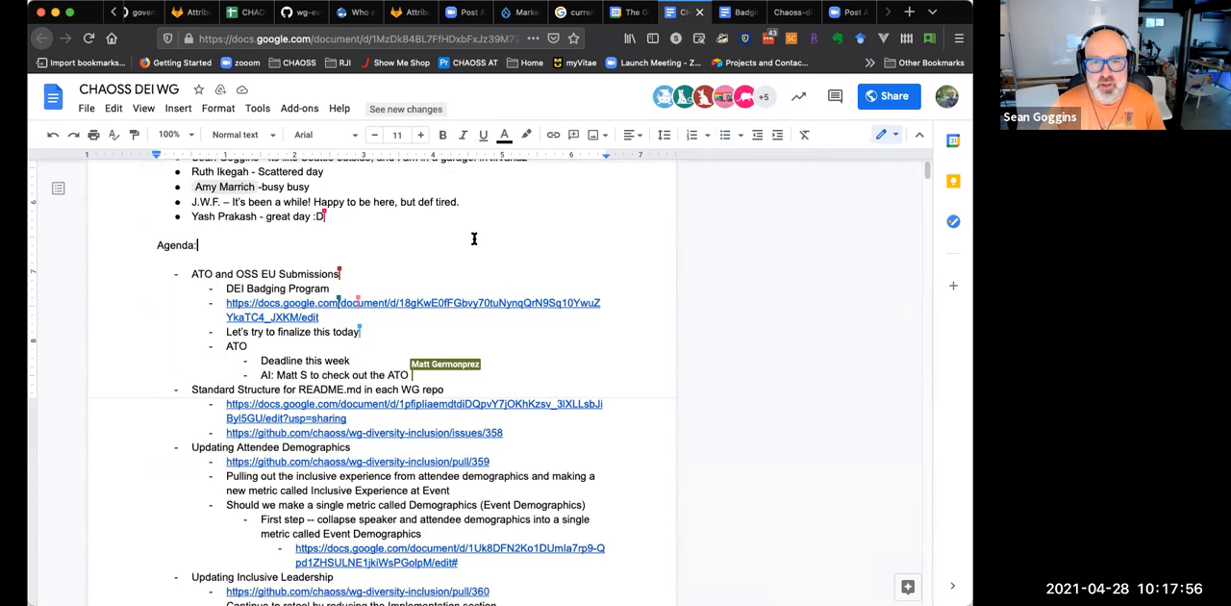
mouse_move(485, 246)
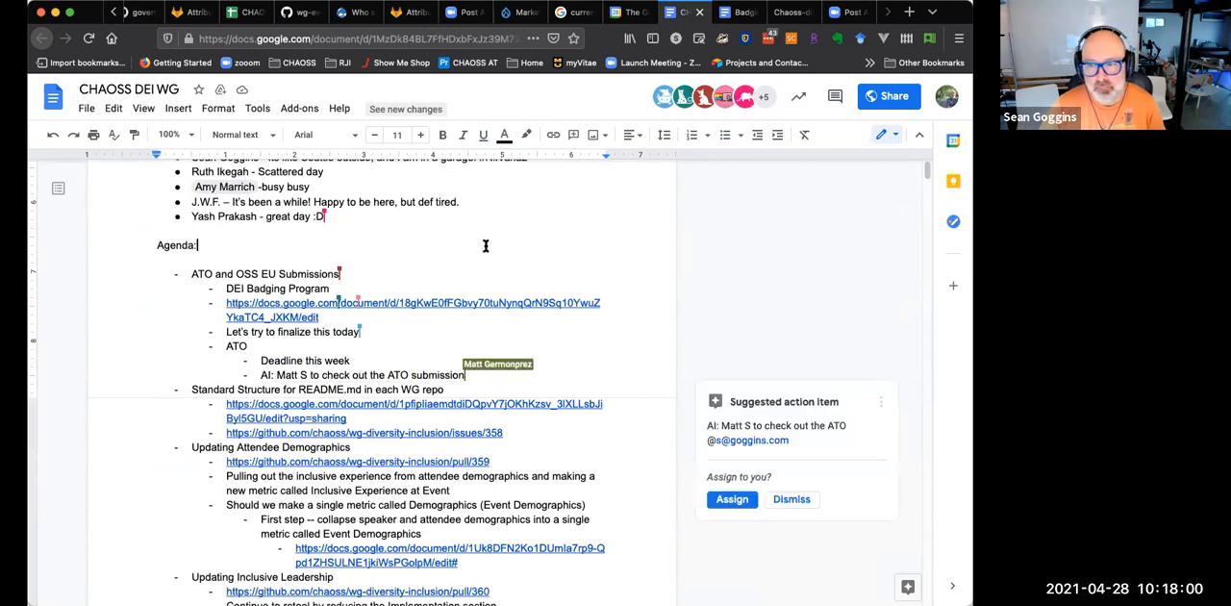
- Extend the ATO action item in the minutes with 'in a bit more detail.'
text(in a bit more detail.)
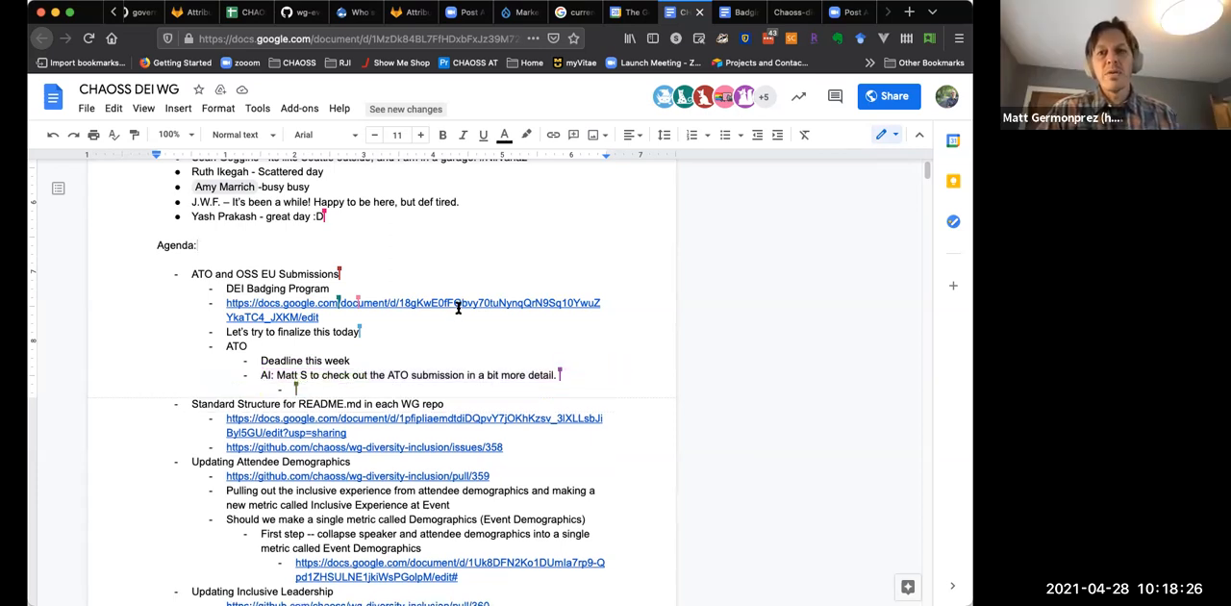
mouse_move(471, 304)
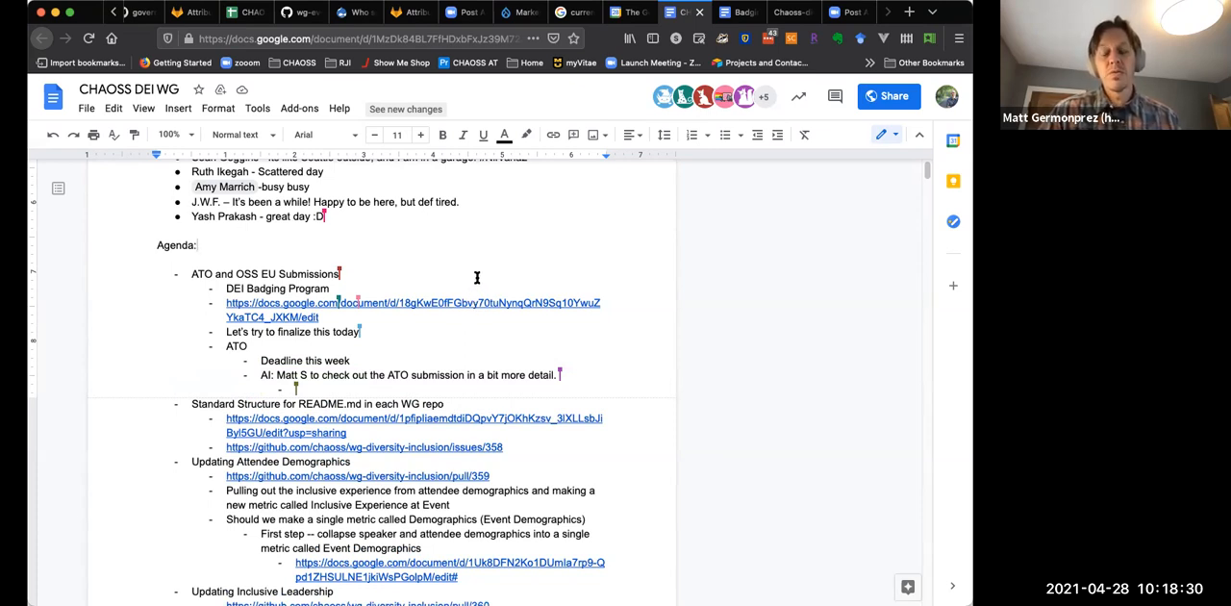
mouse_move(460, 284)
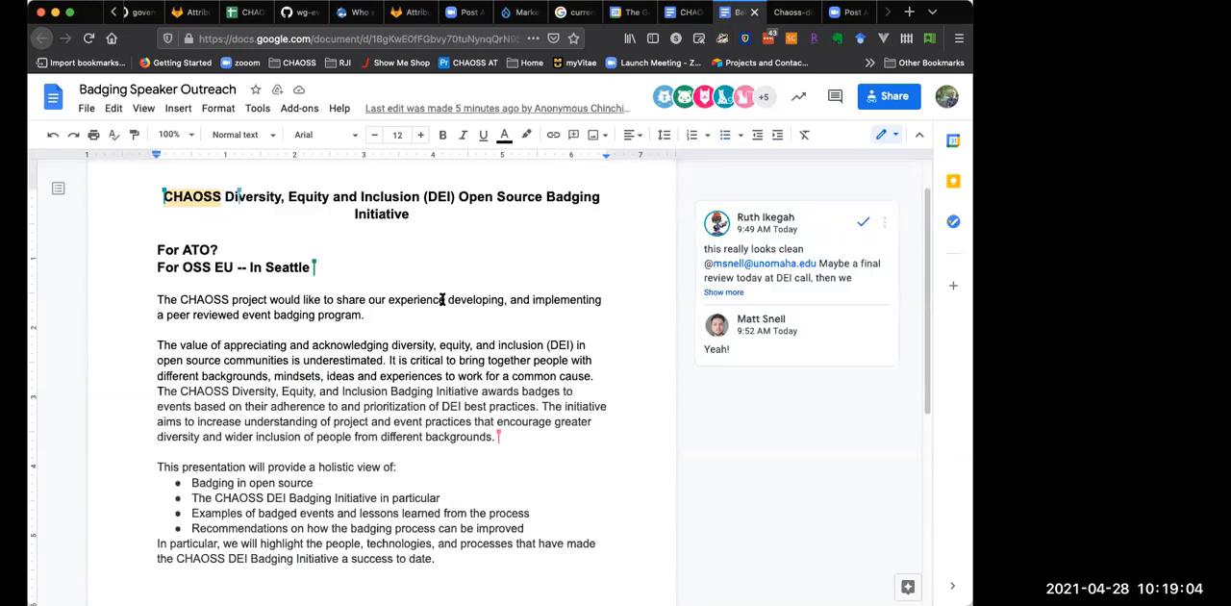
mouse_move(465, 281)
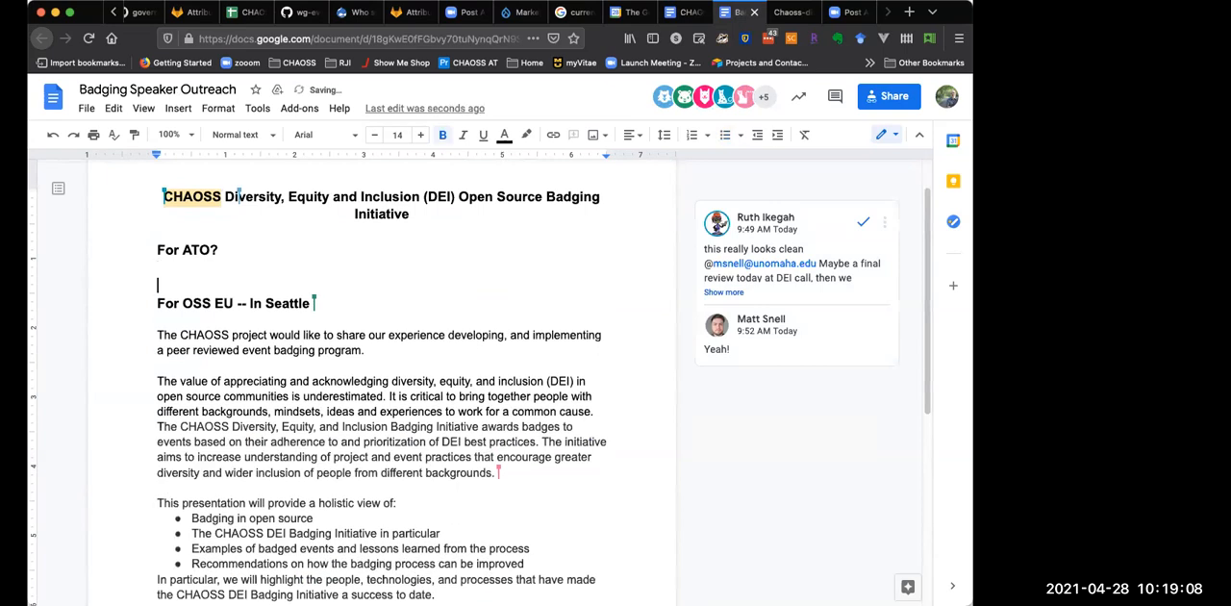
- Add Abstract, Speaker and Second Speaker labels as normal text, removing a stray letter
text(Abstract:)
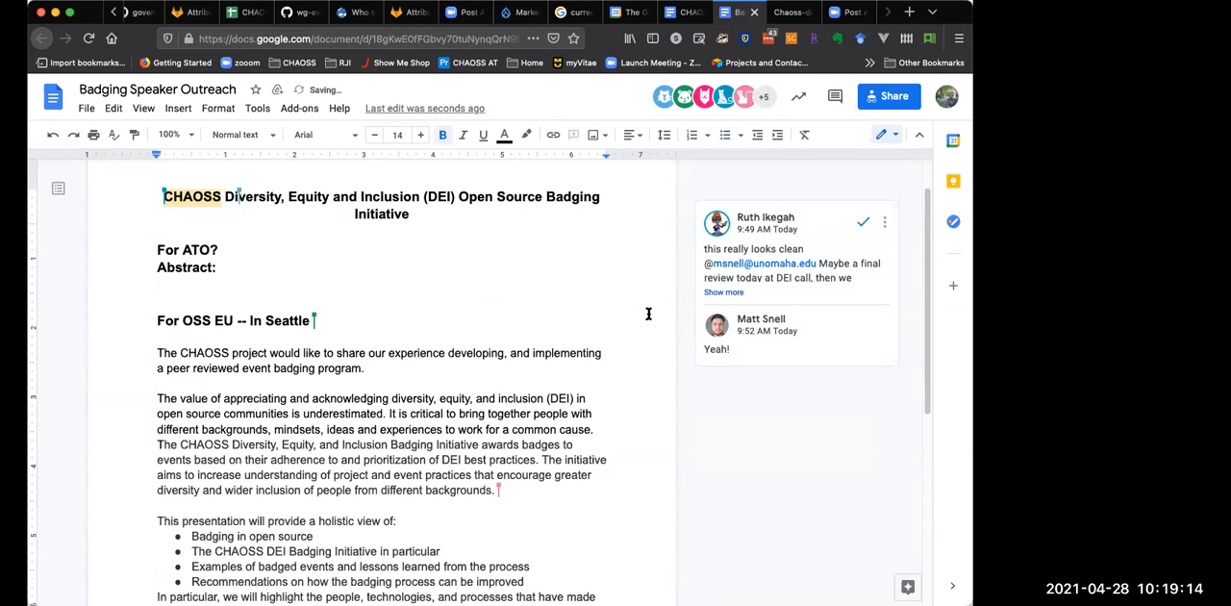
click(237, 135)
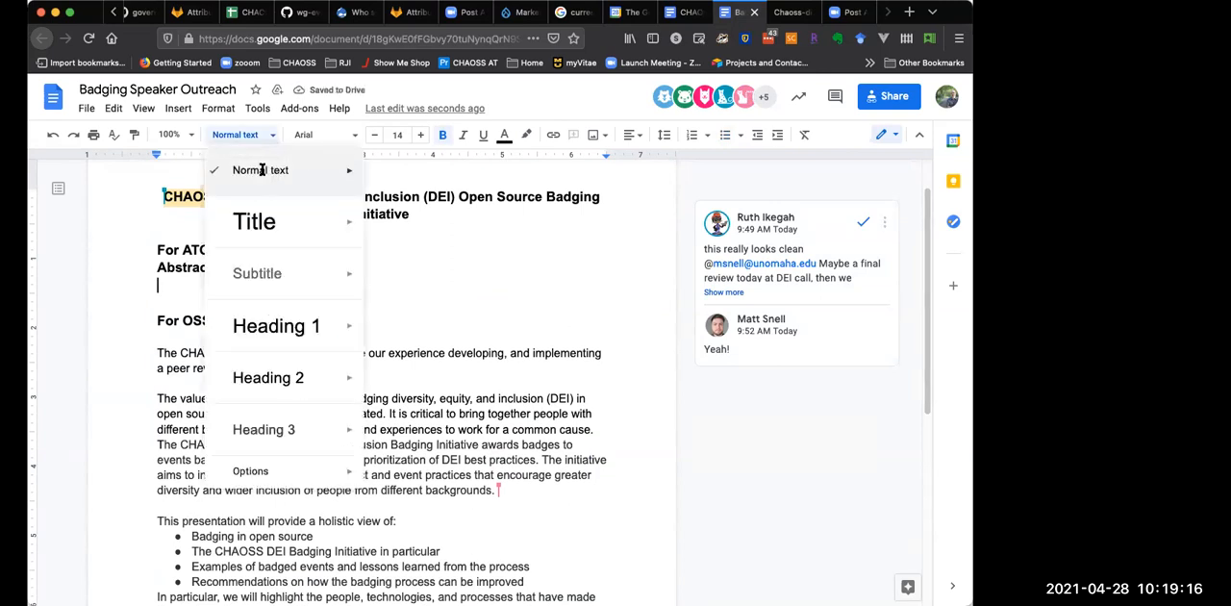
click(262, 170)
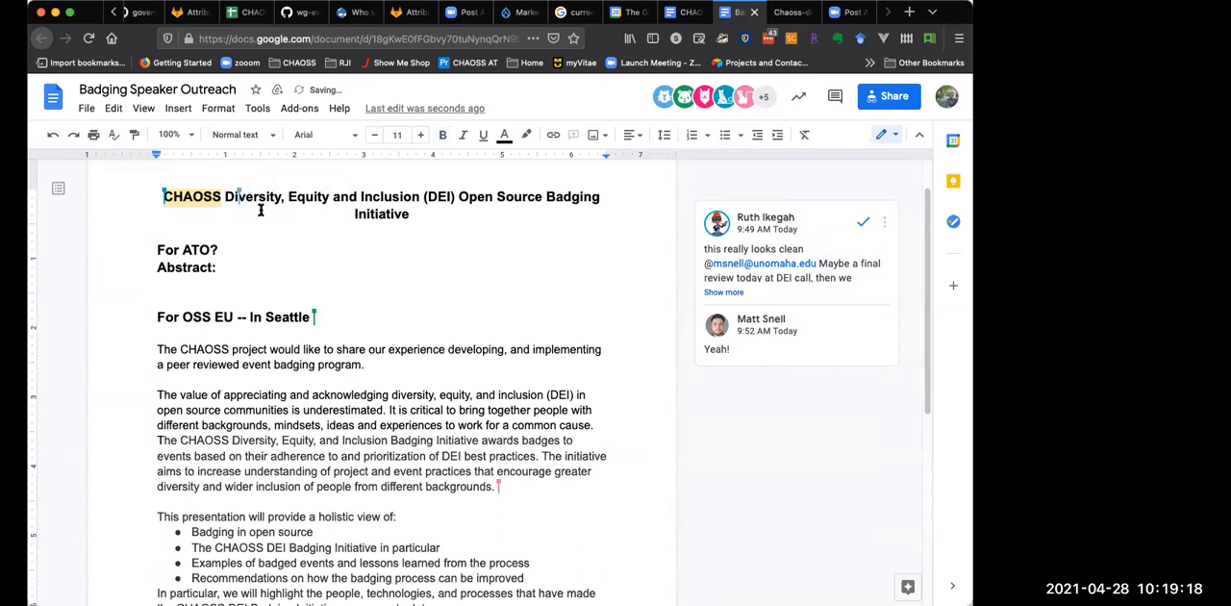
text(Speaker)
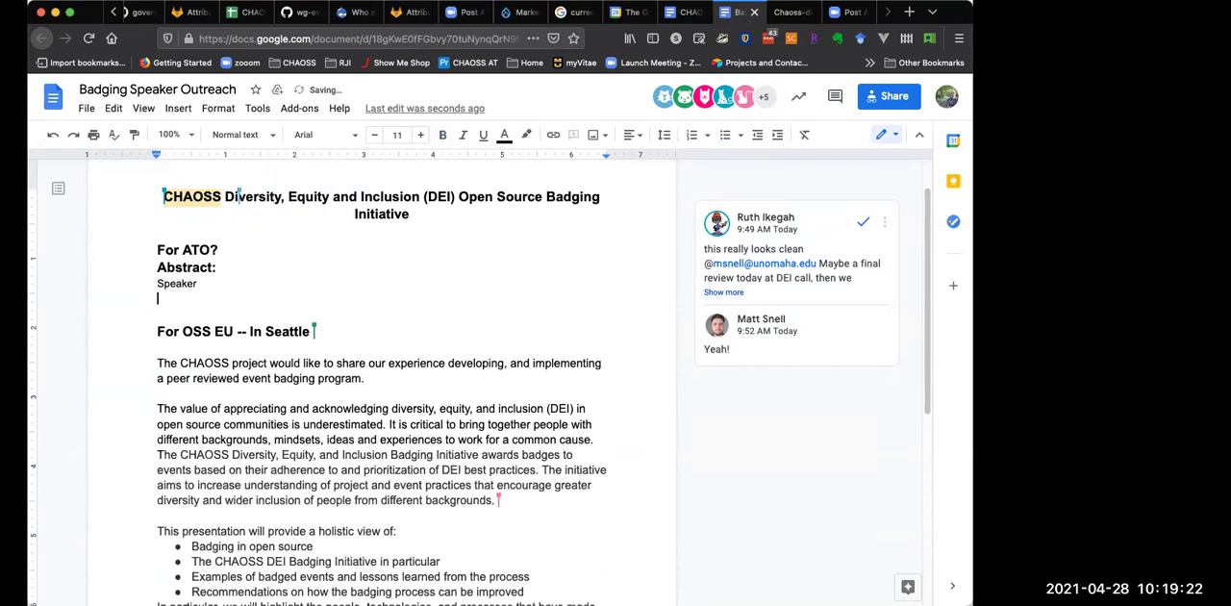
text(Second Speaker)
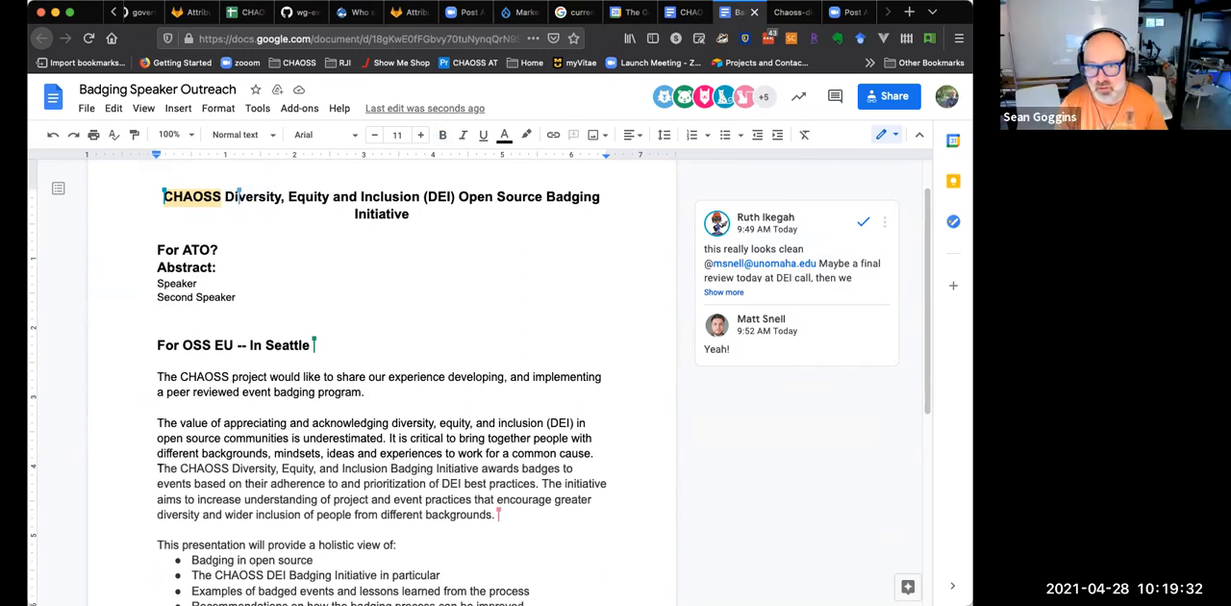
text(W)
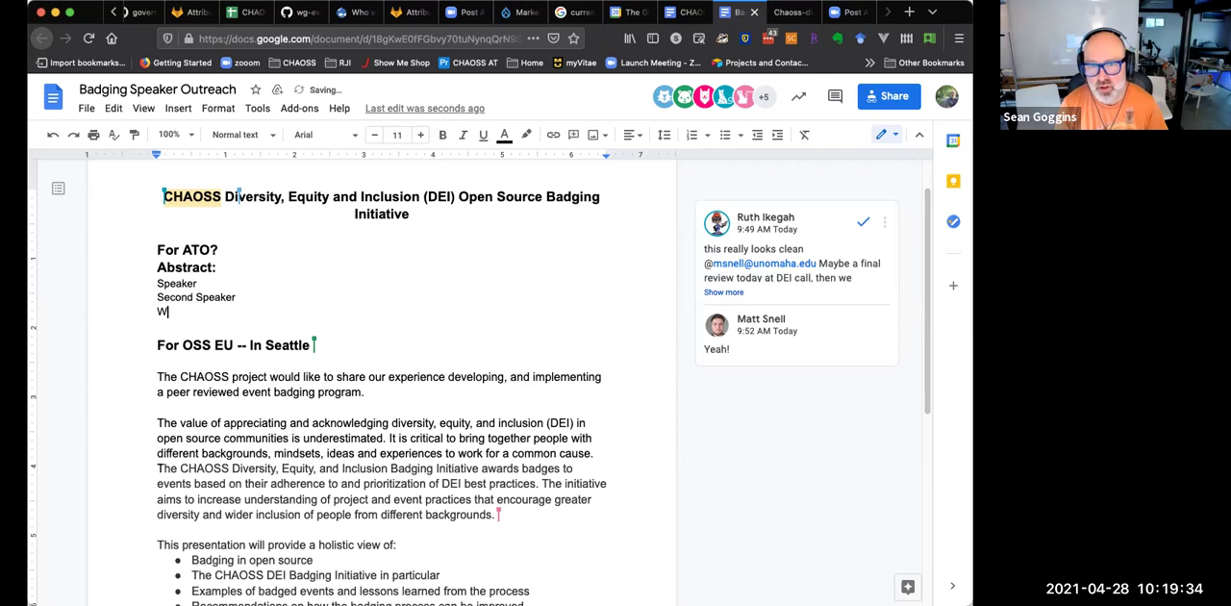
key(Backspace)
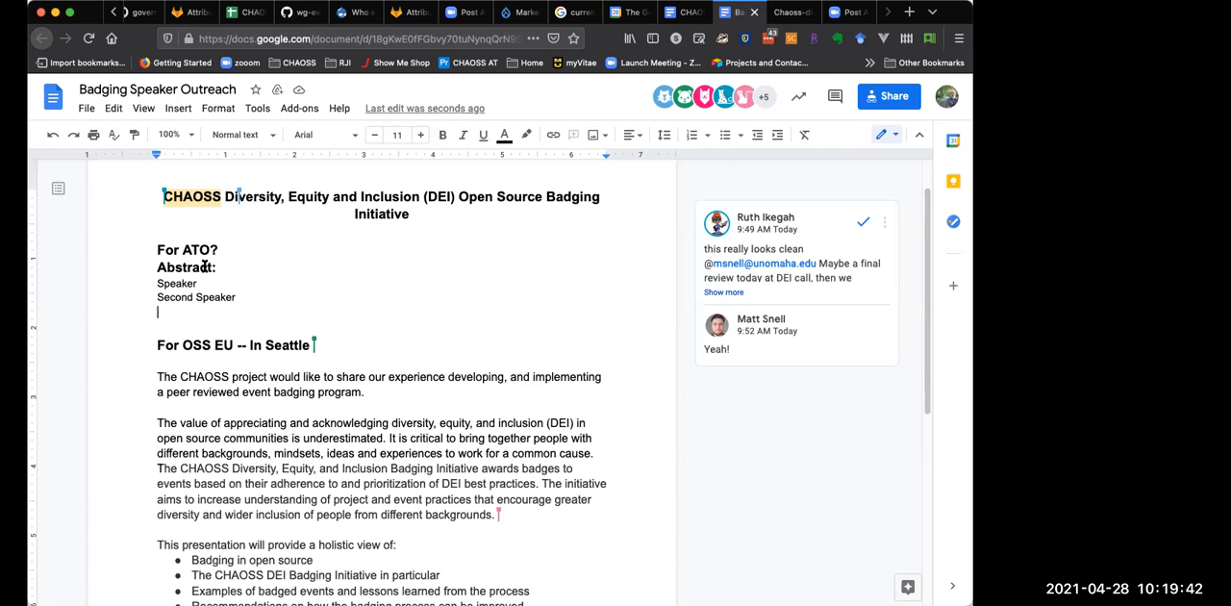
- Set the Abstract line to Normal text and add the 'Title of the Talk:' label
click(234, 135)
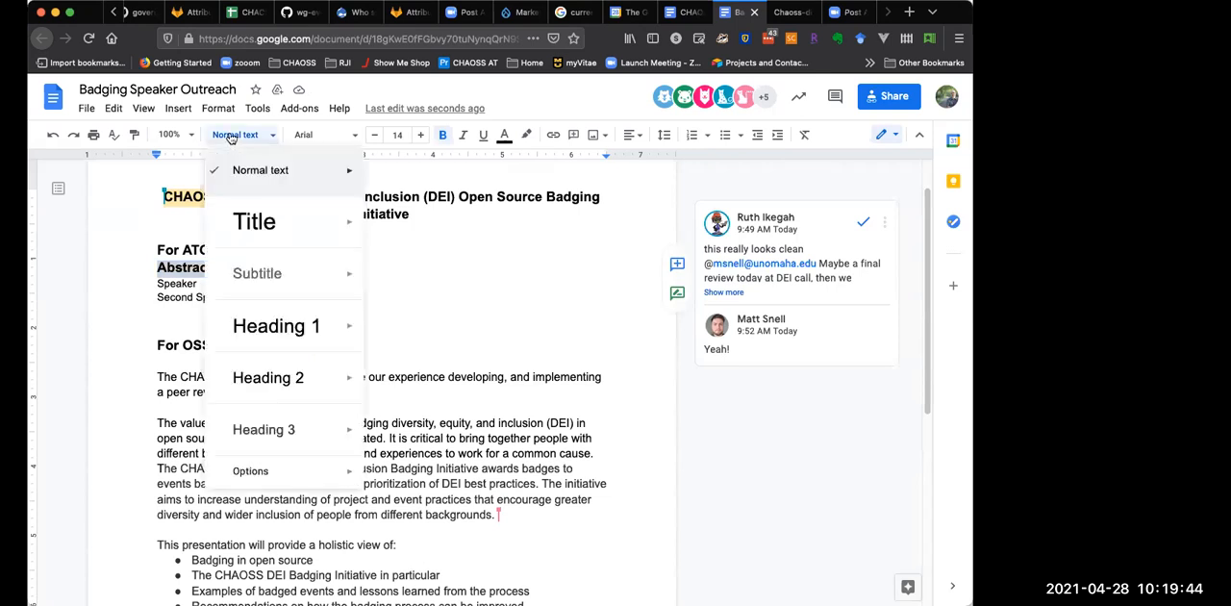
click(260, 169)
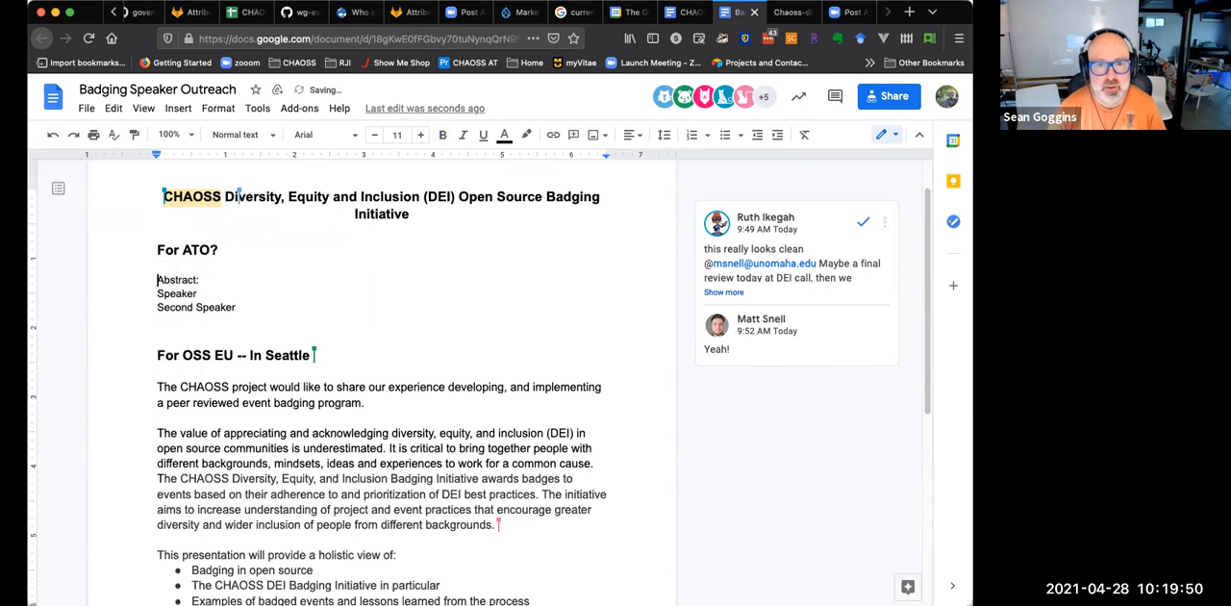
text(Title of ht)
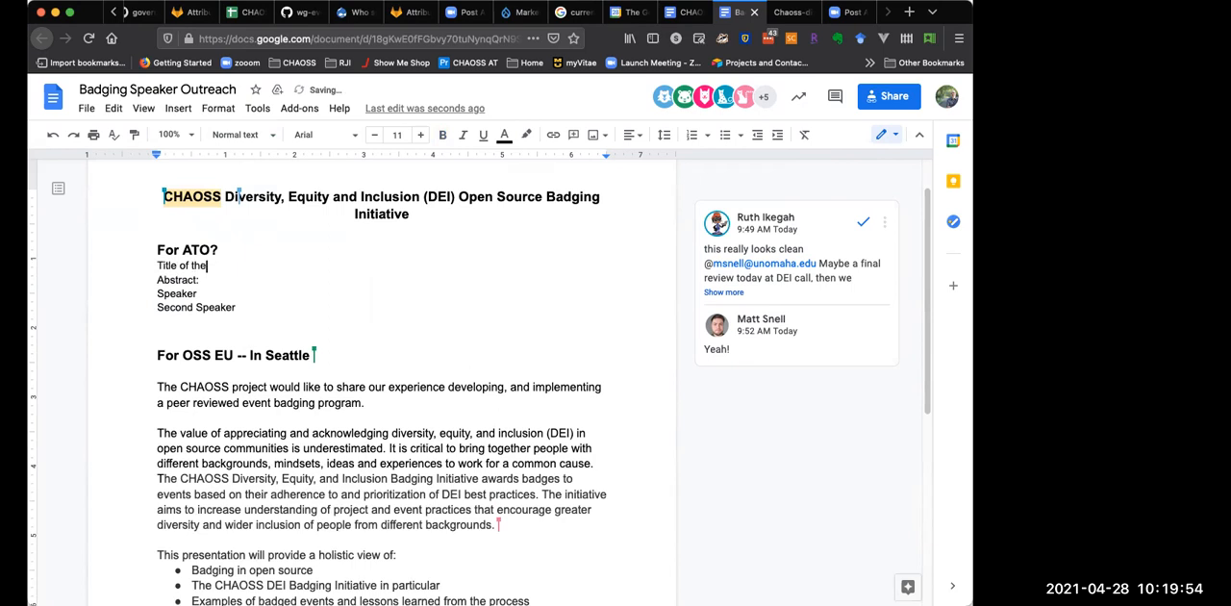
text(Talk:)
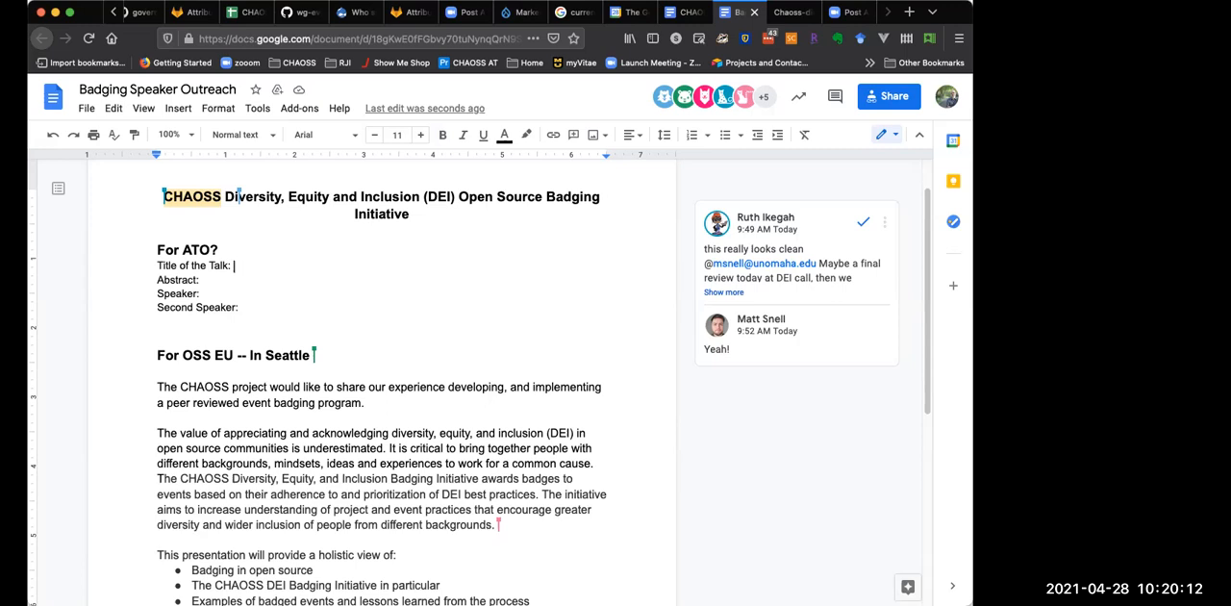
mouse_move(269, 240)
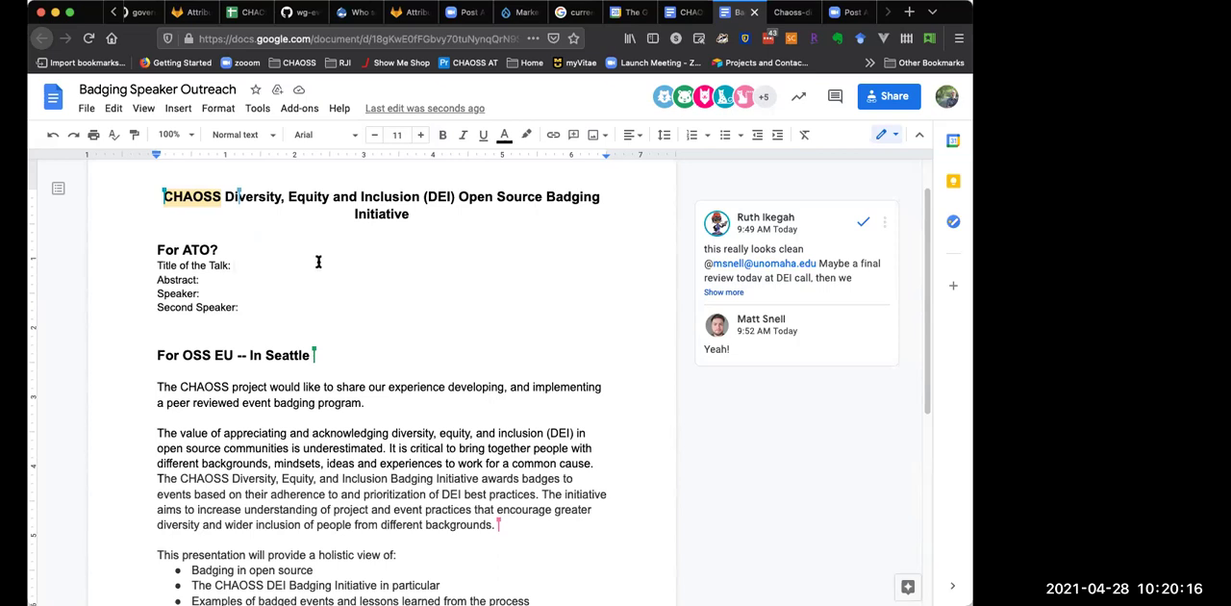
click(233, 266)
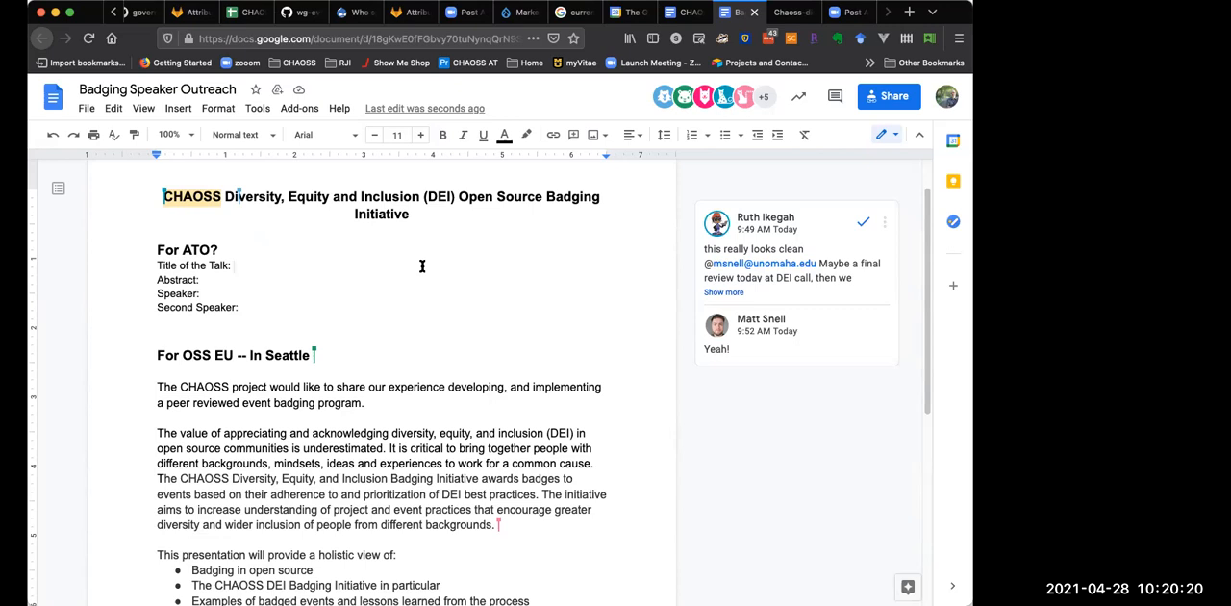
mouse_move(381, 261)
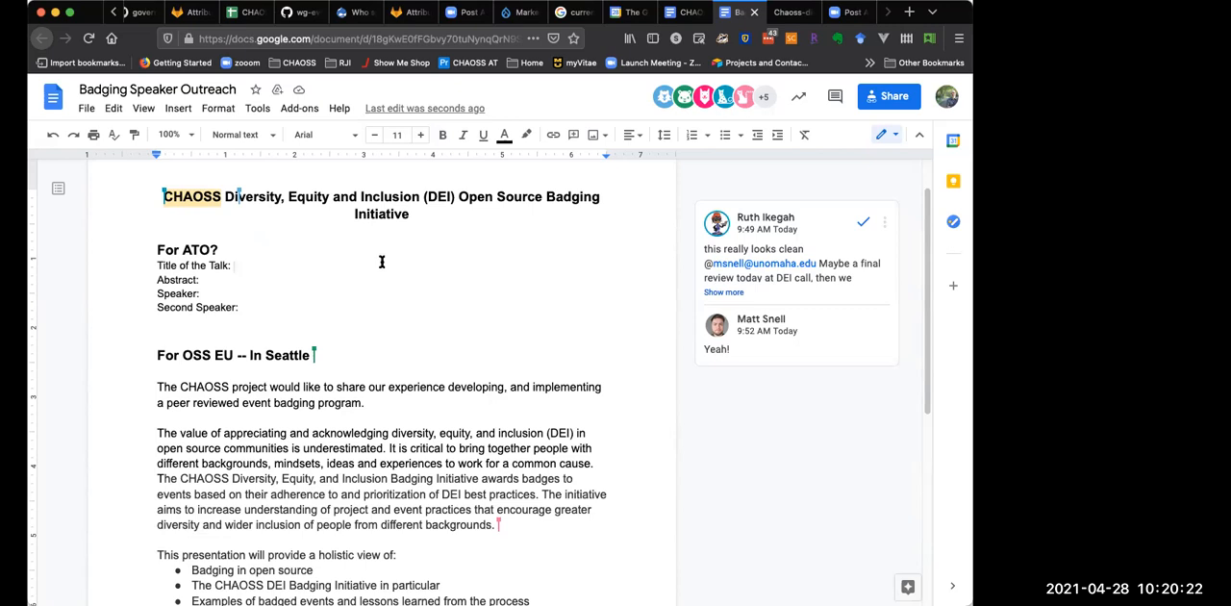
click(234, 265)
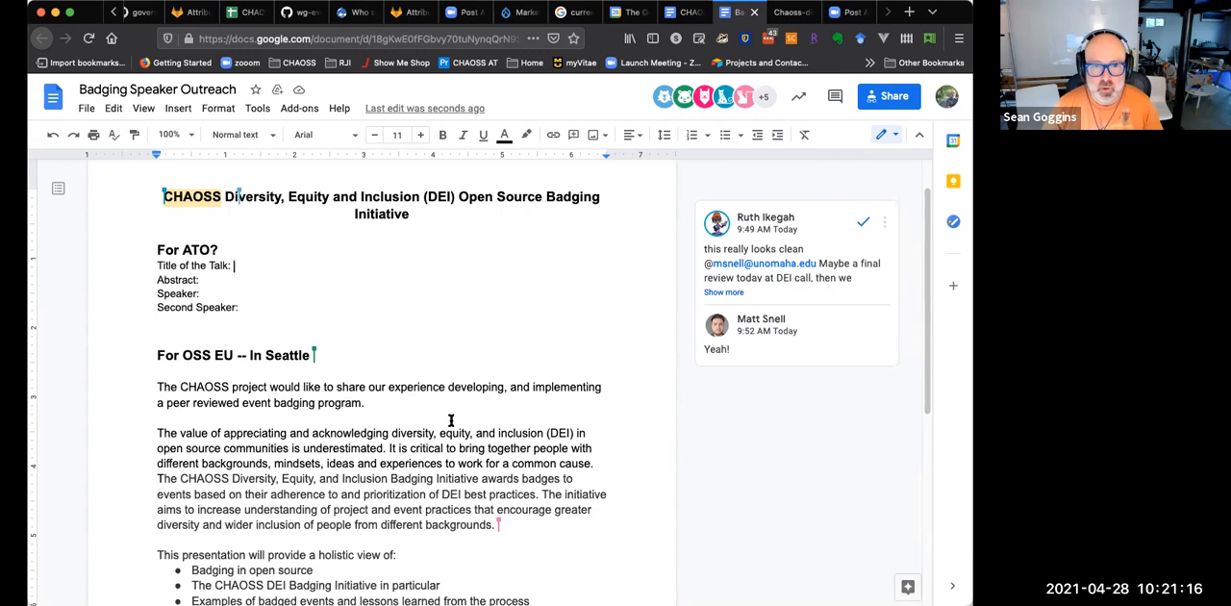
scroll(down, 3)
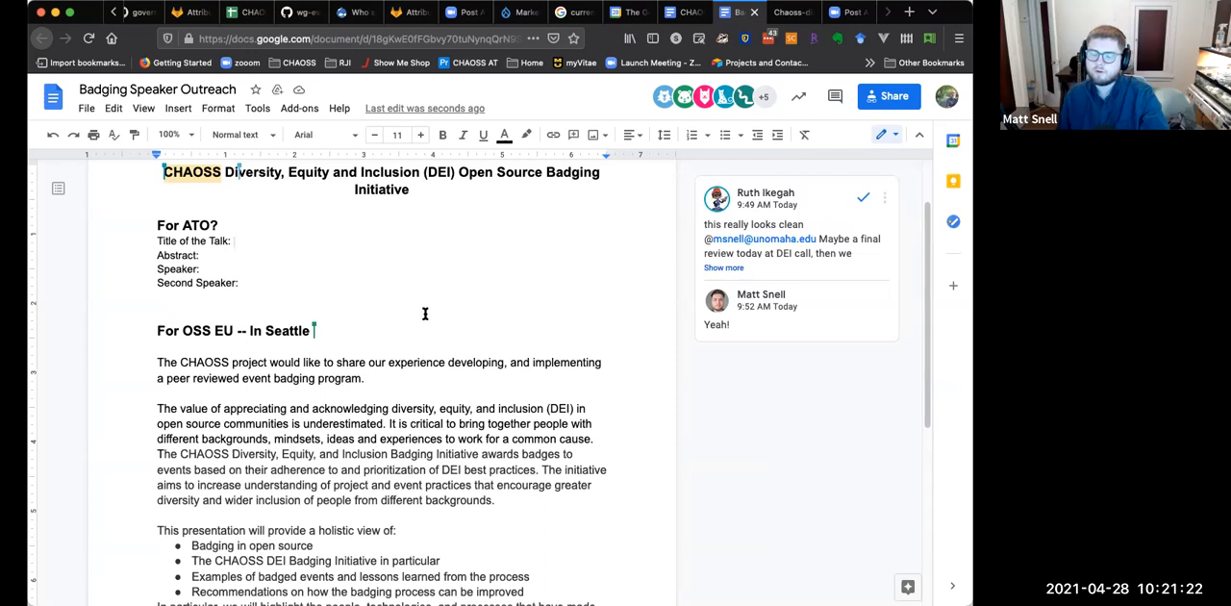
mouse_move(412, 301)
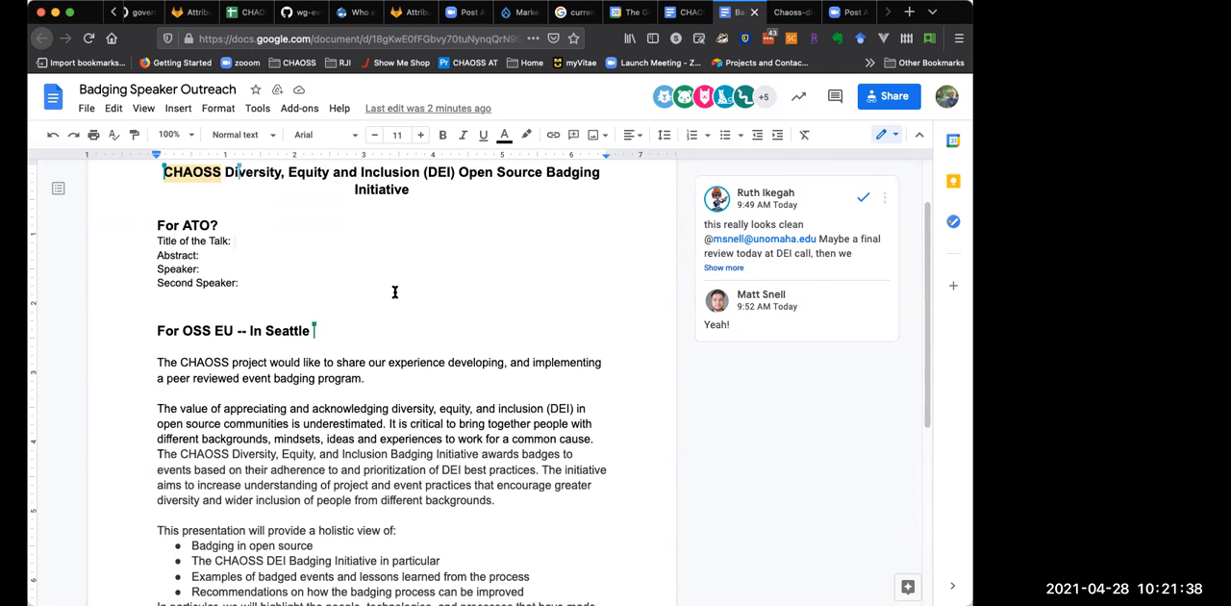
- Fill in the Speaker and Second Speaker names with a '(Below' note in the ATO template
click(231, 240)
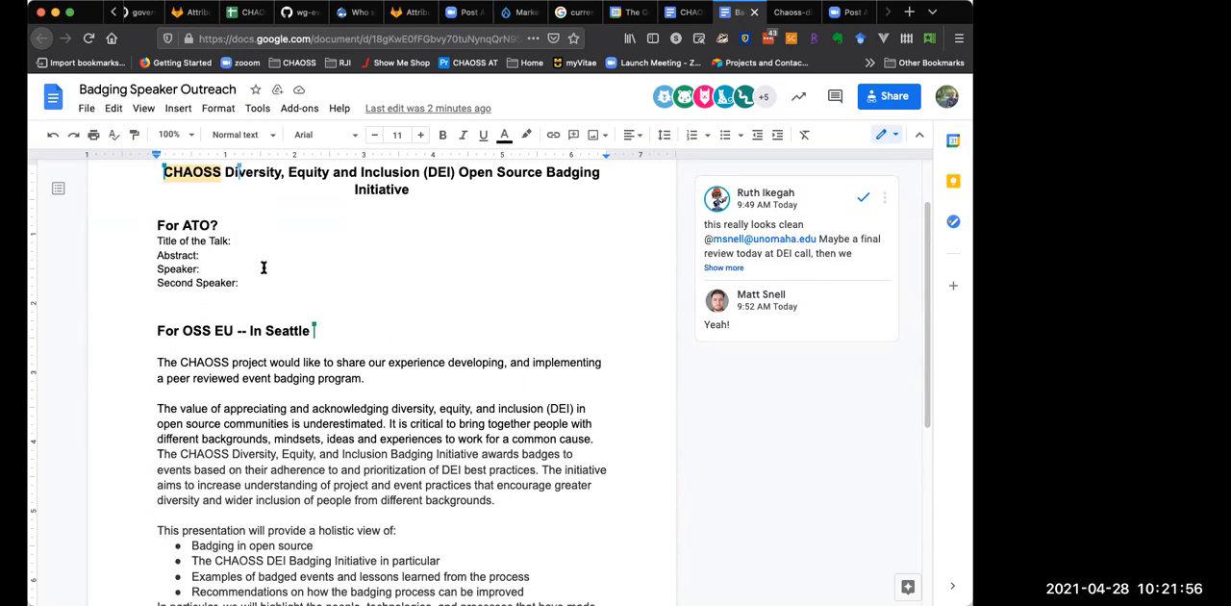
text(RJ)
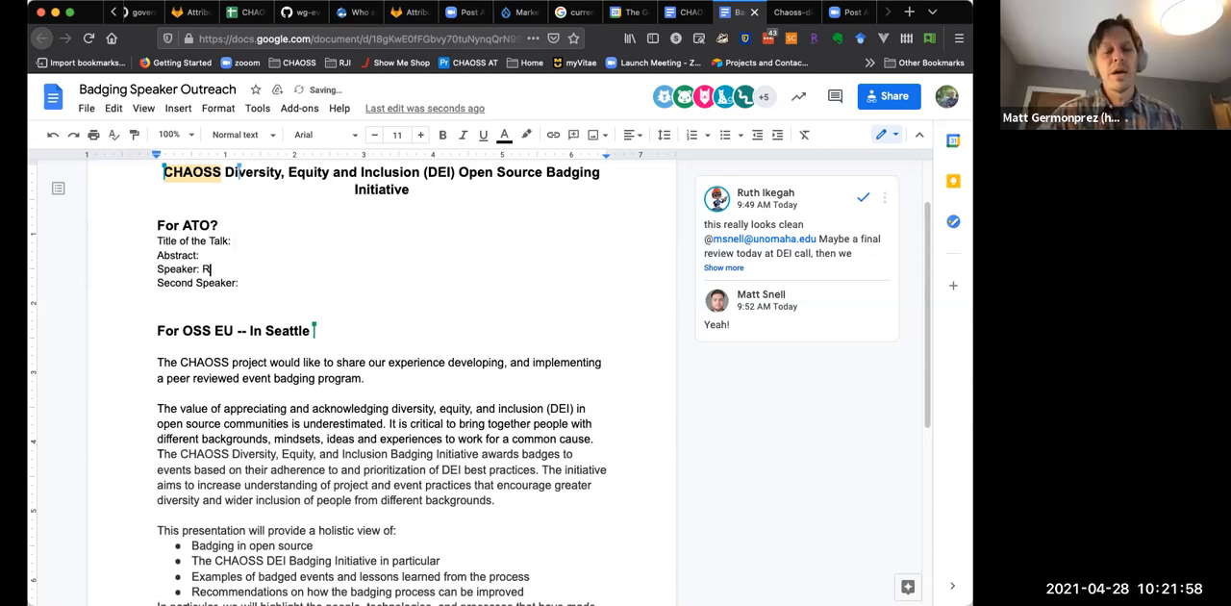
text(uth)
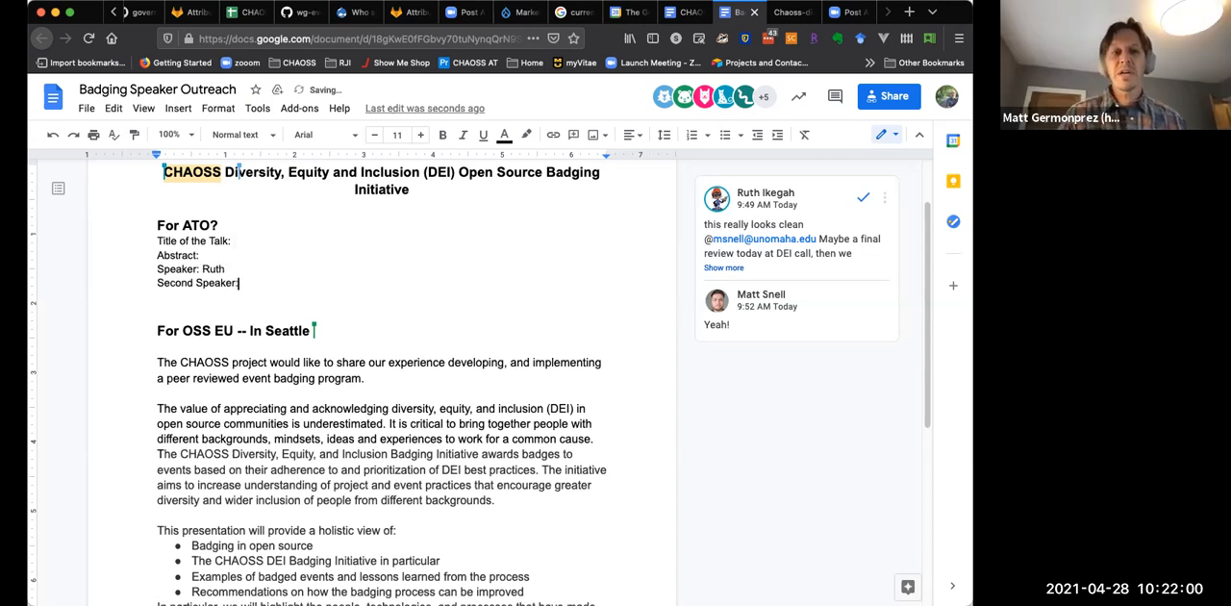
text(Matt Snell)
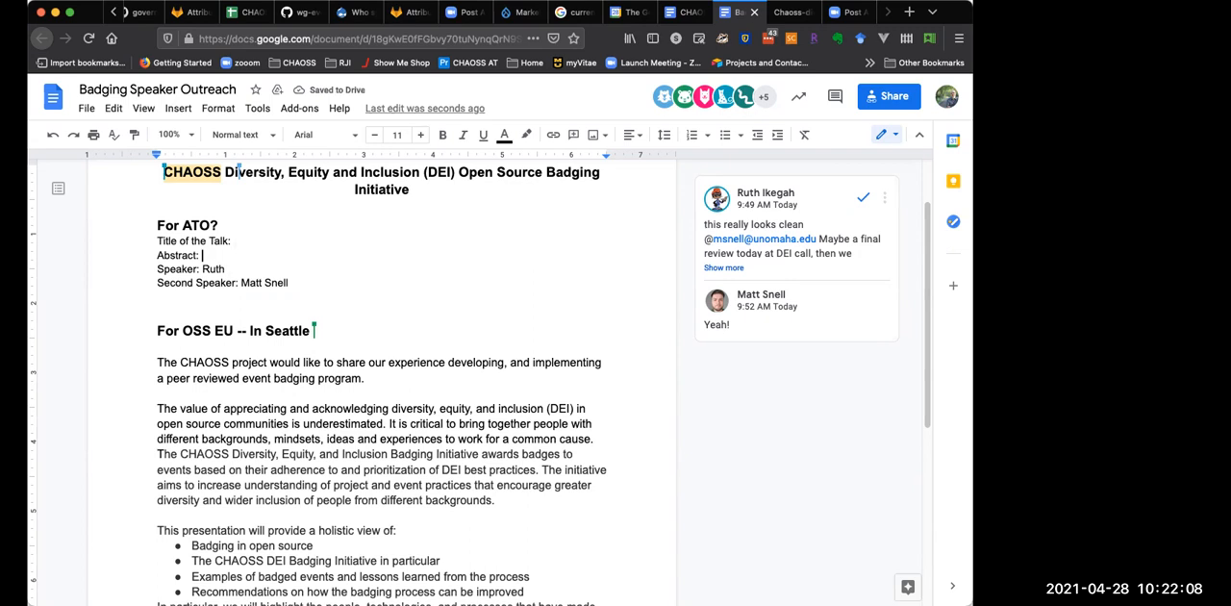
text((Below)
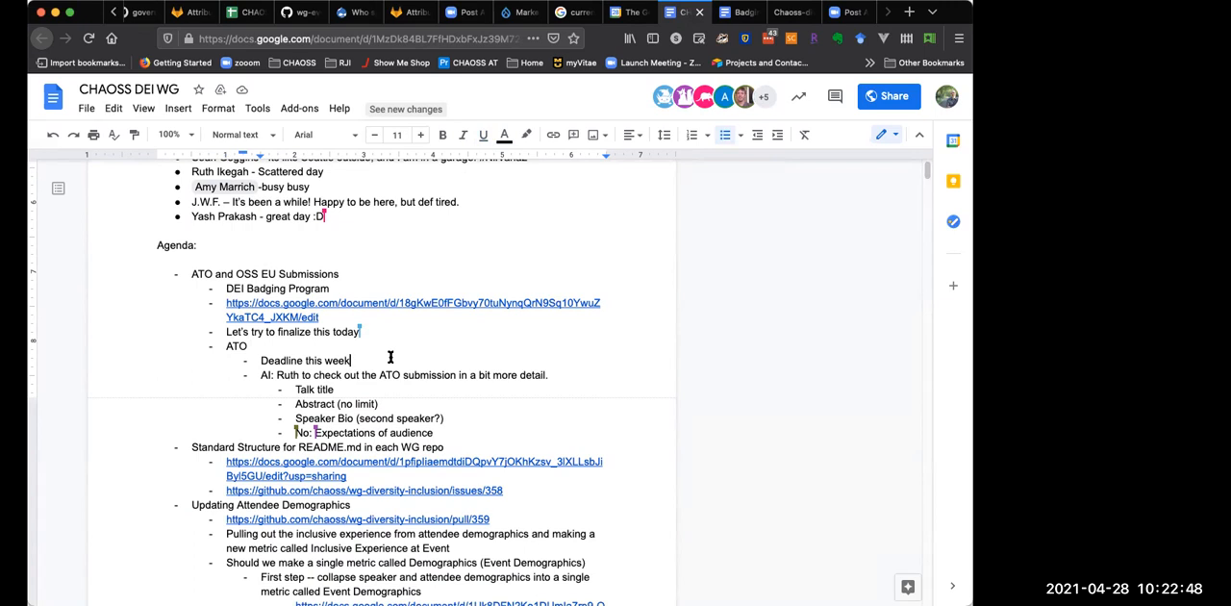
mouse_move(535, 200)
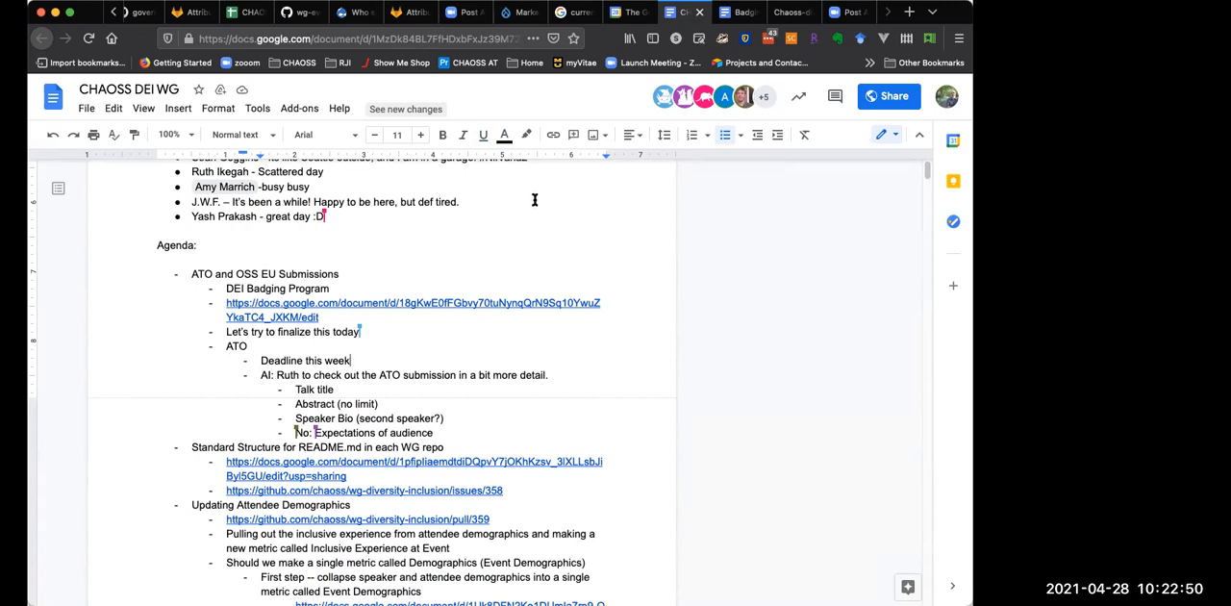
mouse_move(616, 143)
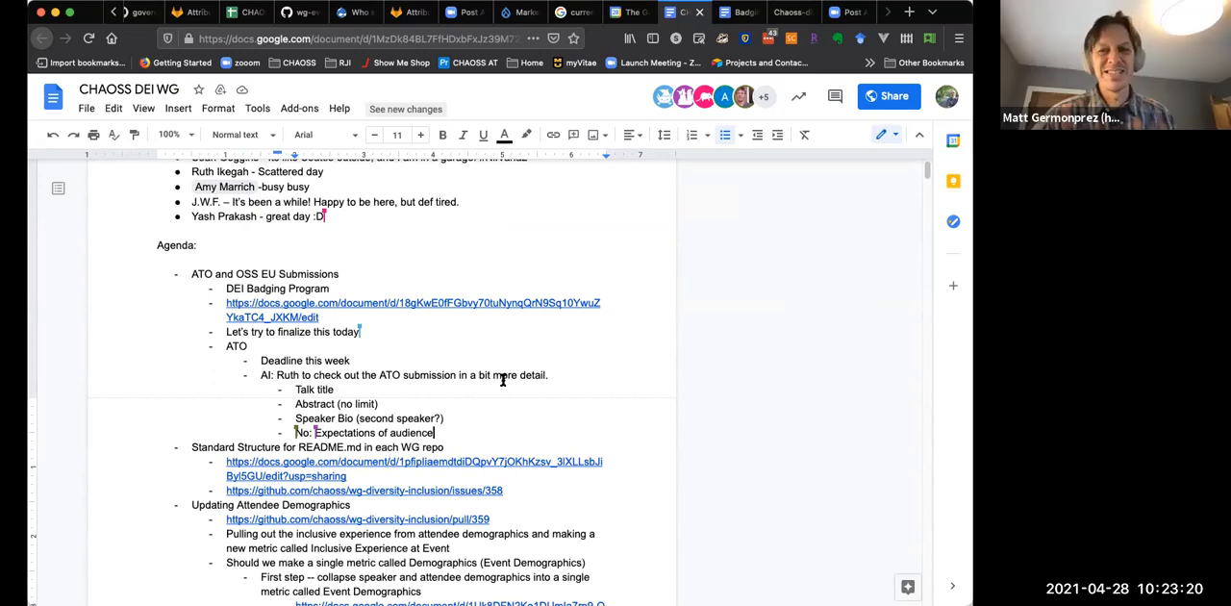
mouse_move(508, 385)
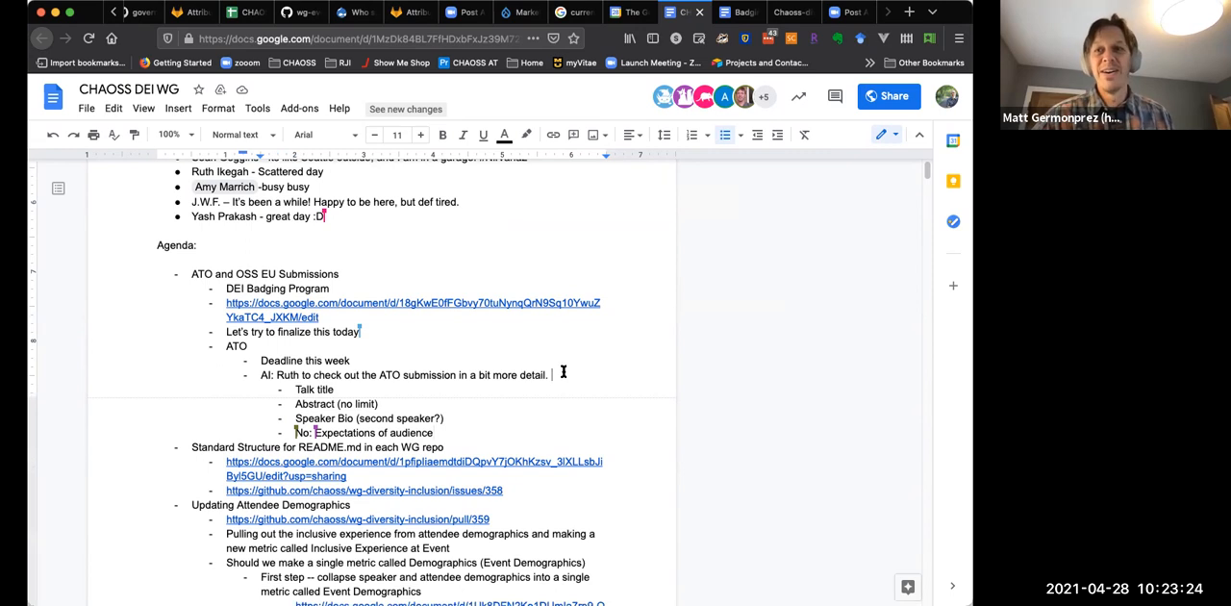
- Note '(April 30th deadline).' on the ATO action item in the minutes
text((April 30th deadline).)
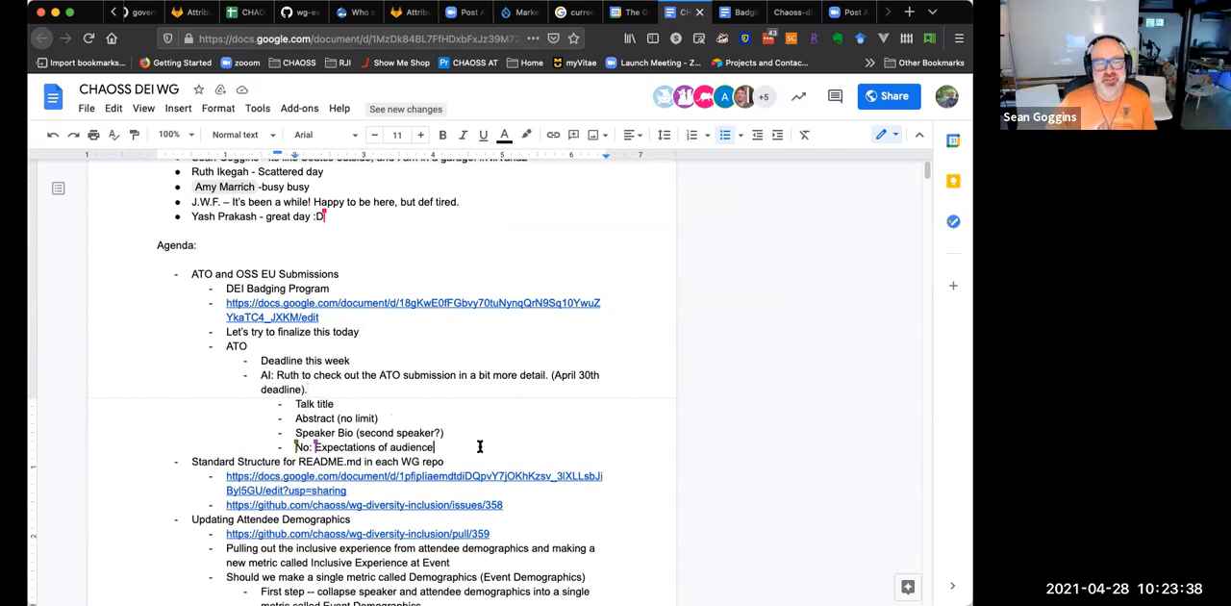
mouse_move(481, 446)
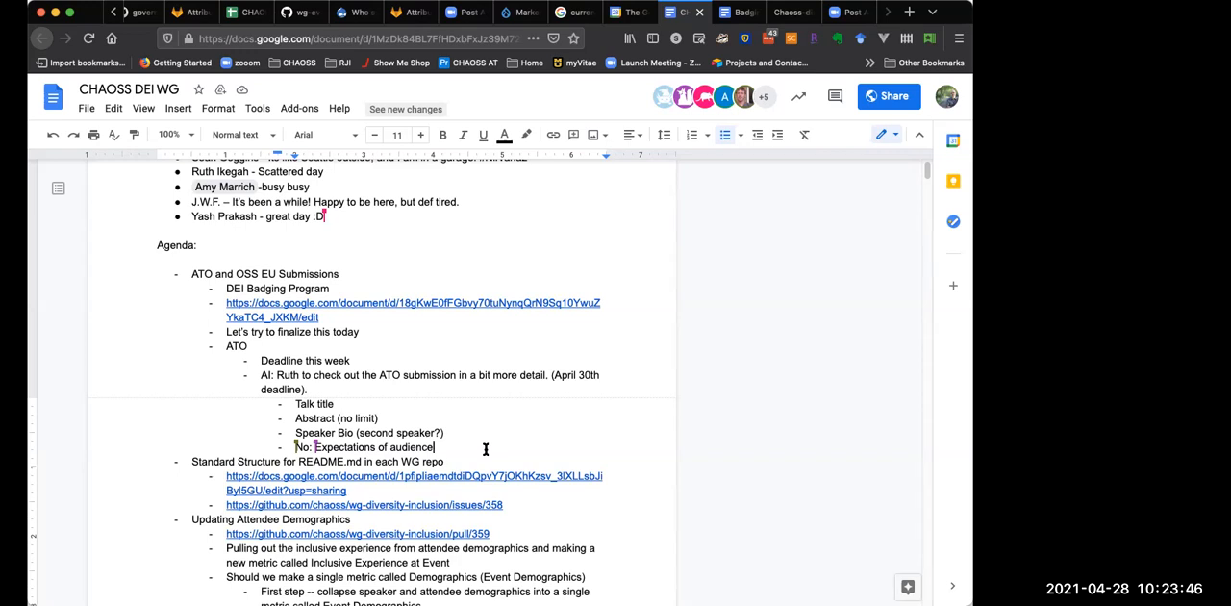
mouse_move(489, 446)
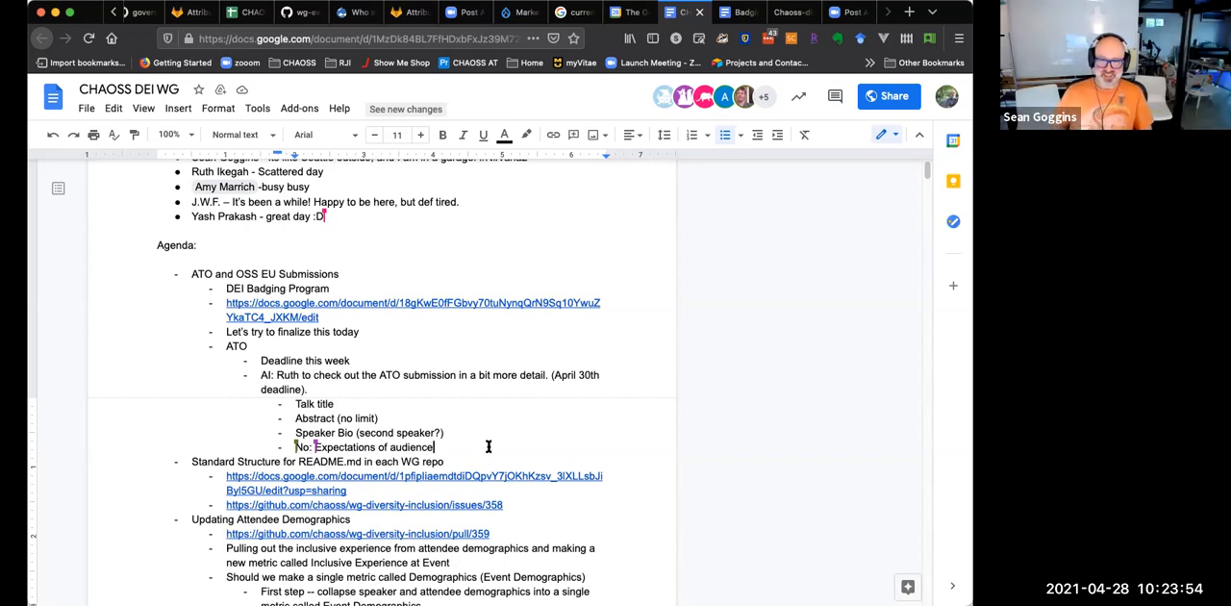
mouse_move(596, 492)
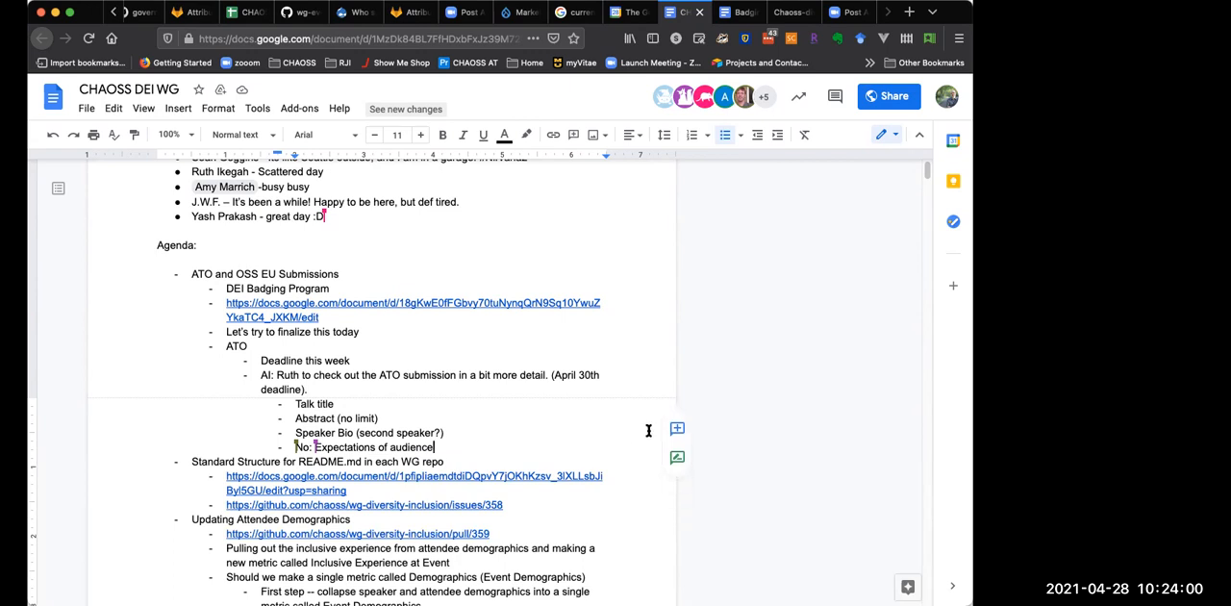
mouse_move(642, 427)
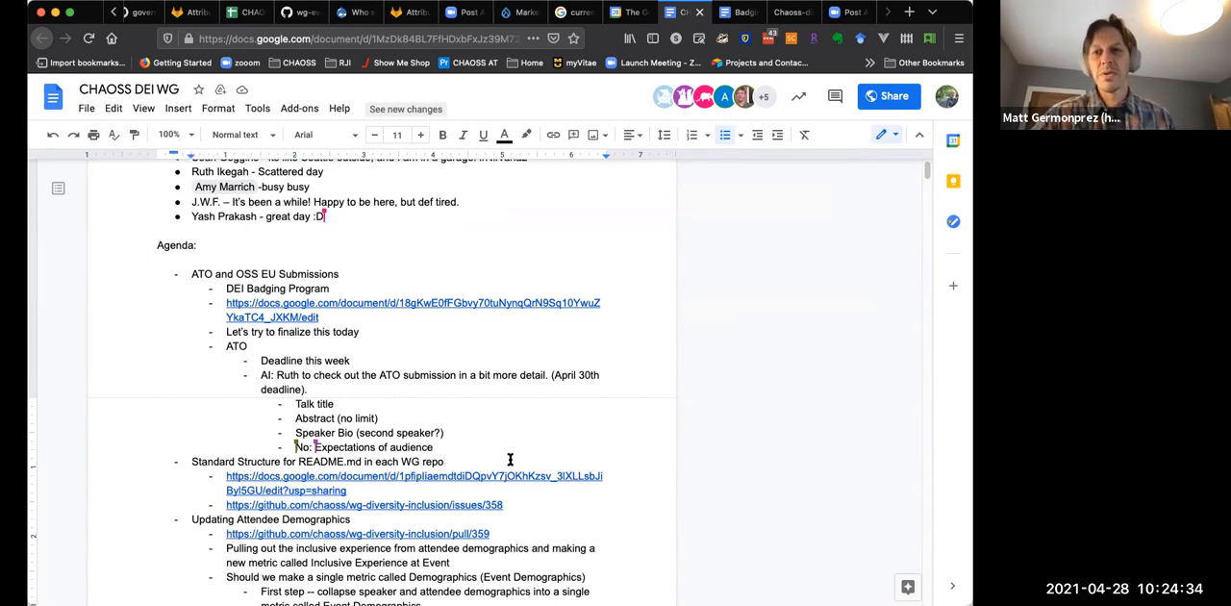
mouse_move(504, 441)
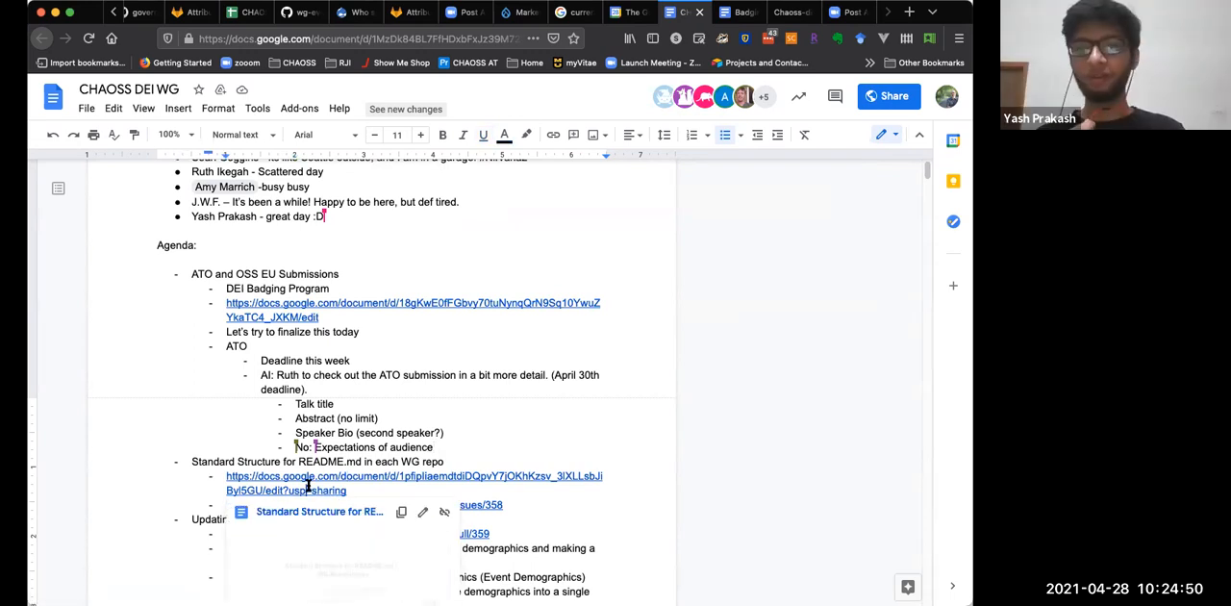
click(308, 477)
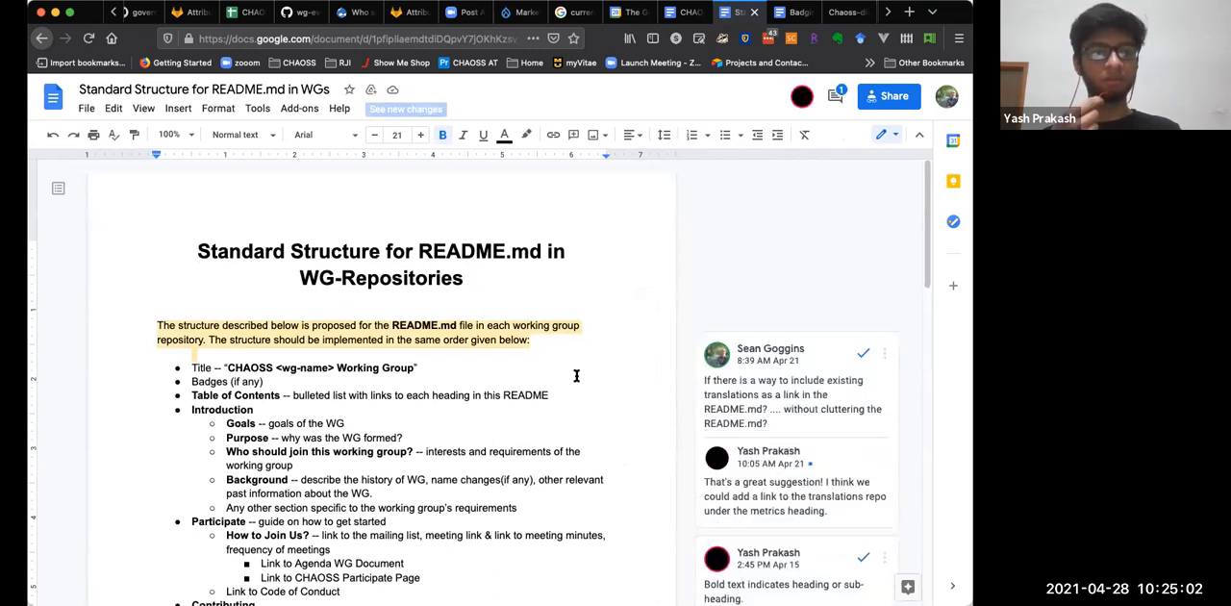
scroll(down, 3)
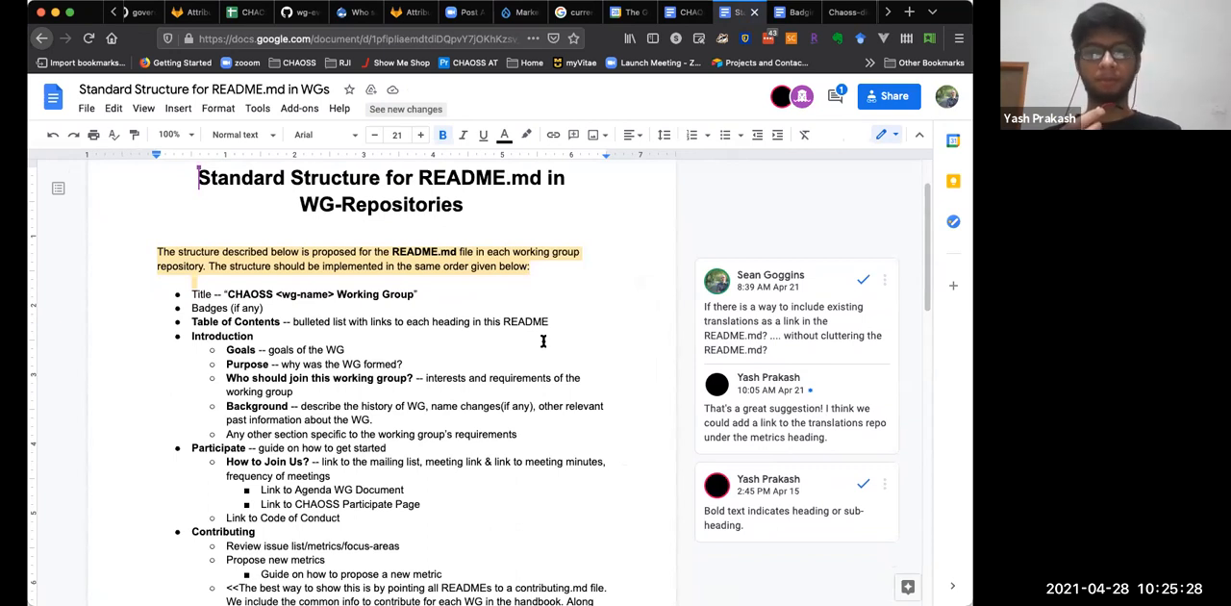
mouse_move(553, 339)
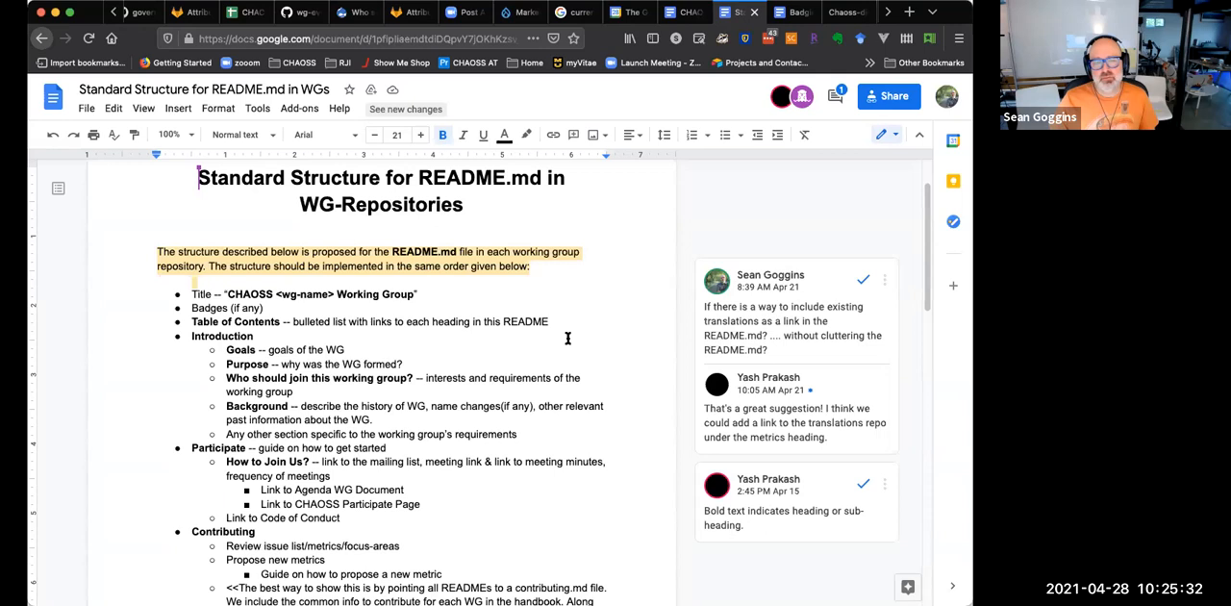
mouse_move(488, 385)
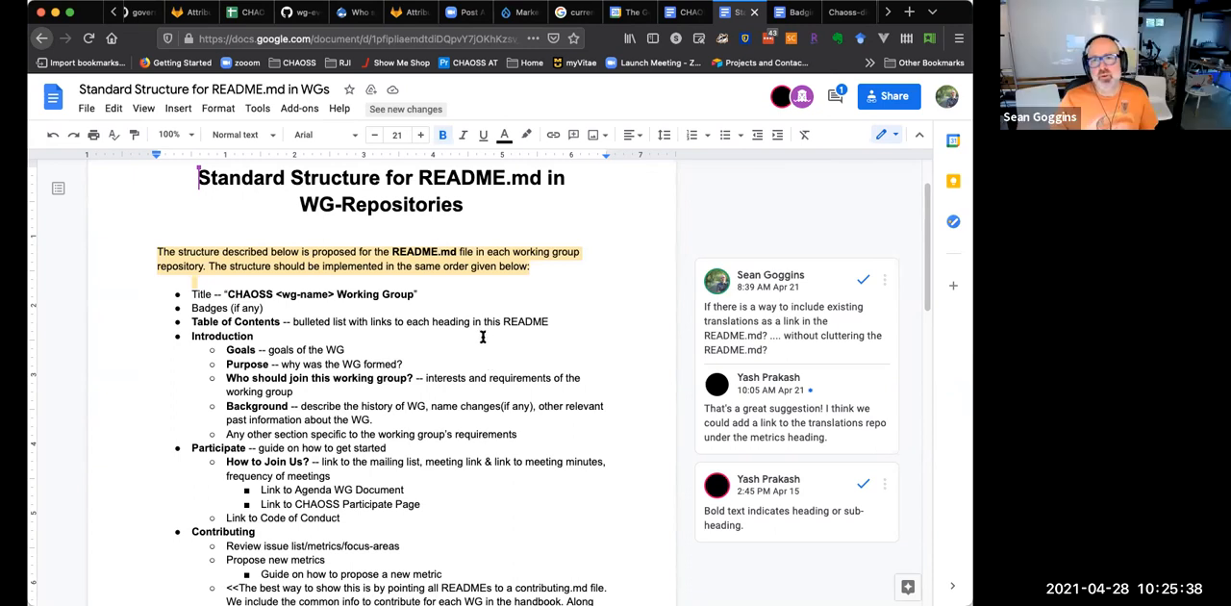
mouse_move(498, 338)
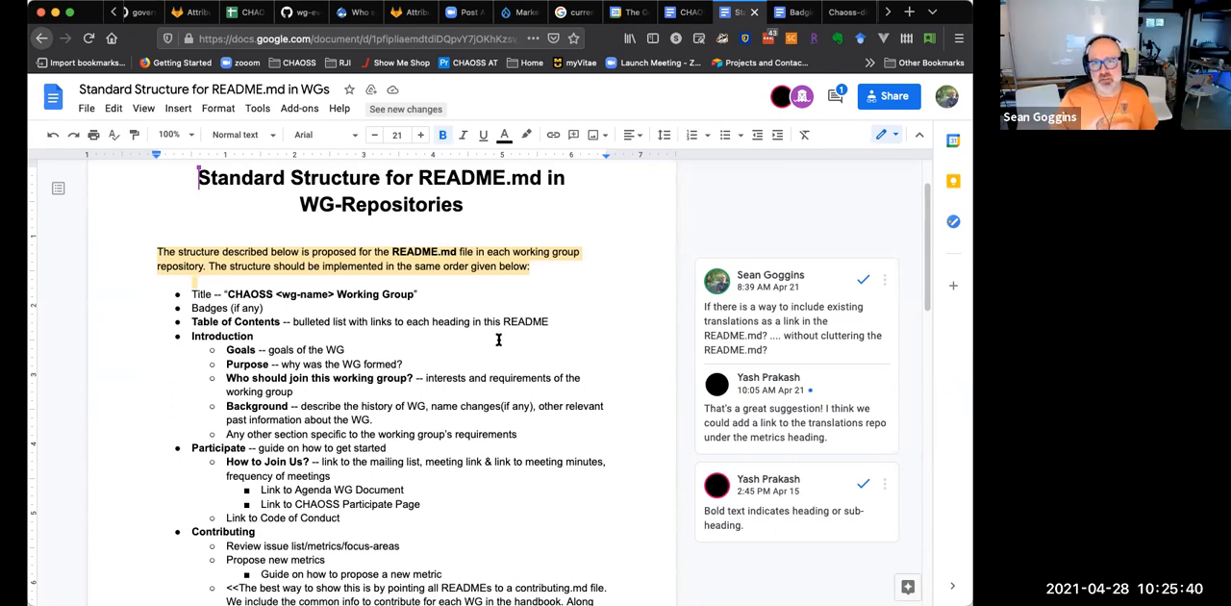
mouse_move(473, 434)
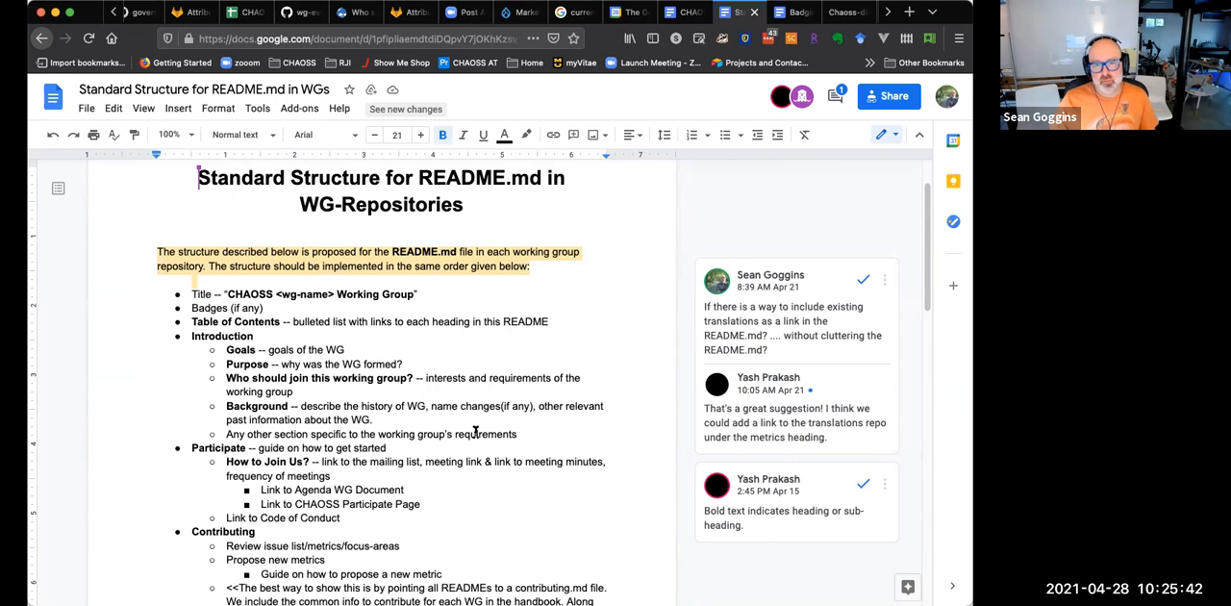
scroll(down, 3)
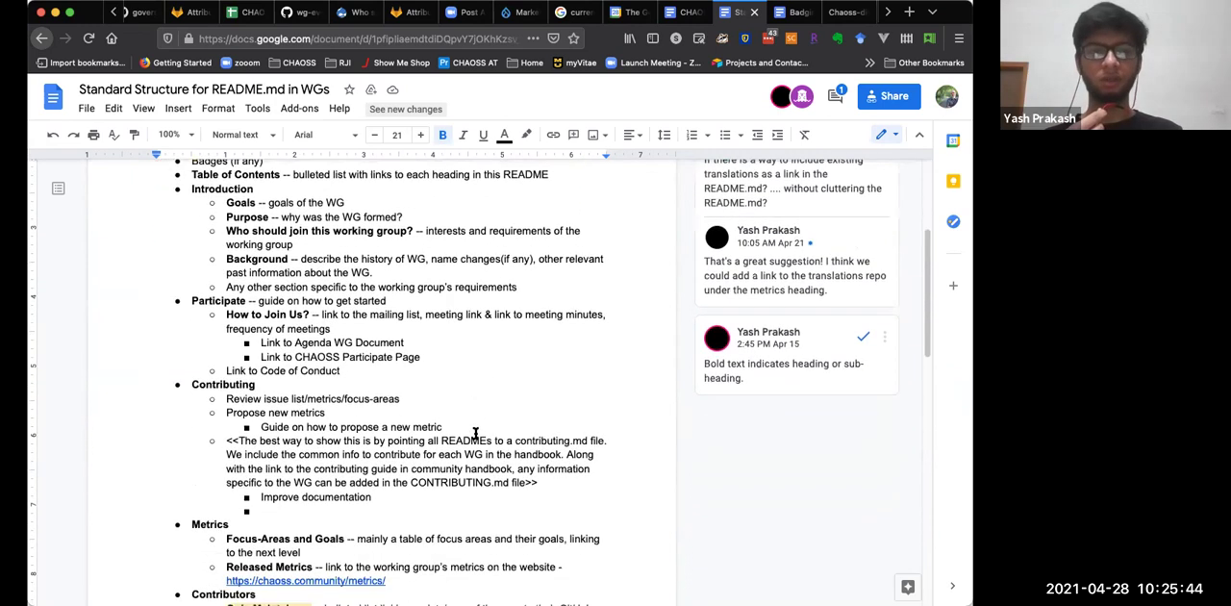
scroll(down, 3)
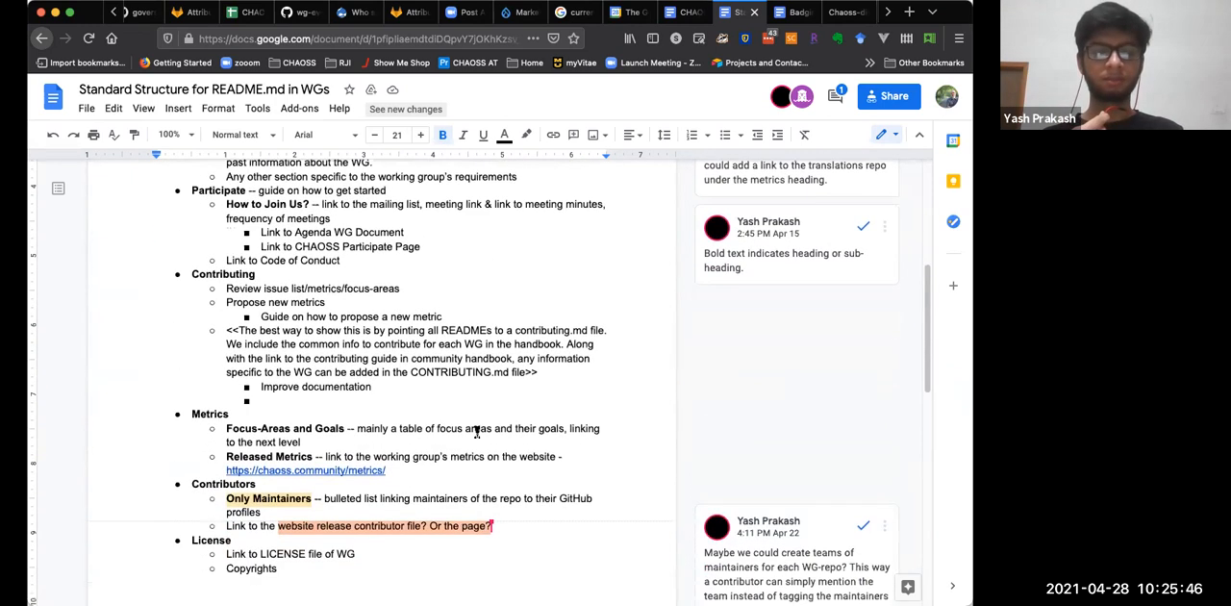
scroll(down, 3)
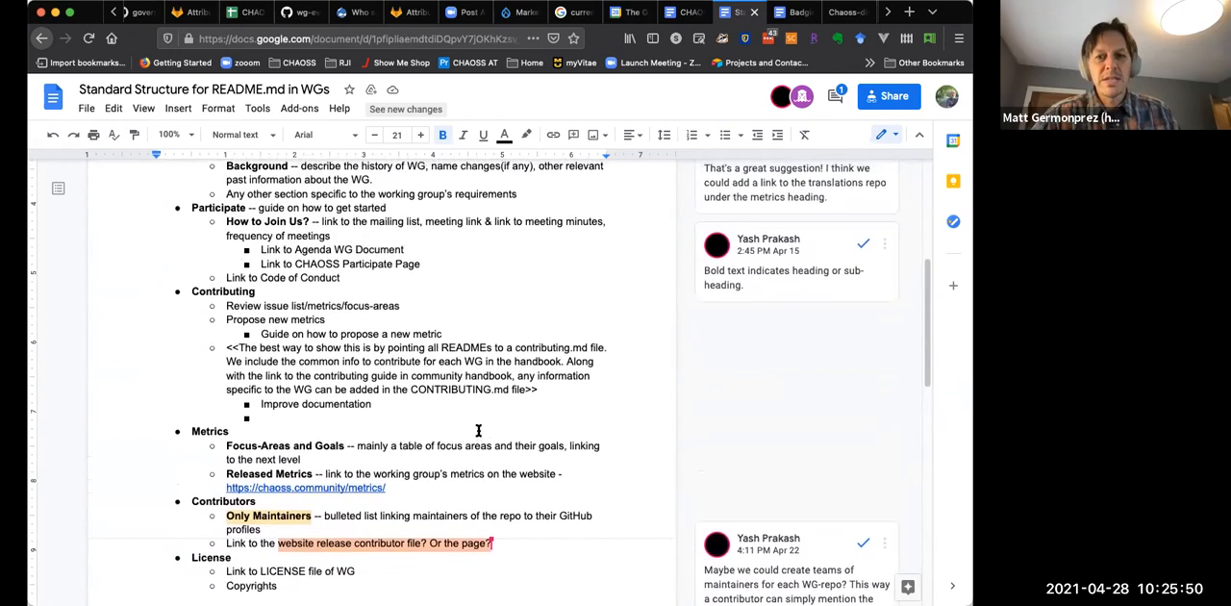
scroll(up, 3)
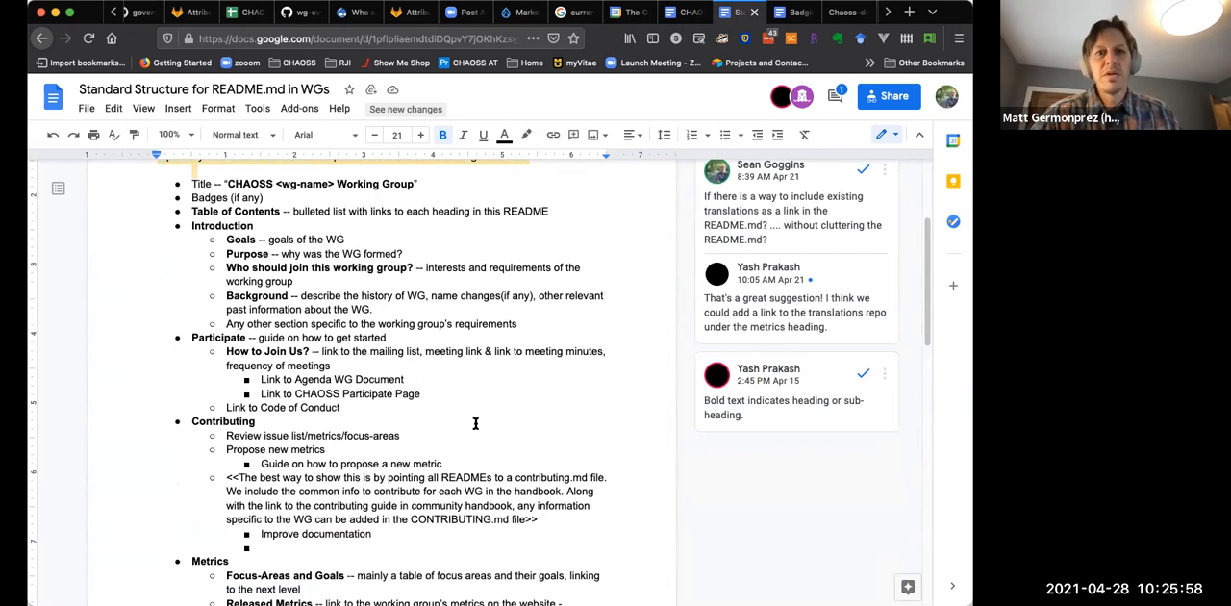
scroll(down, 3)
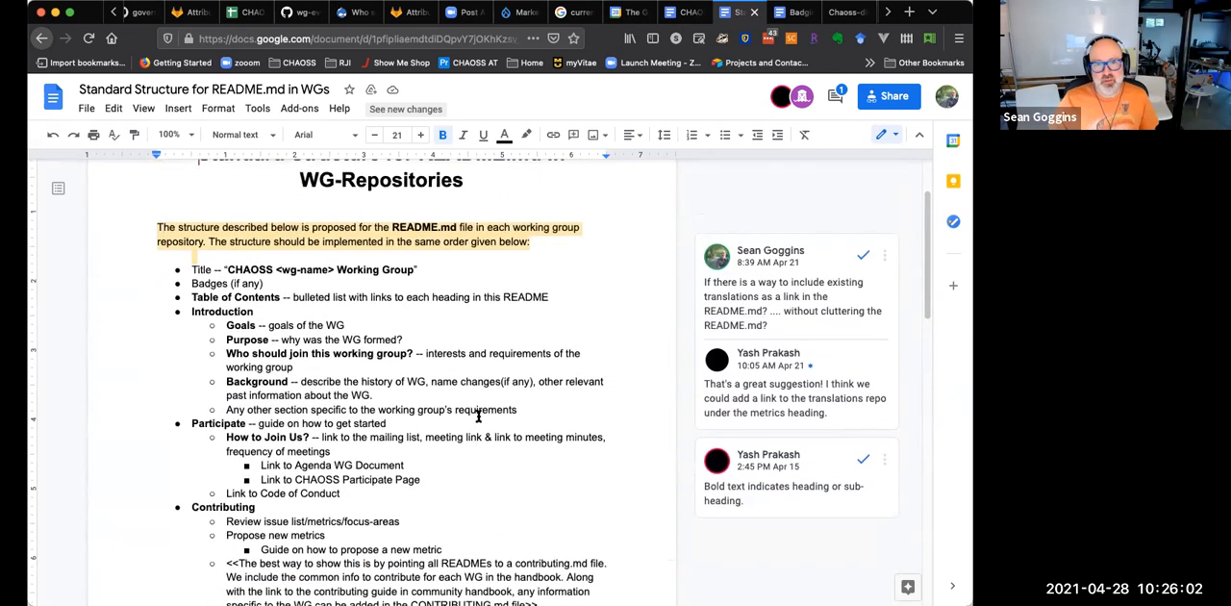
mouse_move(459, 394)
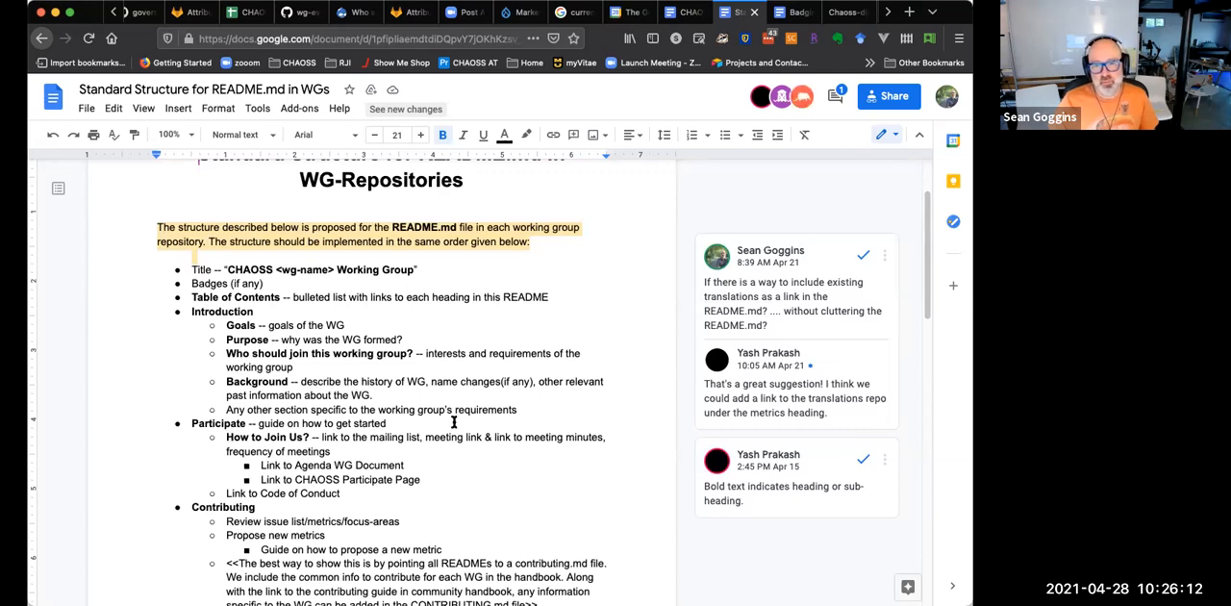
mouse_move(382, 442)
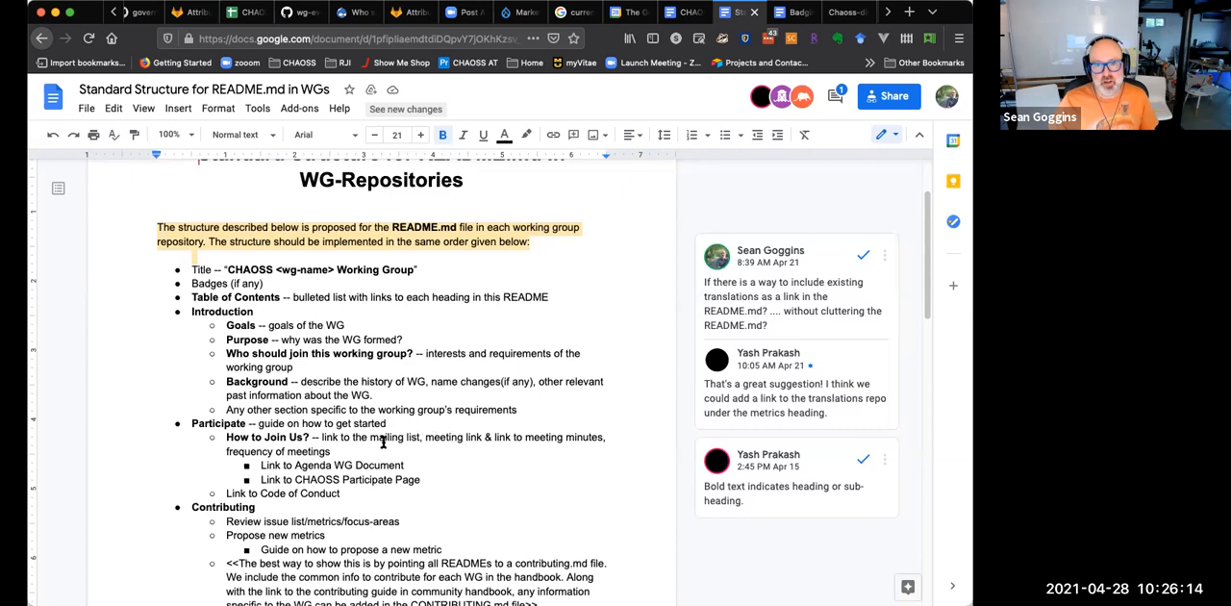
mouse_move(354, 438)
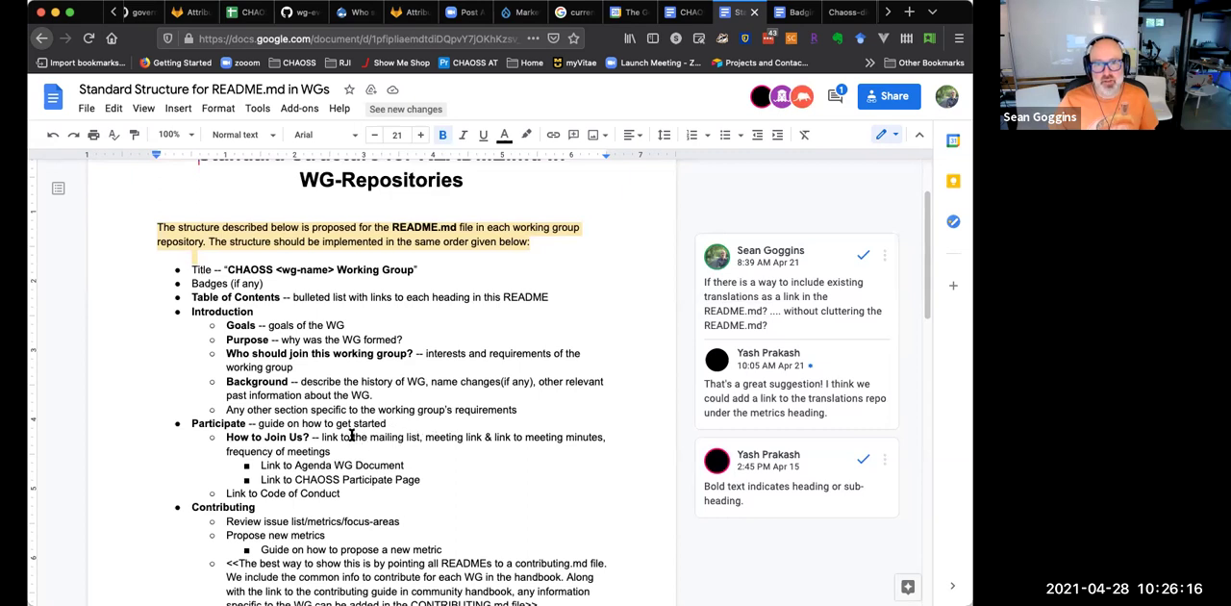
mouse_move(343, 434)
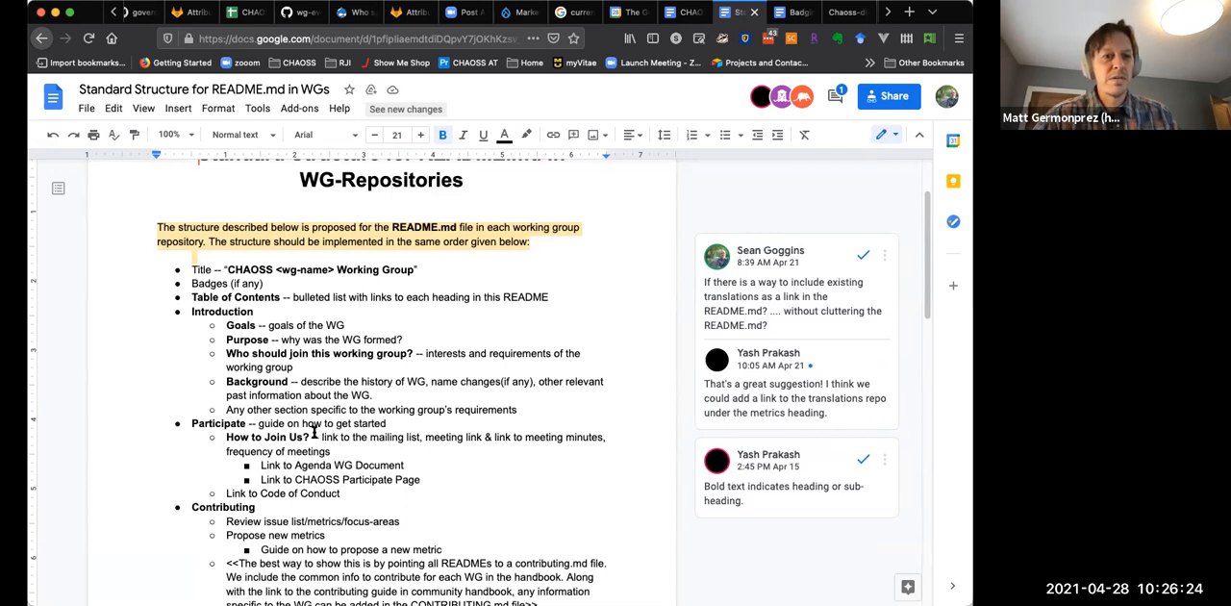
mouse_move(431, 431)
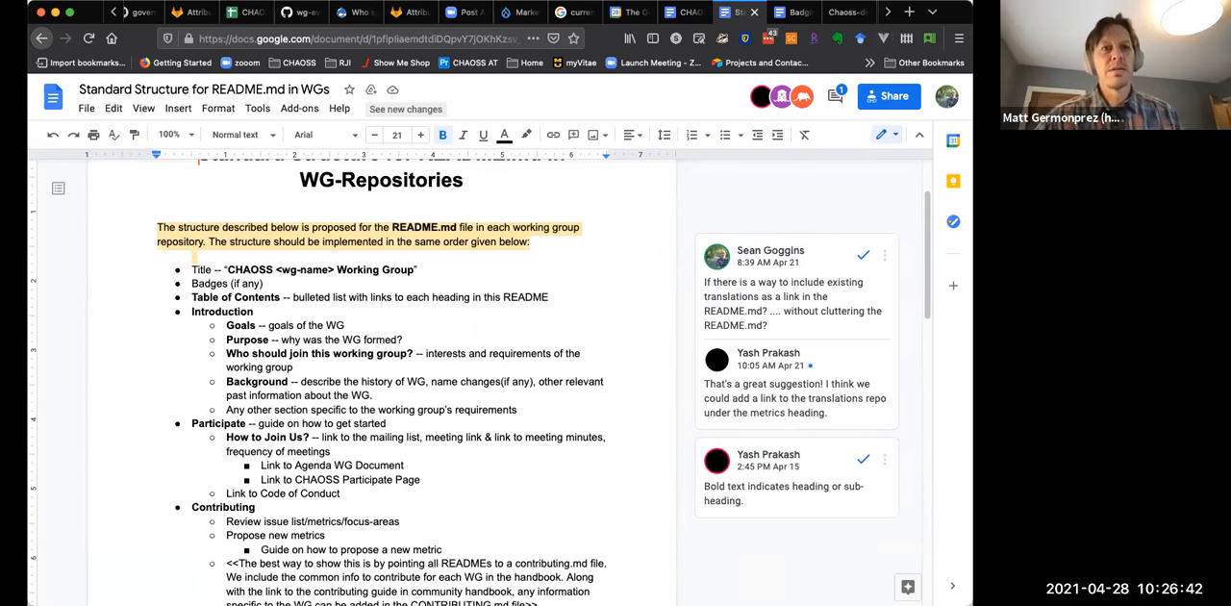
mouse_move(643, 271)
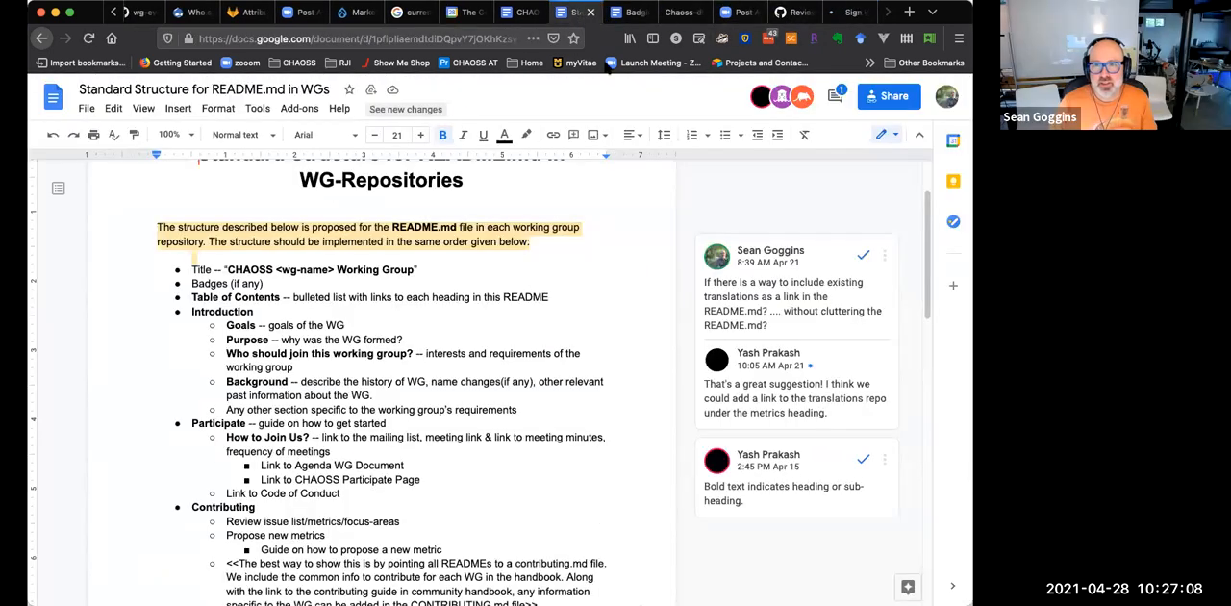
mouse_move(921, 196)
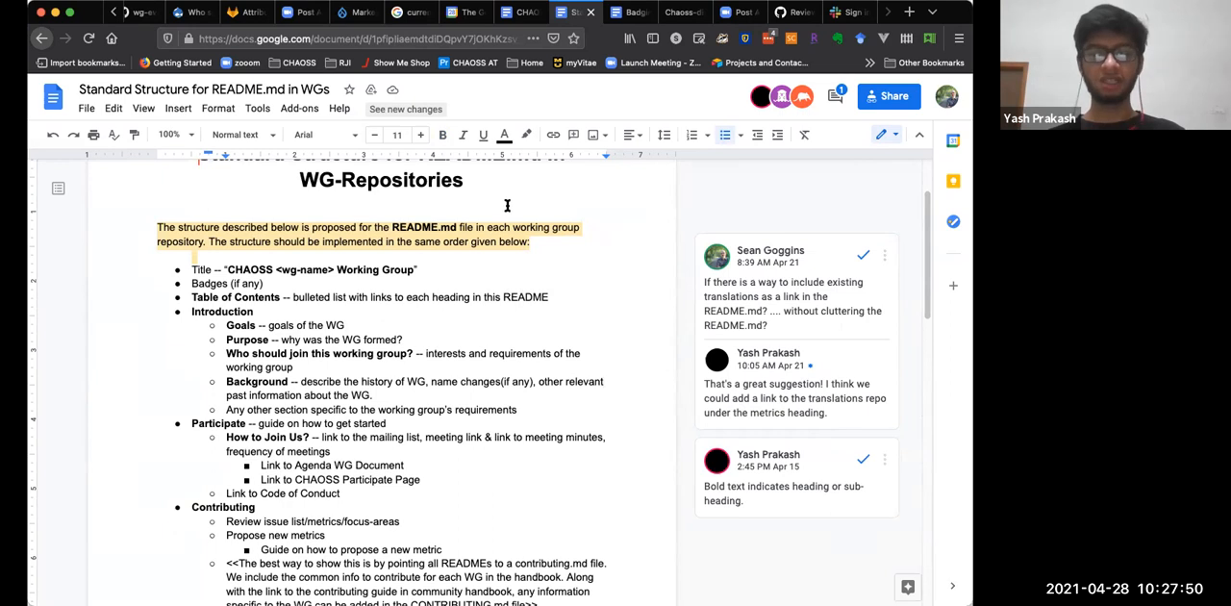
scroll(down, 3)
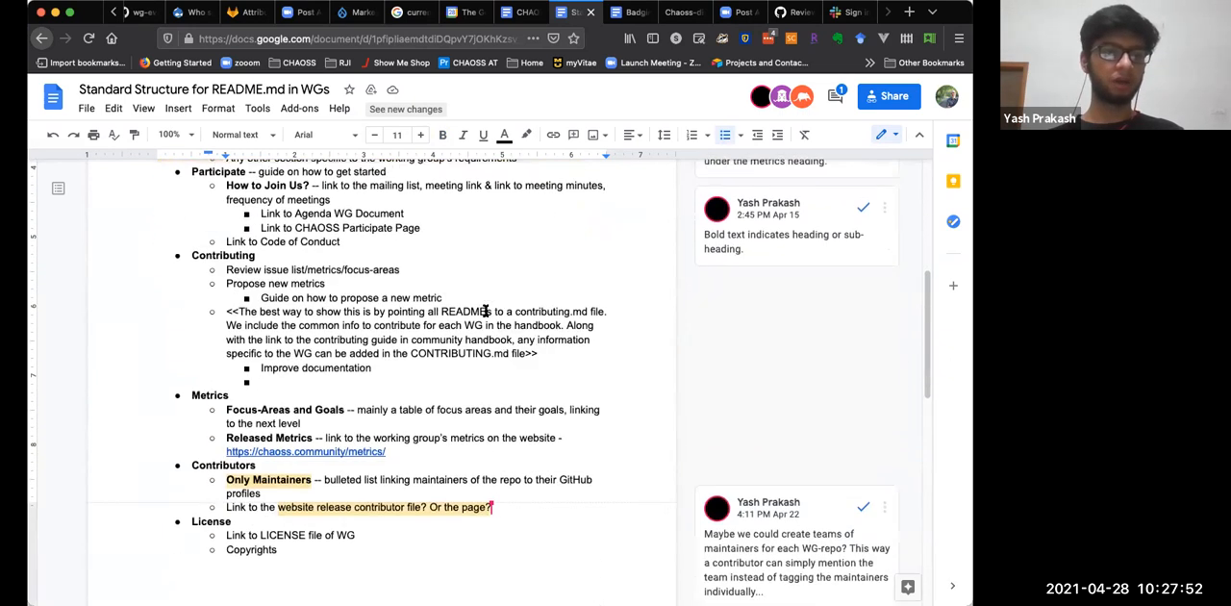
scroll(down, 3)
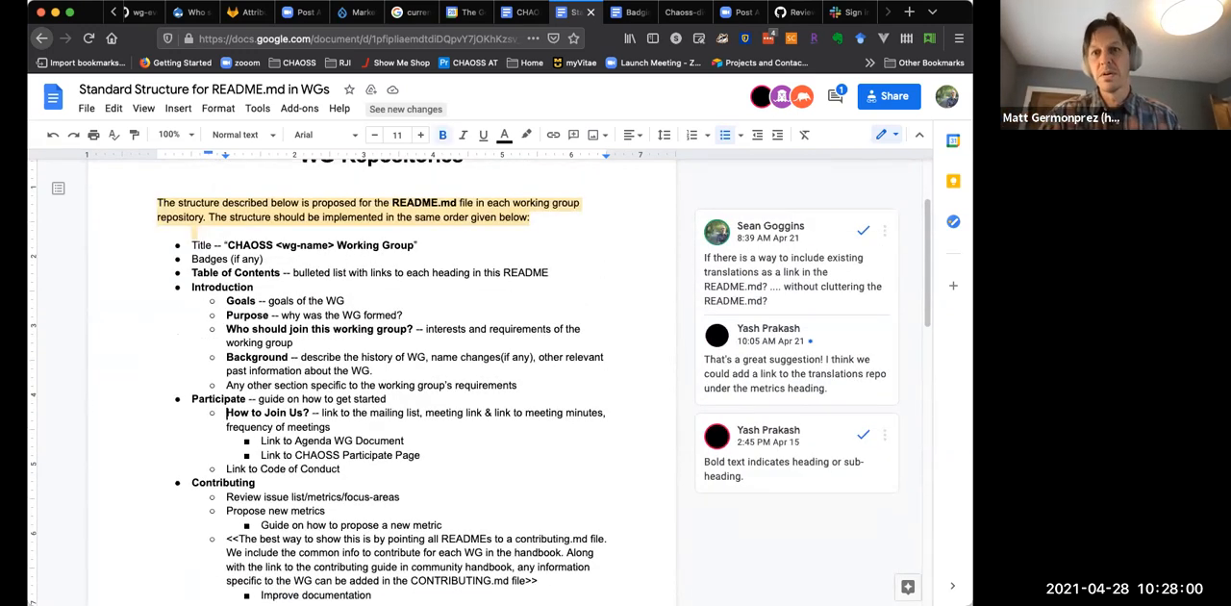
mouse_move(462, 386)
text(M)
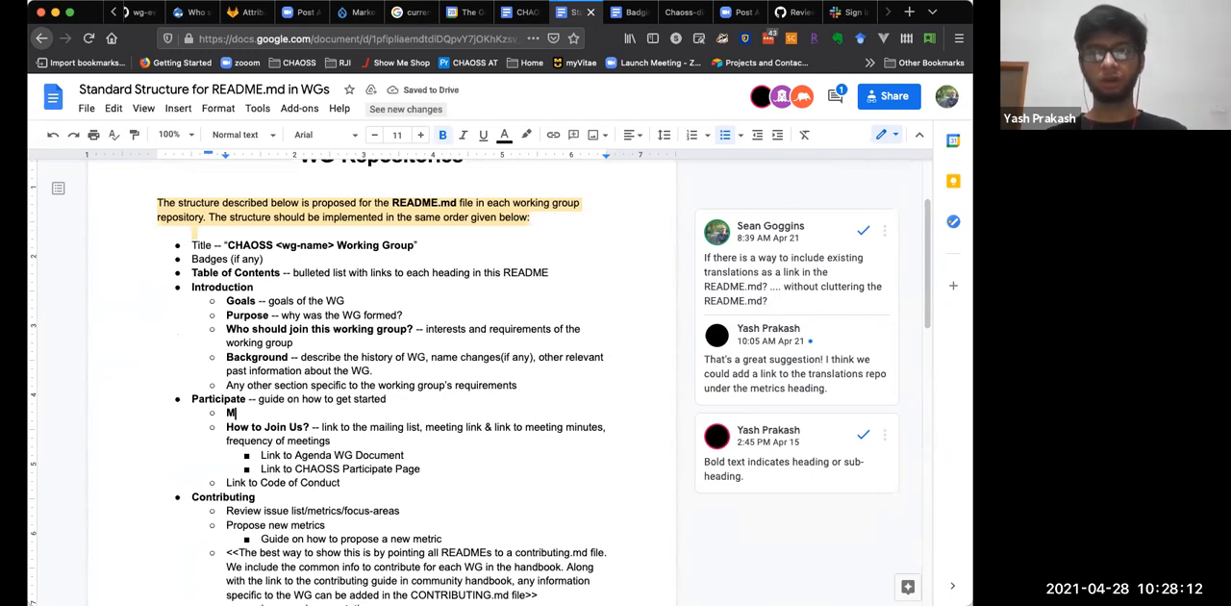
text(Newcomer)
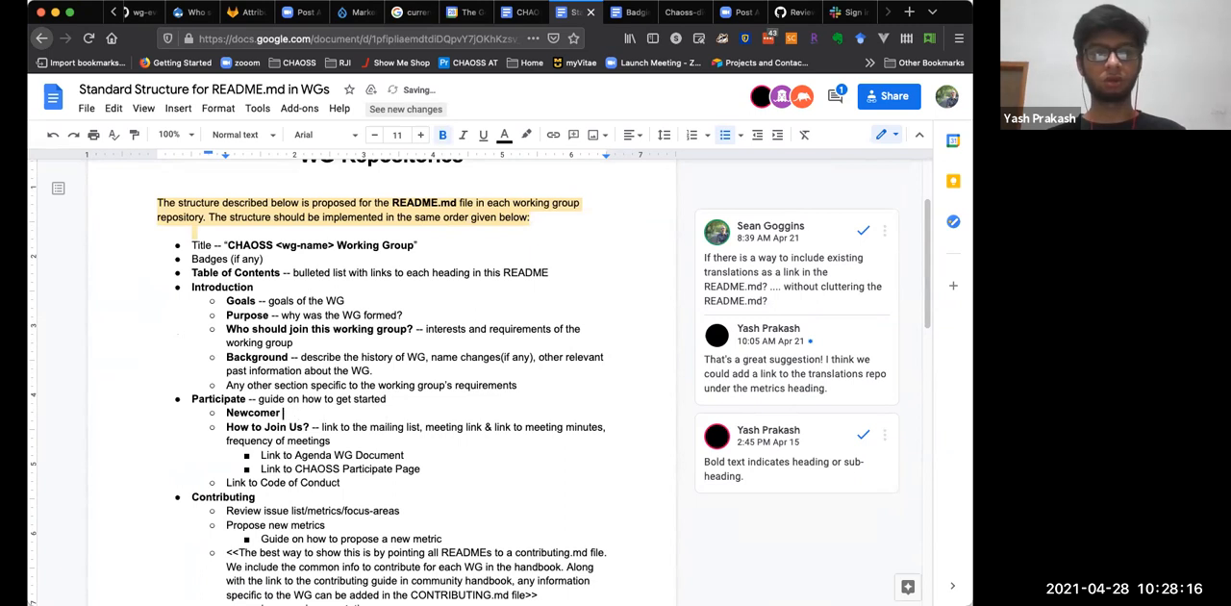
text(Slack Chann)
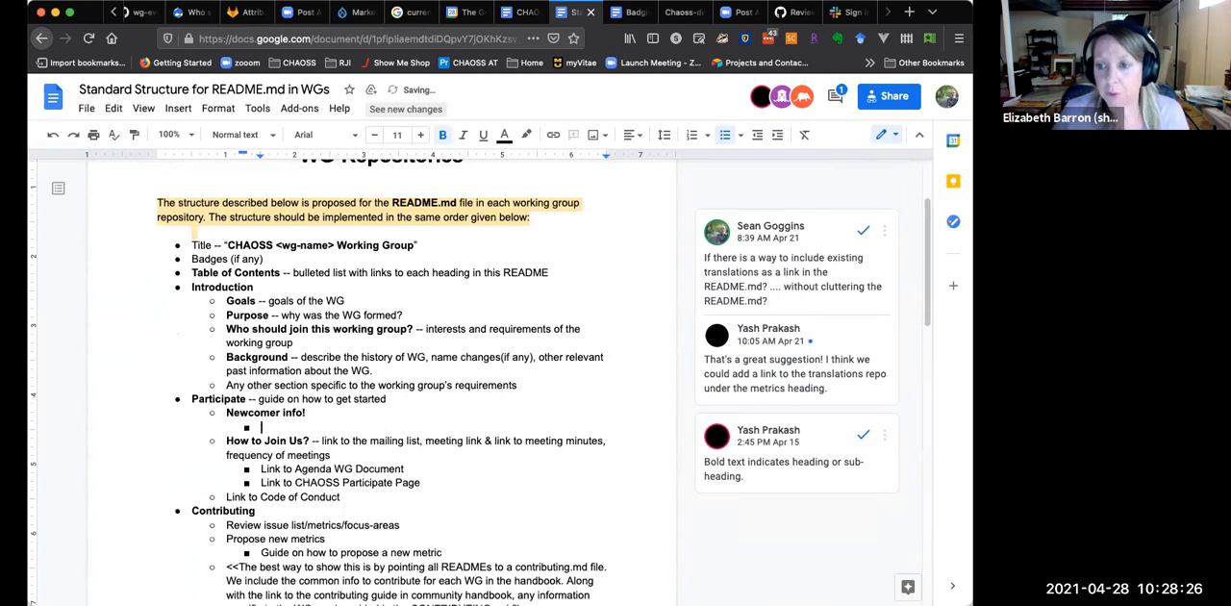
text(Slack)
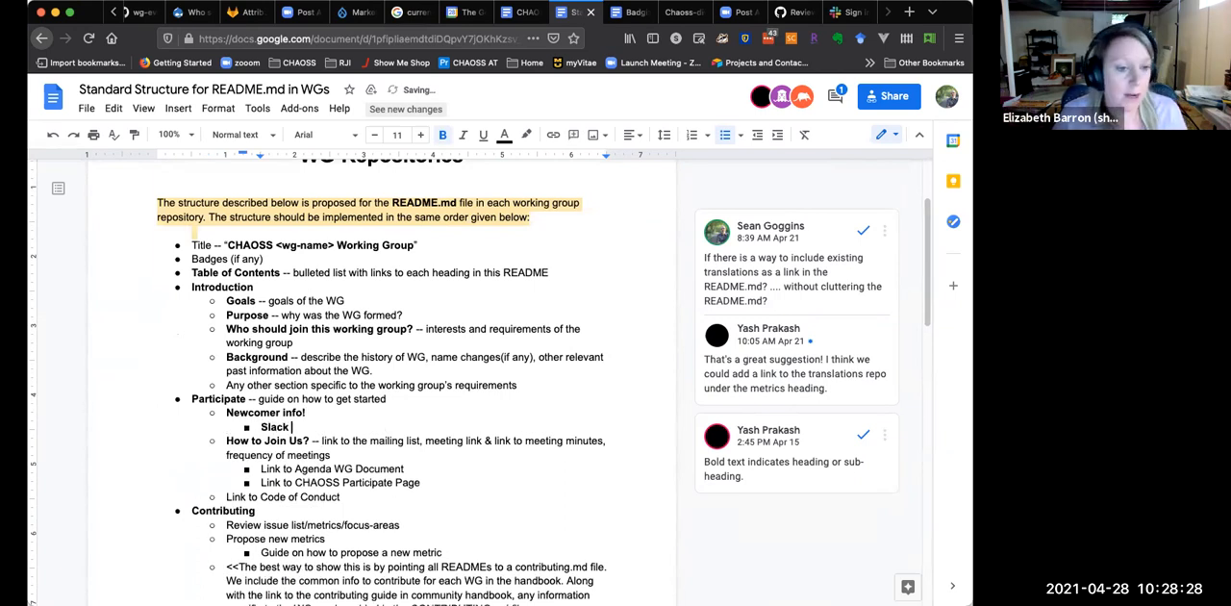
text(Channel)
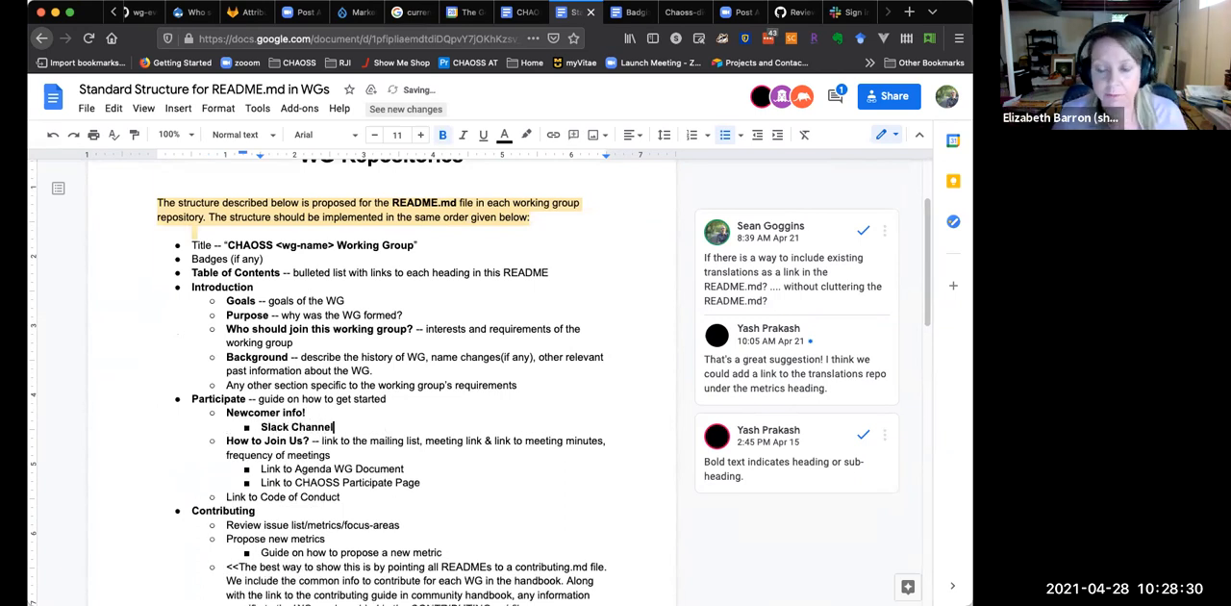
key(Enter)
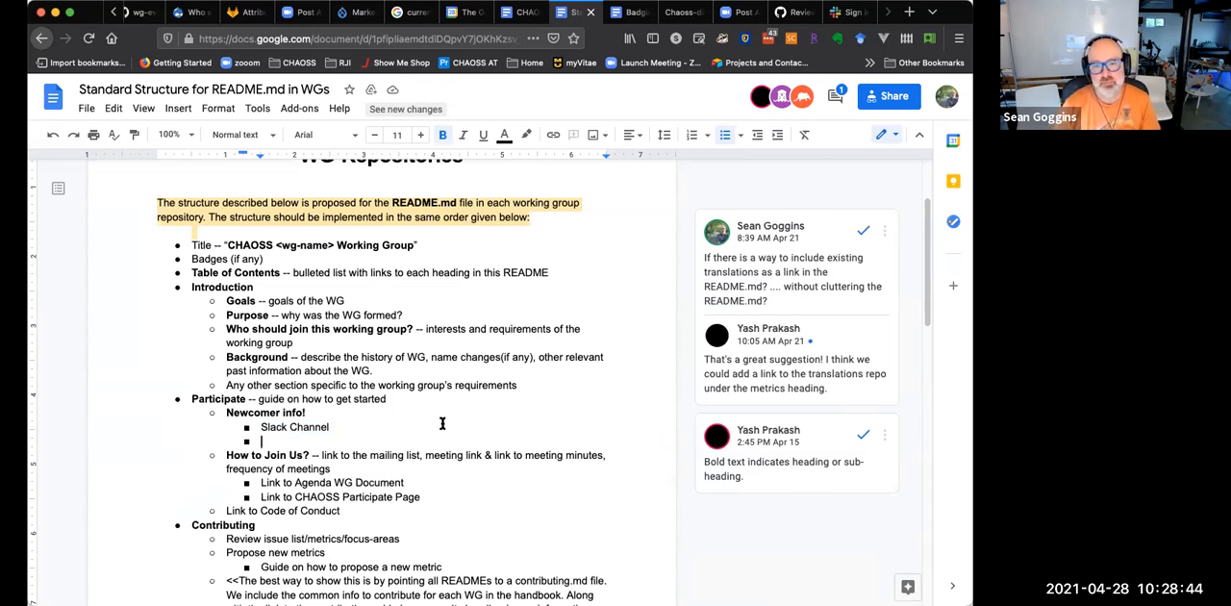
text(Office Hours on)
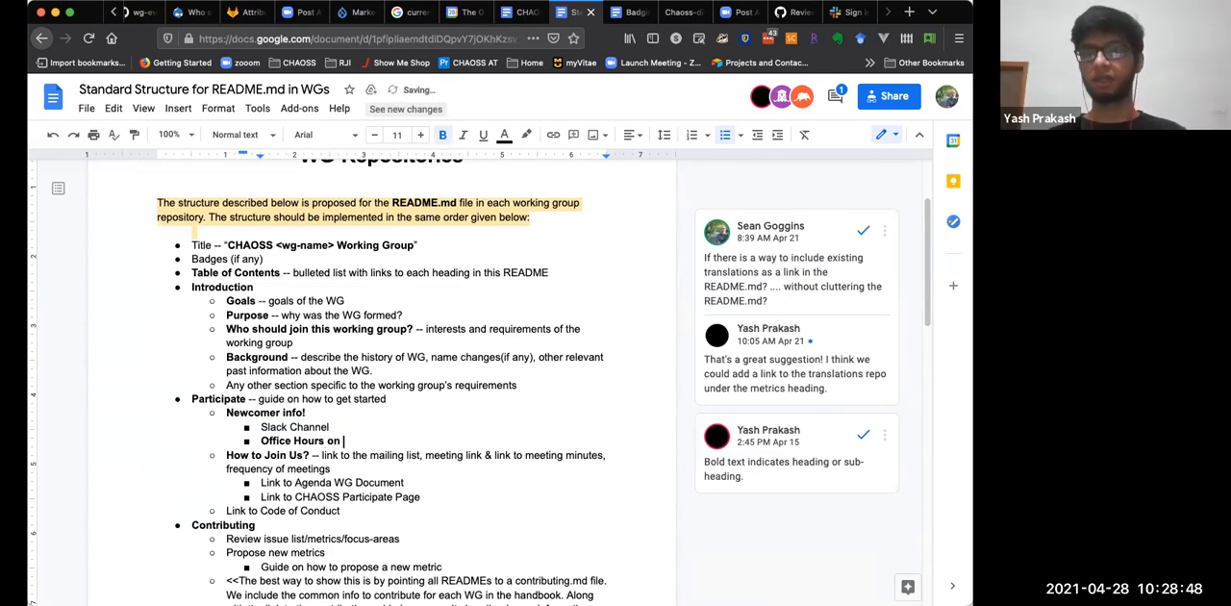
text(Zoom)
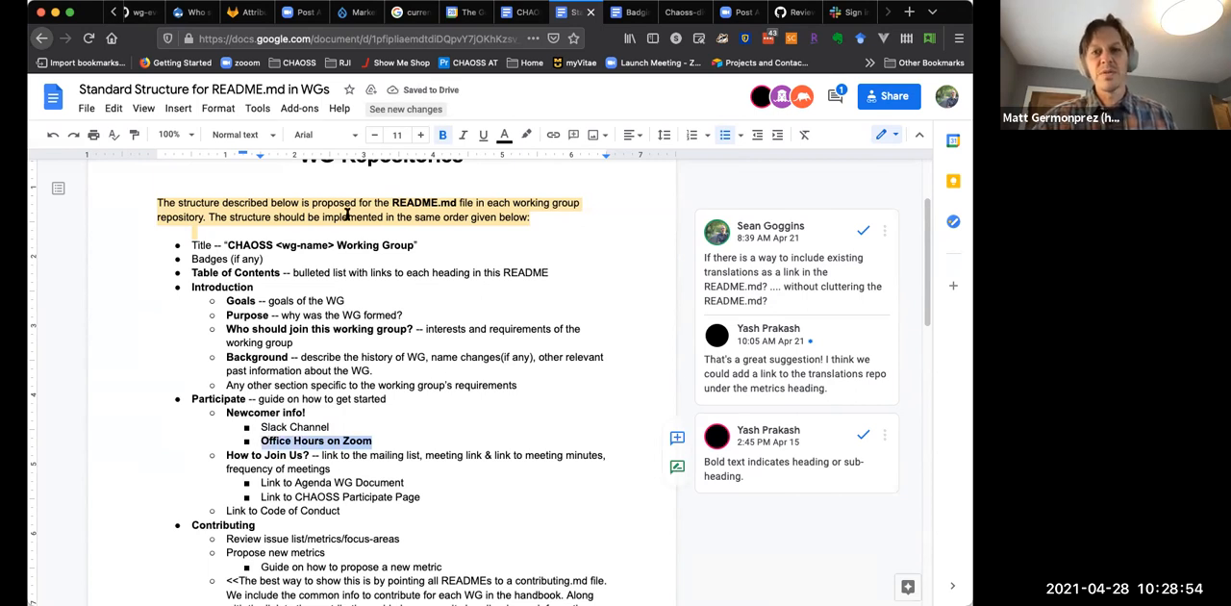
mouse_move(485, 134)
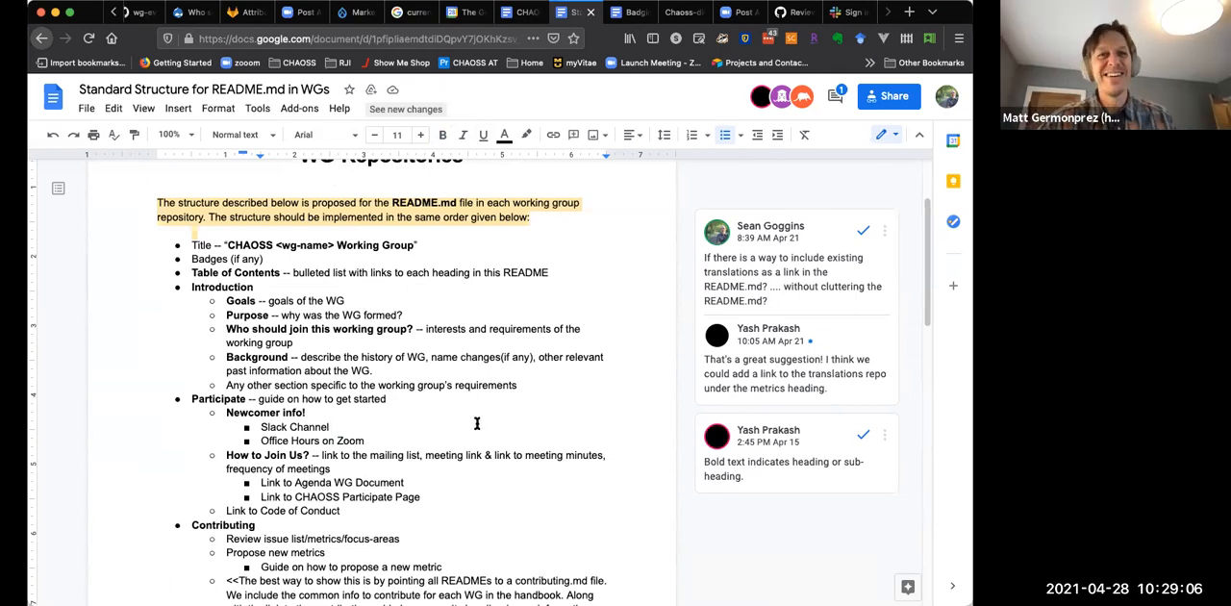
mouse_move(477, 423)
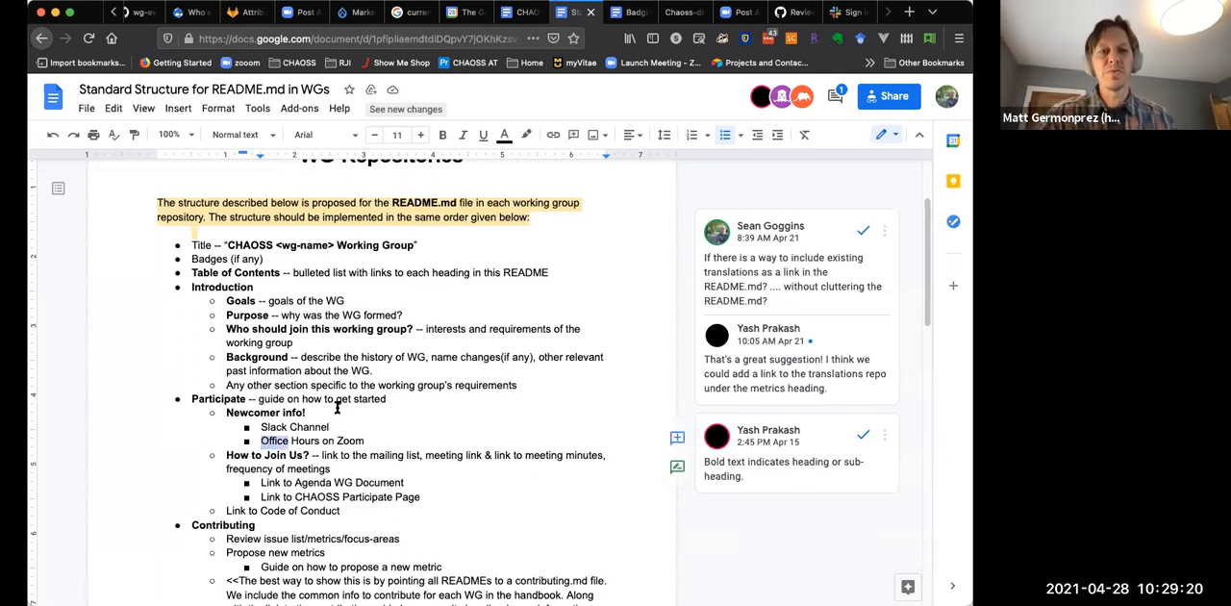
text(Welcome)
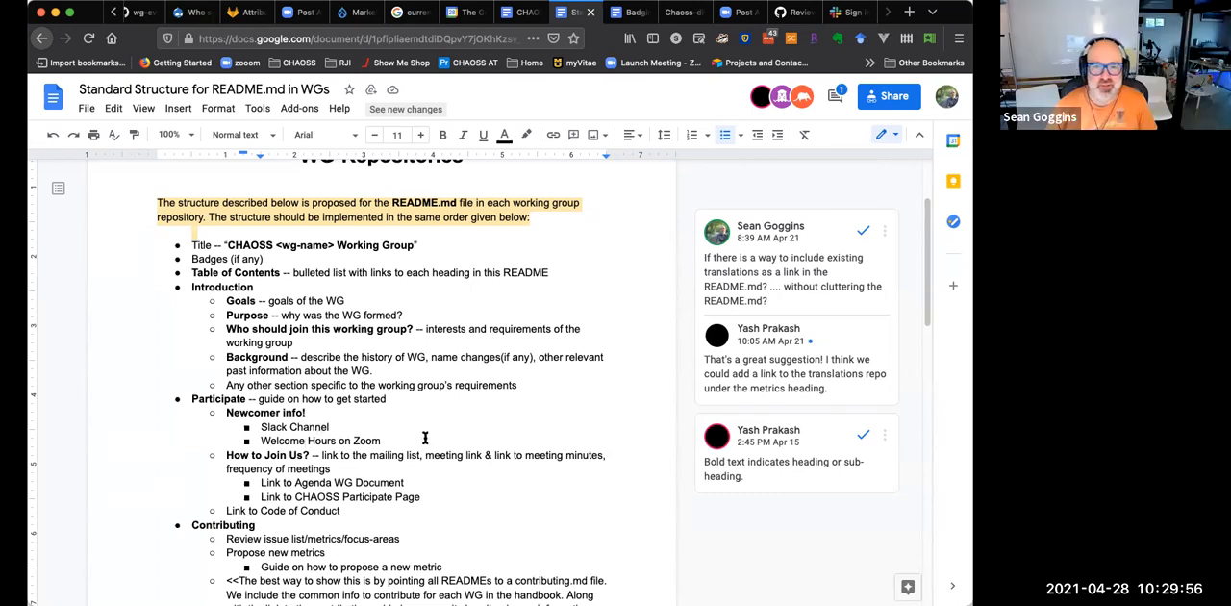
mouse_move(416, 437)
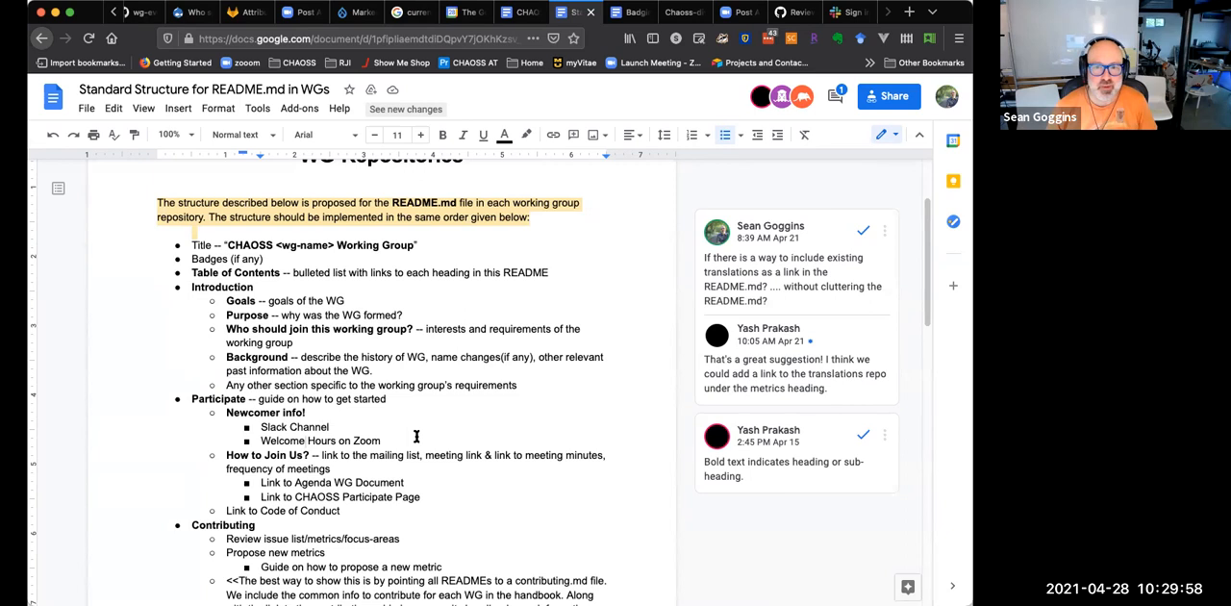
mouse_move(390, 433)
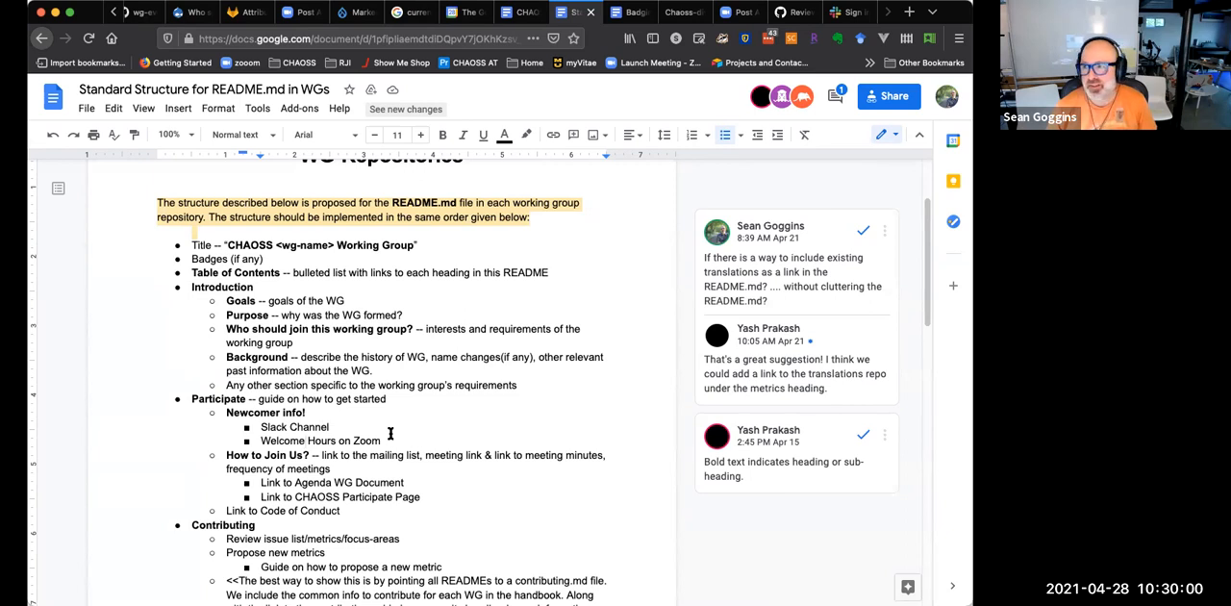
click(333, 427)
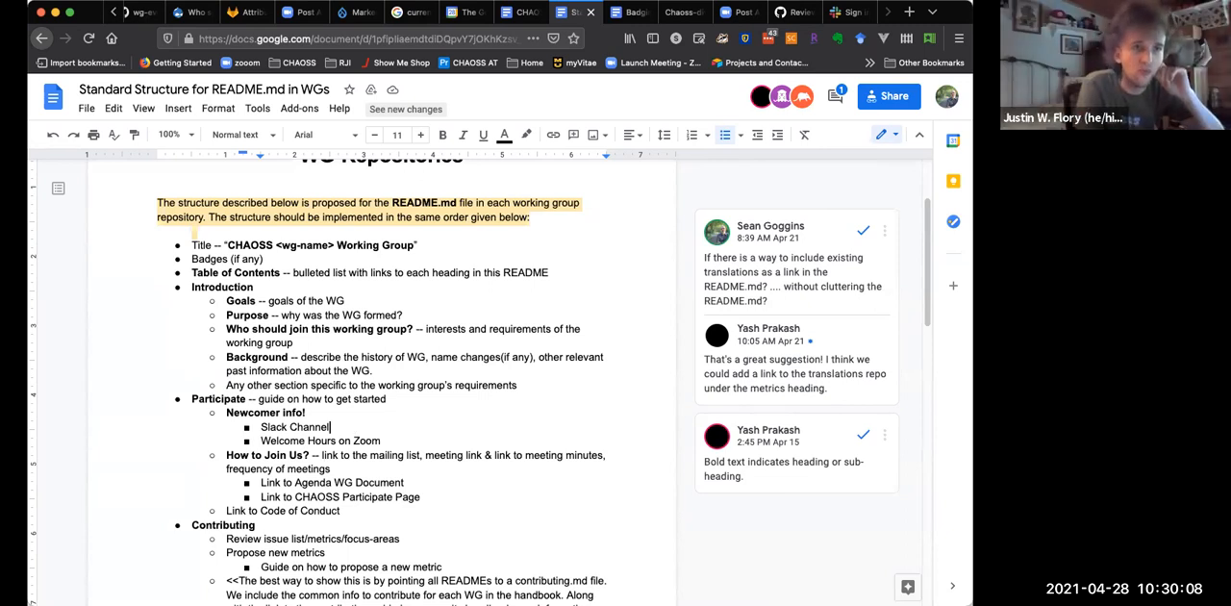
mouse_move(562, 430)
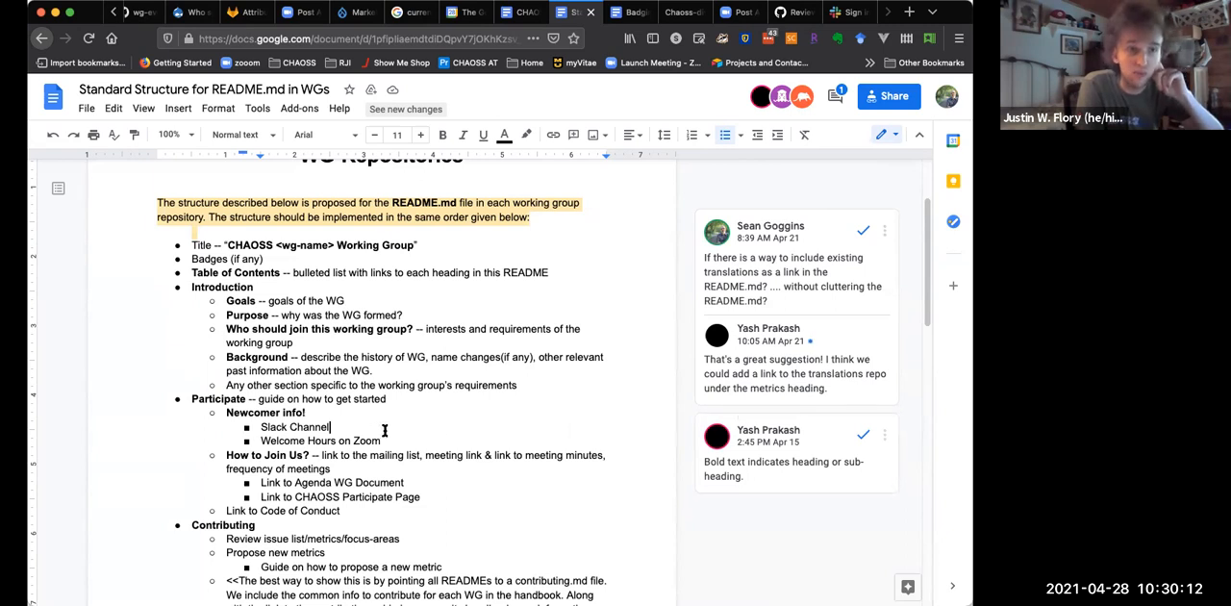
mouse_move(483, 420)
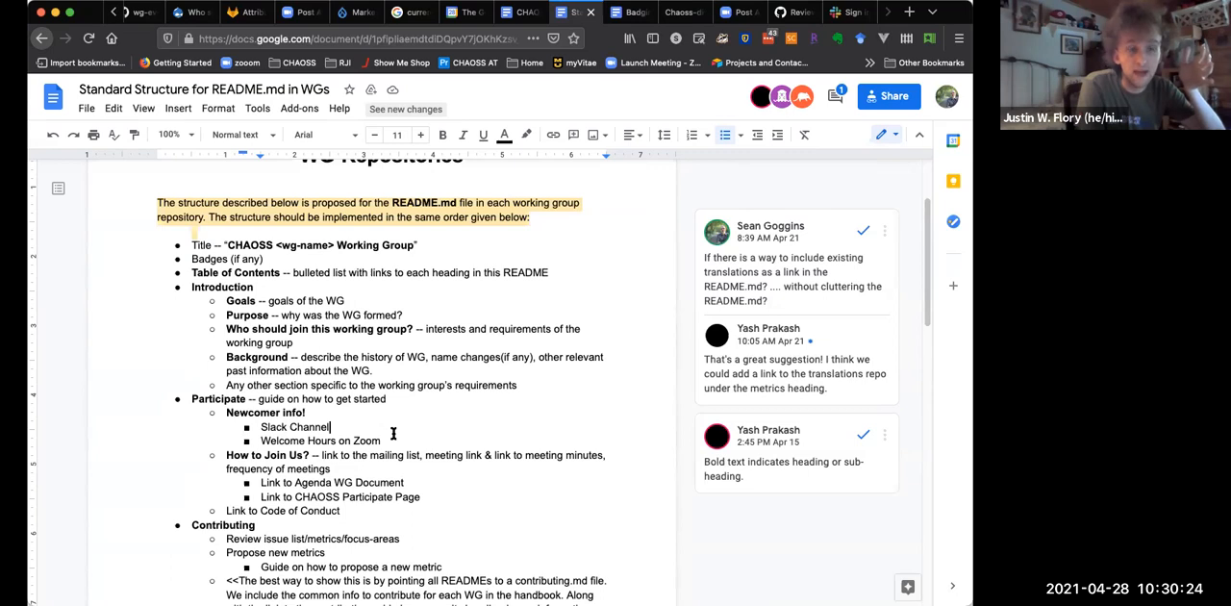
mouse_move(385, 439)
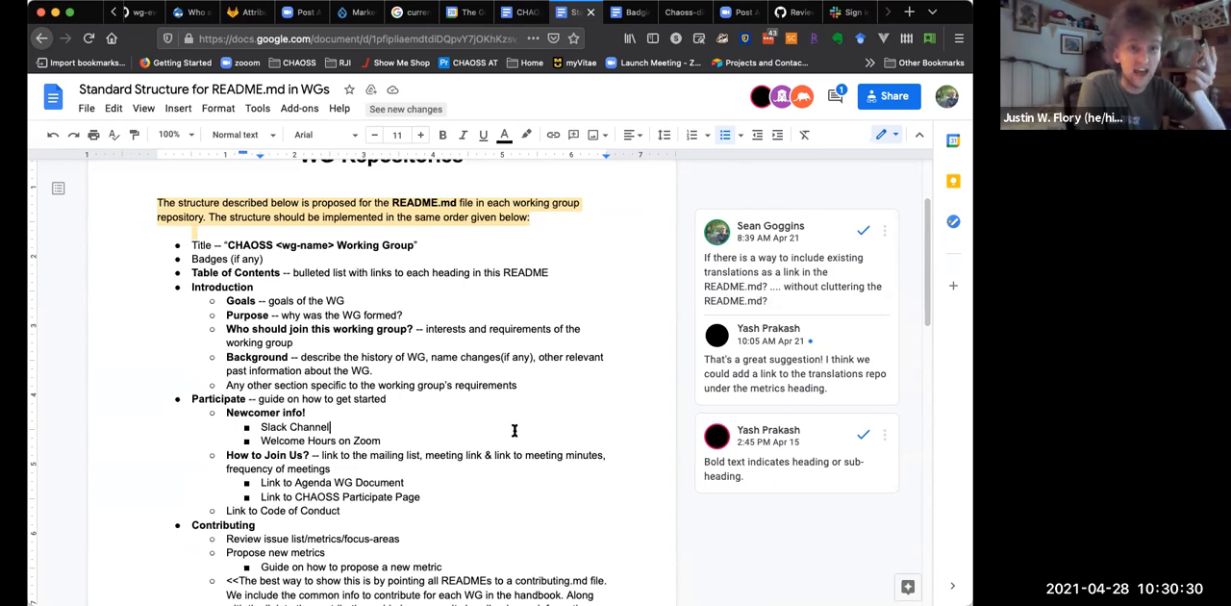
mouse_move(400, 438)
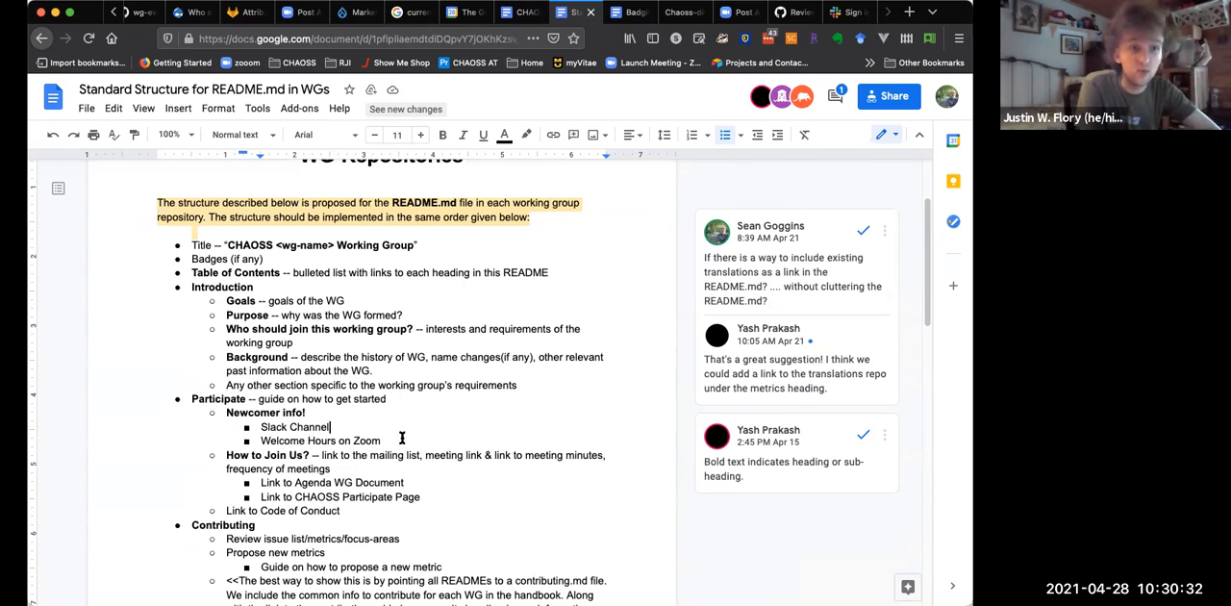
mouse_move(493, 427)
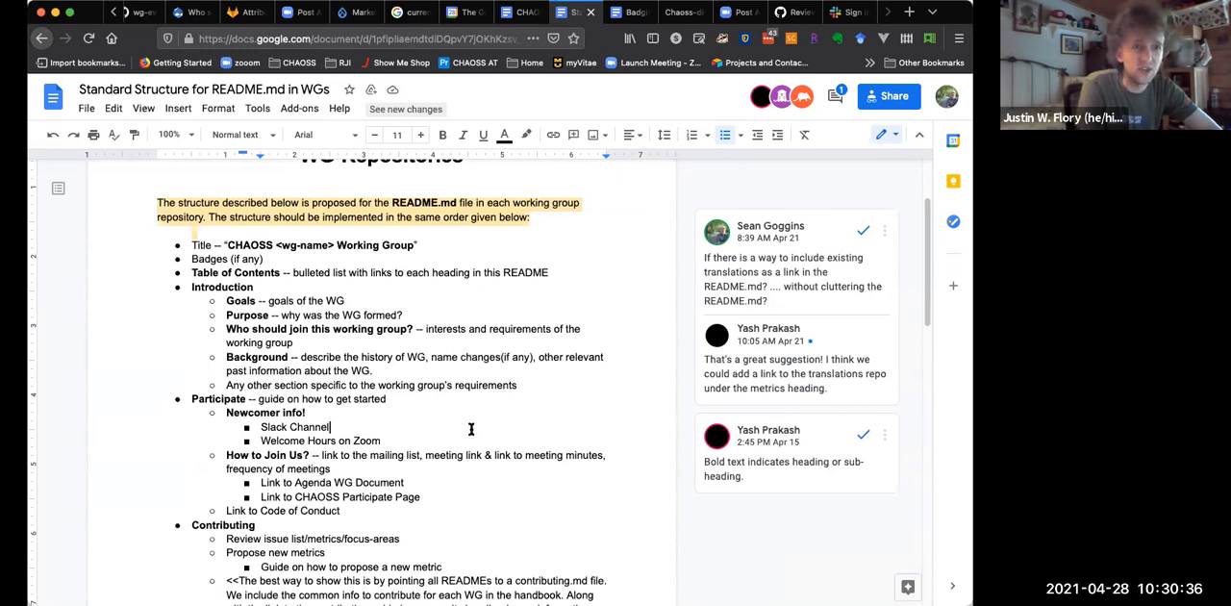
mouse_move(512, 424)
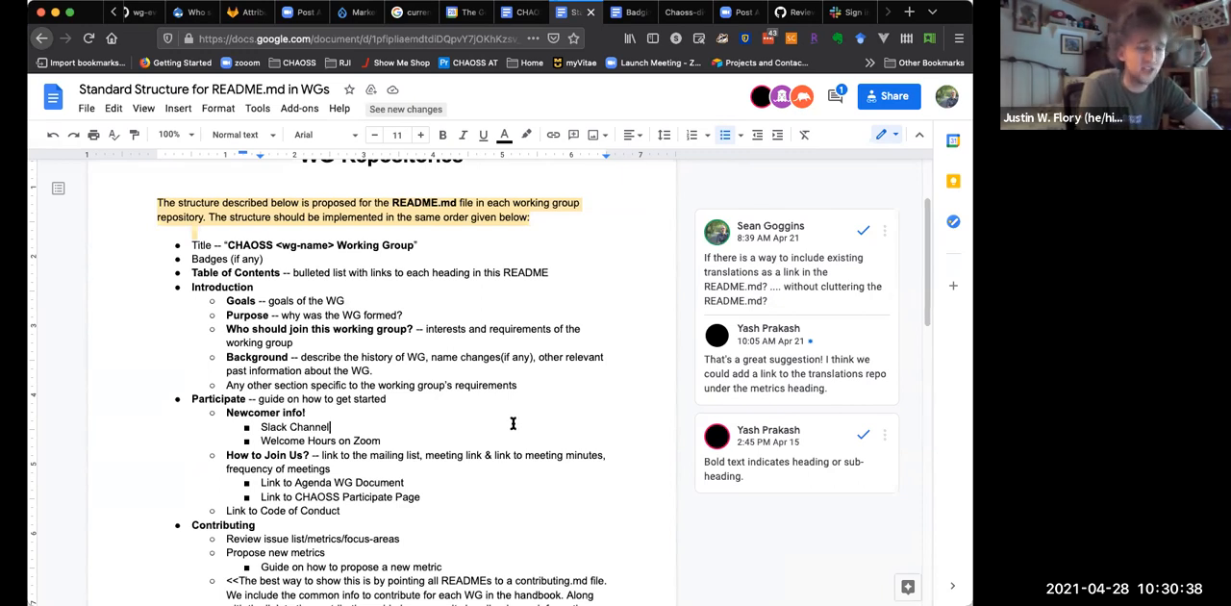
mouse_move(531, 419)
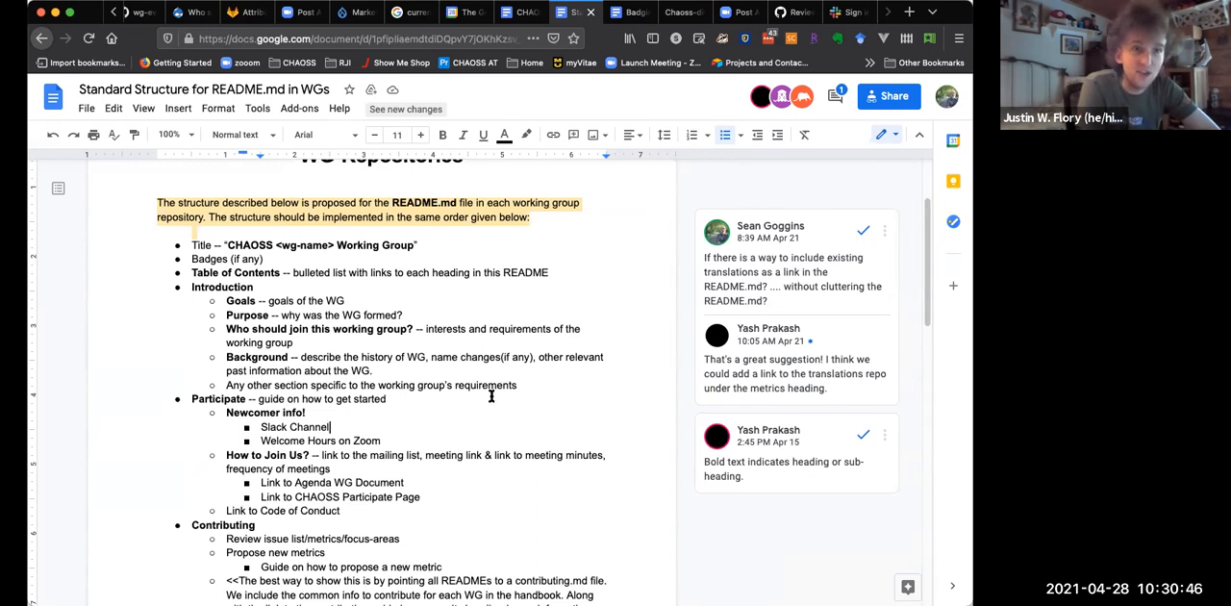
mouse_move(496, 441)
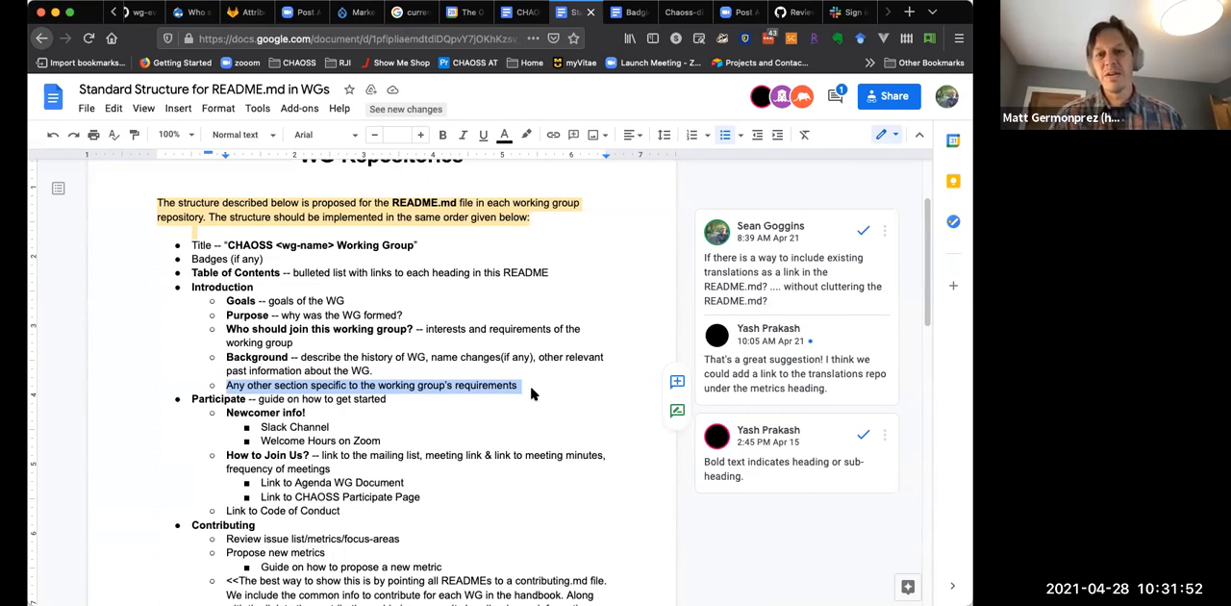
mouse_move(539, 398)
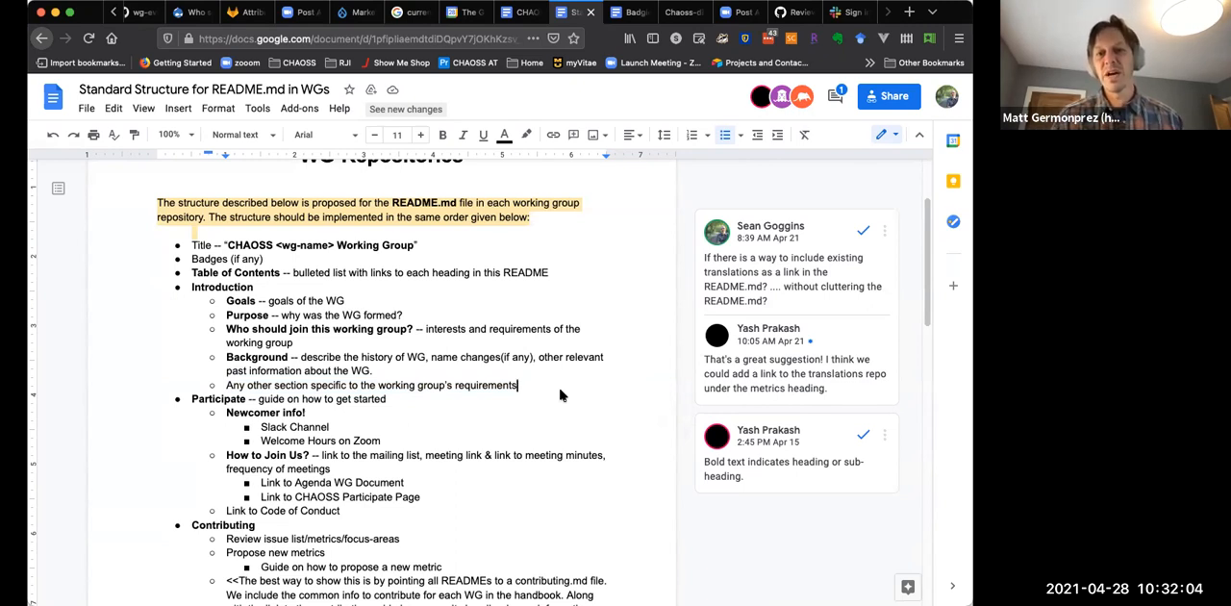
mouse_move(559, 392)
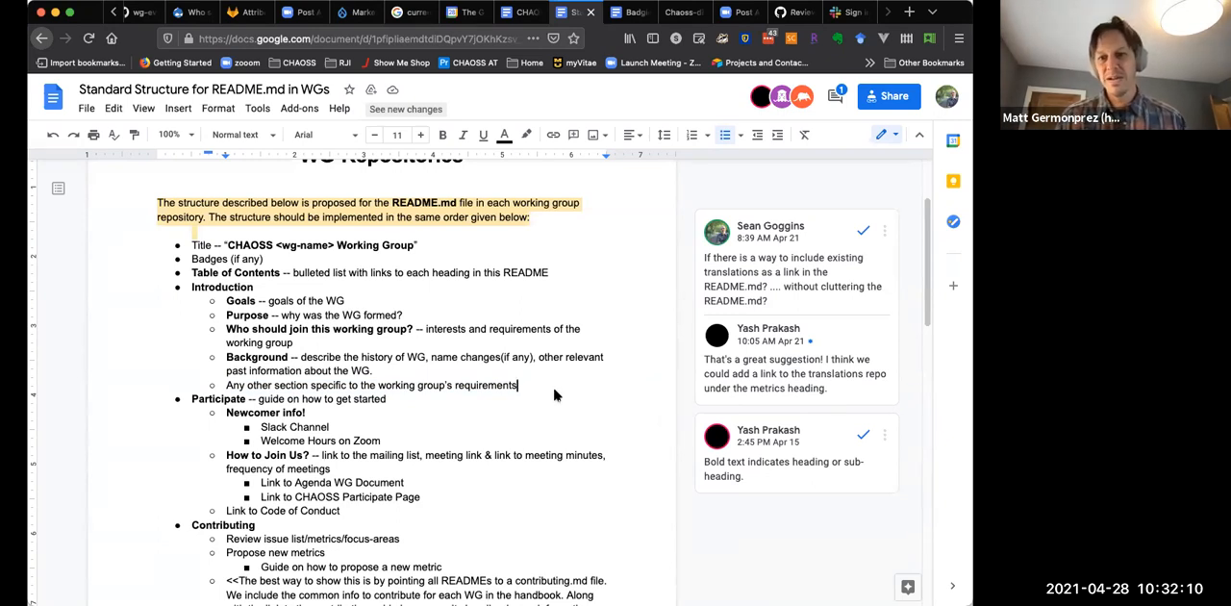
double_click(283, 512)
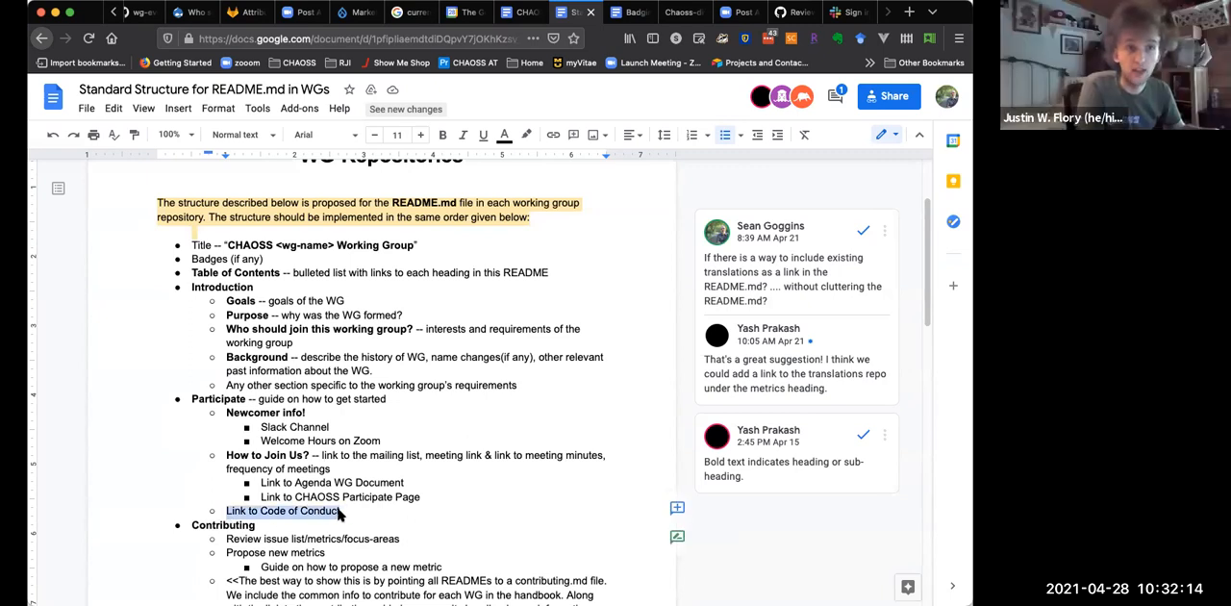
mouse_move(427, 442)
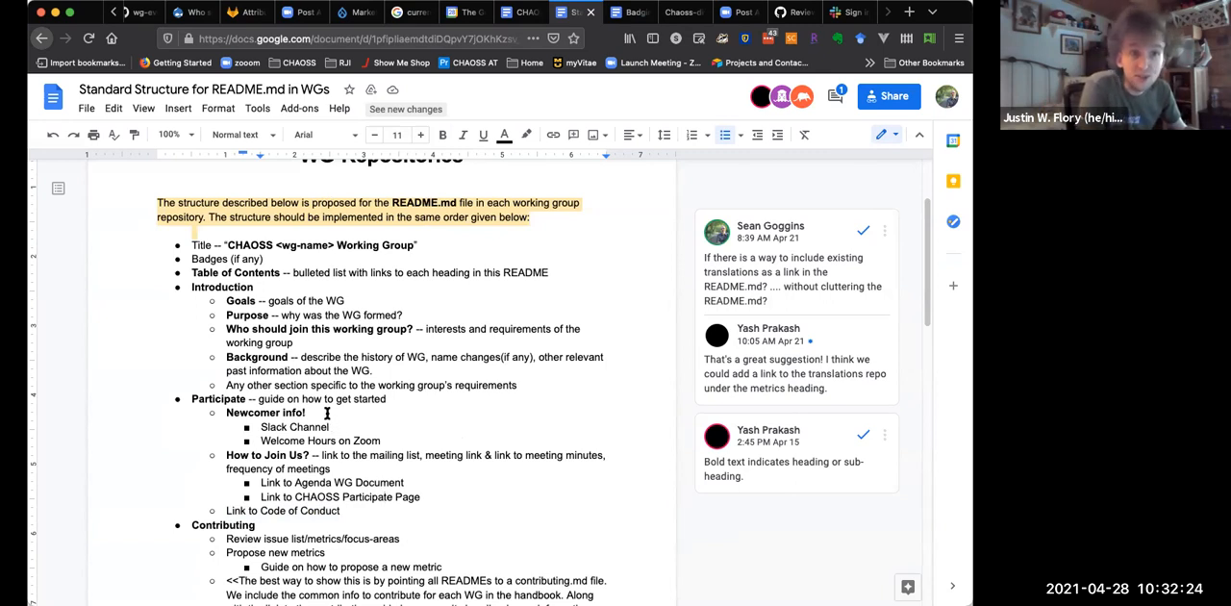
mouse_move(327, 412)
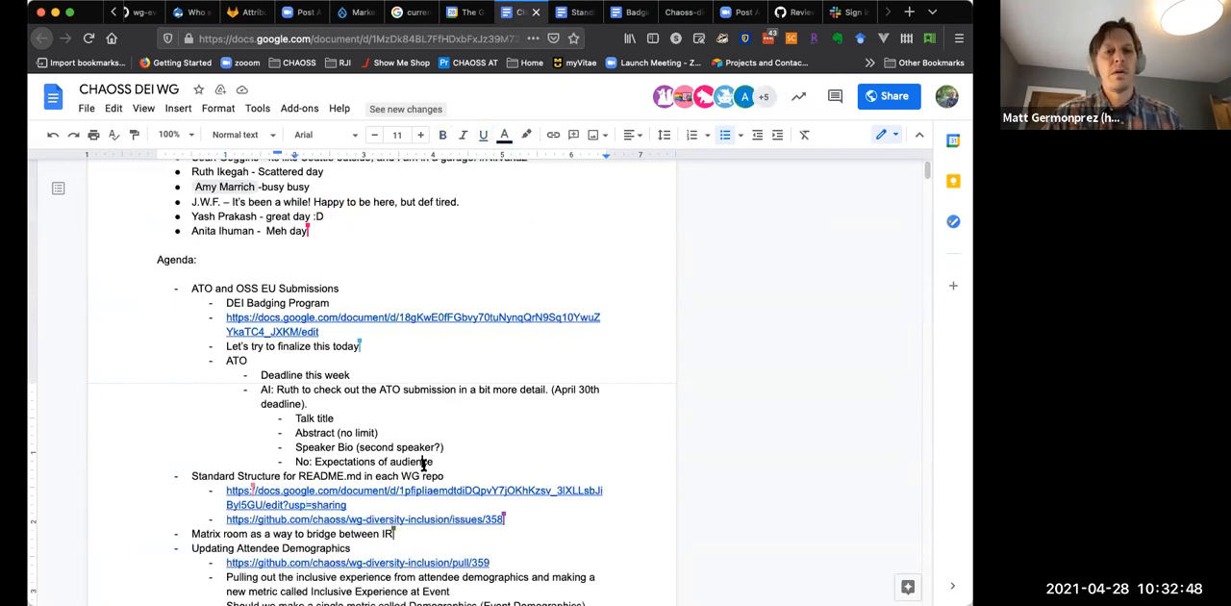
- Make the Matrix room item read 'between IRC and Slack', then follow the issue #358 link
scroll(down, 3)
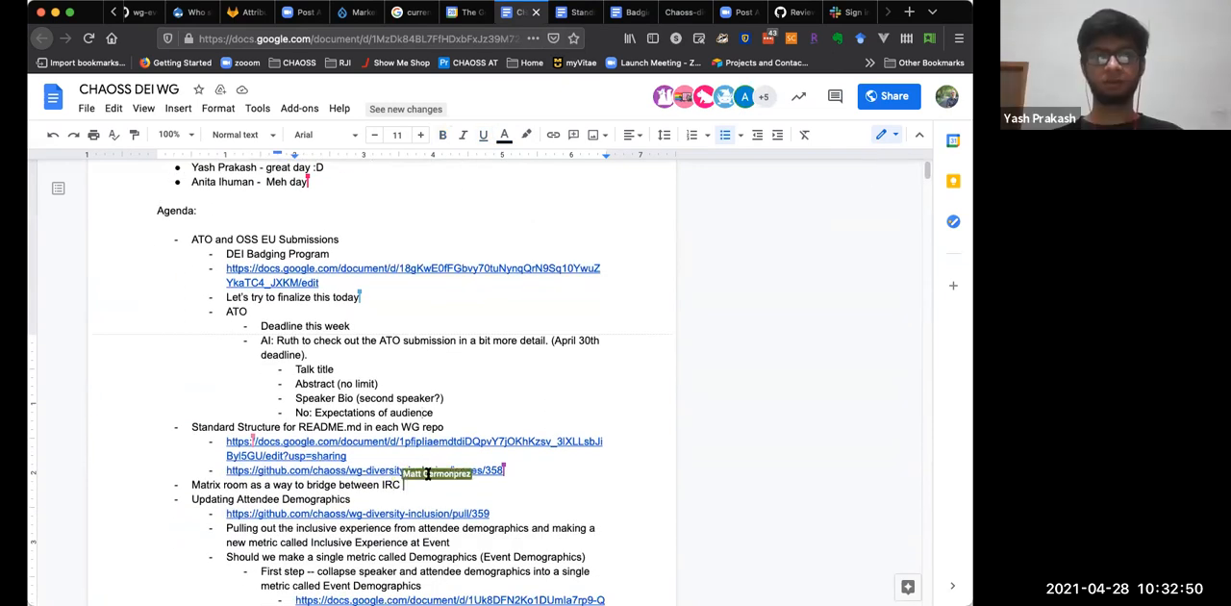
text(and Slack)
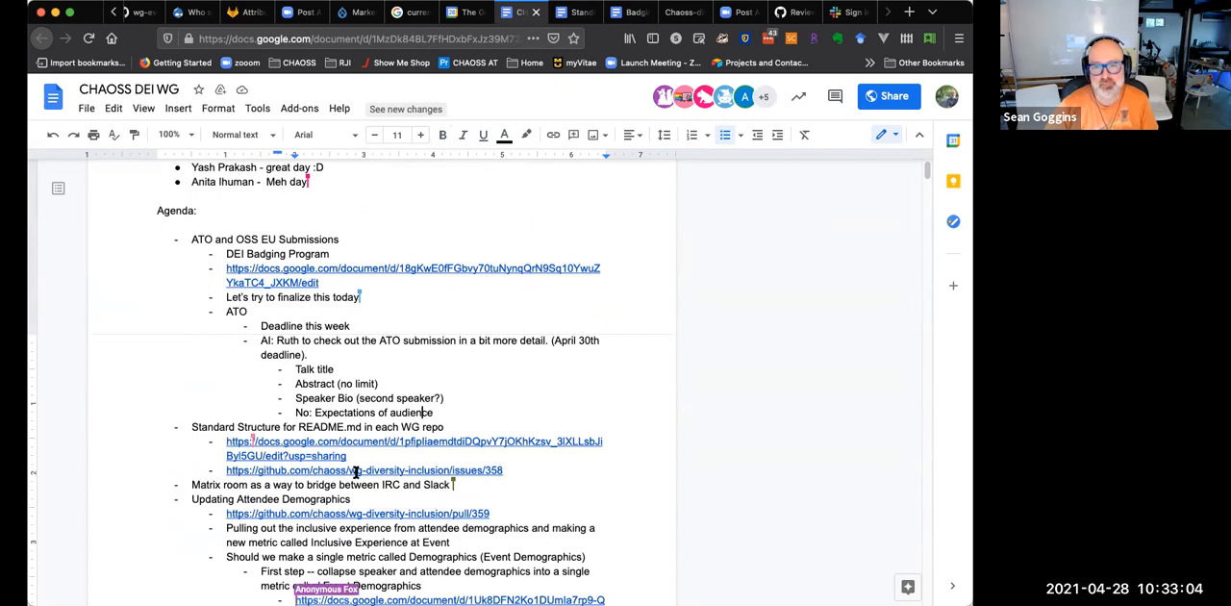
mouse_move(356, 469)
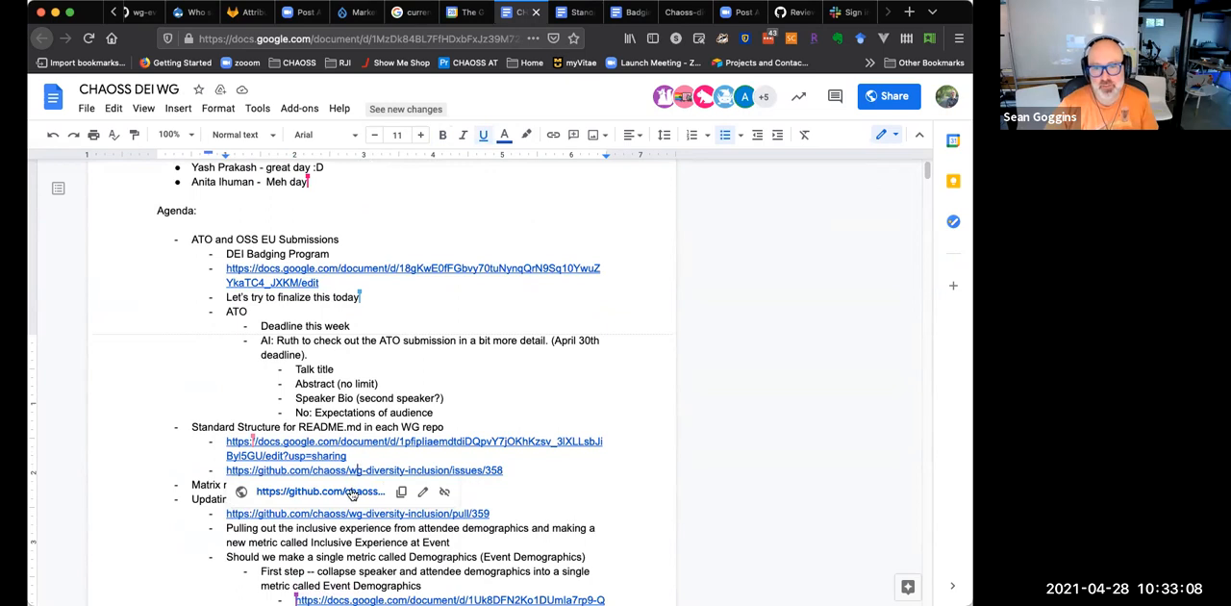
mouse_move(361, 469)
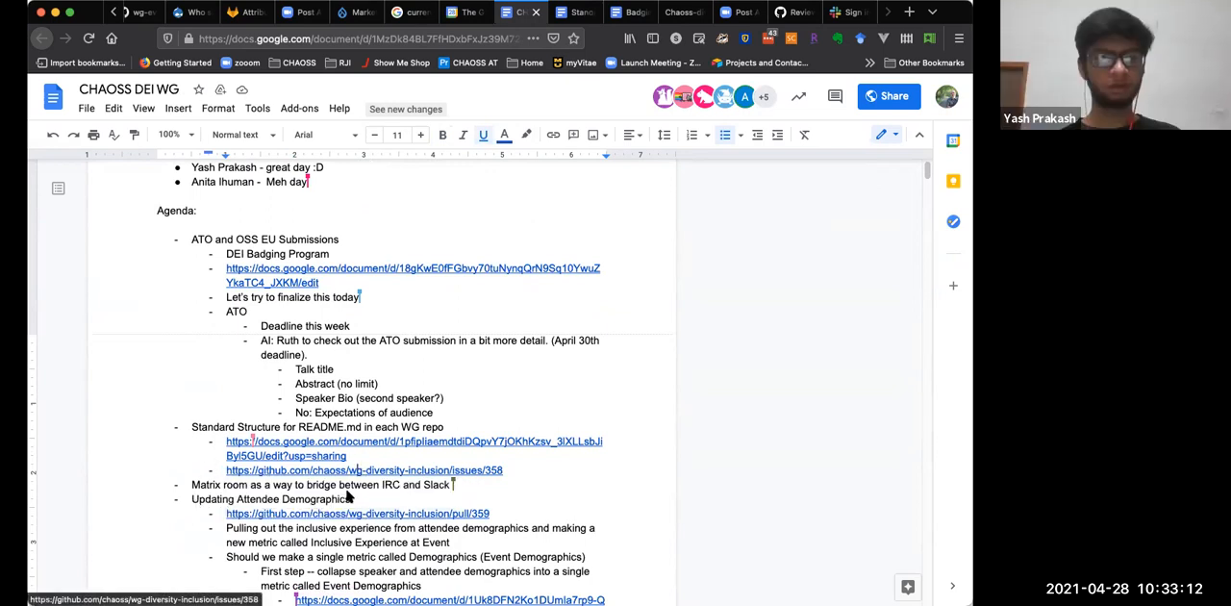
click(361, 470)
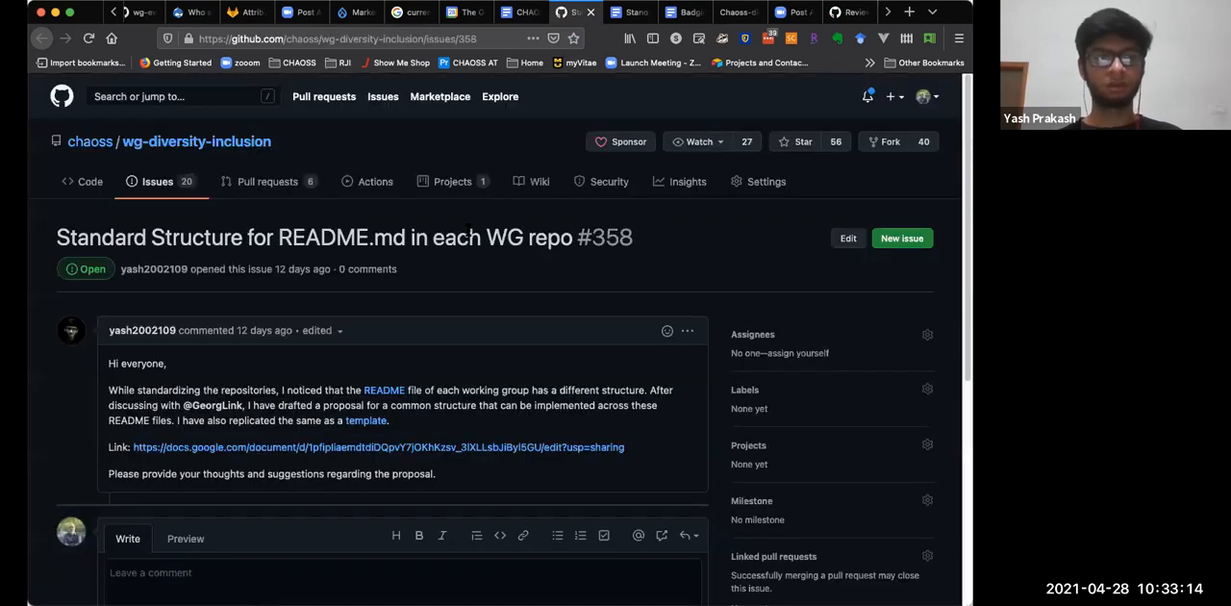
- Scroll through GitHub issue #358 on a standard README structure
scroll(down, 3)
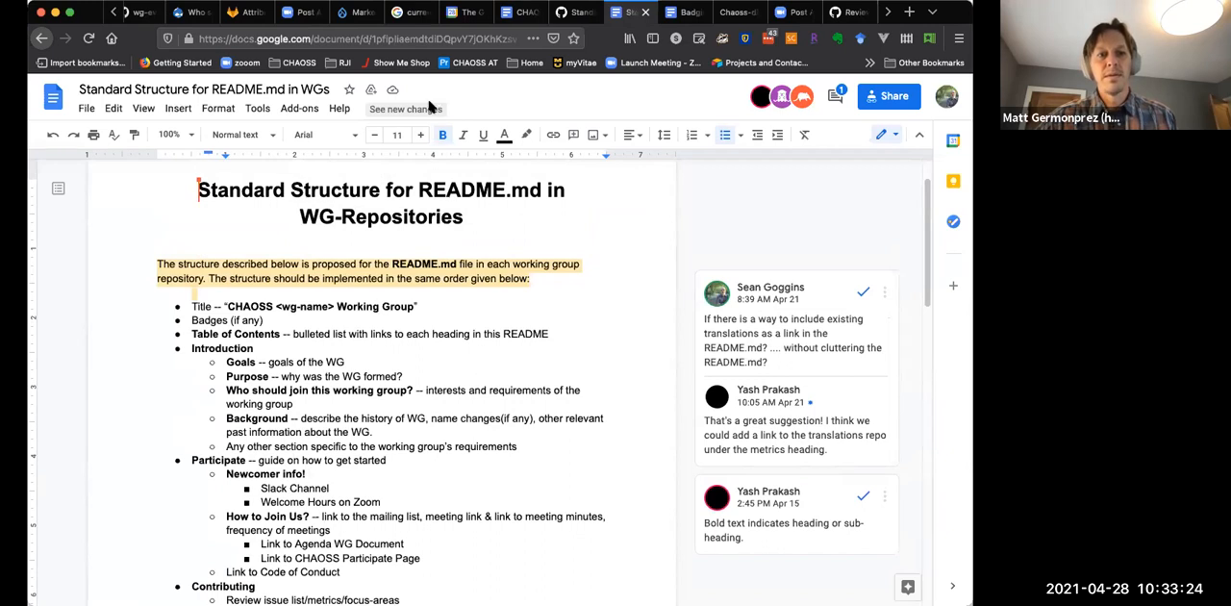
- Return to the minutes and scroll to the Updating Attendee Demographics item with pull/359
click(366, 38)
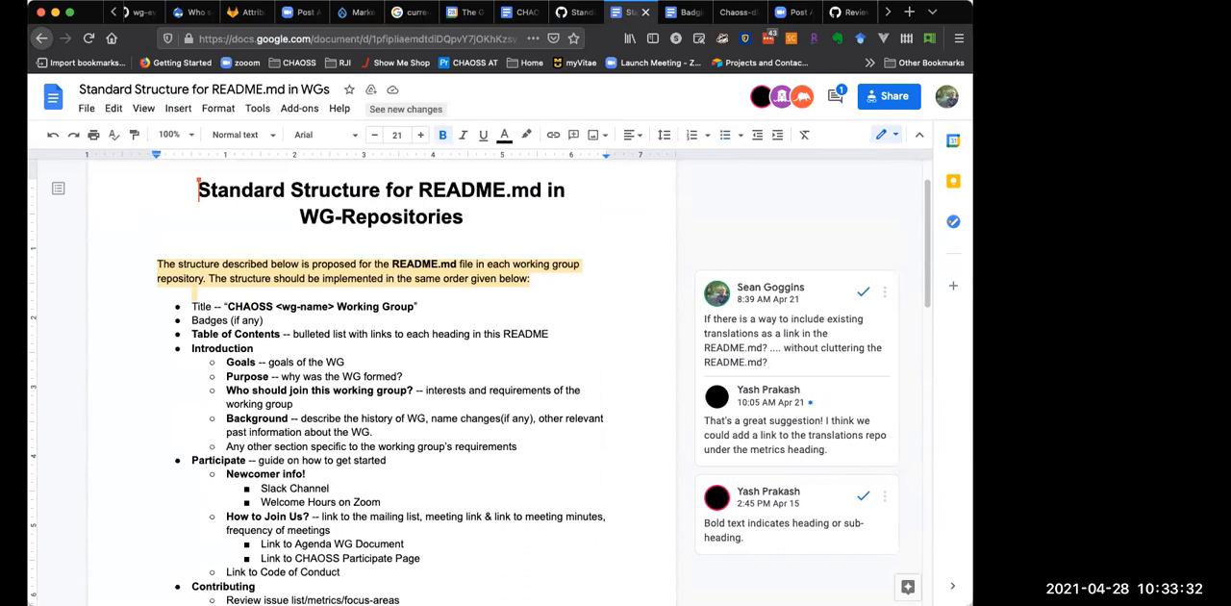
mouse_move(484, 304)
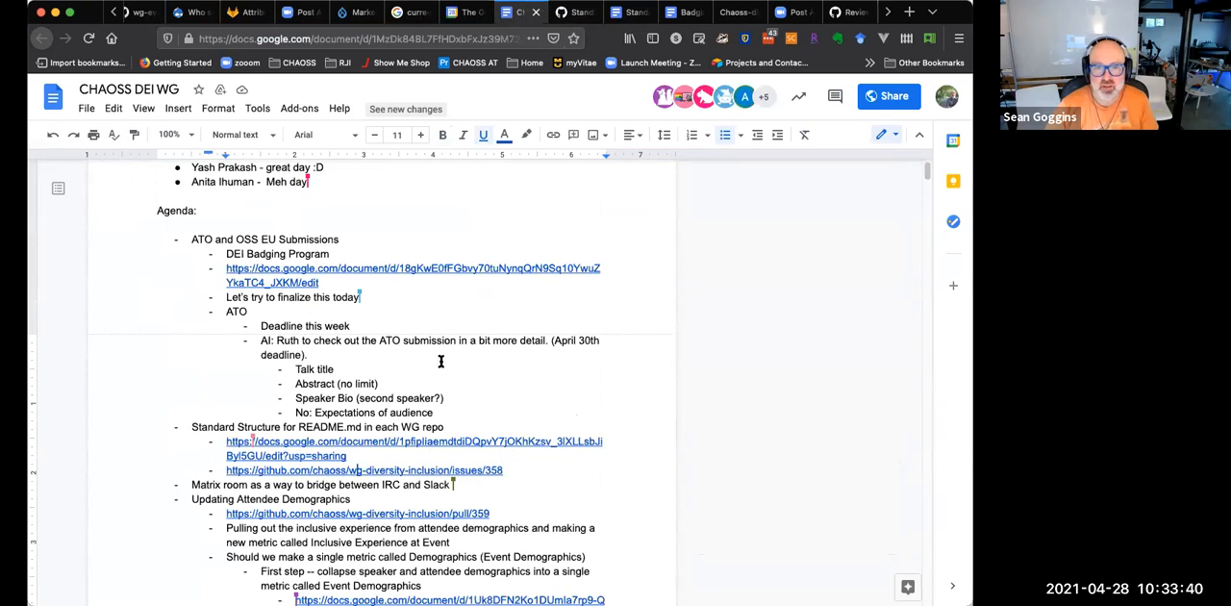
scroll(down, 3)
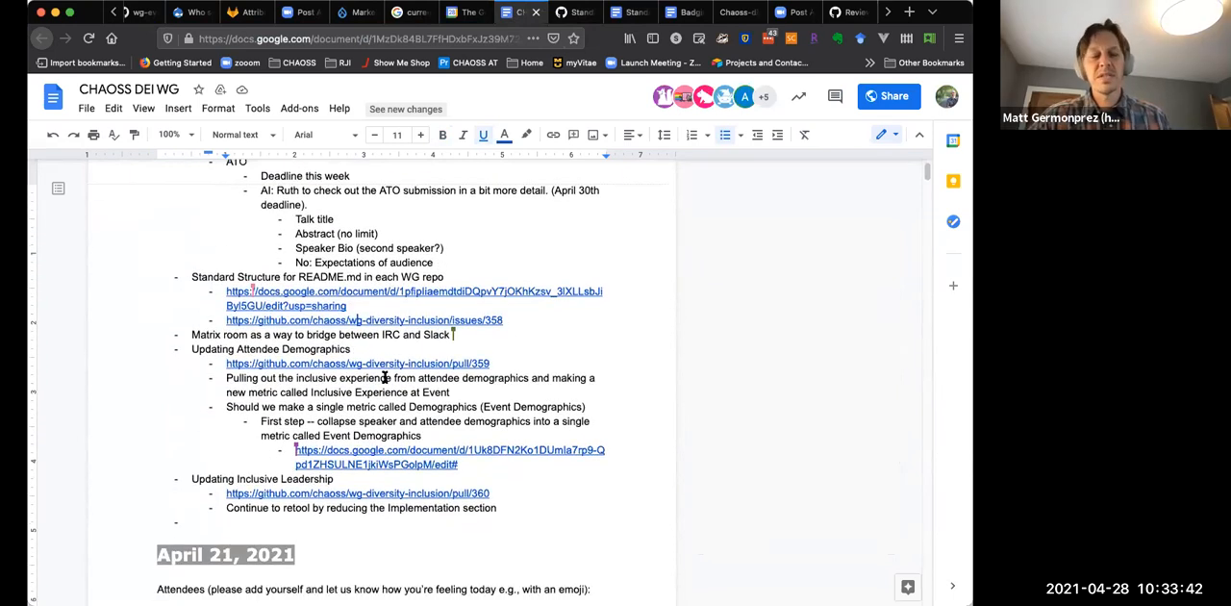
scroll(down, 3)
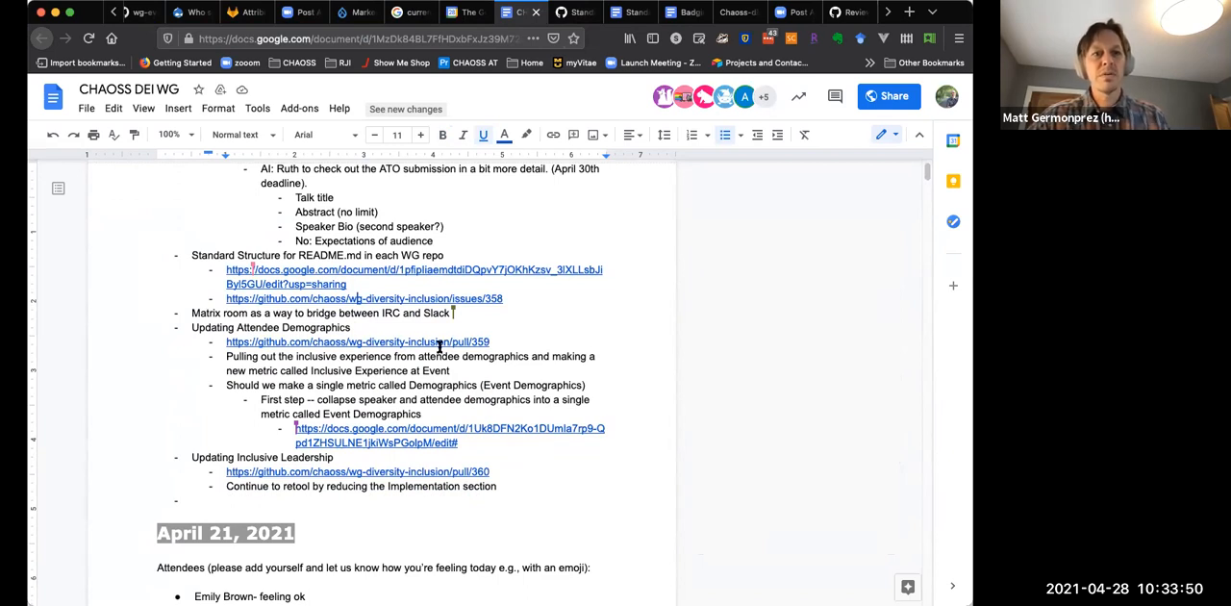
mouse_move(431, 342)
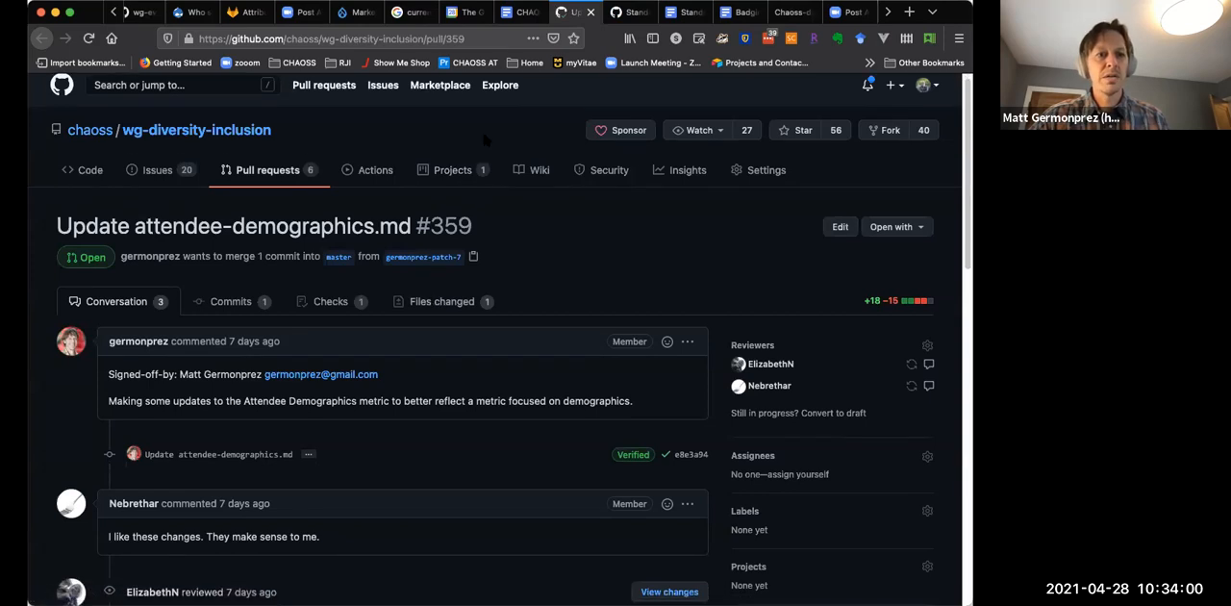
- Switch back to the CHAOSS DEI WG meeting minutes document after reviewing pull request #359
click(569, 12)
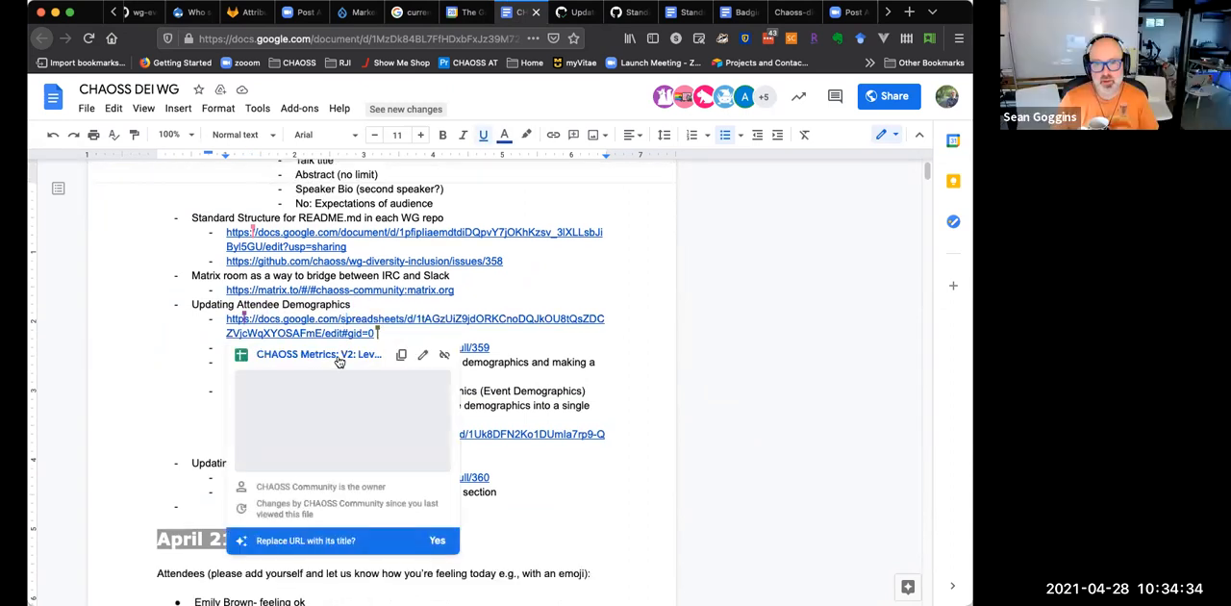
- Open the CHAOSS Metrics: V2 Level of Completeness spreadsheet from the Attendee Demographics link
click(319, 354)
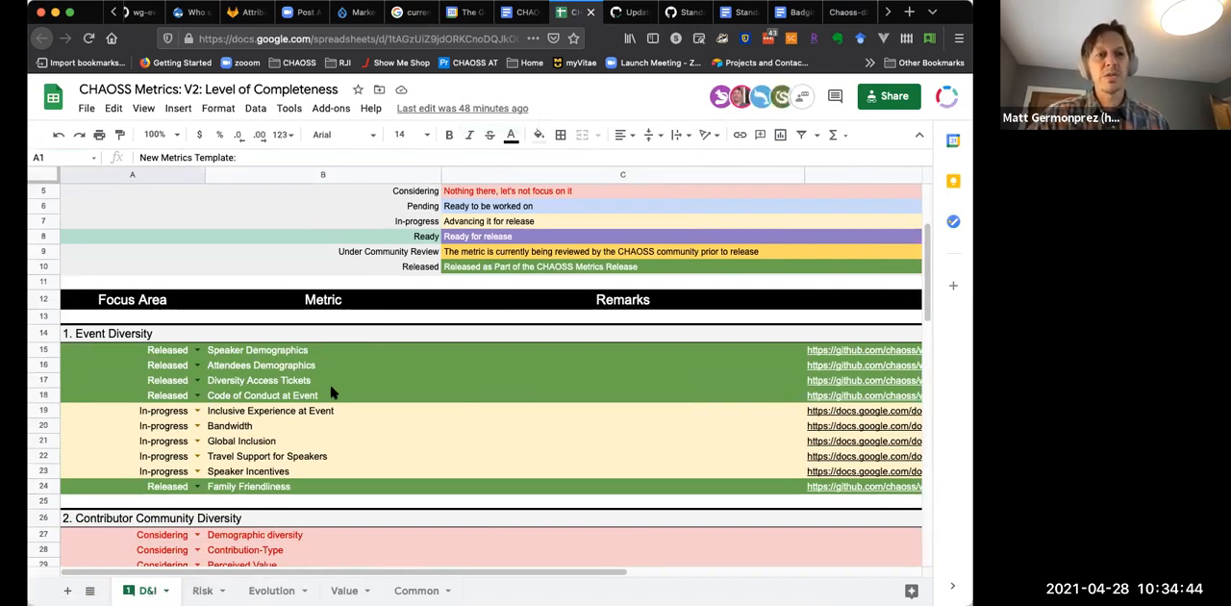
click(258, 350)
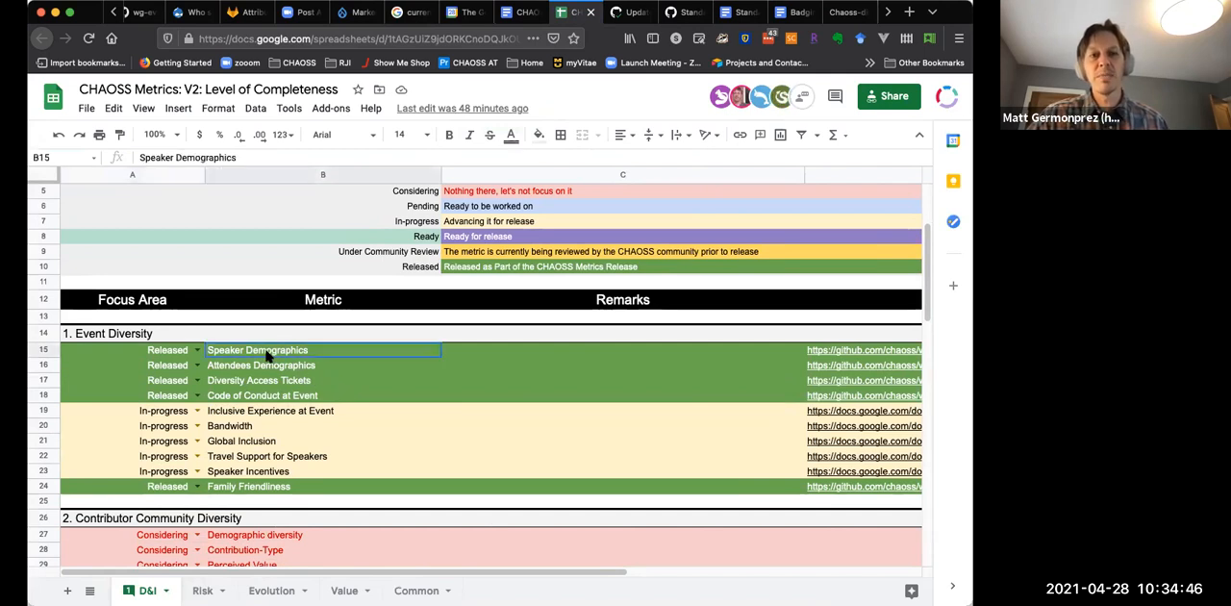
click(259, 365)
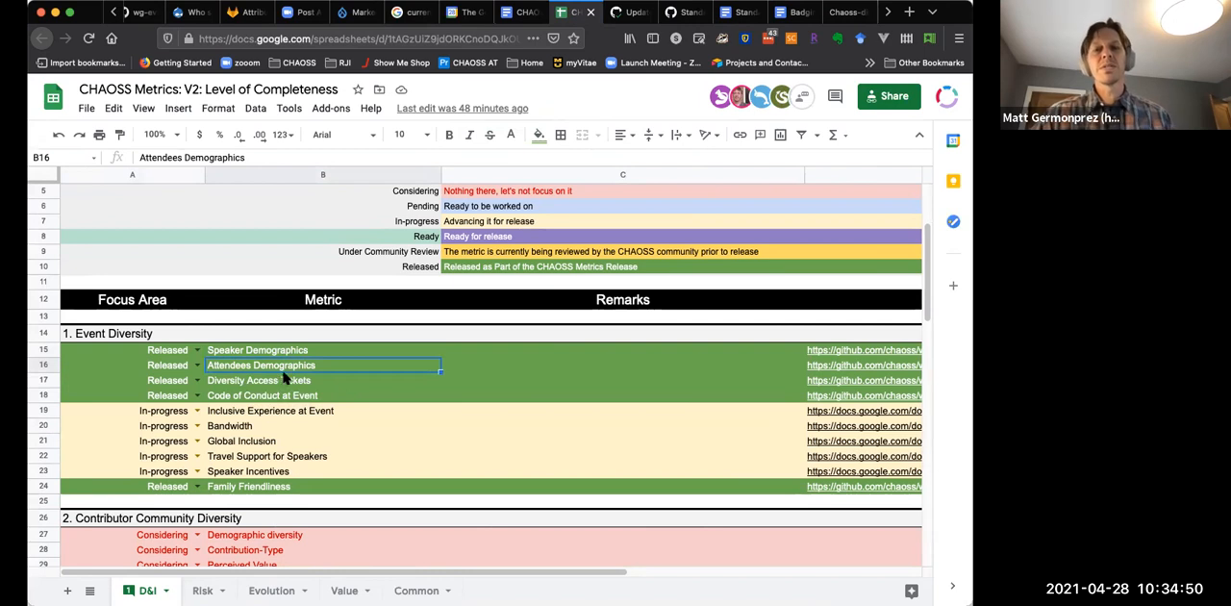
mouse_move(273, 446)
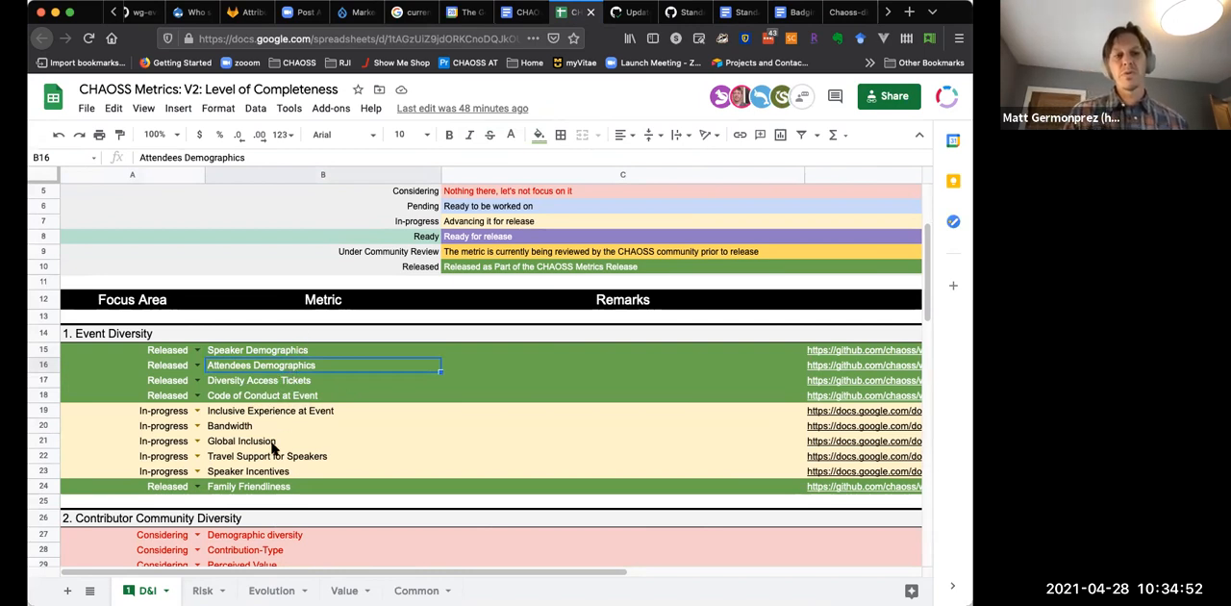
mouse_move(293, 416)
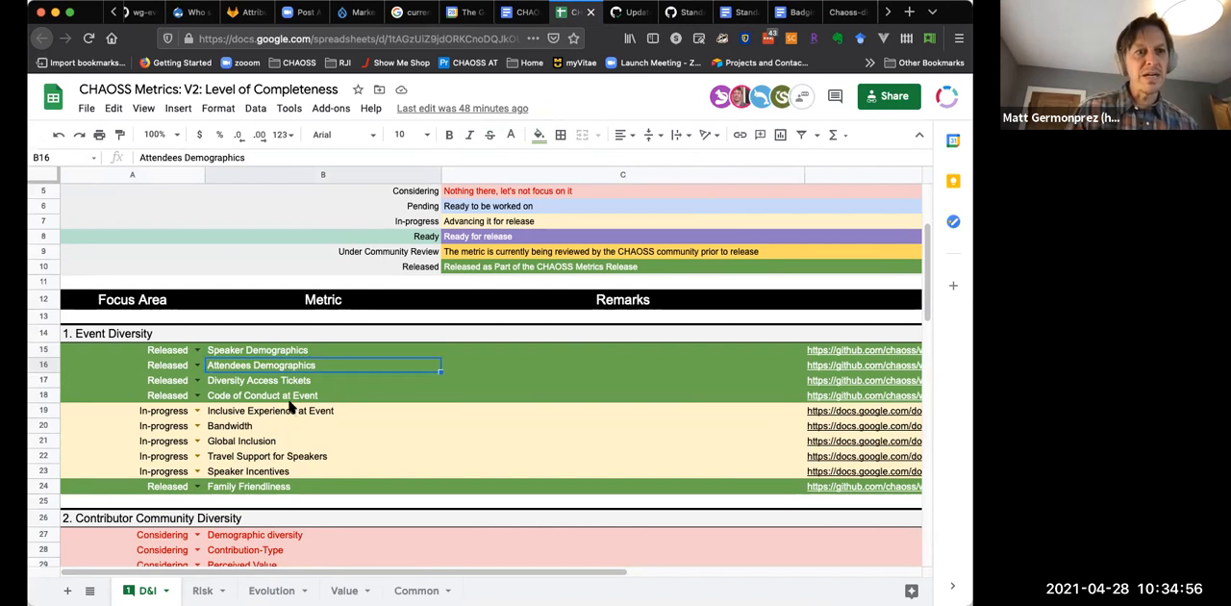
scroll(down, 3)
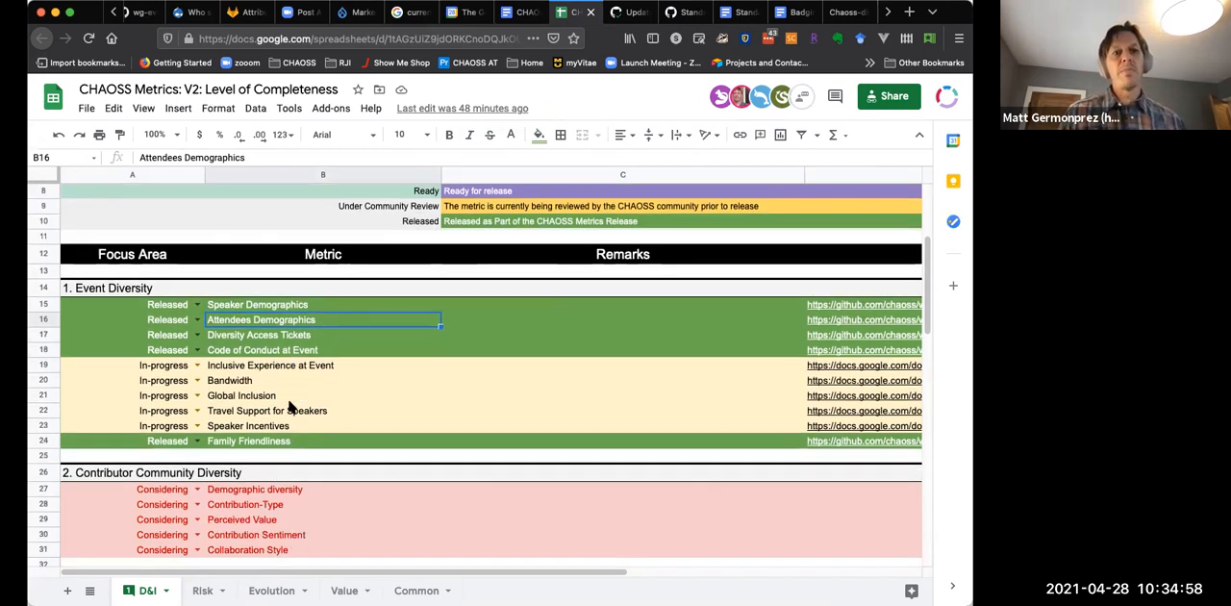
mouse_move(323, 490)
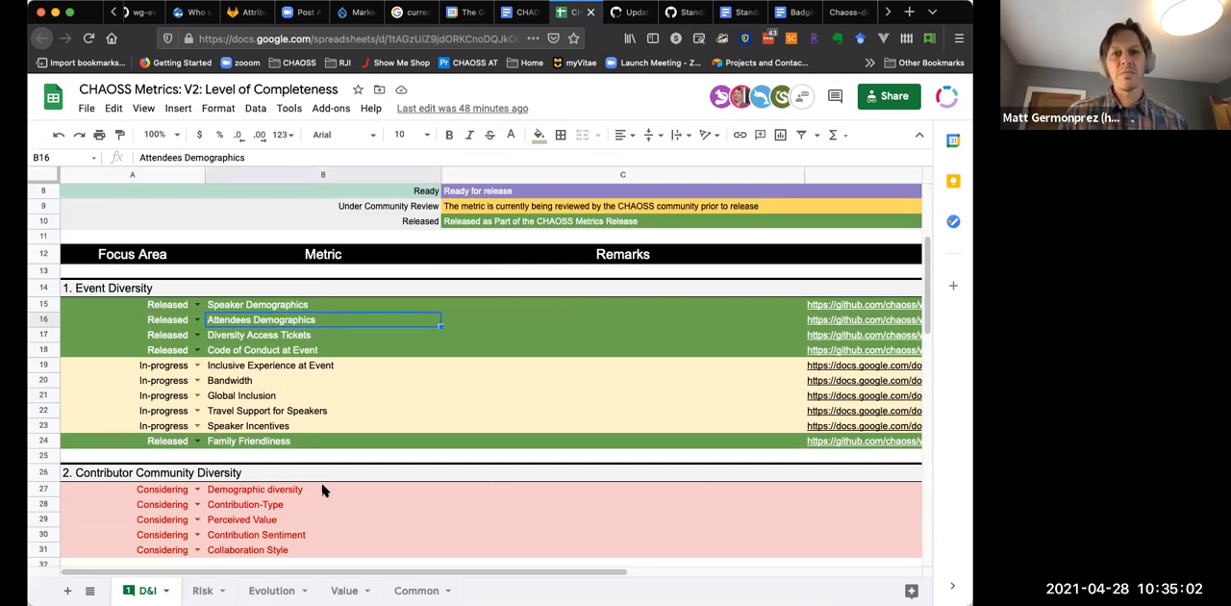
mouse_move(323, 439)
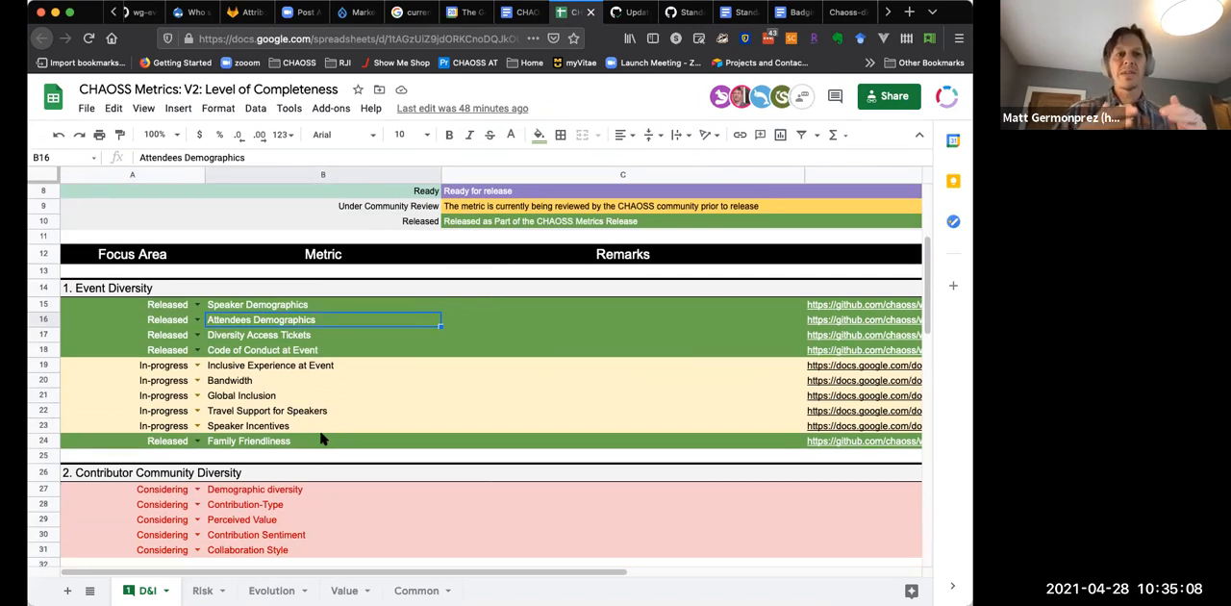
mouse_move(373, 416)
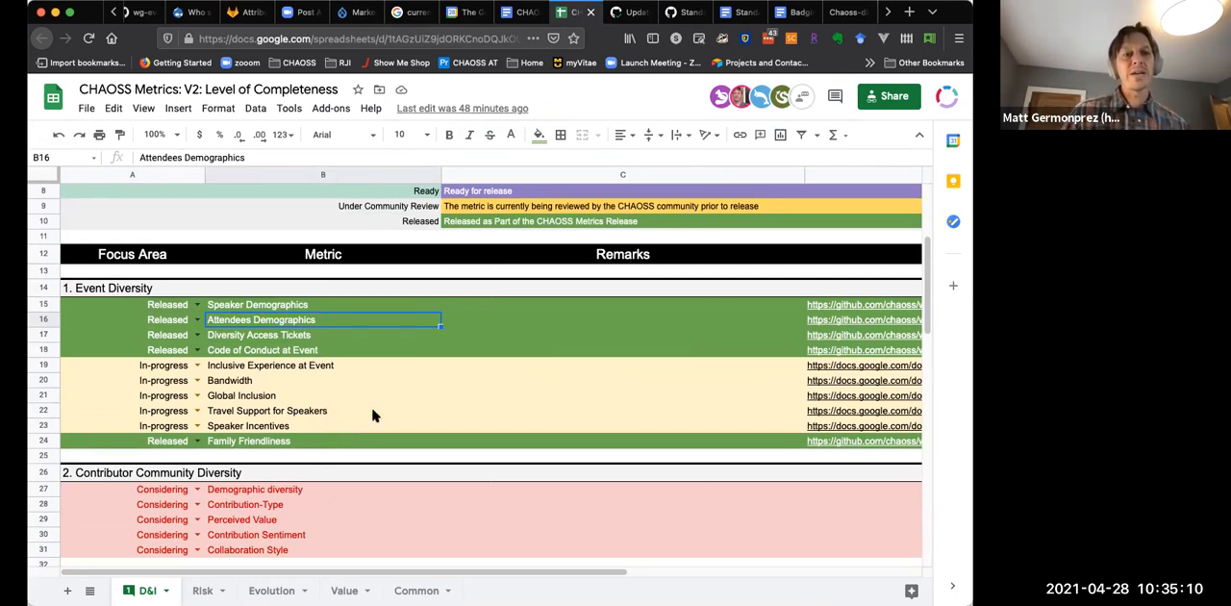
mouse_move(358, 412)
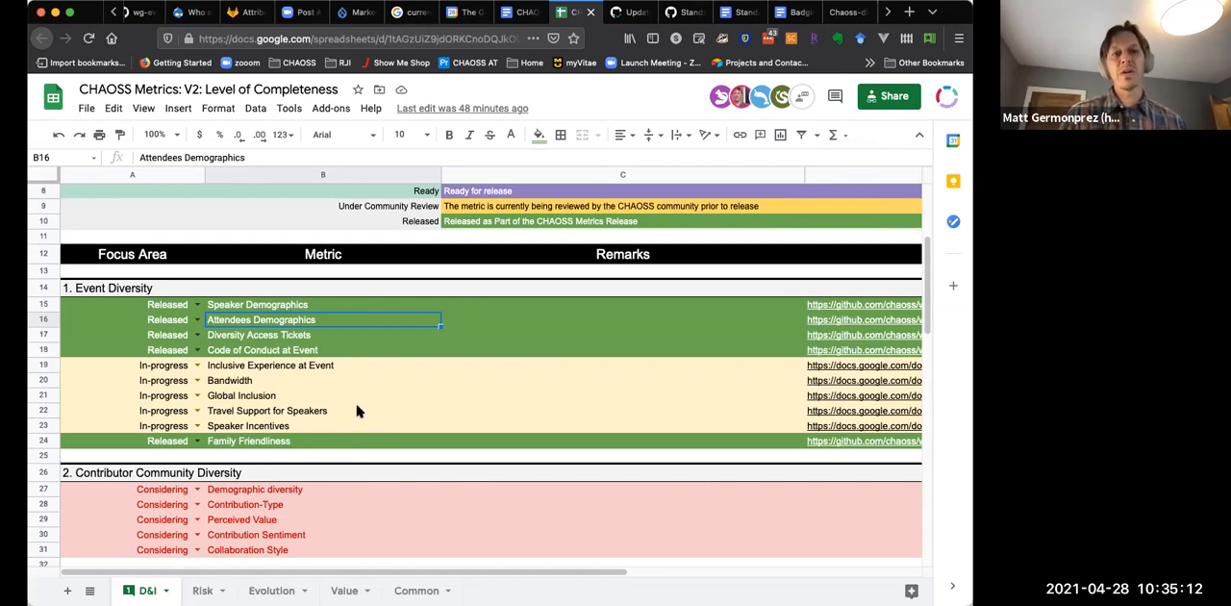
mouse_move(331, 396)
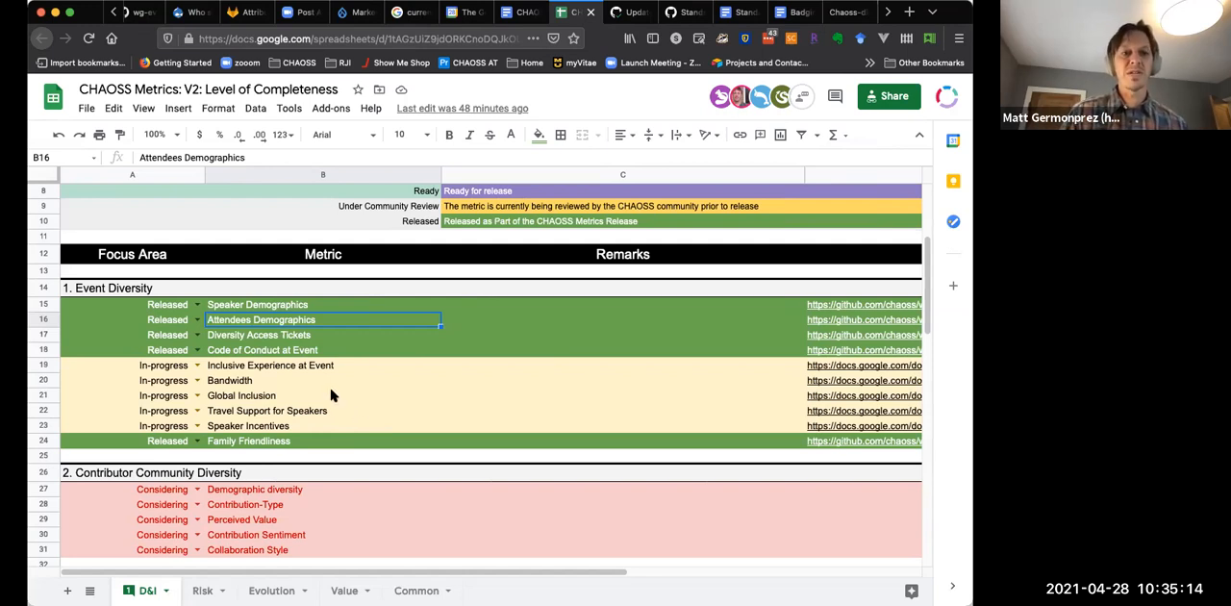
mouse_move(327, 338)
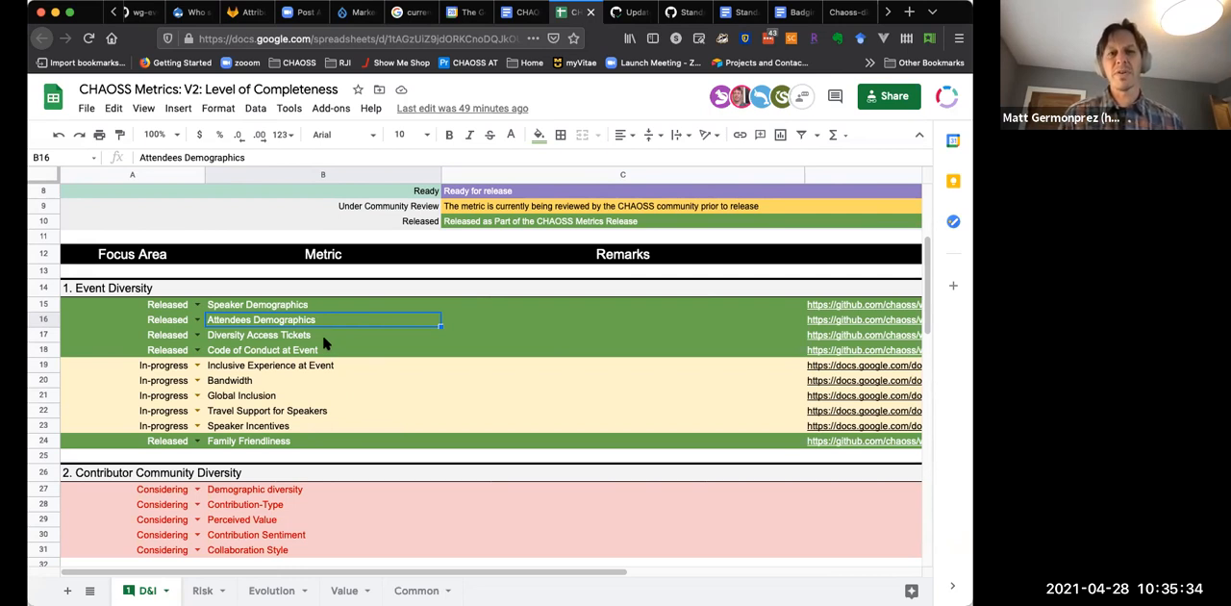
mouse_move(336, 344)
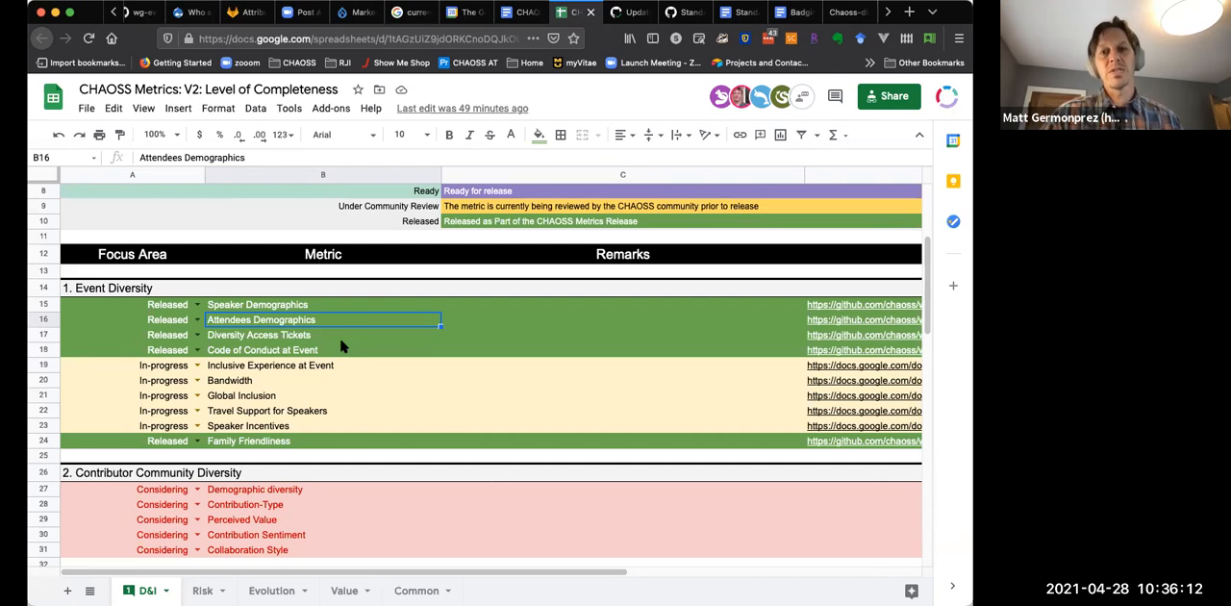
mouse_move(364, 338)
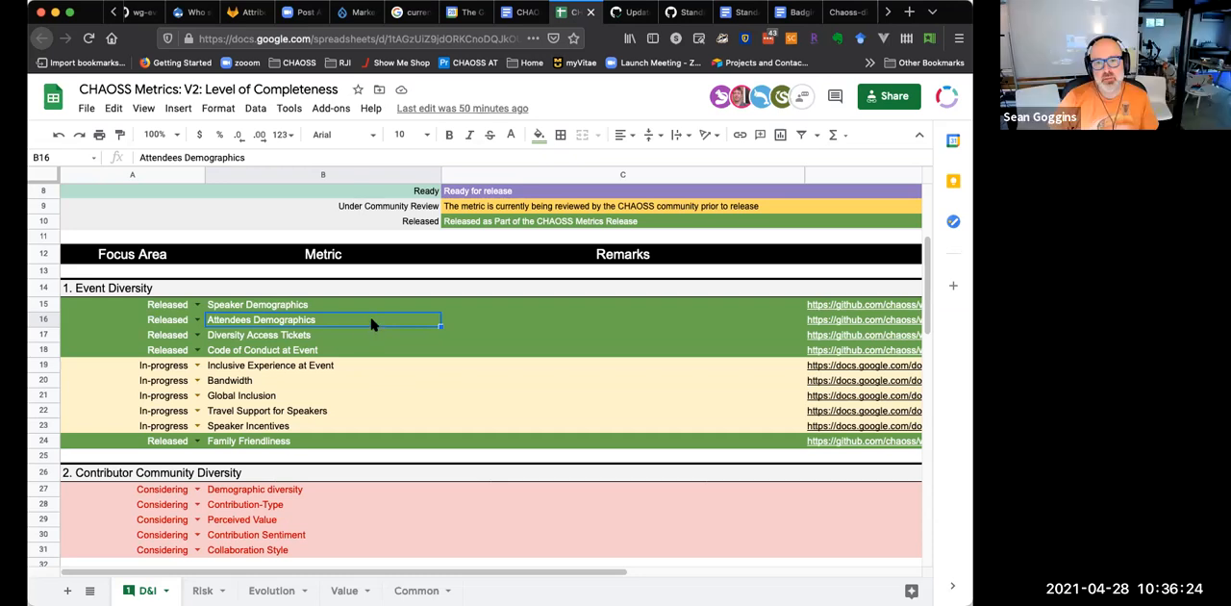
mouse_move(373, 315)
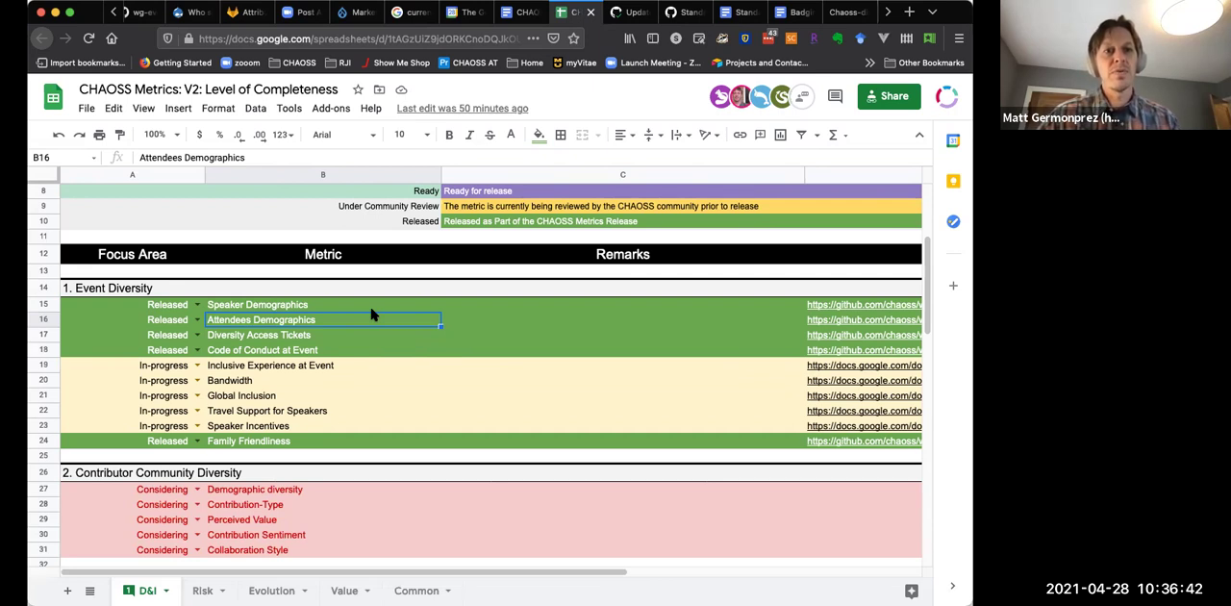
mouse_move(669, 338)
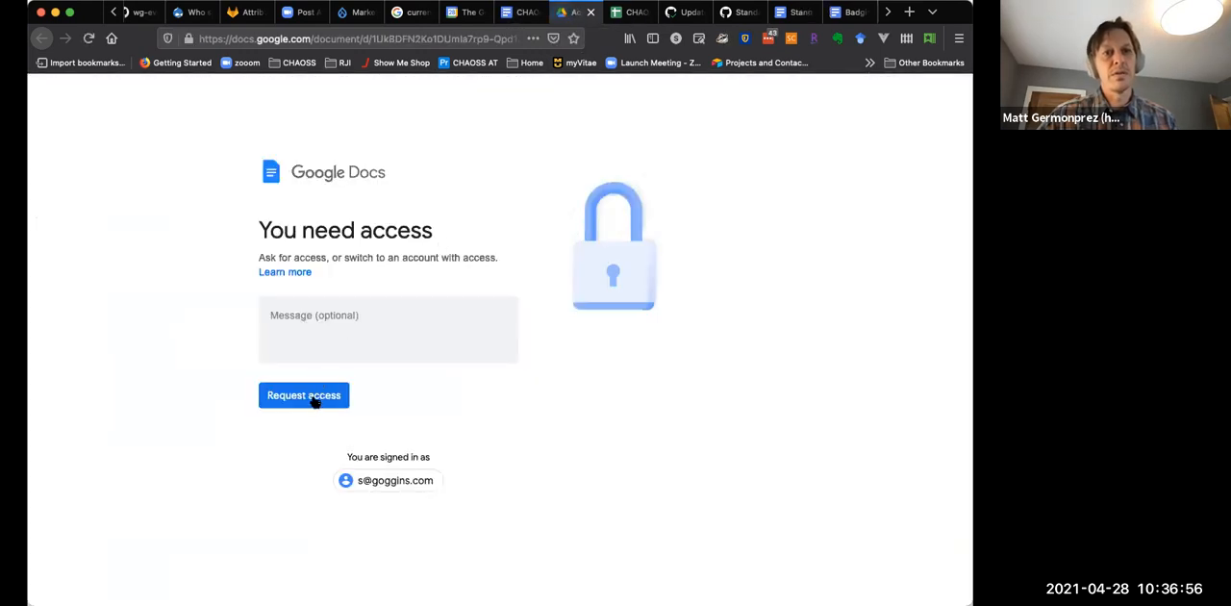
- Open the Demographics metric document from its link in the minutes
click(304, 396)
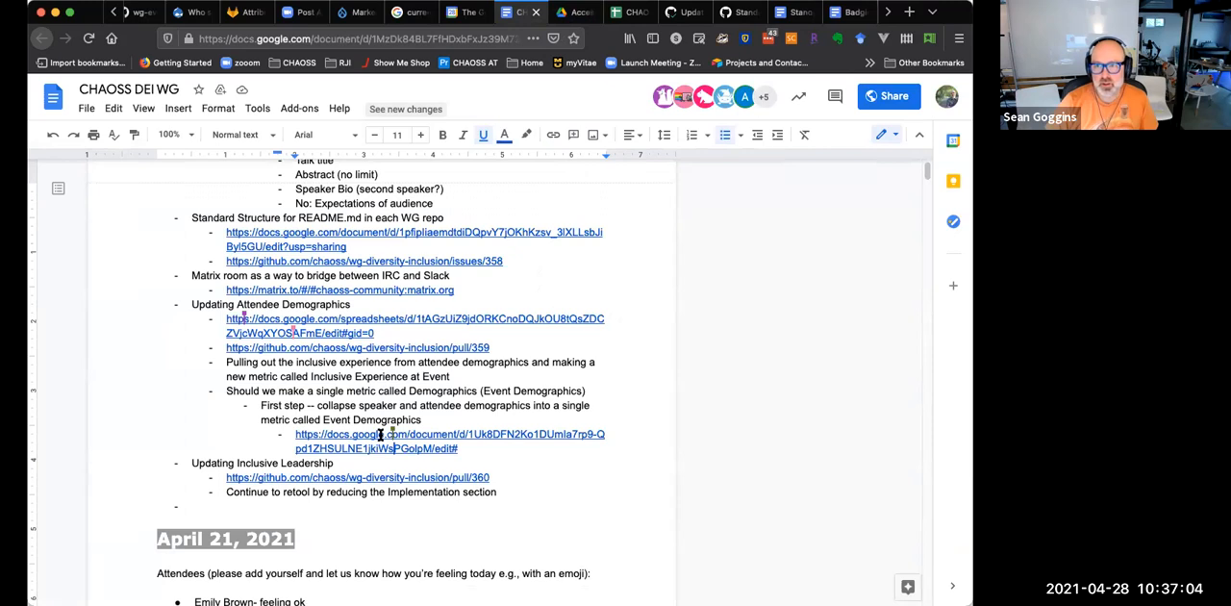
mouse_move(393, 435)
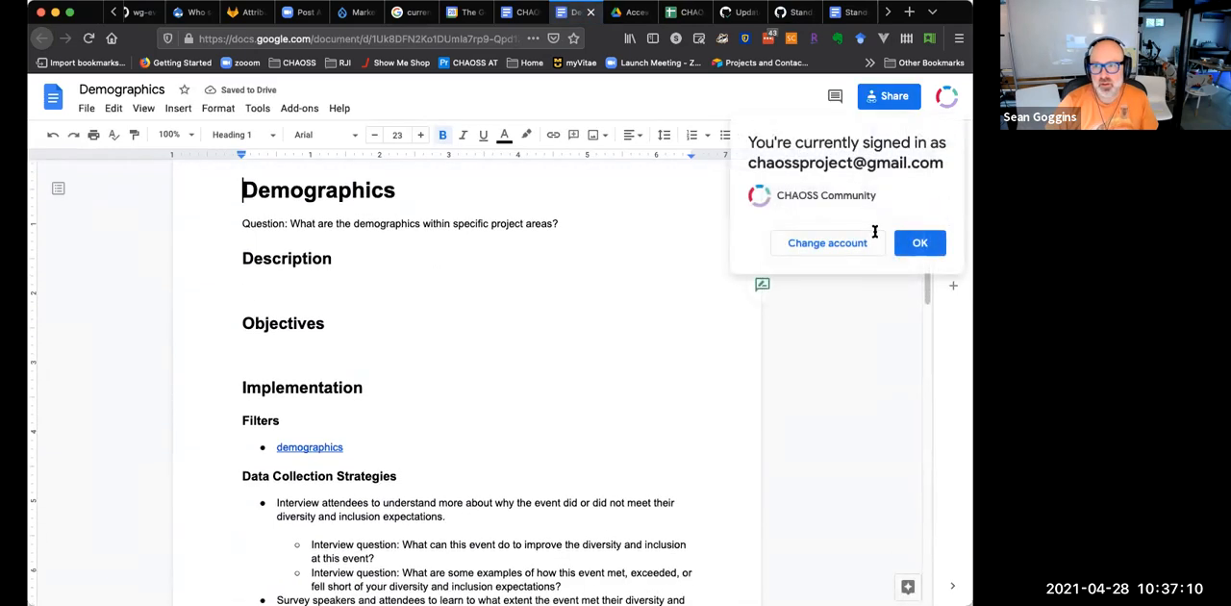
- Dismiss the signed-in notice and scroll through the Demographics doc's data collection strategies
click(920, 243)
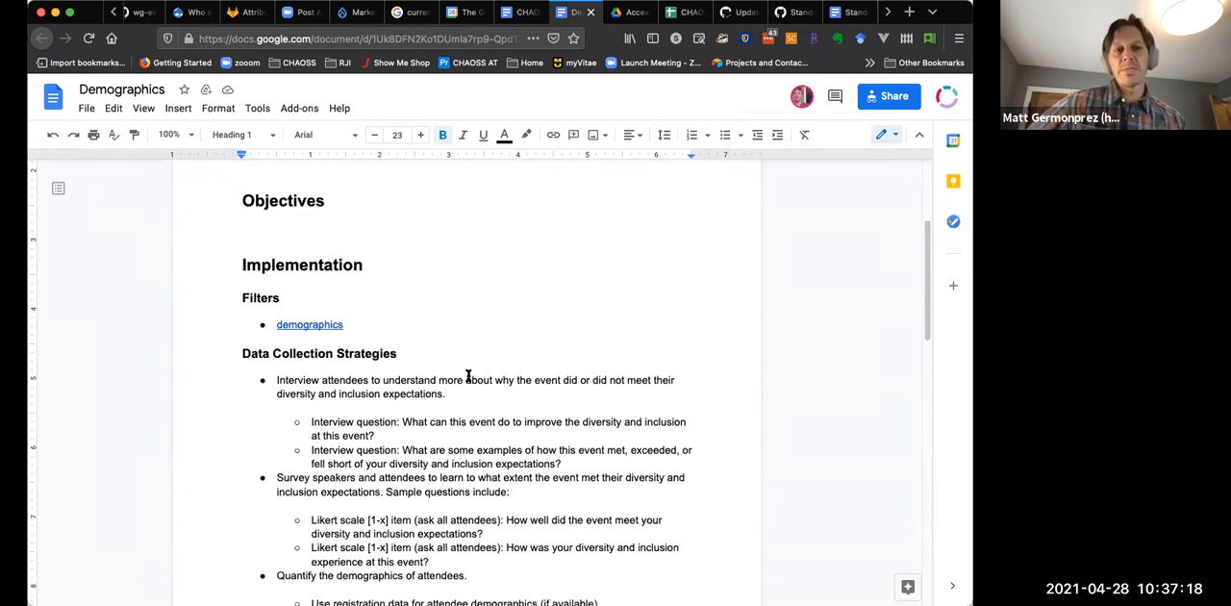
scroll(down, 3)
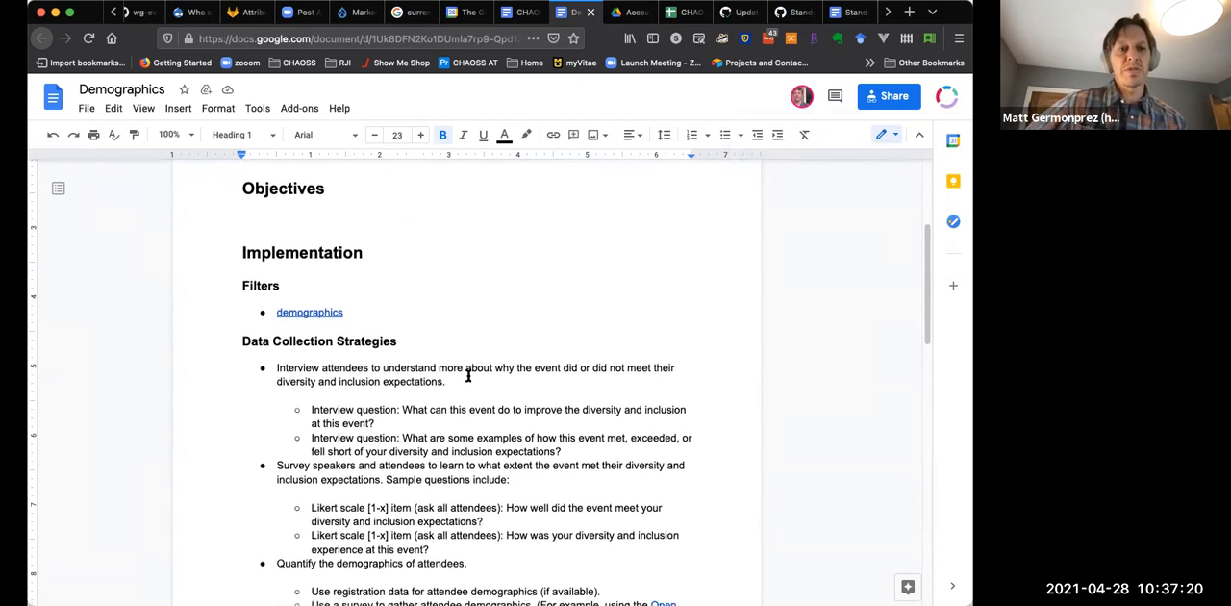
scroll(down, 3)
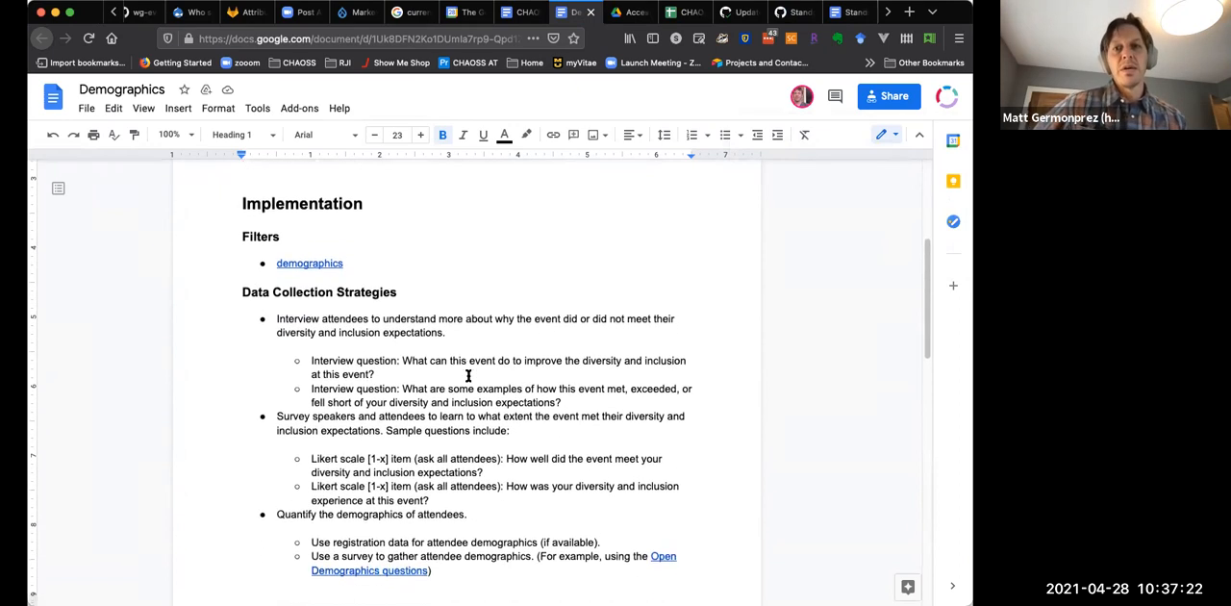
scroll(down, 3)
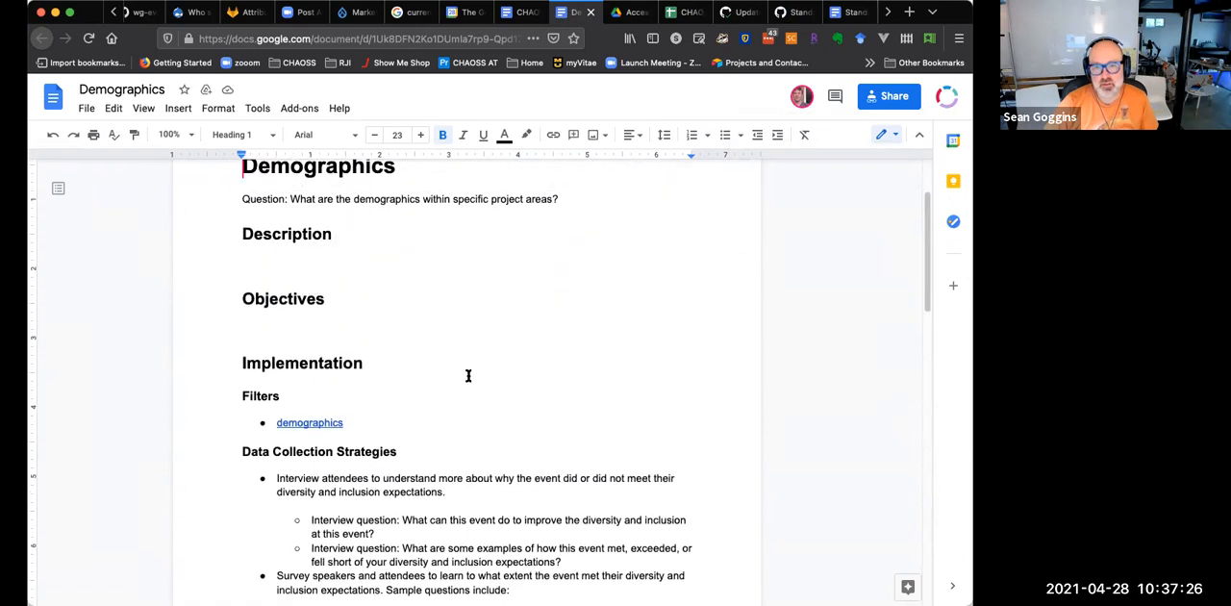
scroll(down, 3)
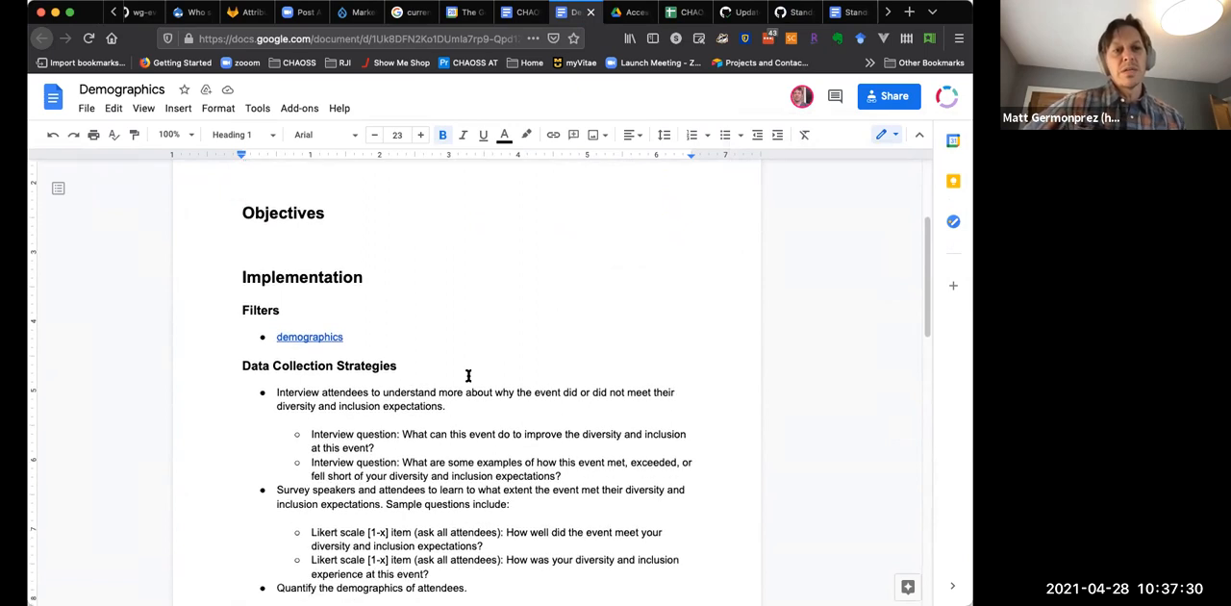
scroll(down, 3)
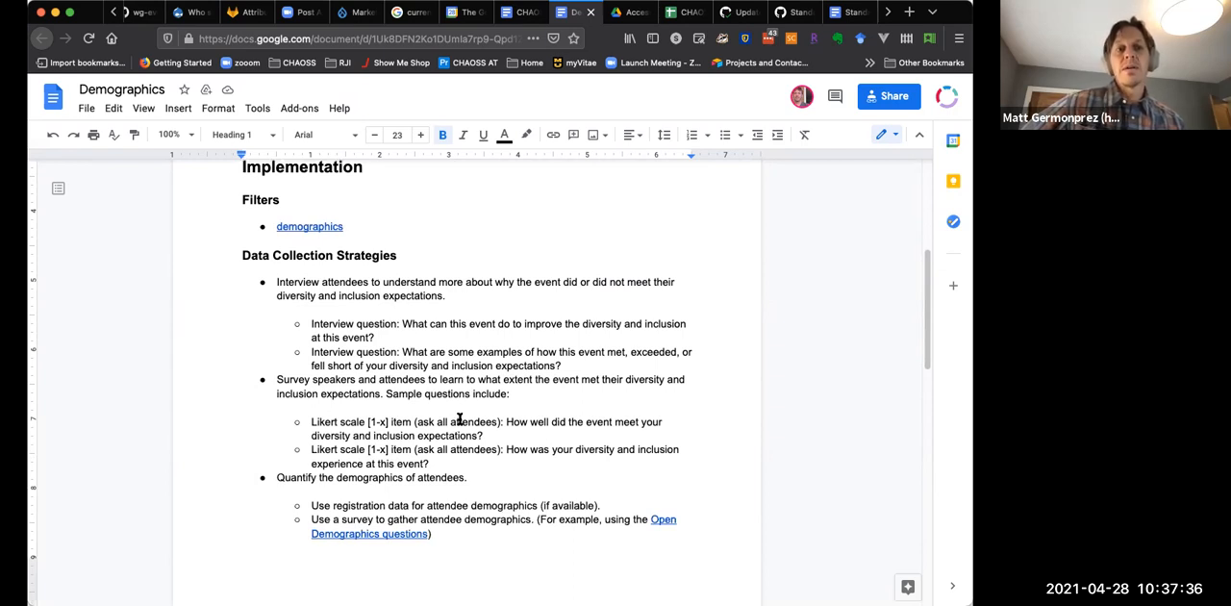
mouse_move(465, 366)
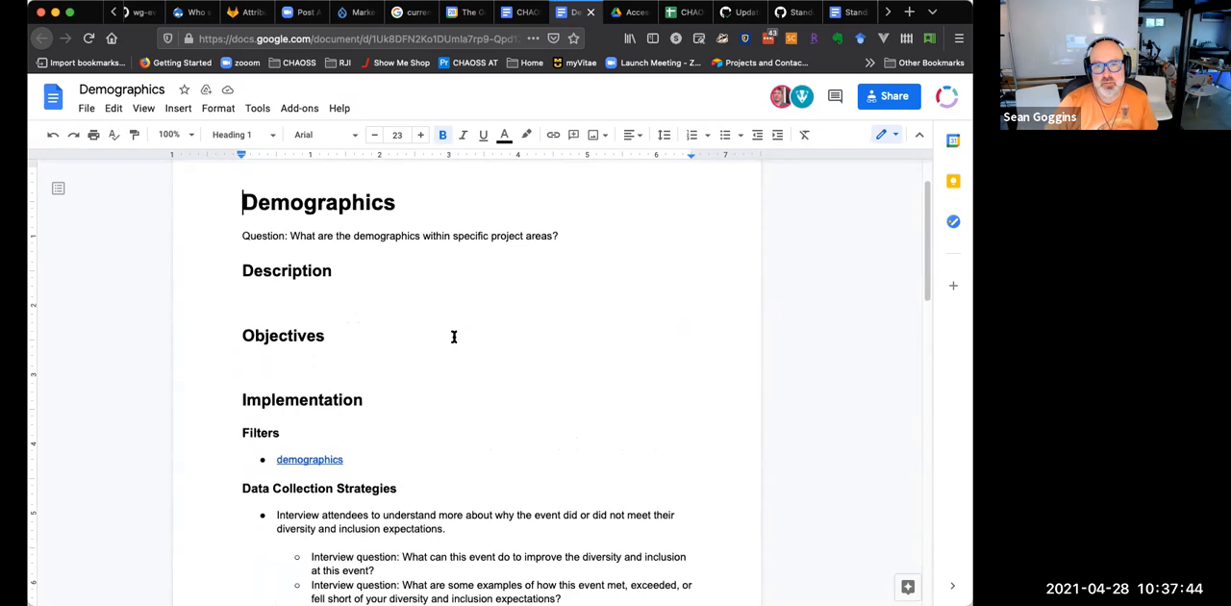
mouse_move(455, 329)
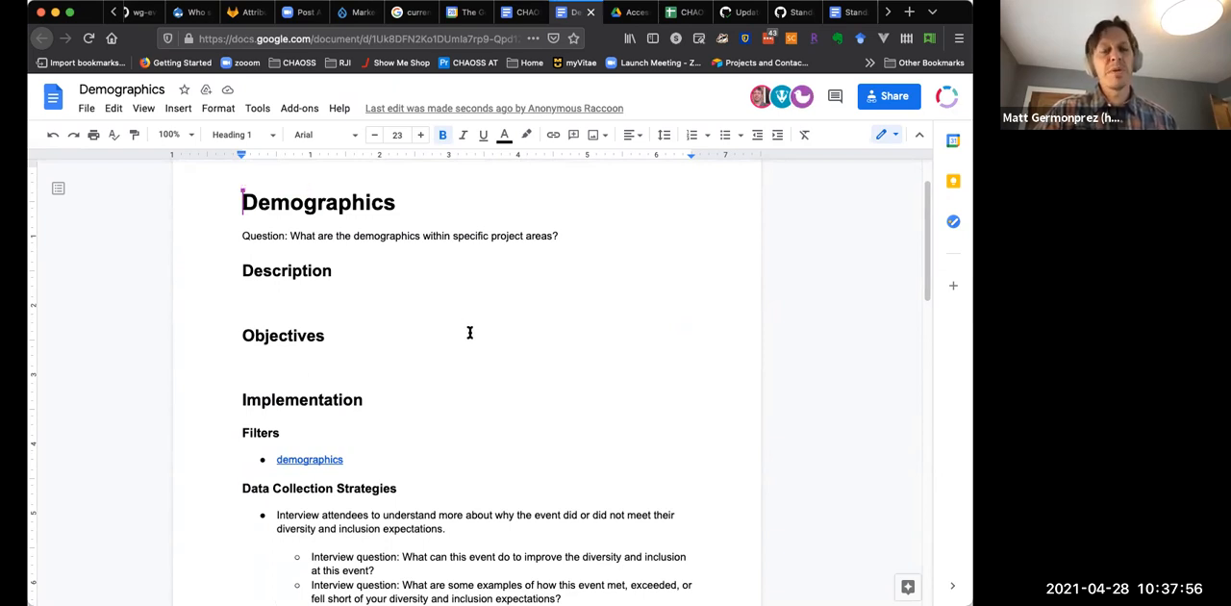
mouse_move(459, 335)
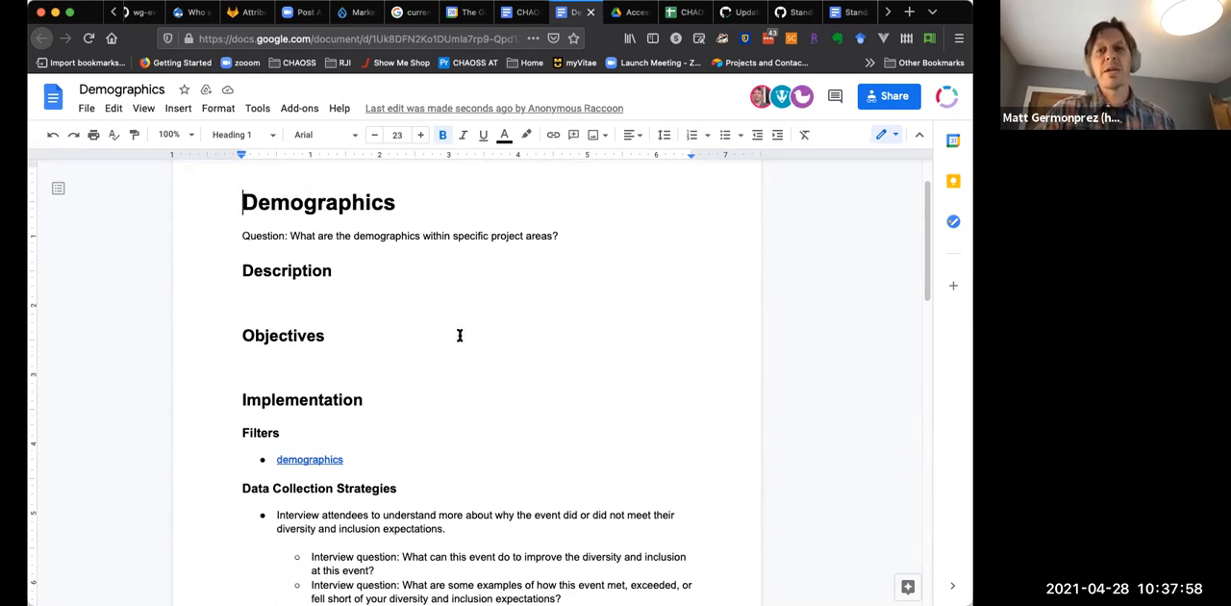
mouse_move(462, 339)
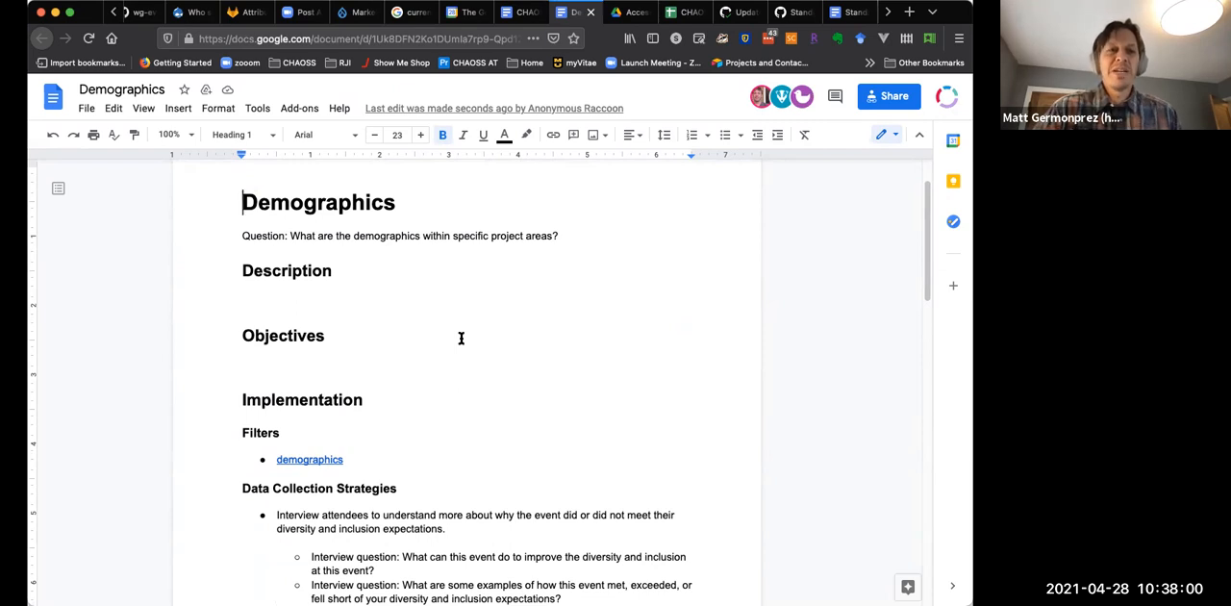
mouse_move(465, 337)
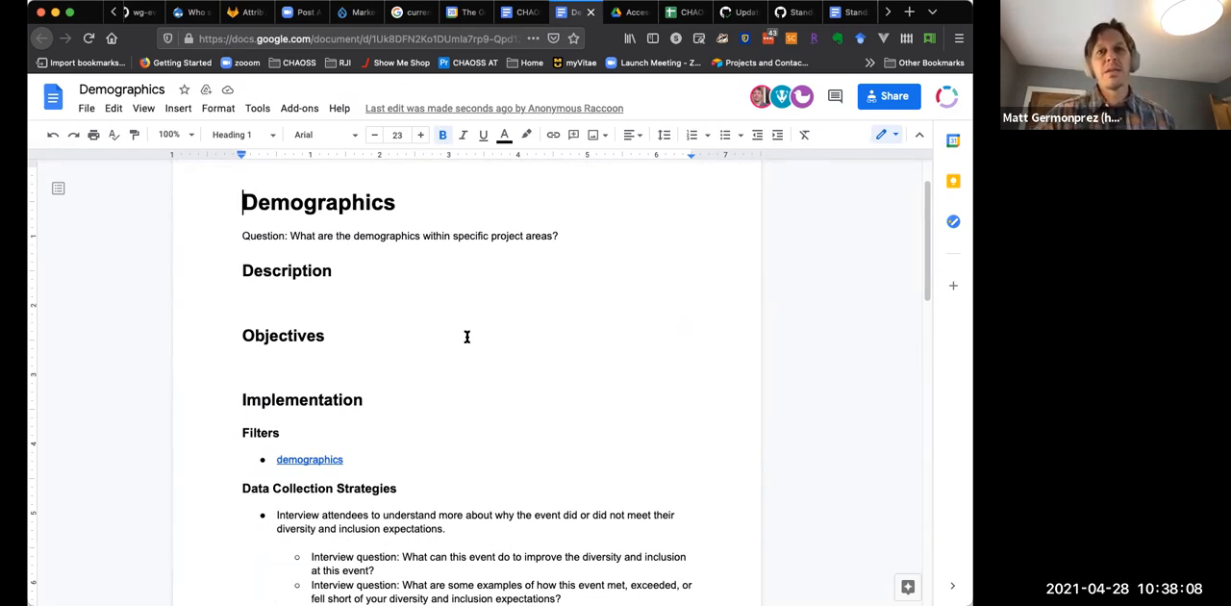
mouse_move(454, 276)
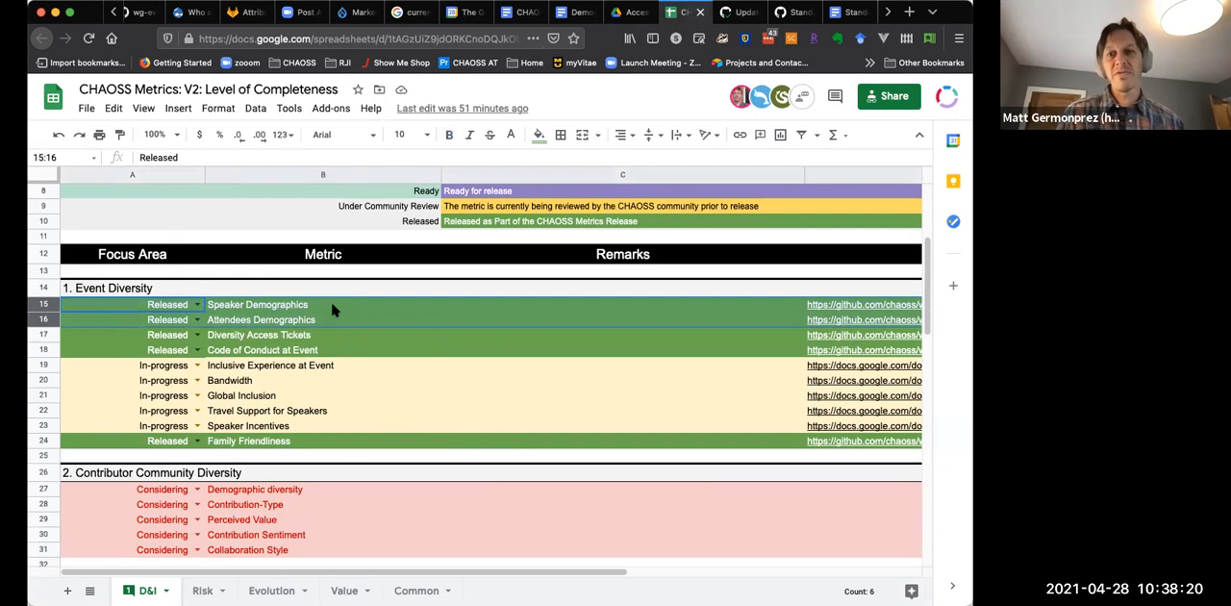
mouse_move(338, 307)
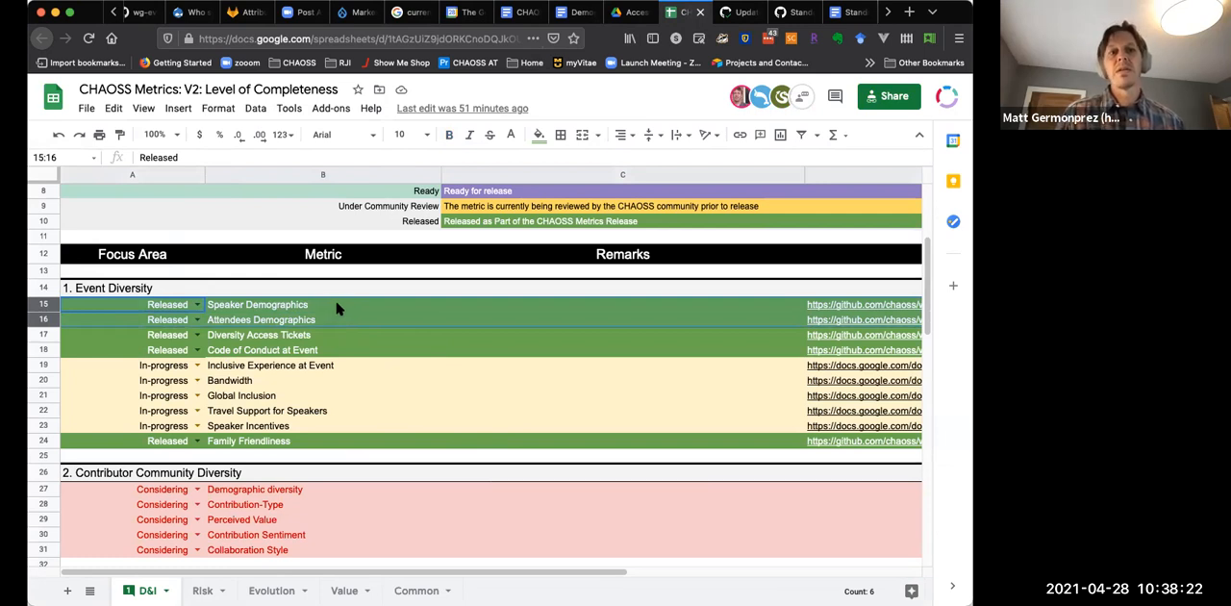
mouse_move(346, 308)
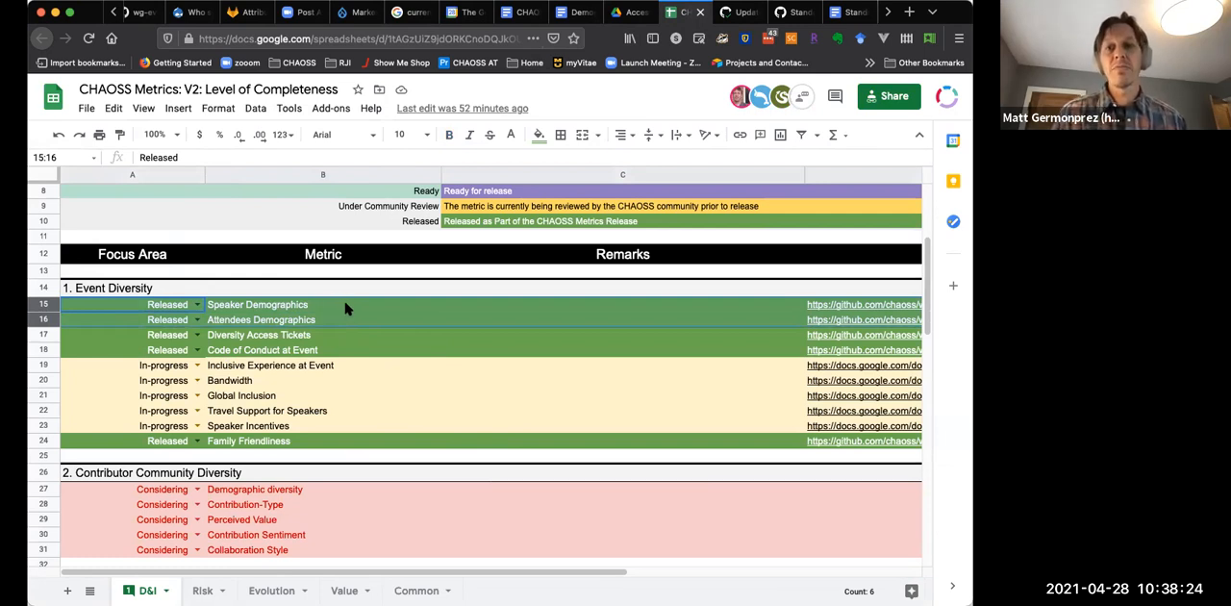
mouse_move(554, 115)
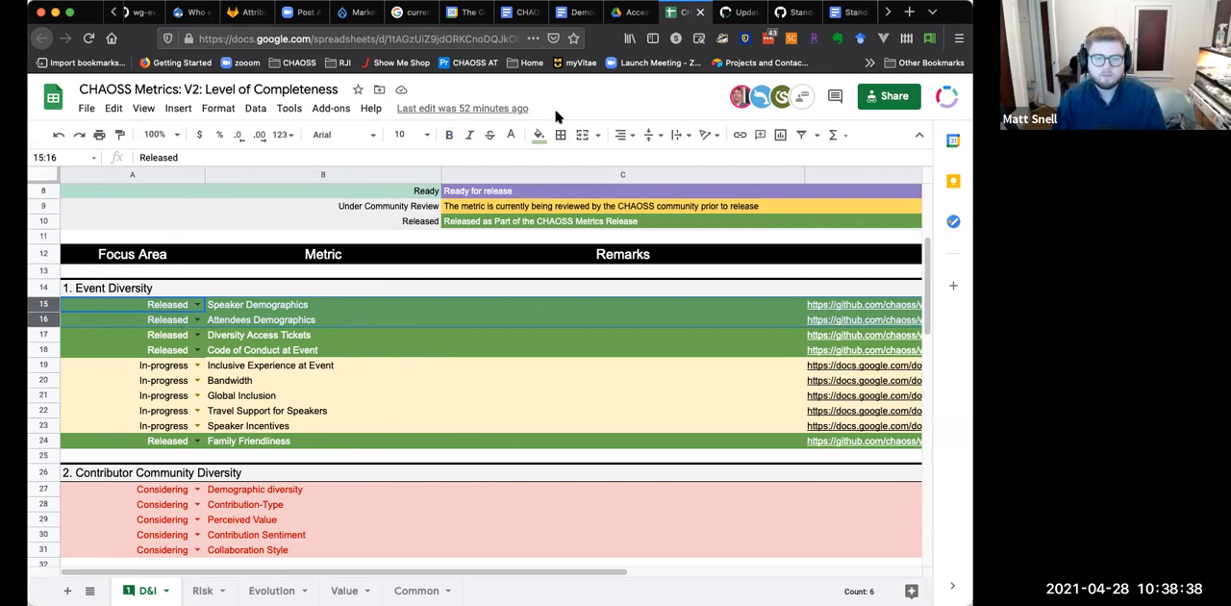
mouse_move(581, 291)
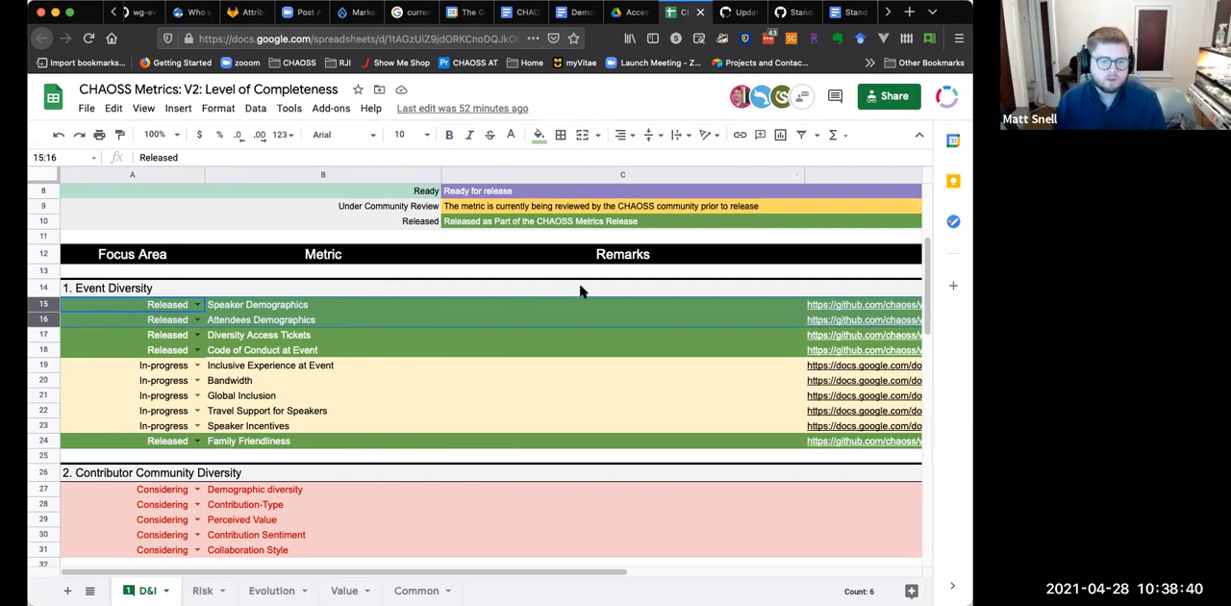
mouse_move(589, 293)
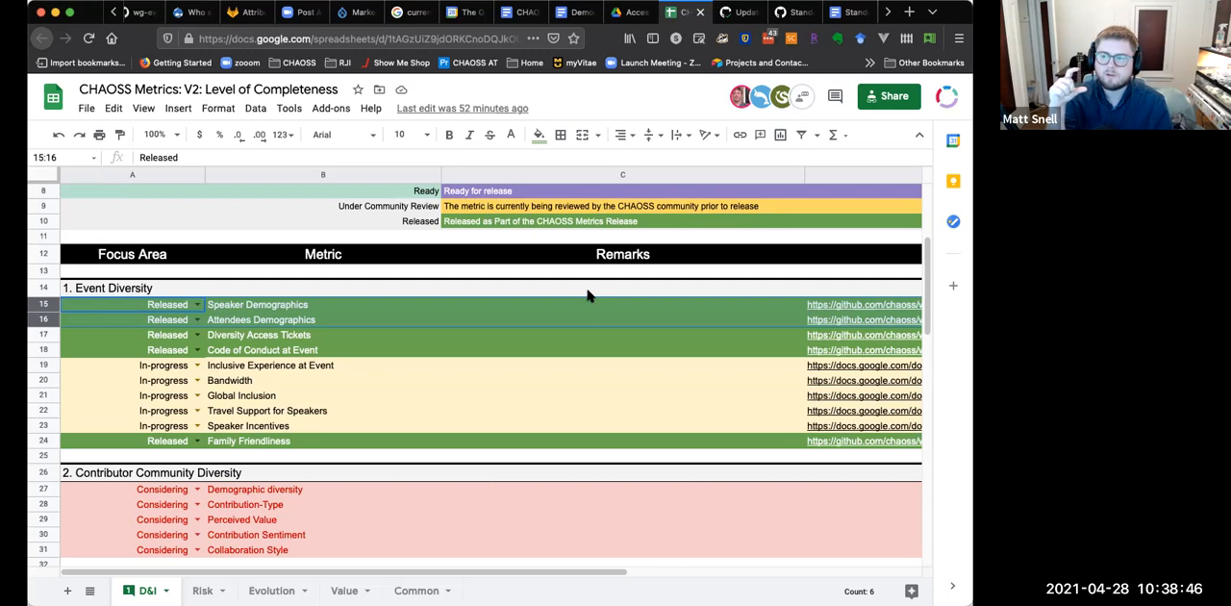
mouse_move(592, 304)
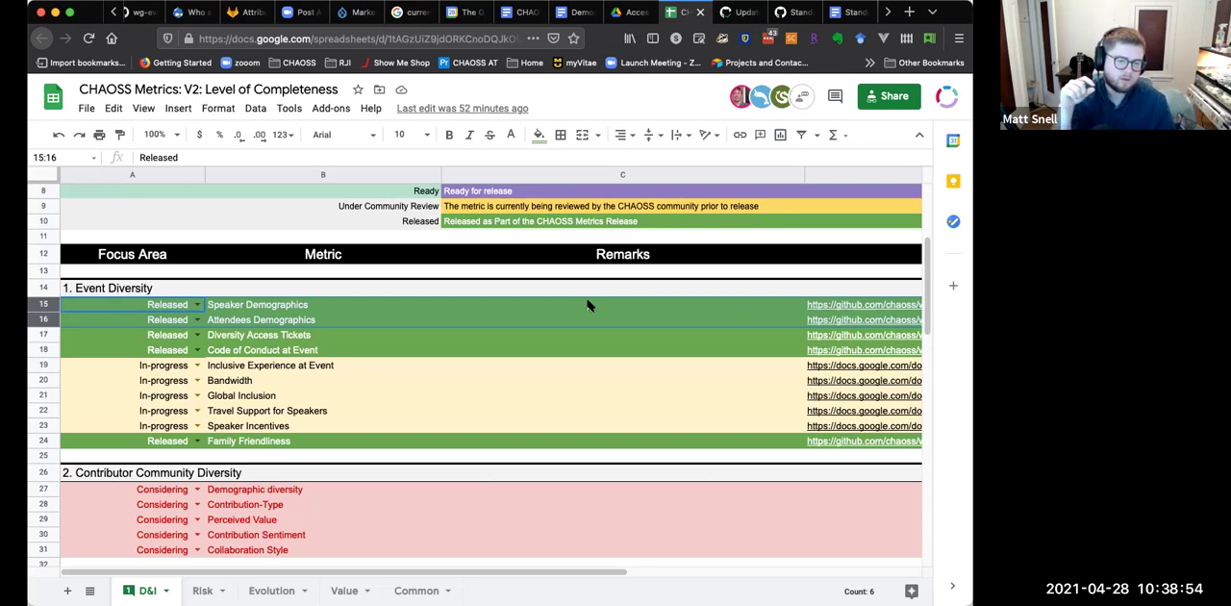
mouse_move(589, 294)
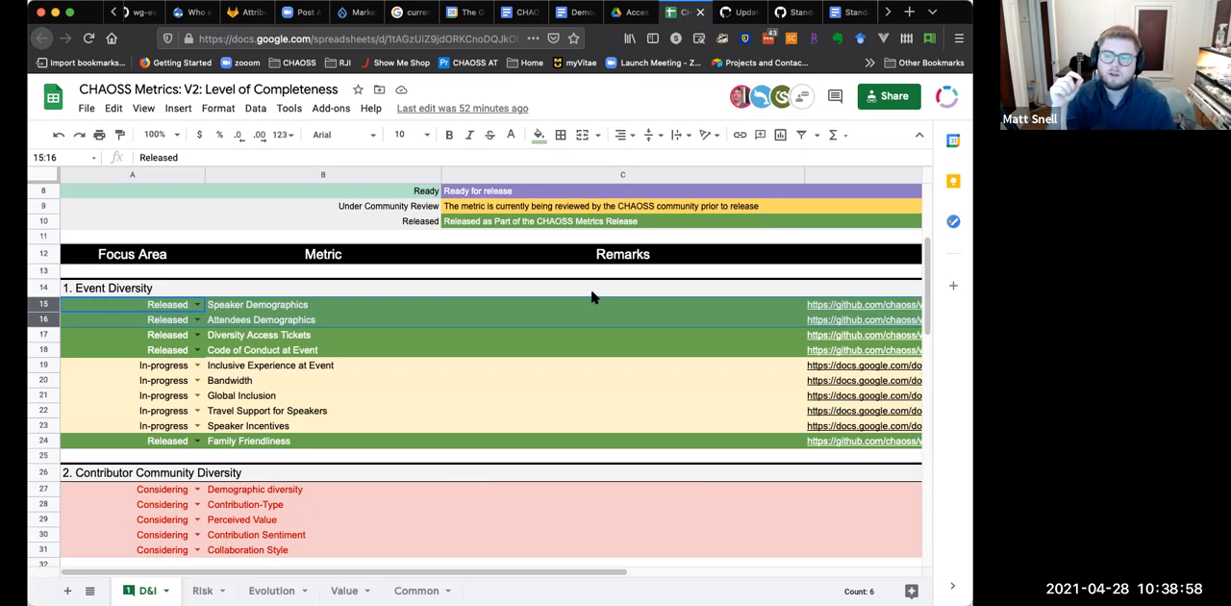
mouse_move(516, 289)
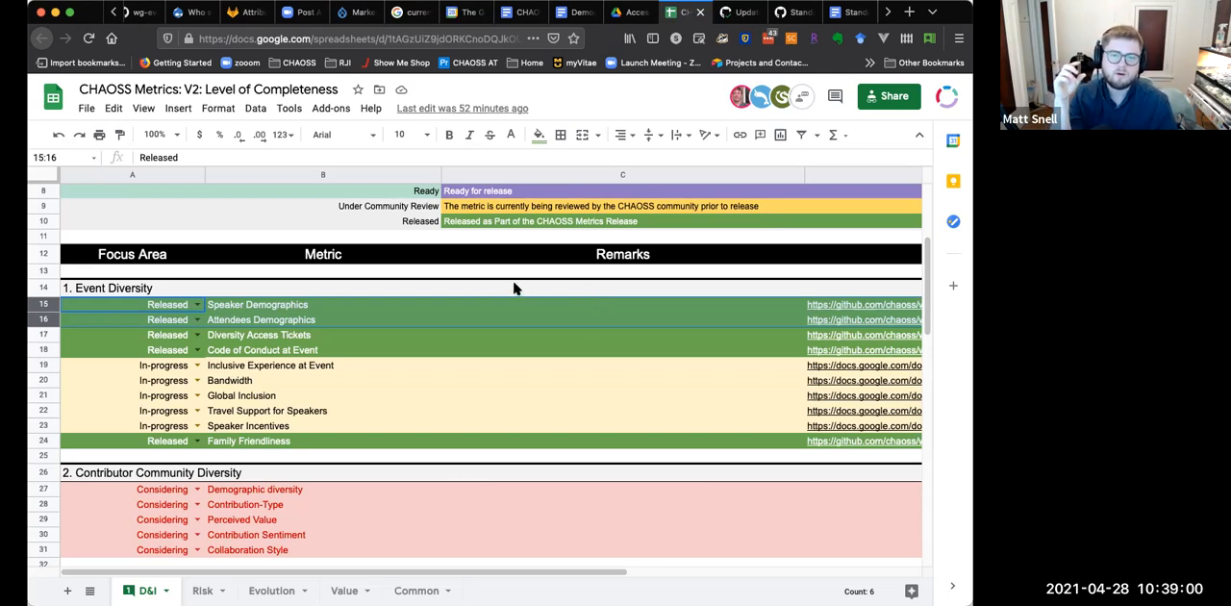
mouse_move(492, 284)
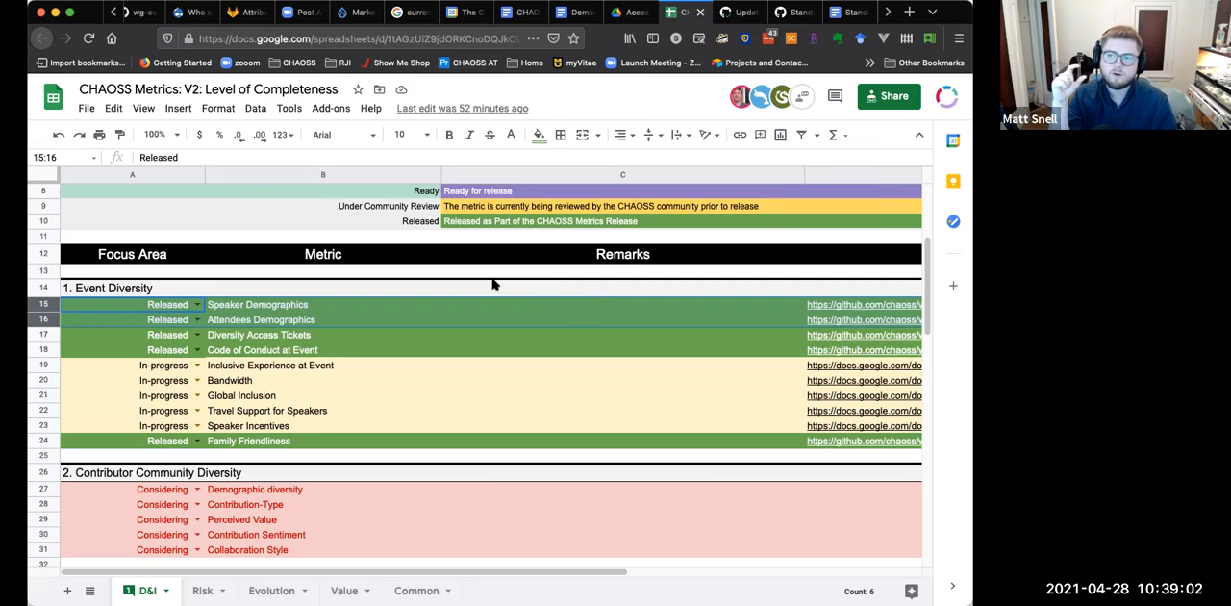
mouse_move(535, 281)
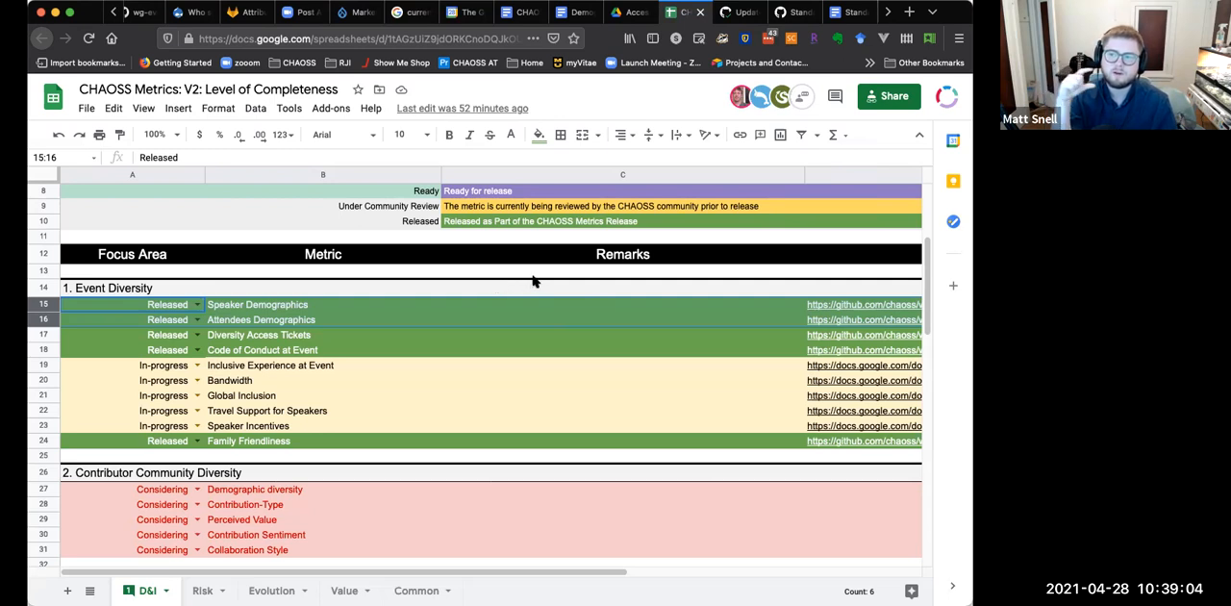
mouse_move(492, 279)
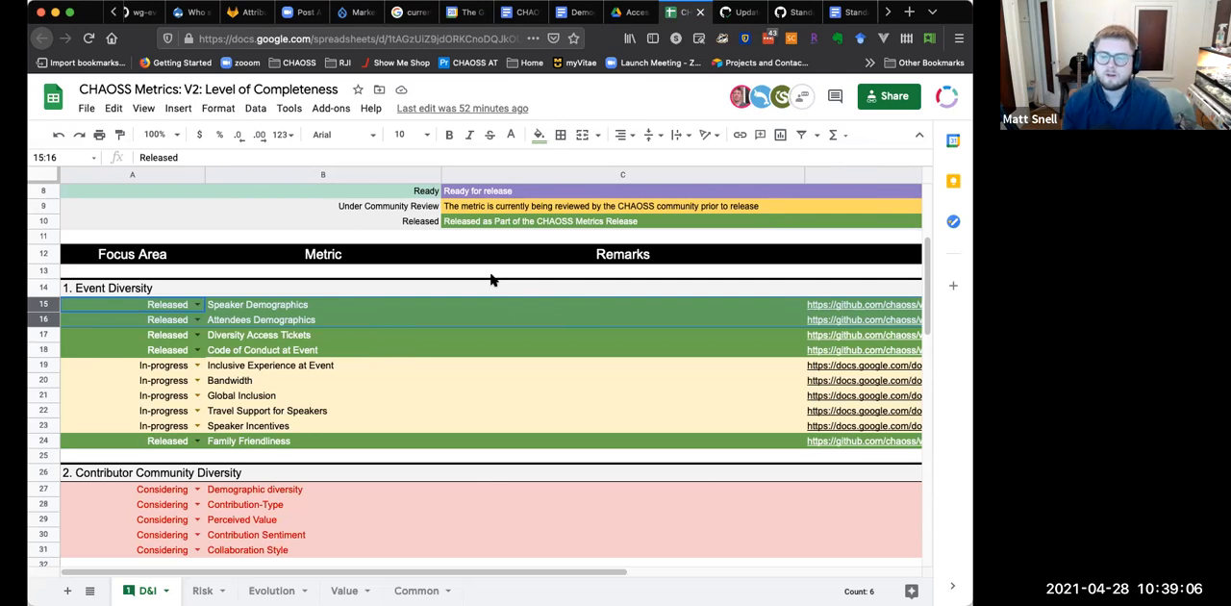
mouse_move(491, 285)
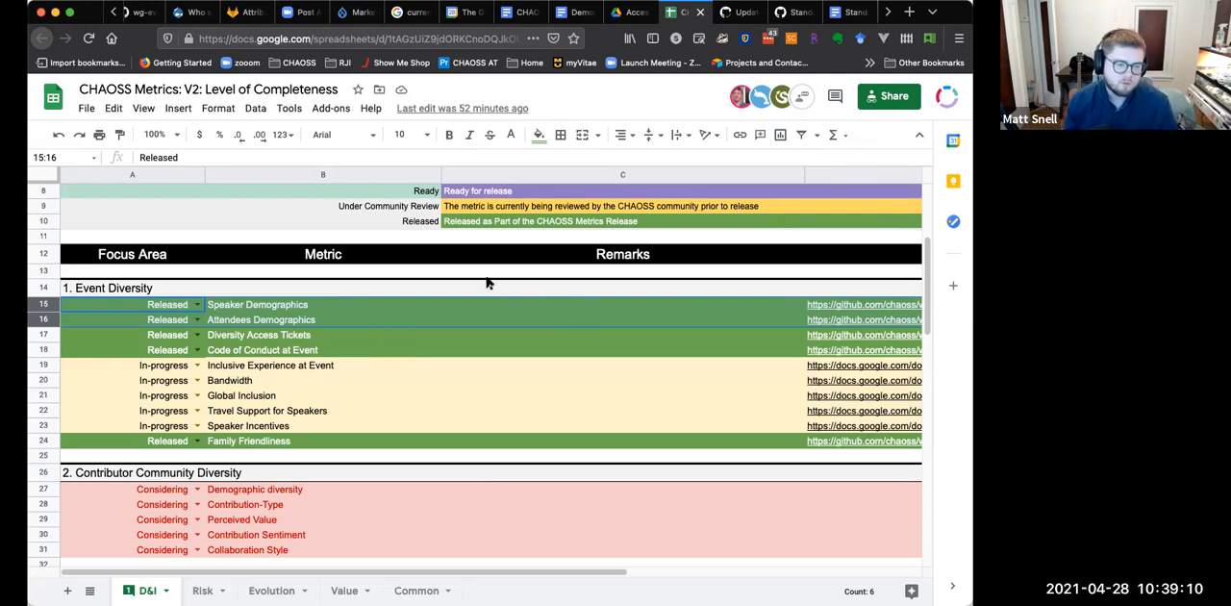
mouse_move(481, 281)
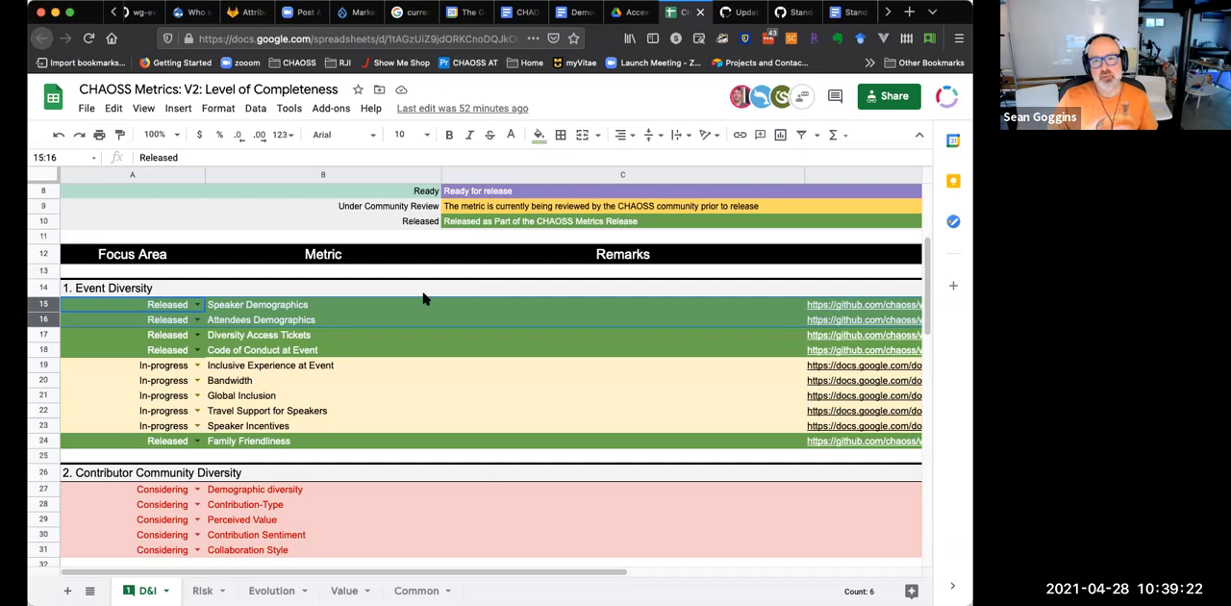
click(323, 304)
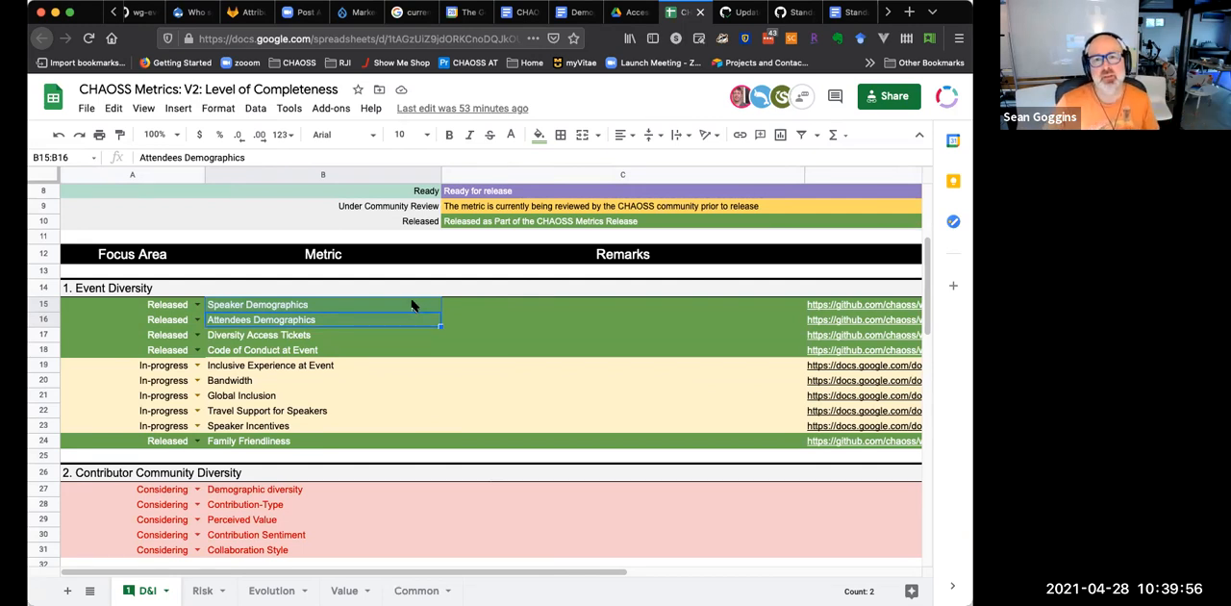
mouse_move(416, 295)
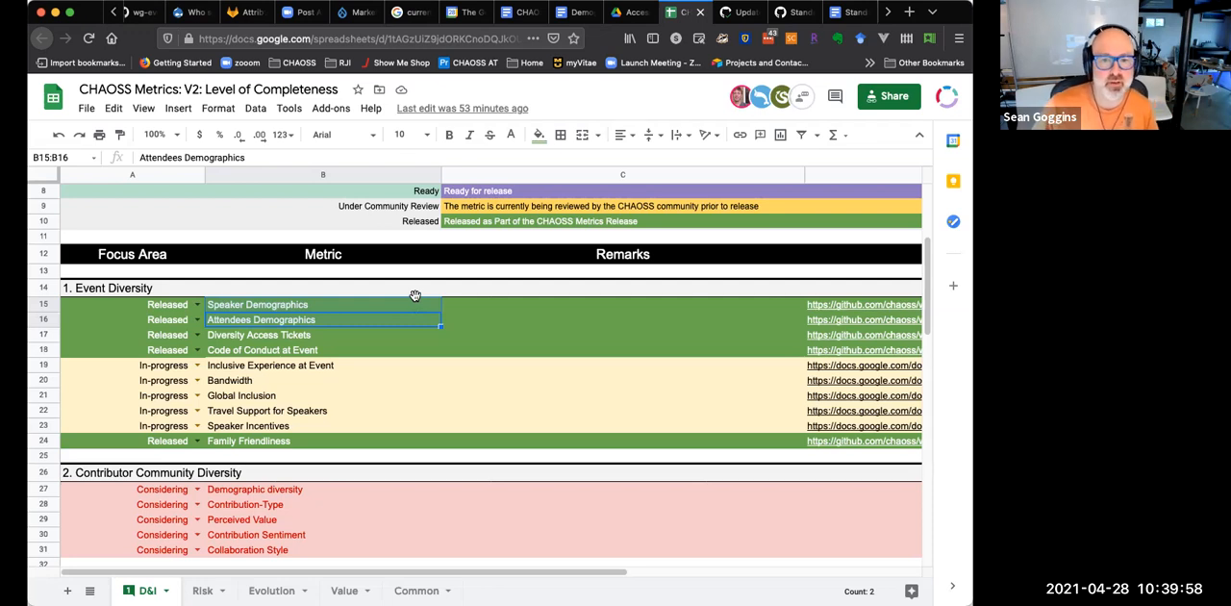
mouse_move(415, 296)
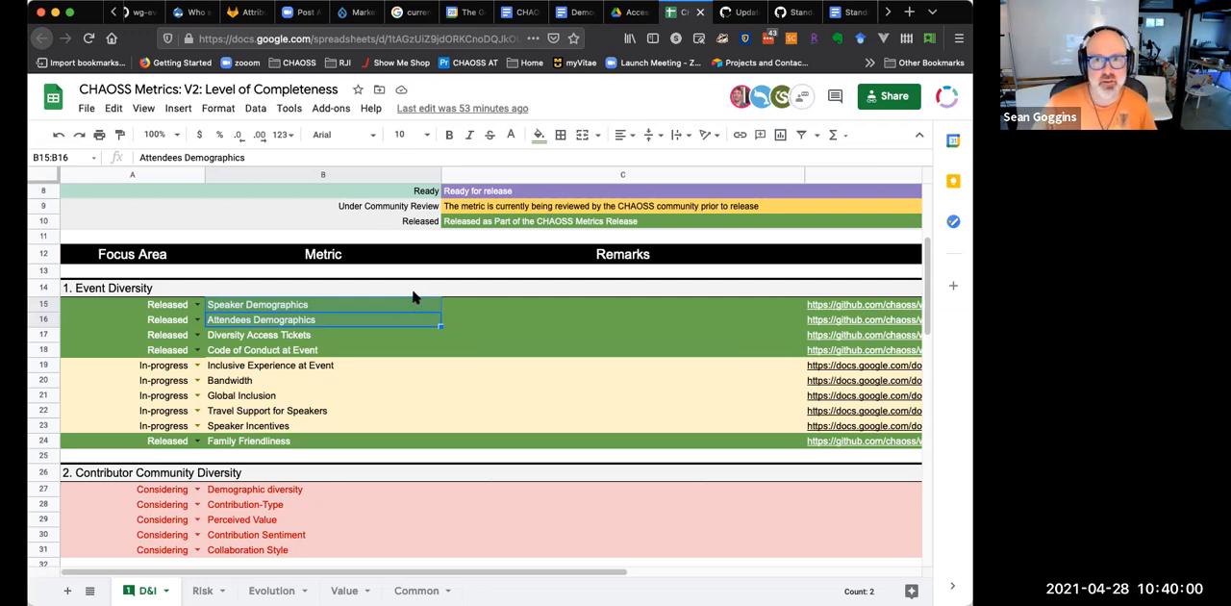
mouse_move(420, 290)
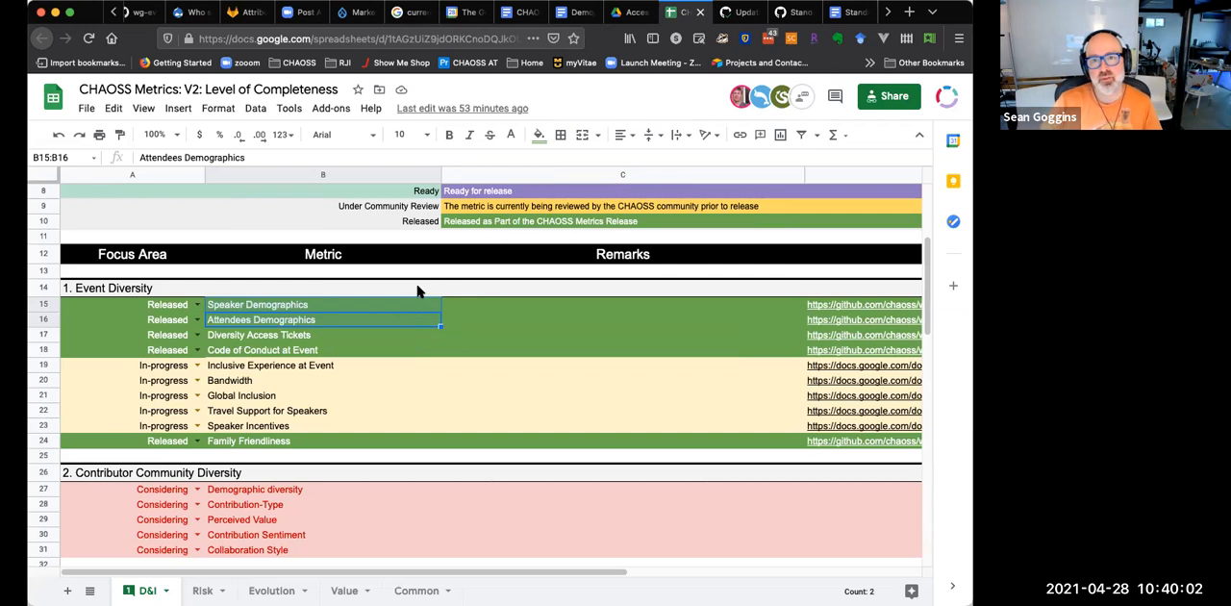
mouse_move(388, 306)
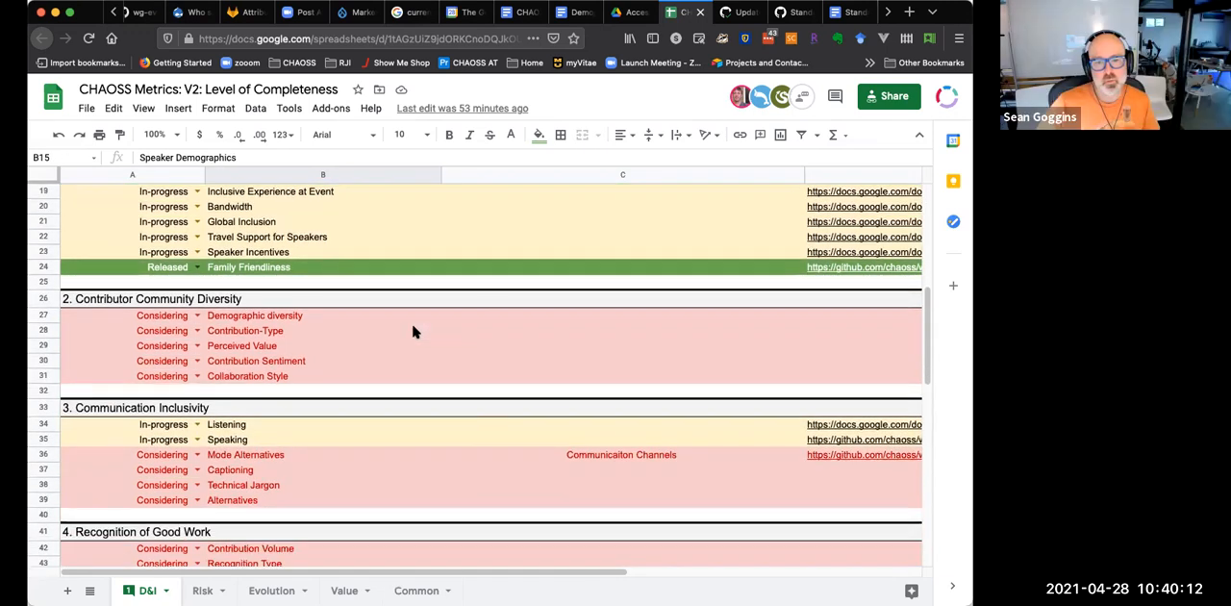
scroll(down, 3)
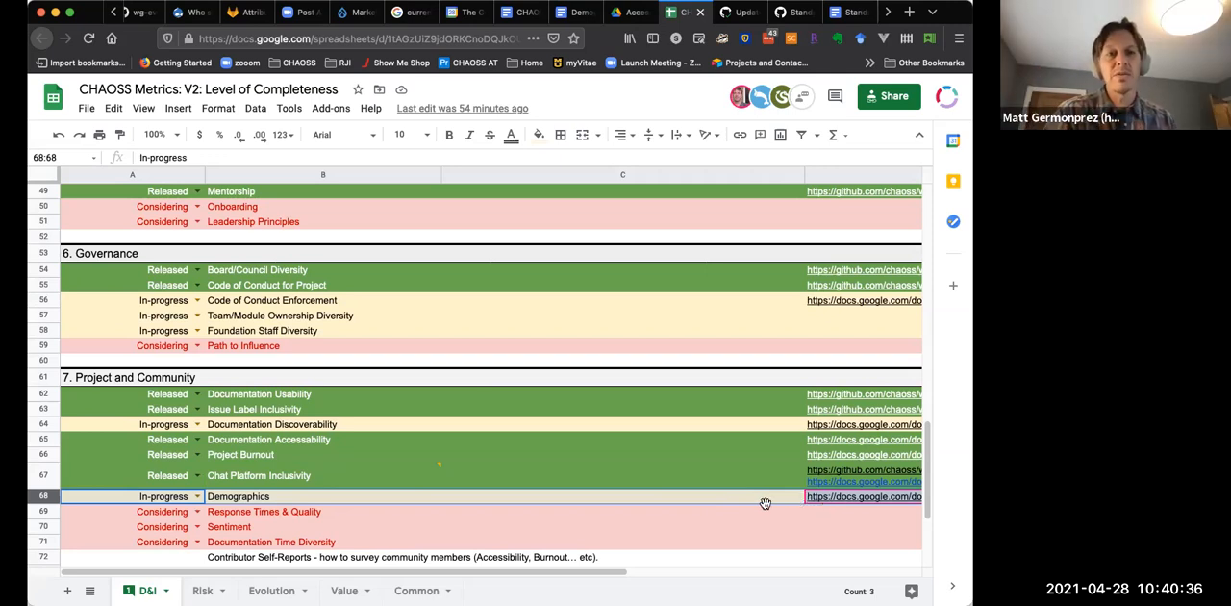
mouse_move(848, 500)
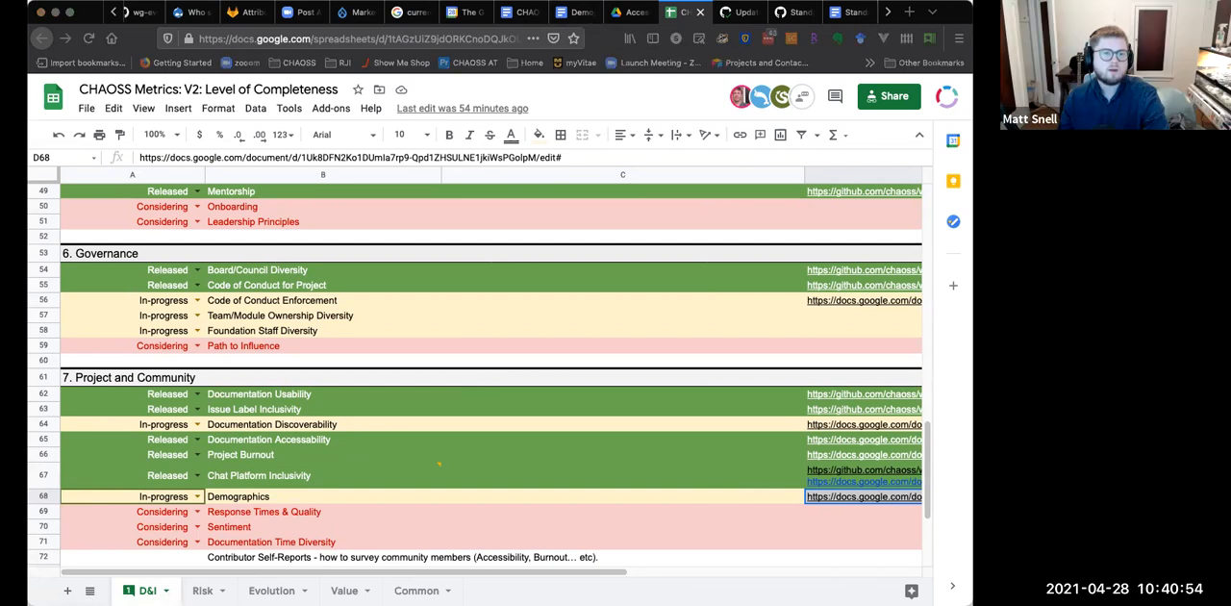
mouse_move(98, 265)
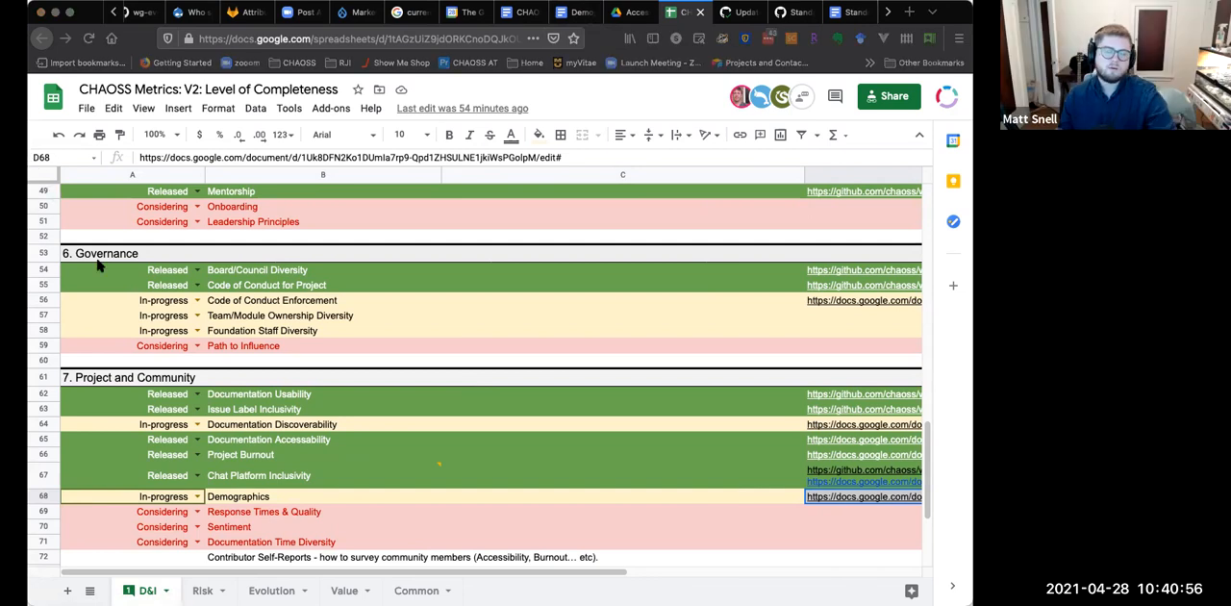
mouse_move(226, 329)
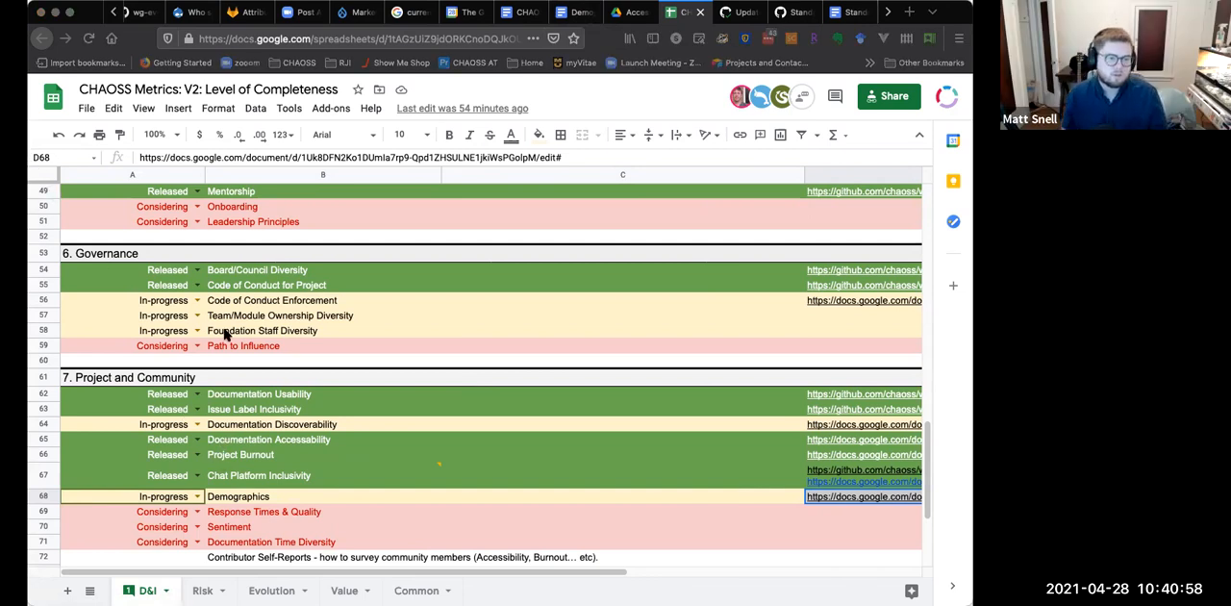
click(261, 329)
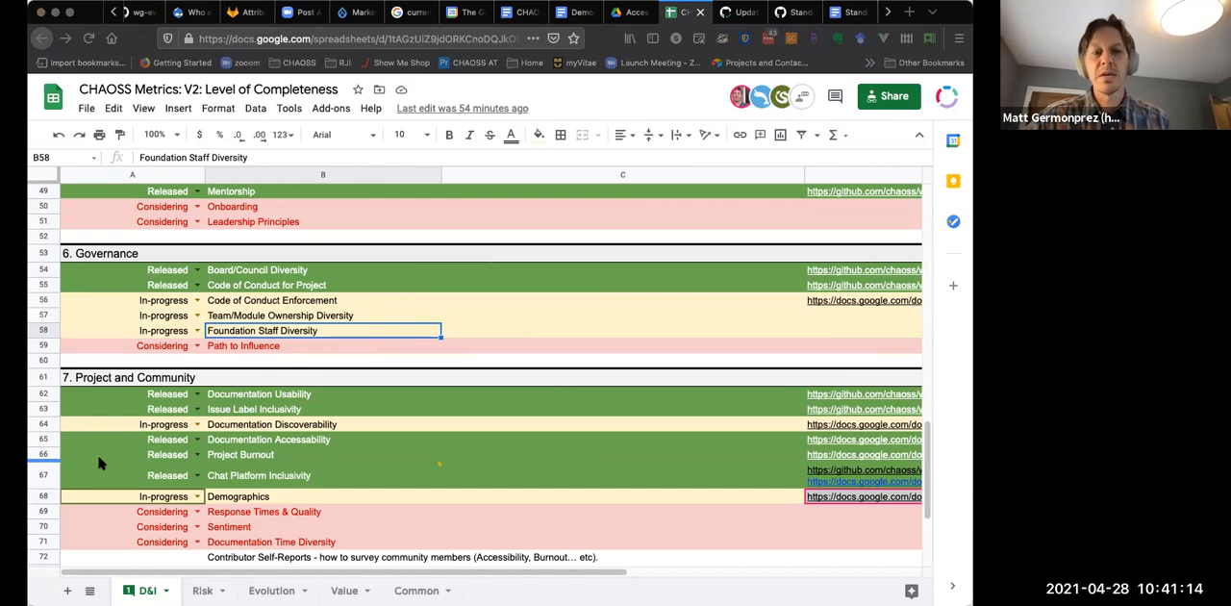
mouse_move(127, 458)
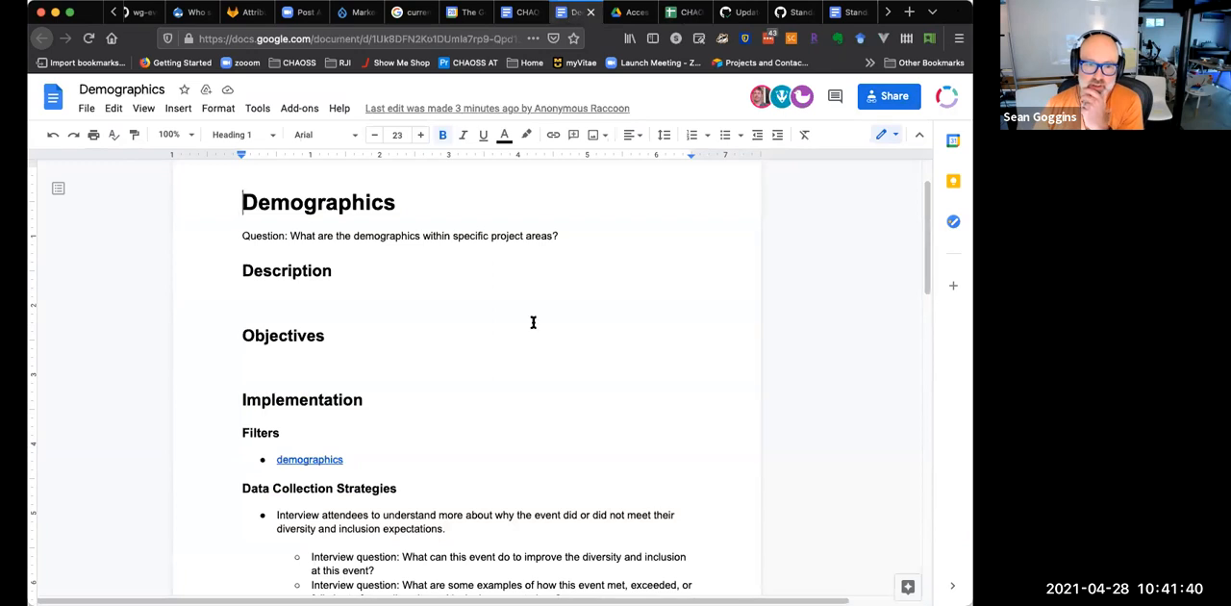
- Scroll the Demographics document down to its Implementation section
scroll(down, 3)
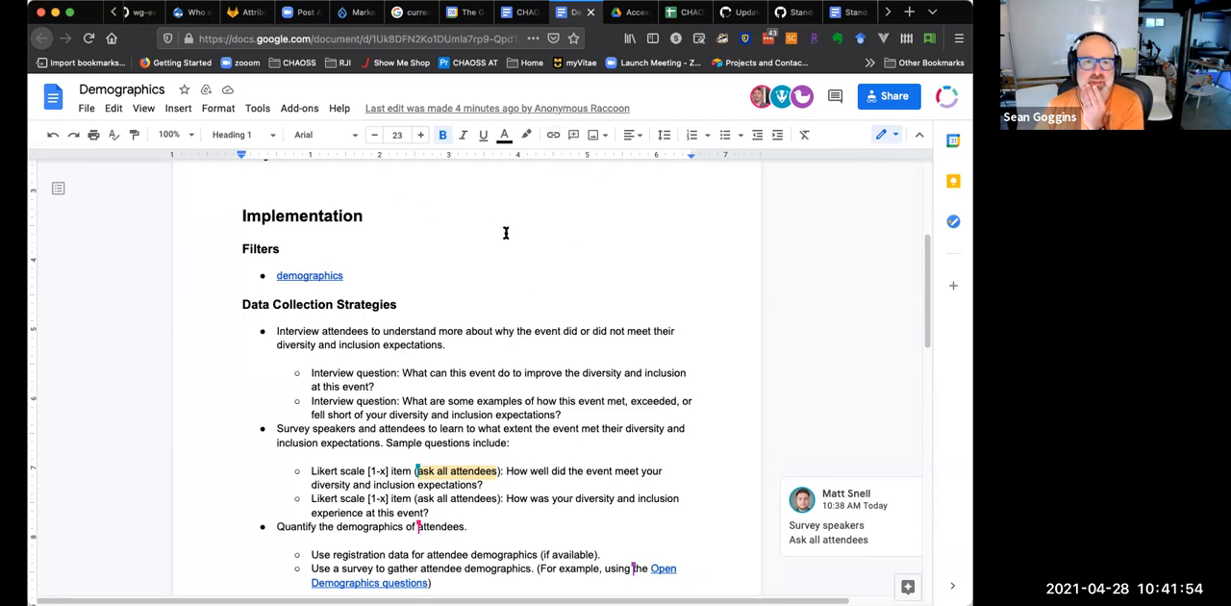
mouse_move(623, 273)
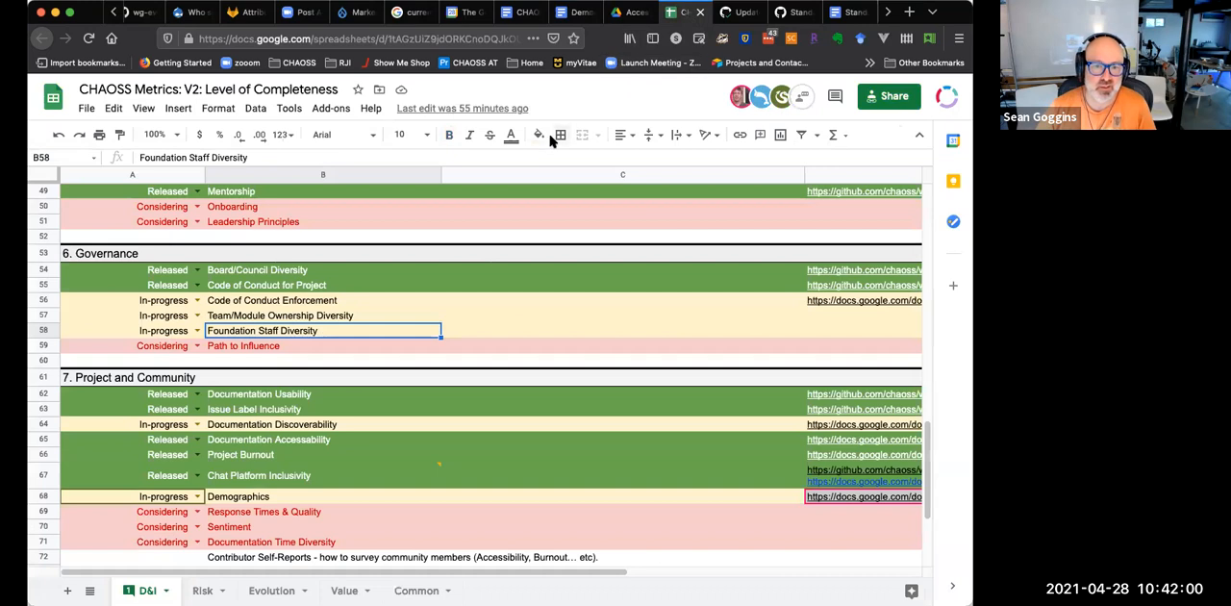
click(323, 496)
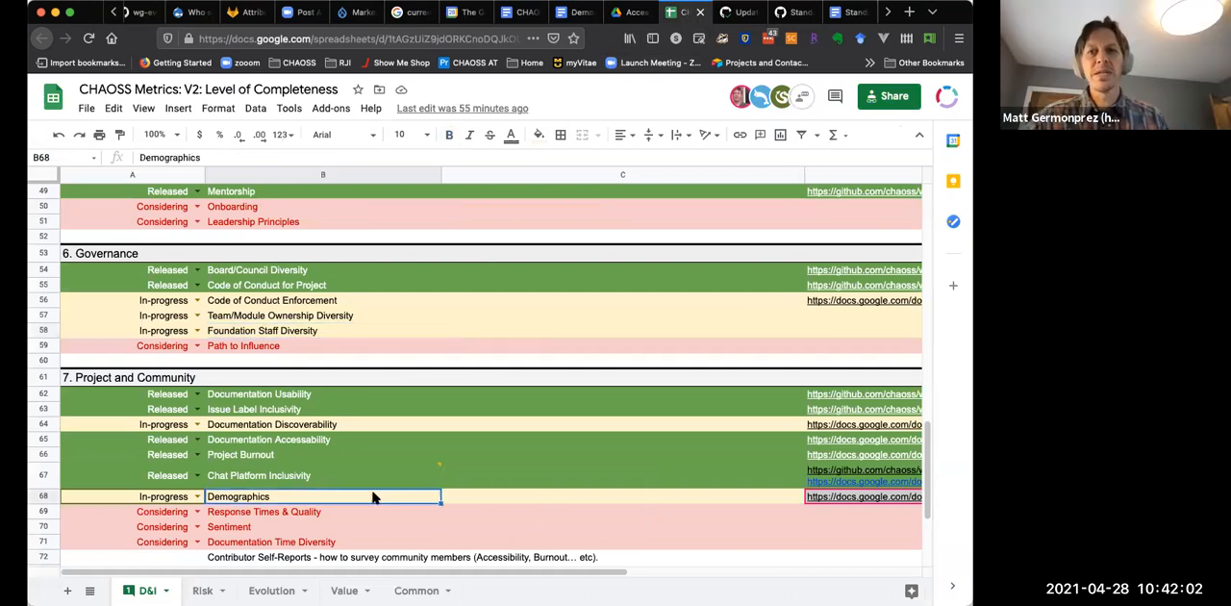
mouse_move(470, 433)
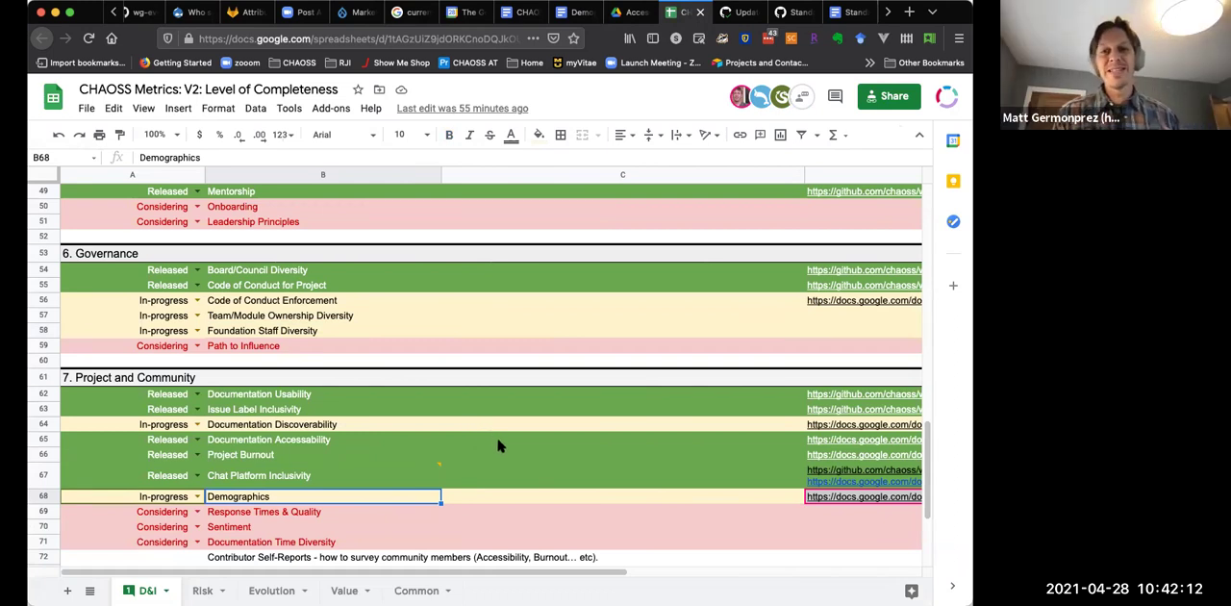
mouse_move(573, 303)
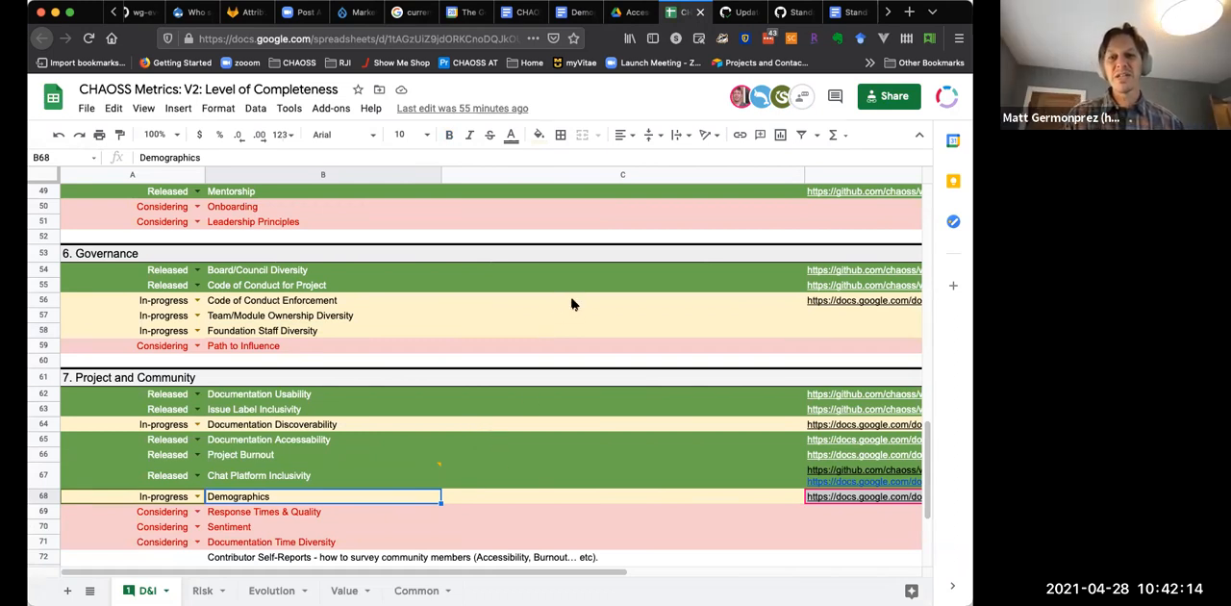
mouse_move(592, 304)
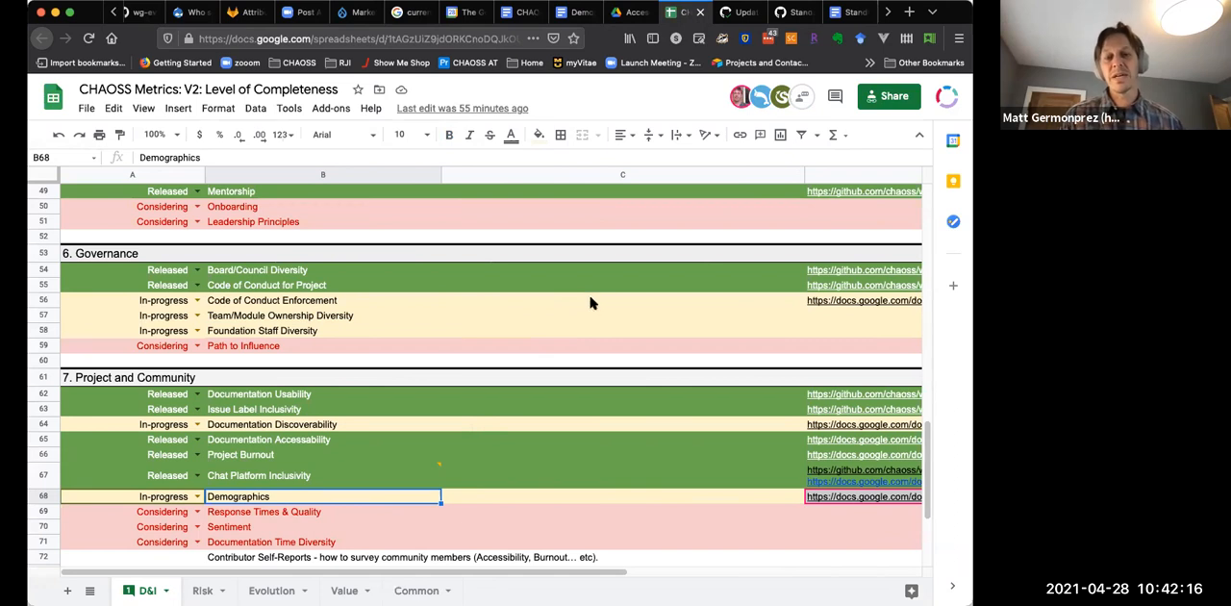
mouse_move(512, 332)
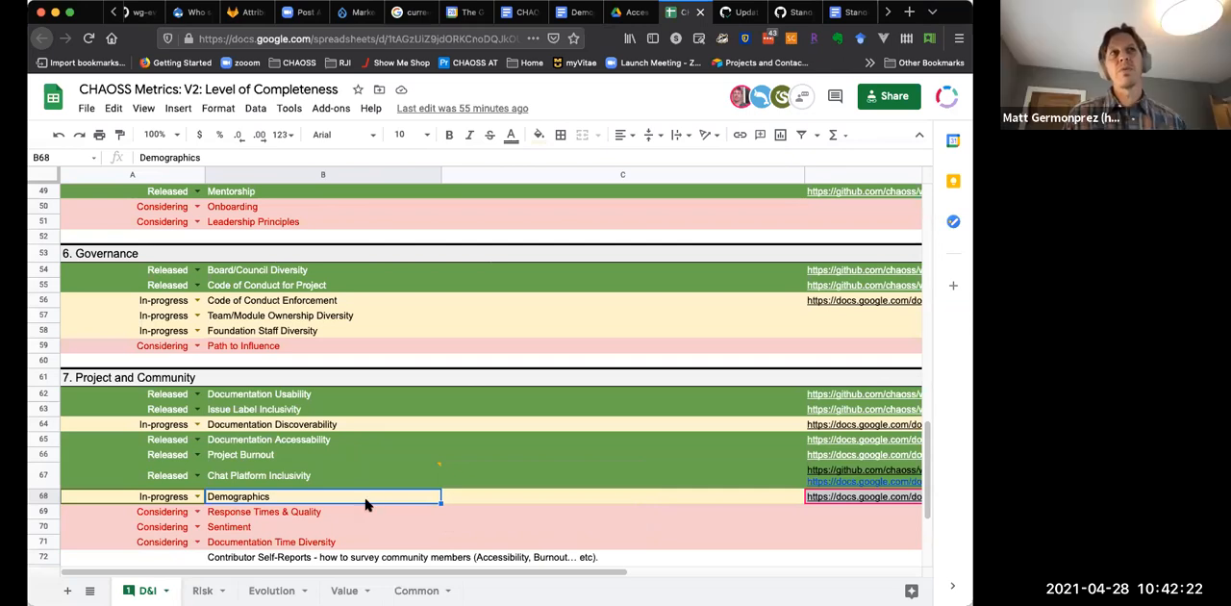
mouse_move(870, 515)
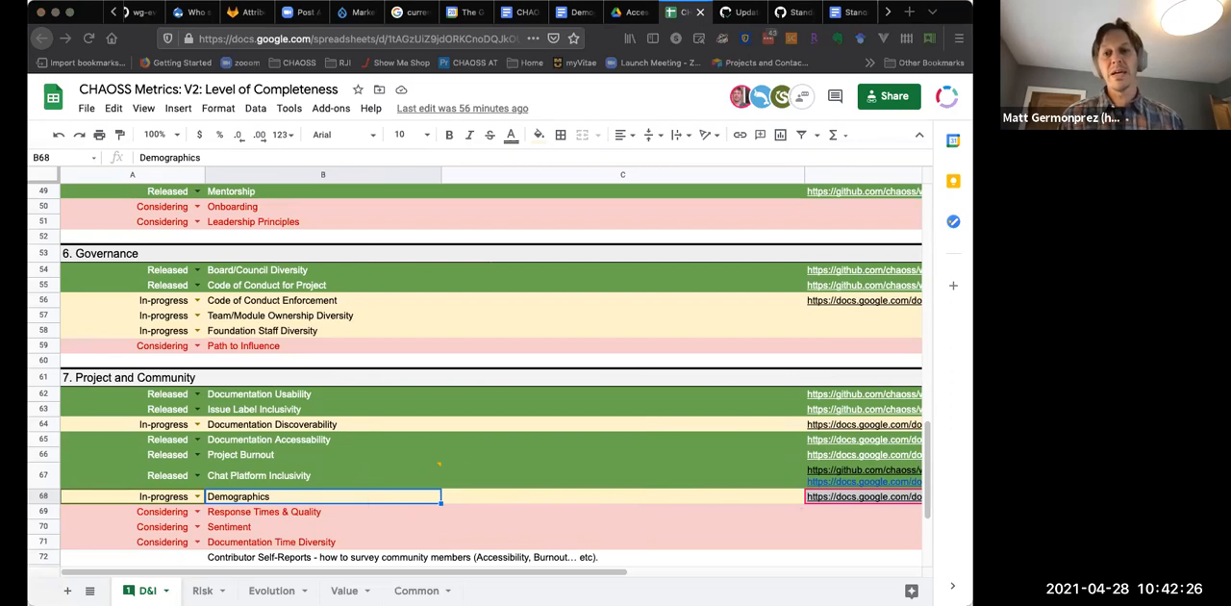
mouse_move(442, 468)
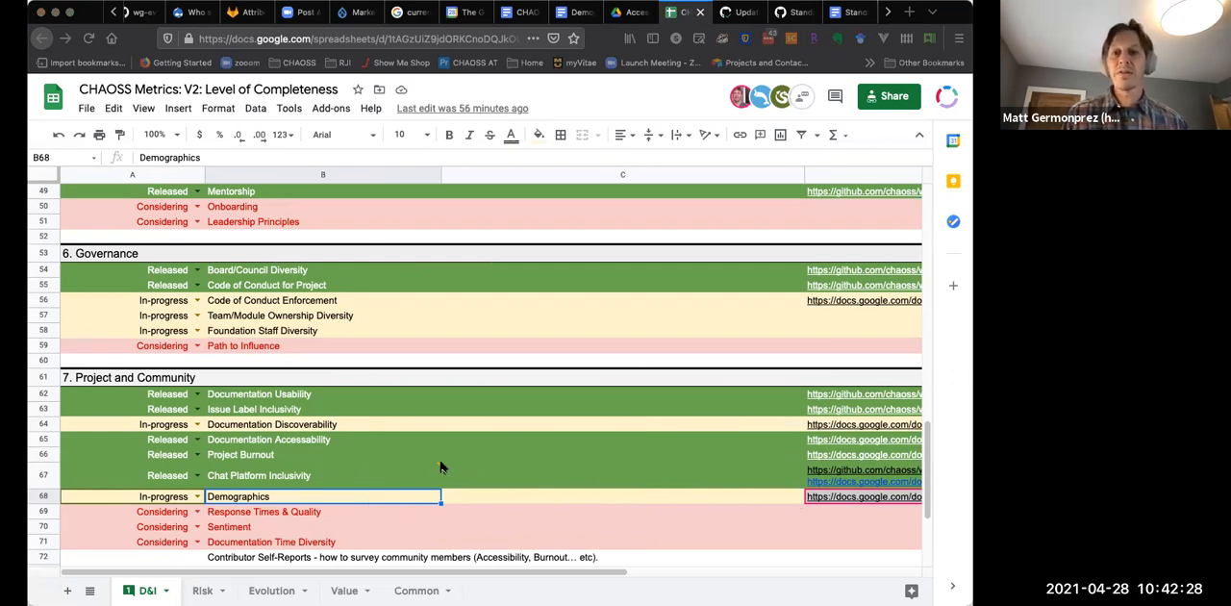
mouse_move(330, 481)
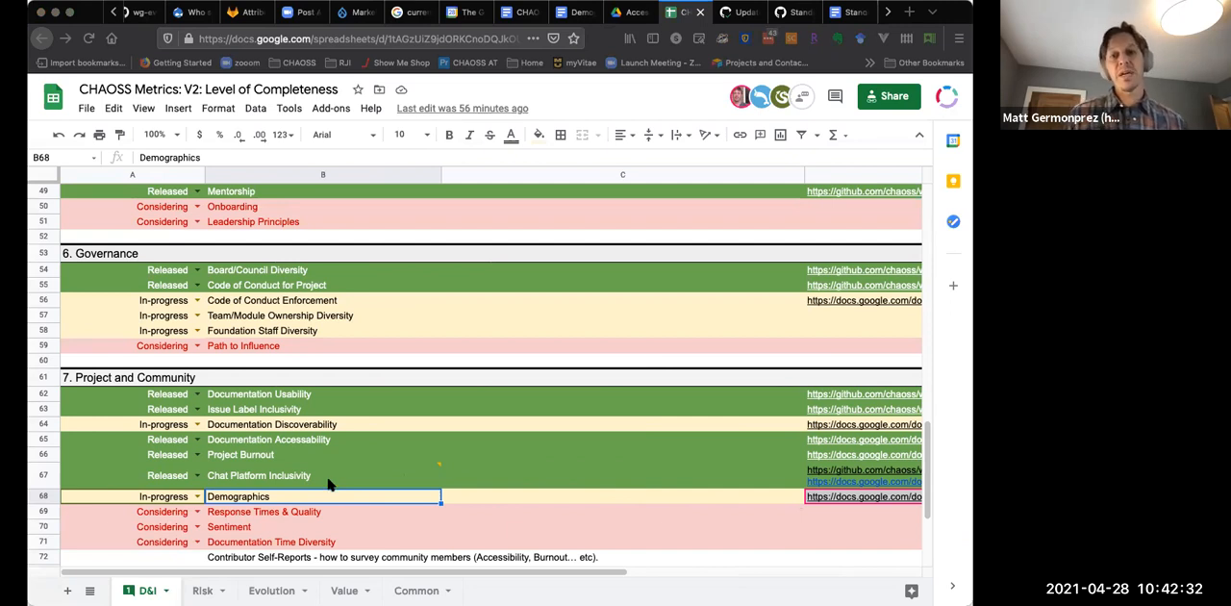
mouse_move(323, 496)
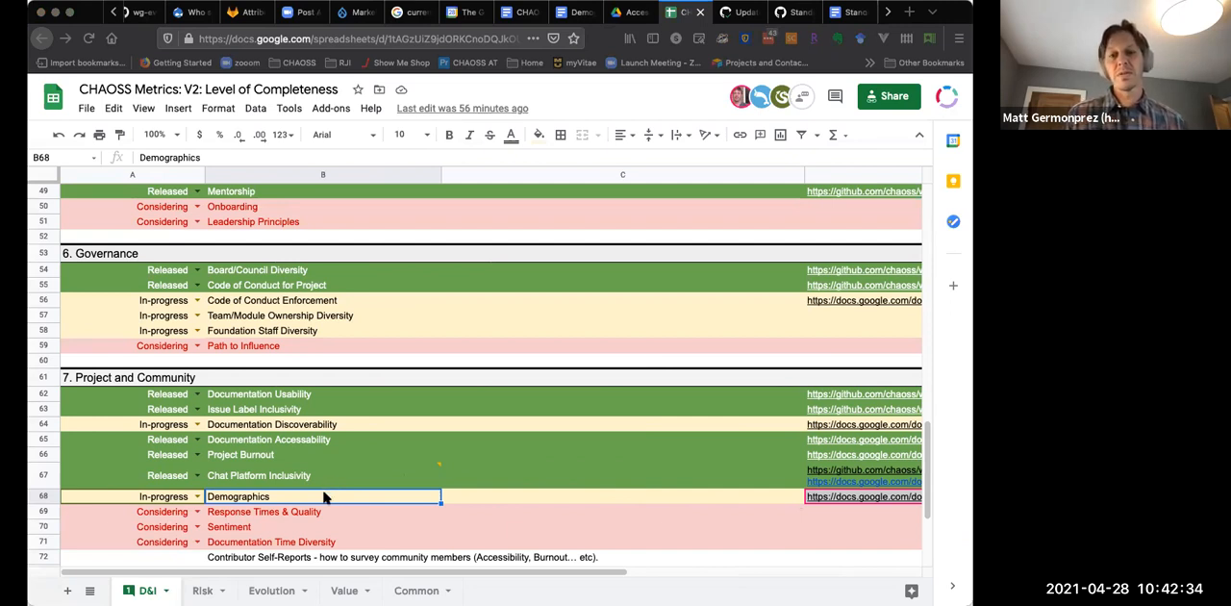
mouse_move(410, 421)
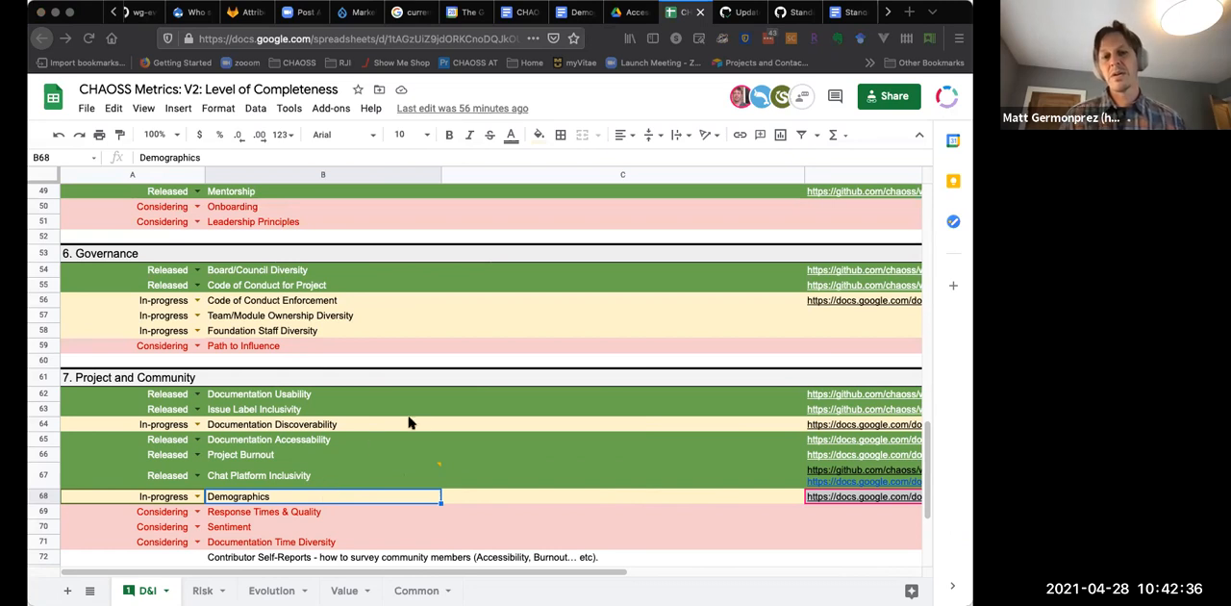
mouse_move(415, 412)
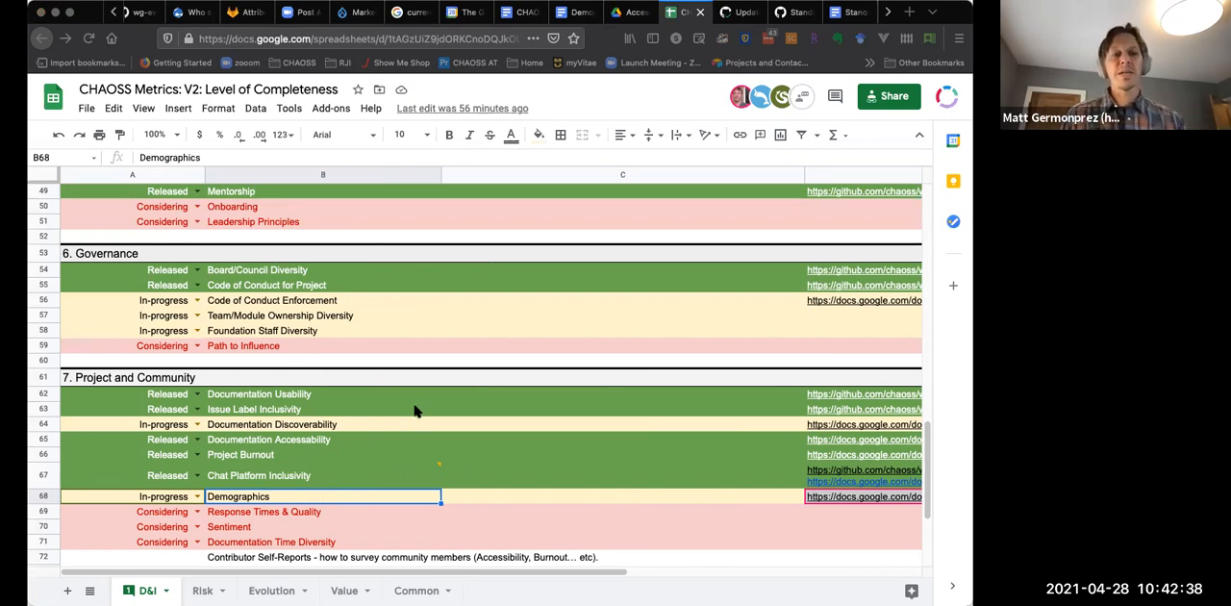
scroll(down, 3)
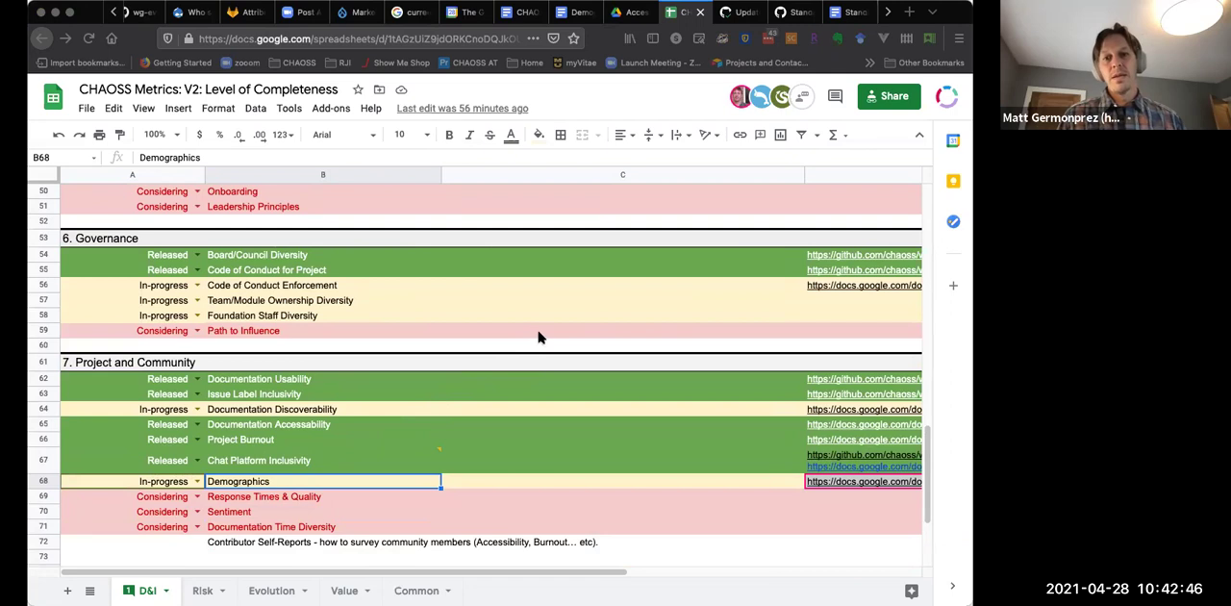
mouse_move(550, 347)
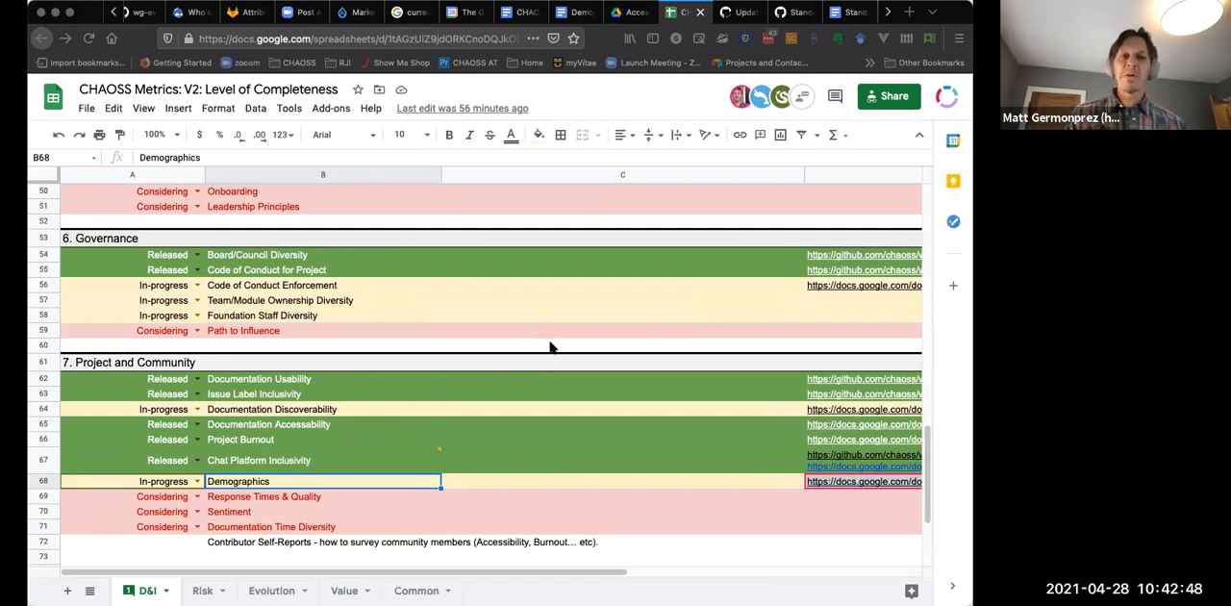
mouse_move(527, 360)
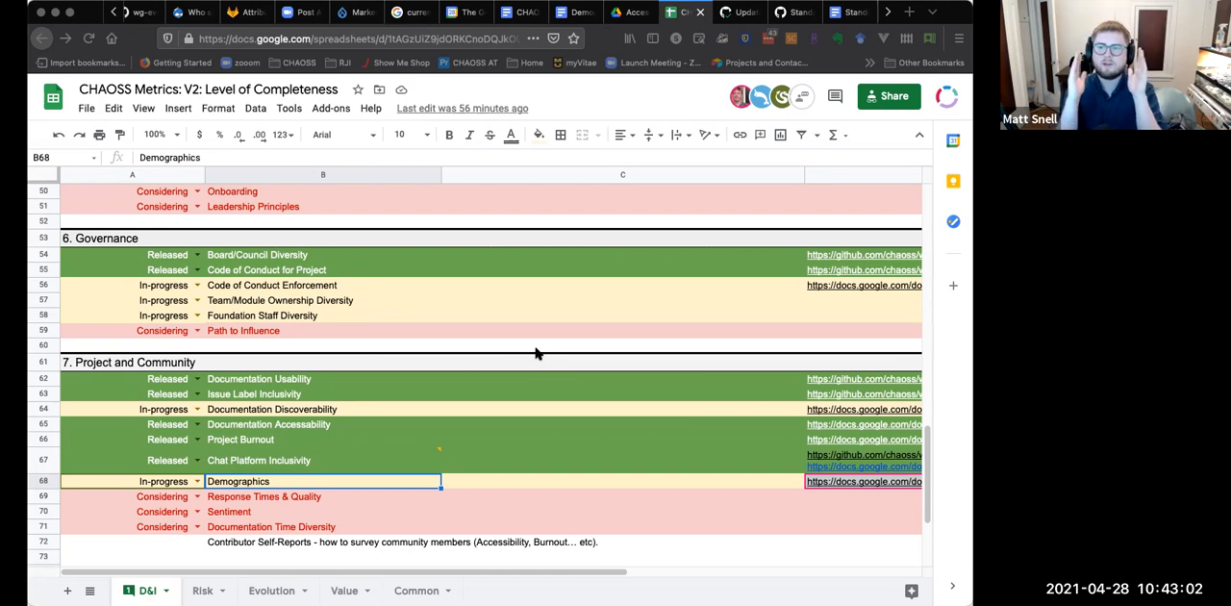
mouse_move(539, 352)
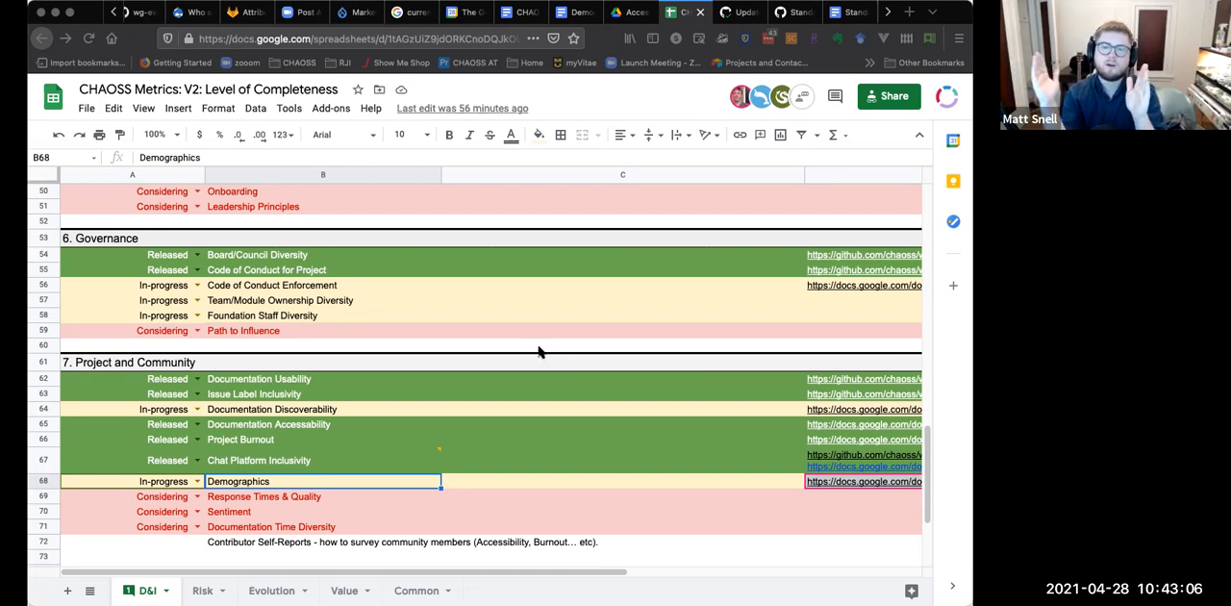
mouse_move(561, 379)
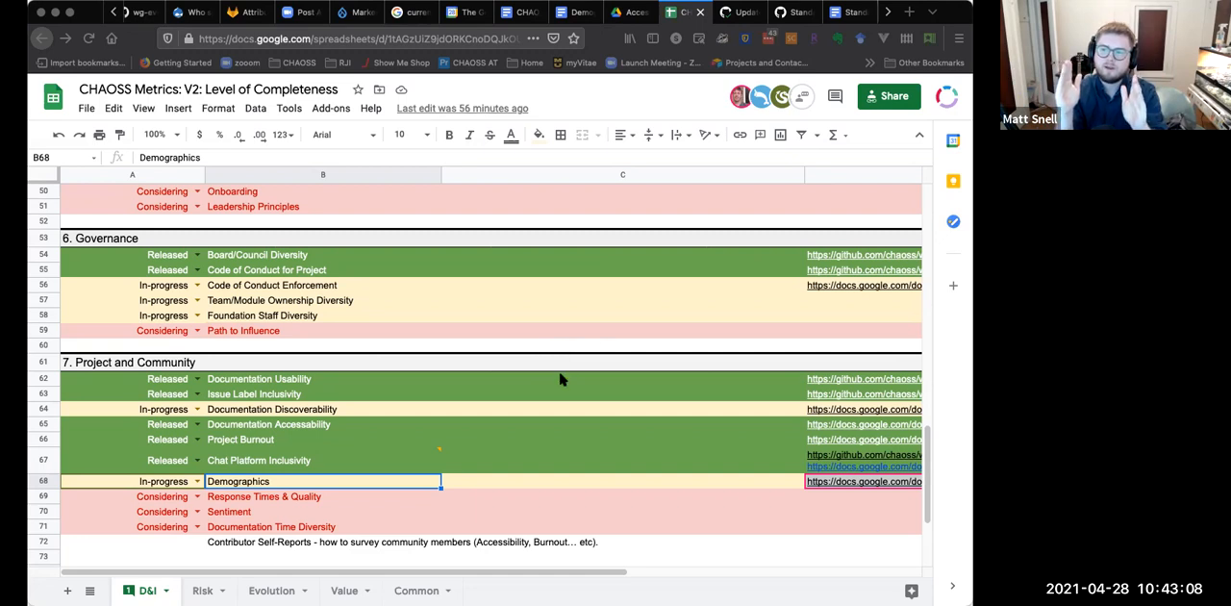
mouse_move(933, 277)
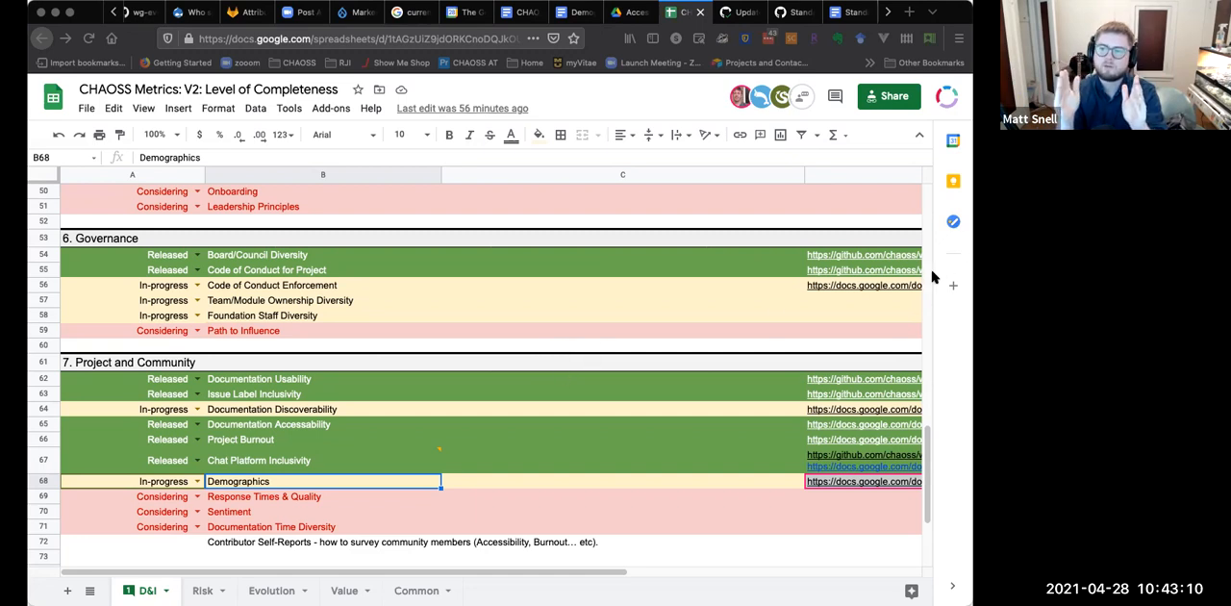
mouse_move(835, 227)
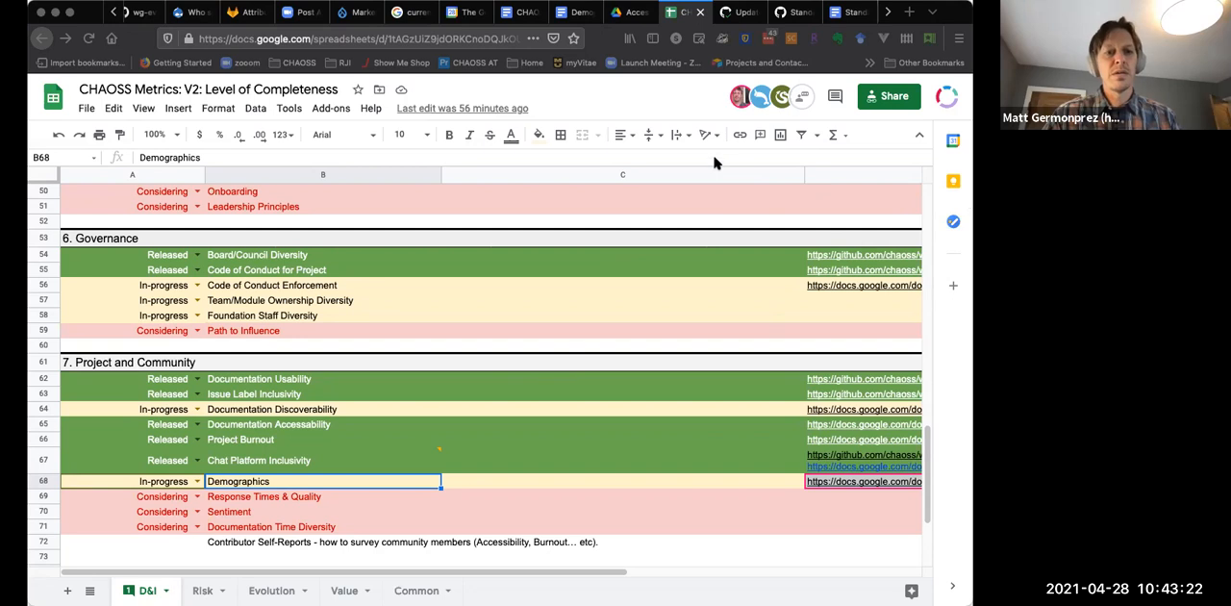
mouse_move(757, 197)
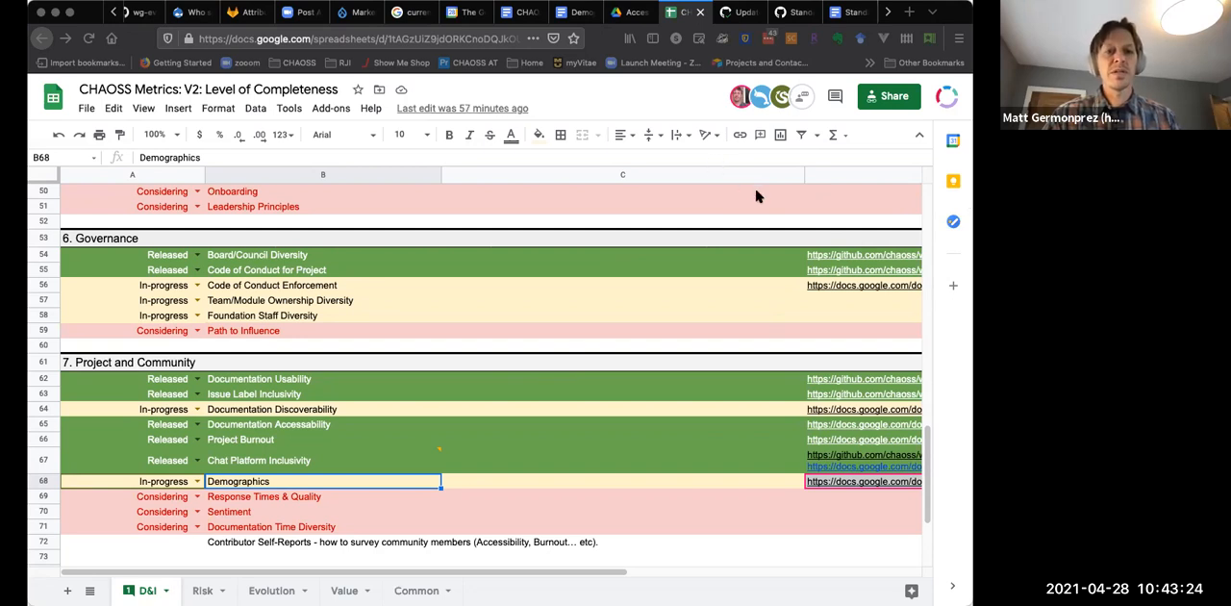
mouse_move(647, 134)
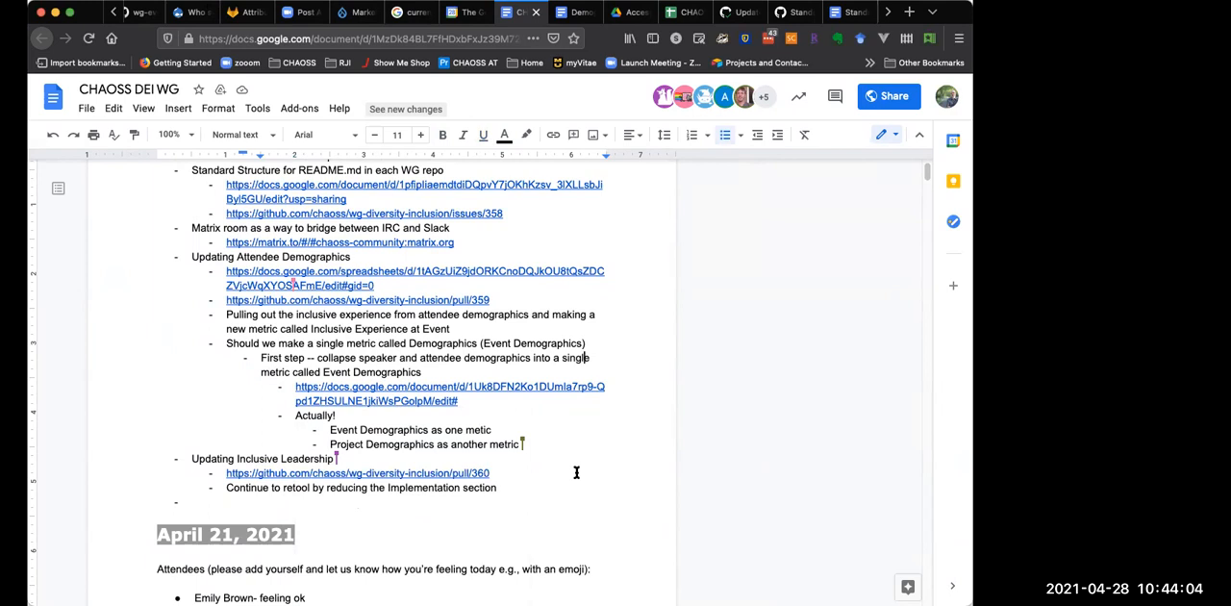
mouse_move(561, 485)
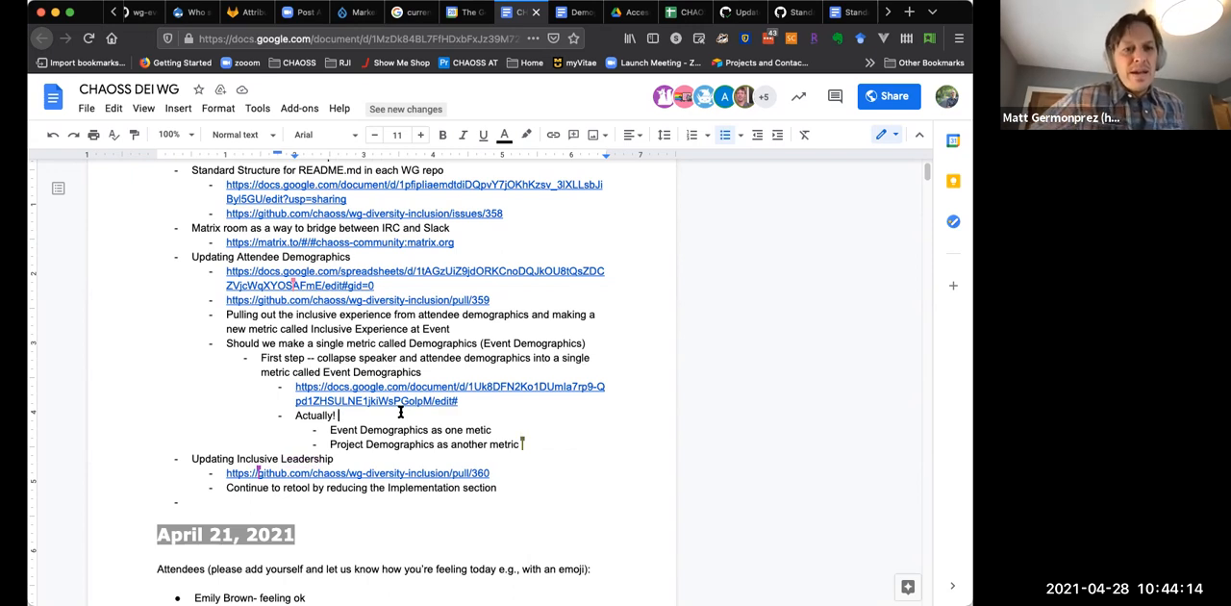
- Replace the pasted doc URL with its 'Inclusive Experience at Event' title chip and open that document
text(AI: Matt Germonprez)
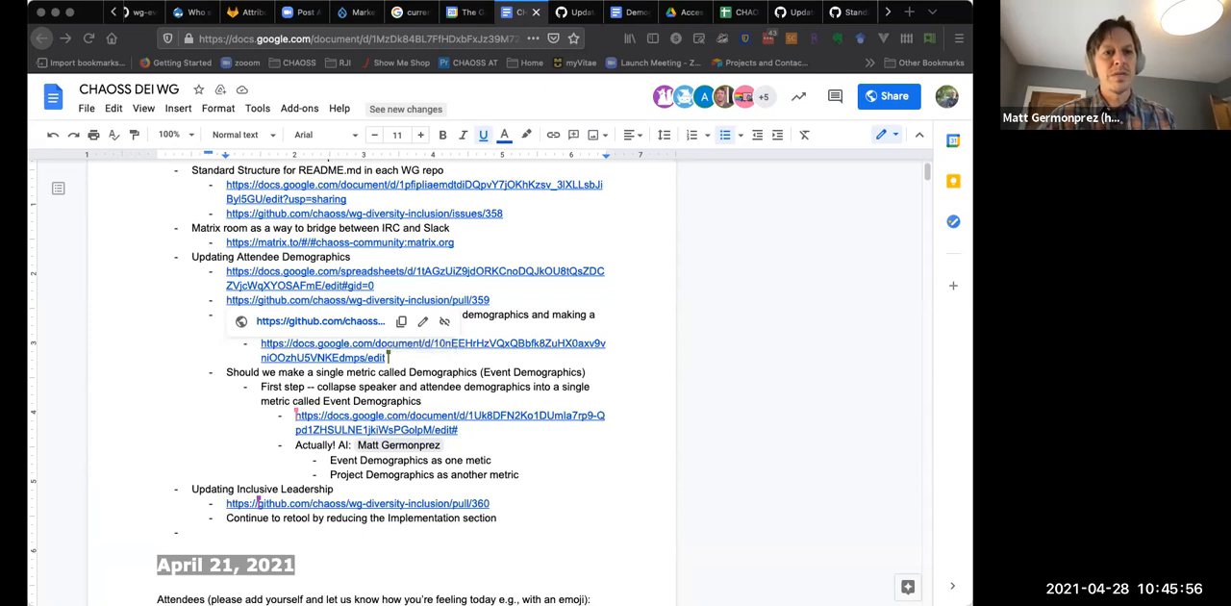
mouse_move(342, 327)
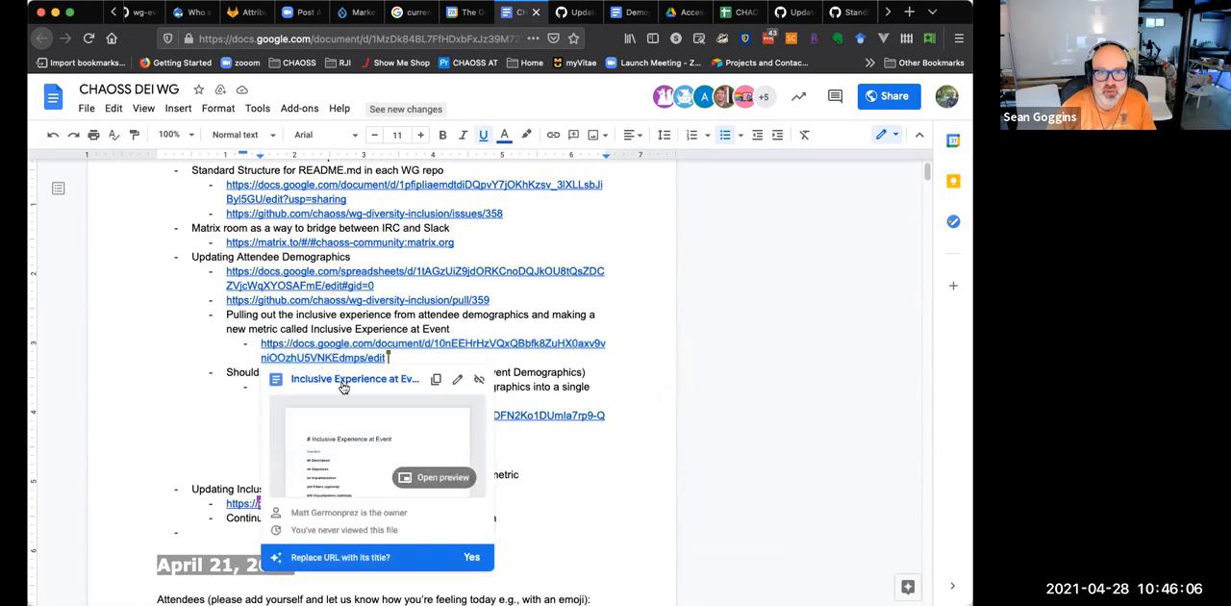
mouse_move(350, 381)
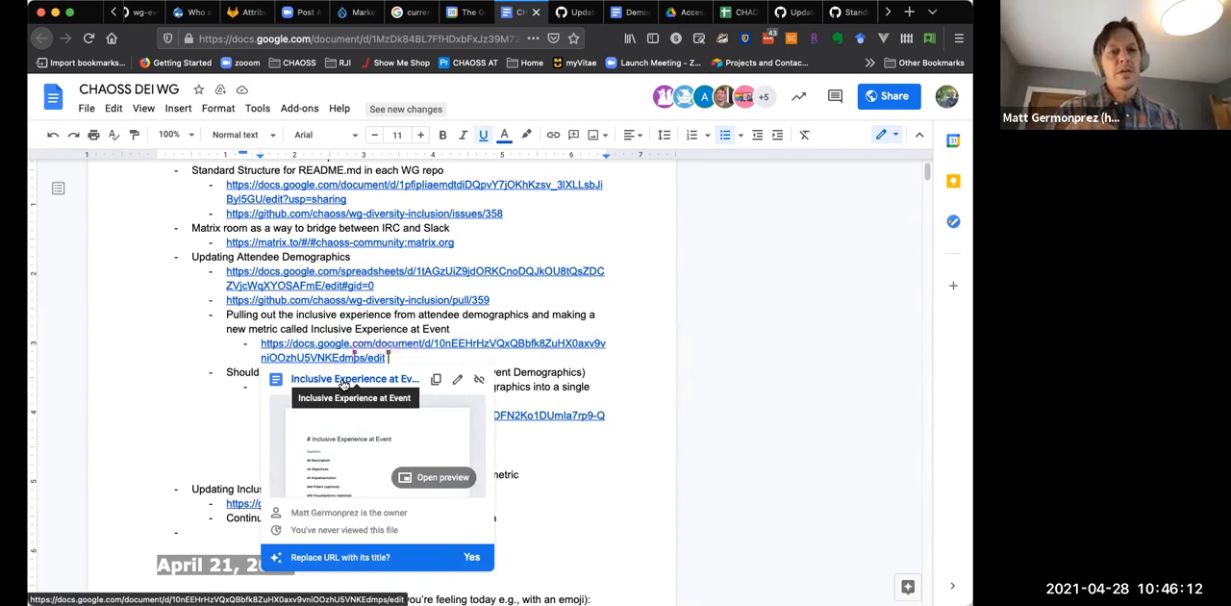
click(470, 558)
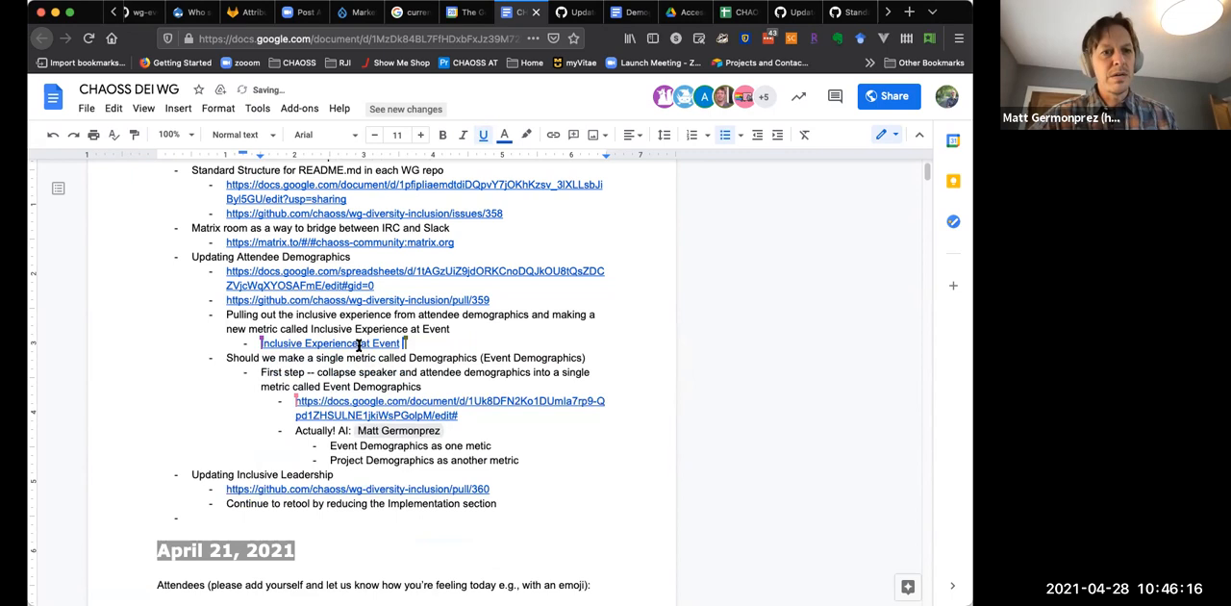
click(329, 342)
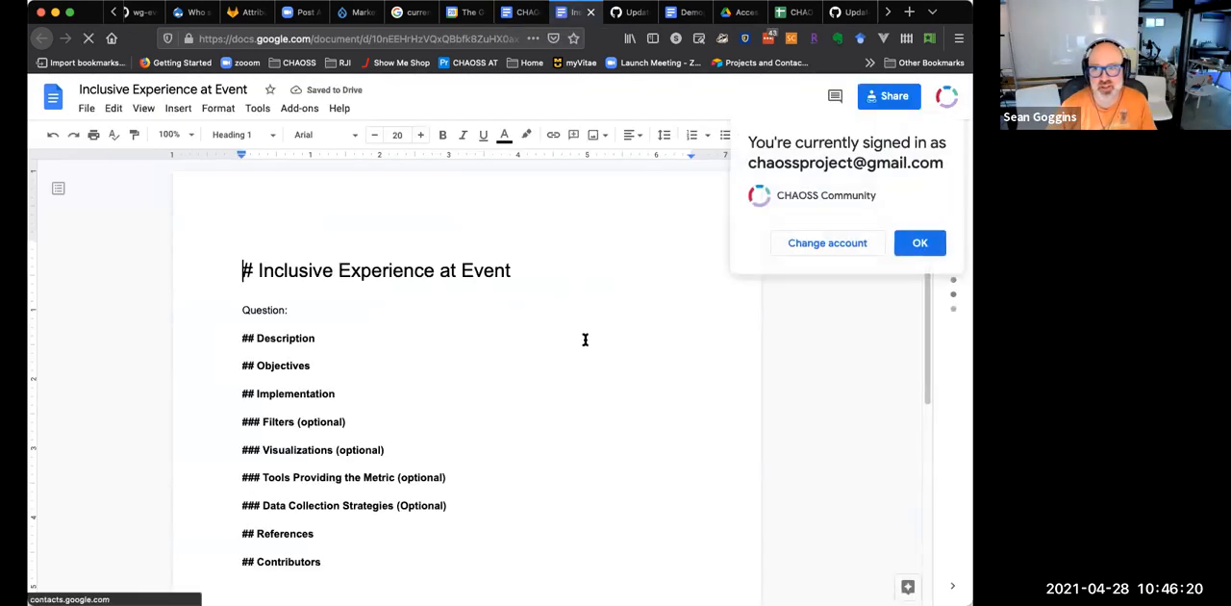
- Dismiss the signed-in account notice on the Inclusive Experience at Event document
click(920, 242)
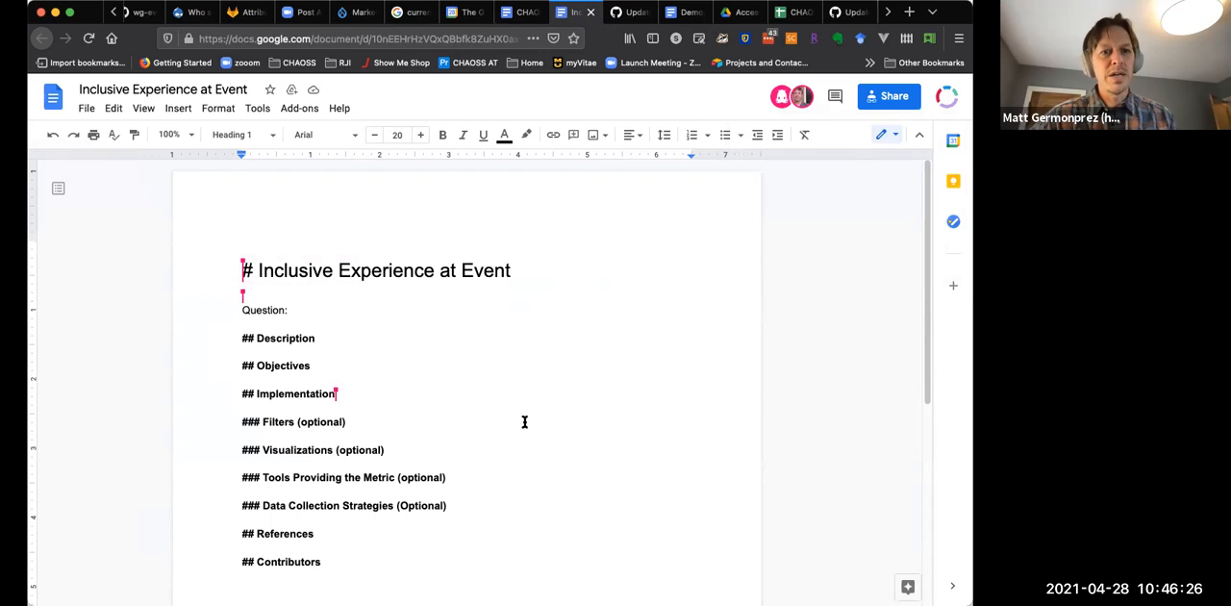
mouse_move(521, 406)
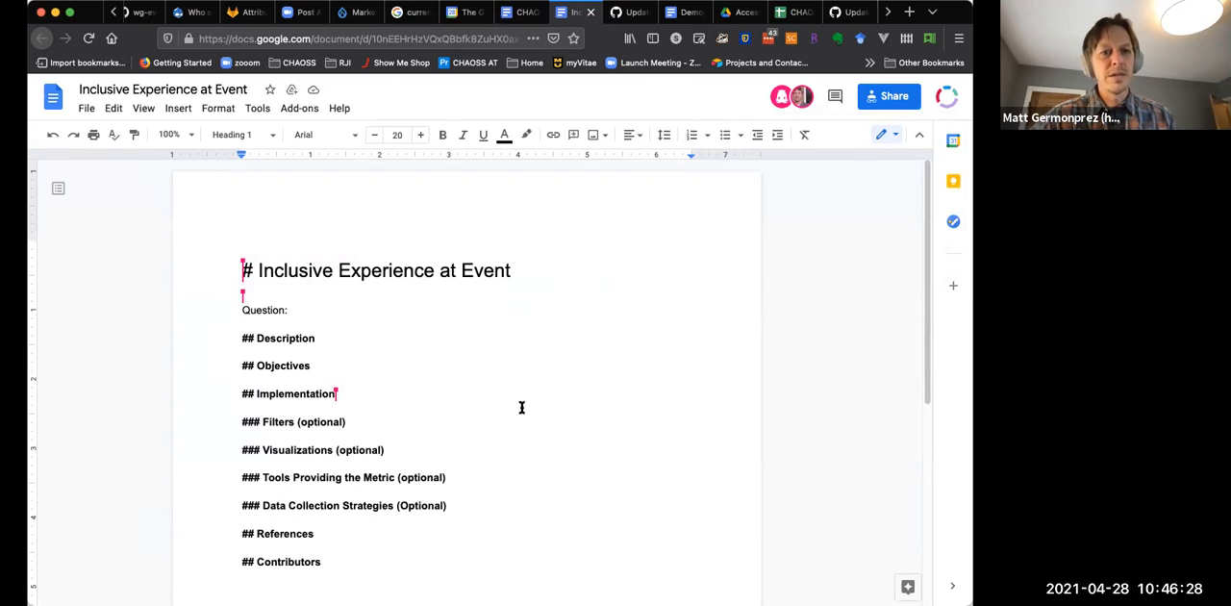
mouse_move(466, 385)
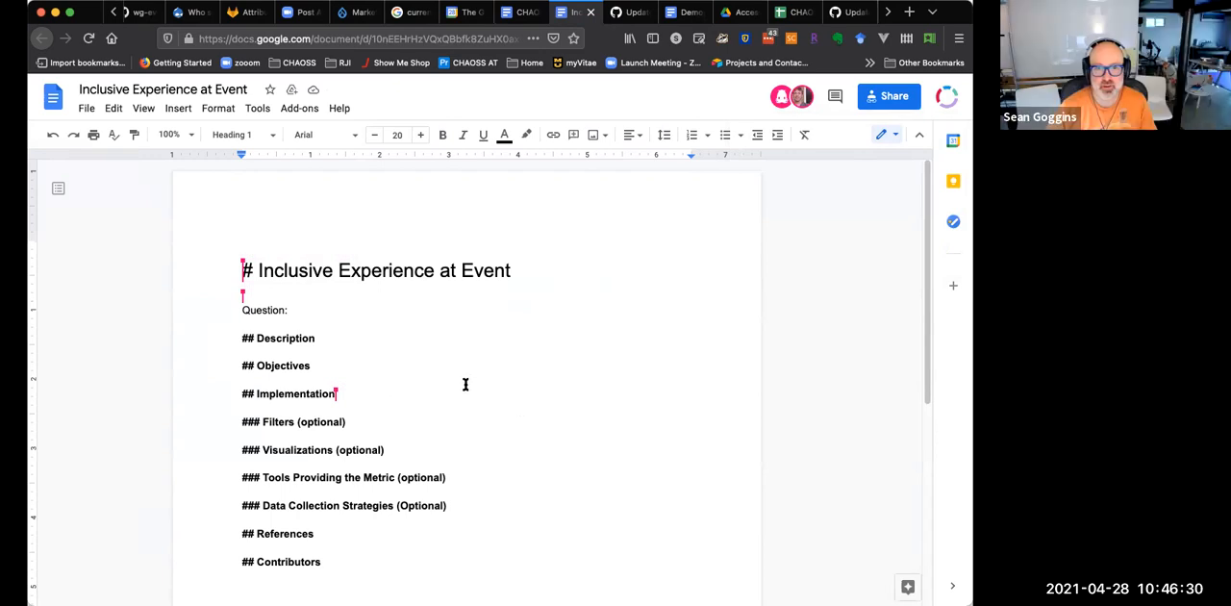
mouse_move(488, 481)
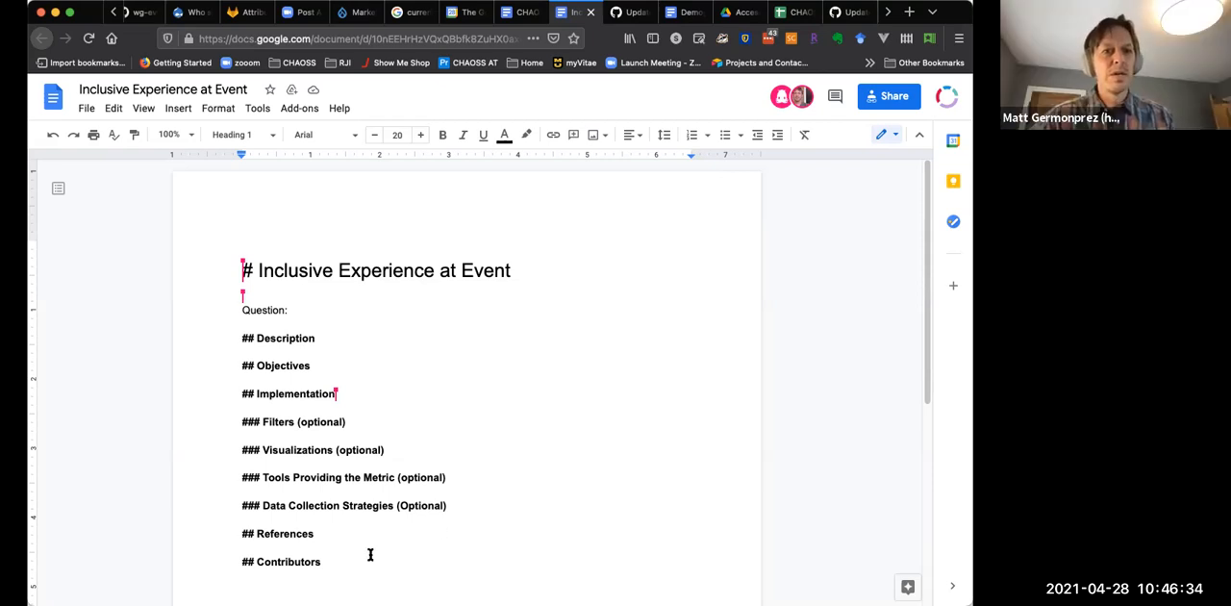
mouse_move(365, 558)
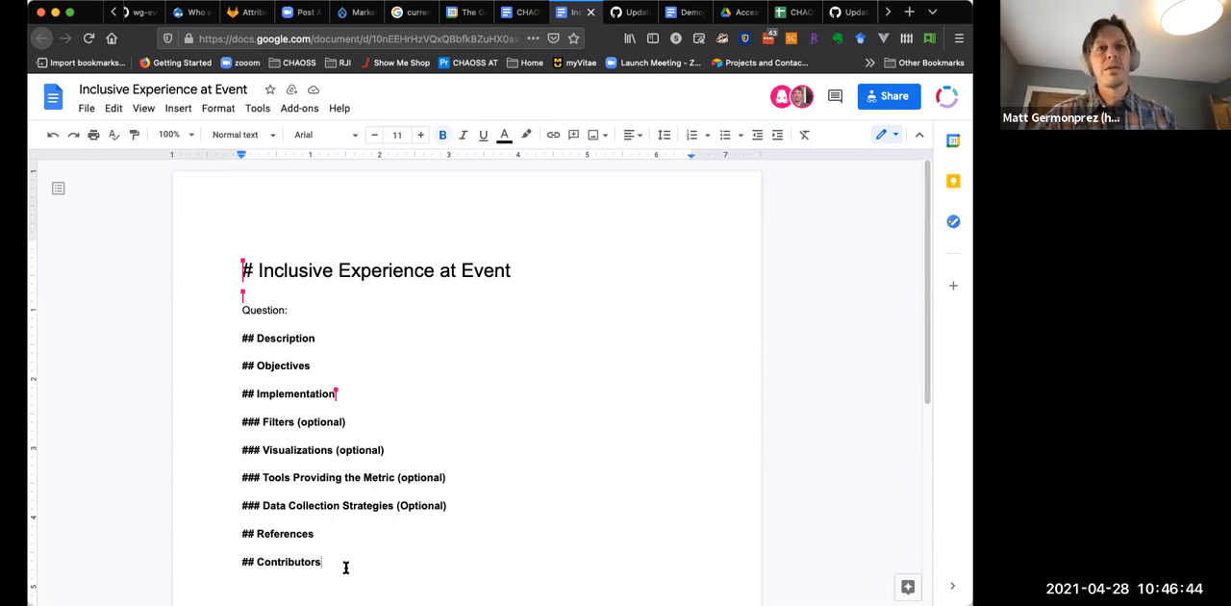
mouse_move(381, 558)
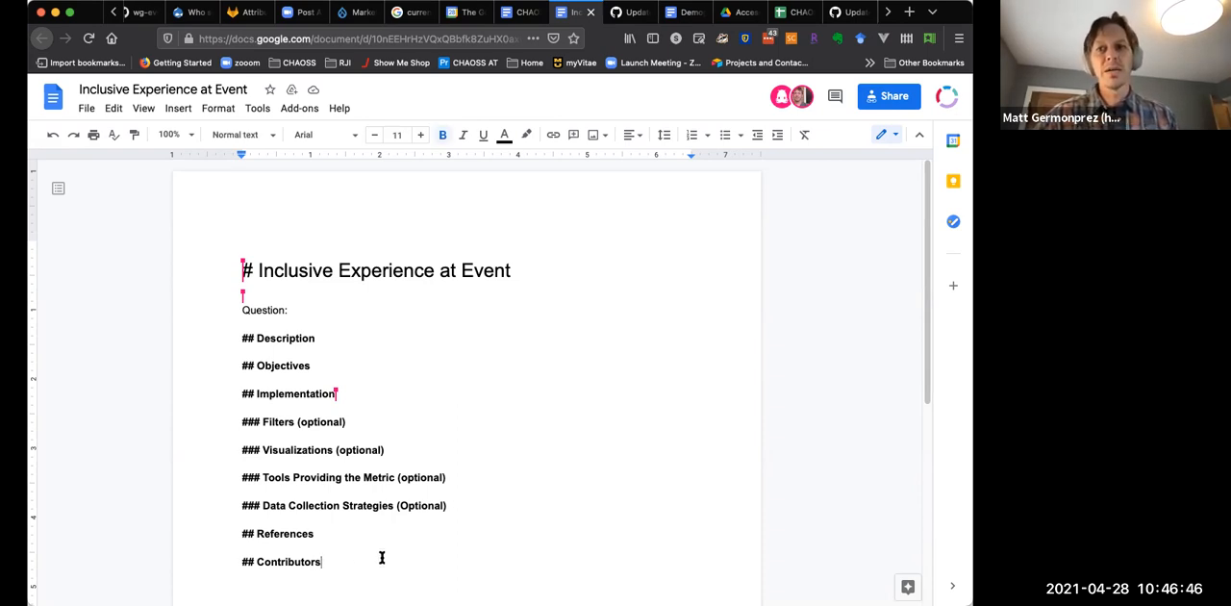
mouse_move(461, 442)
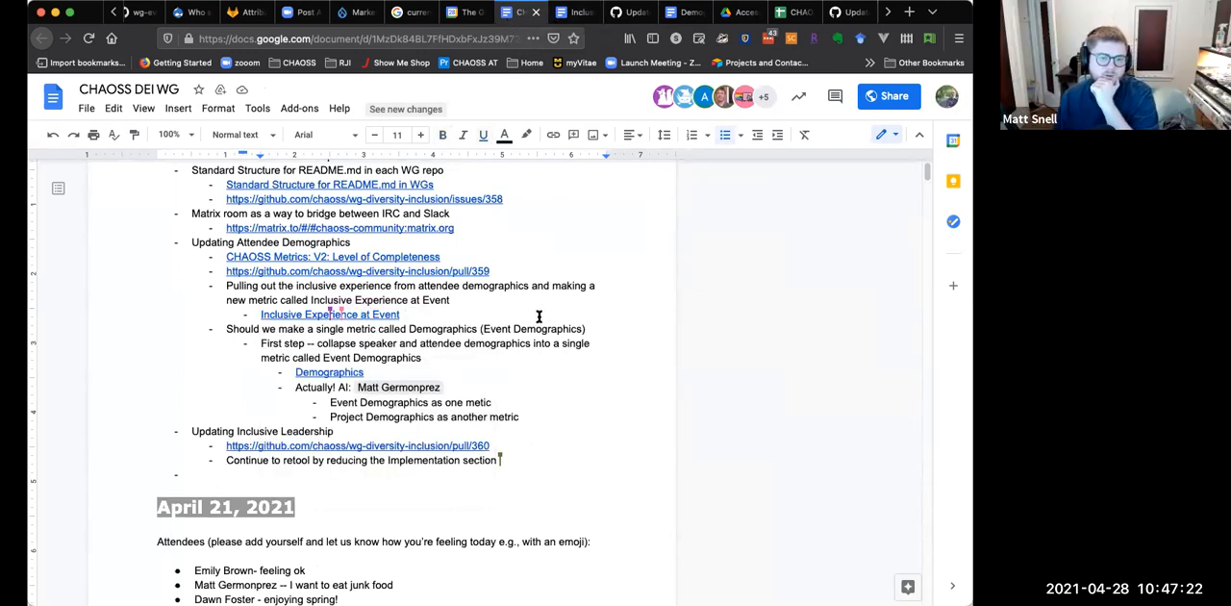
mouse_move(548, 308)
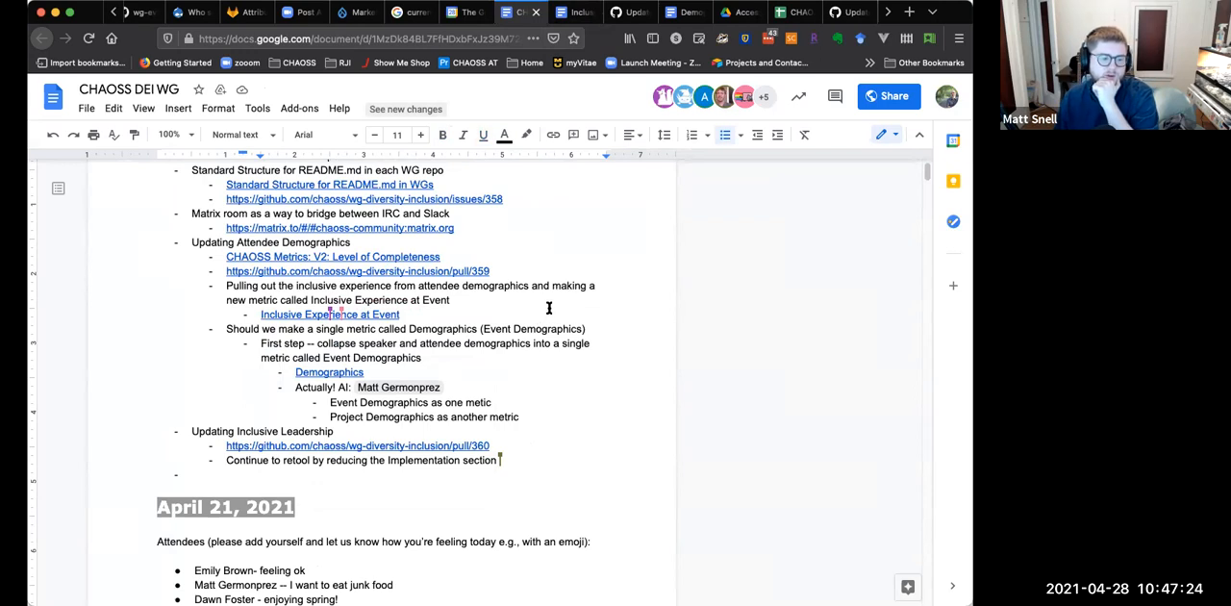
mouse_move(492, 320)
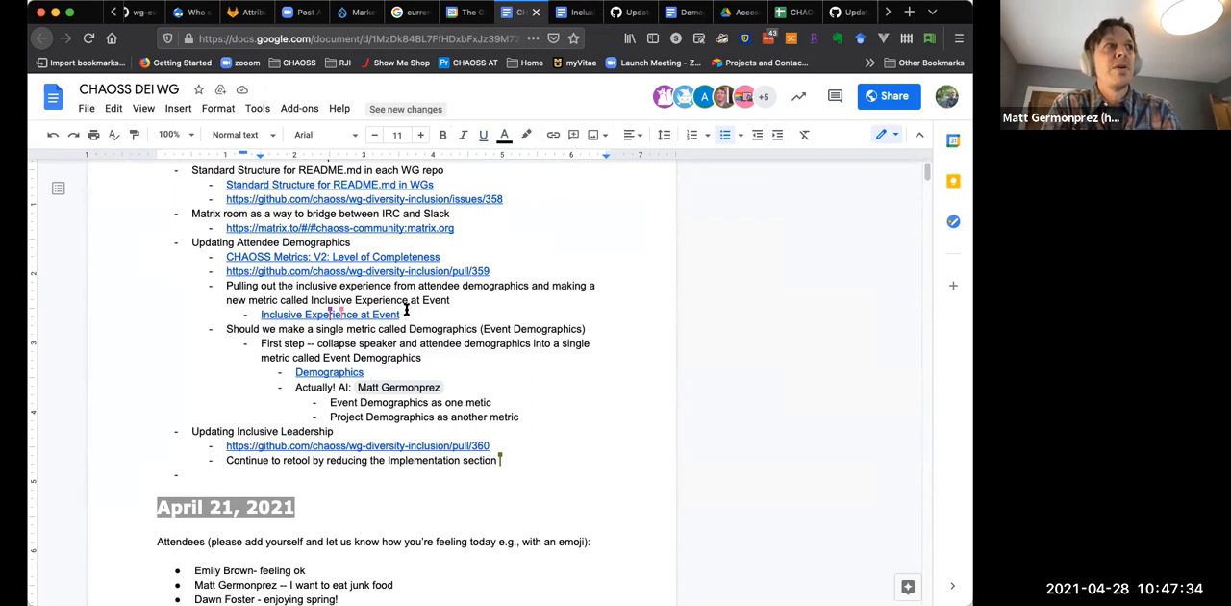
mouse_move(777, 481)
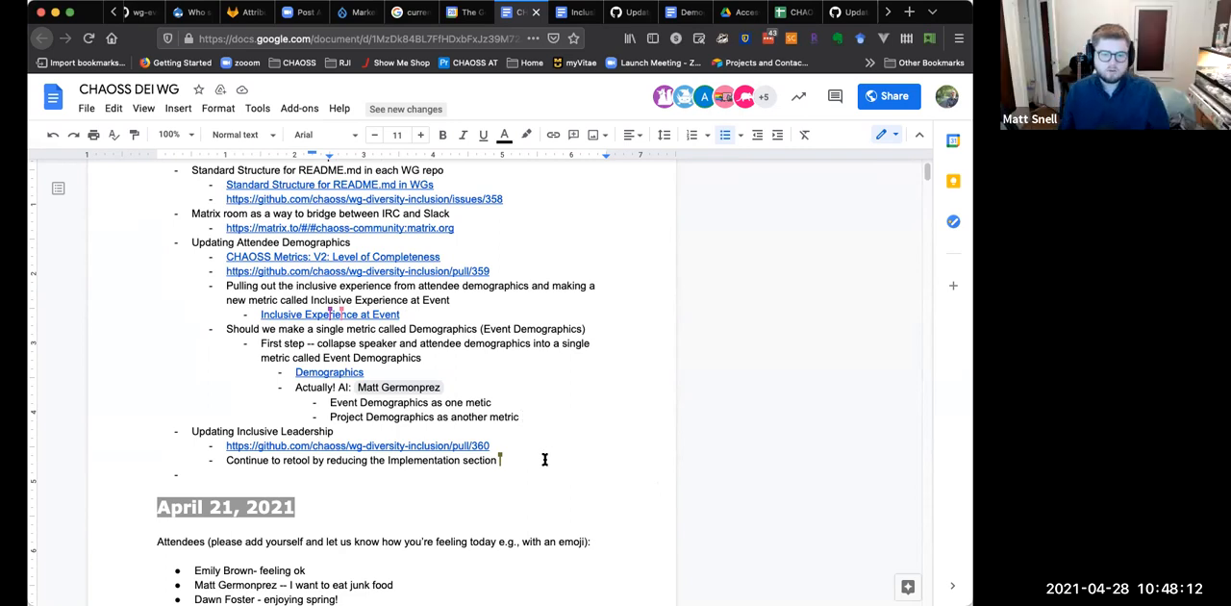
mouse_move(539, 419)
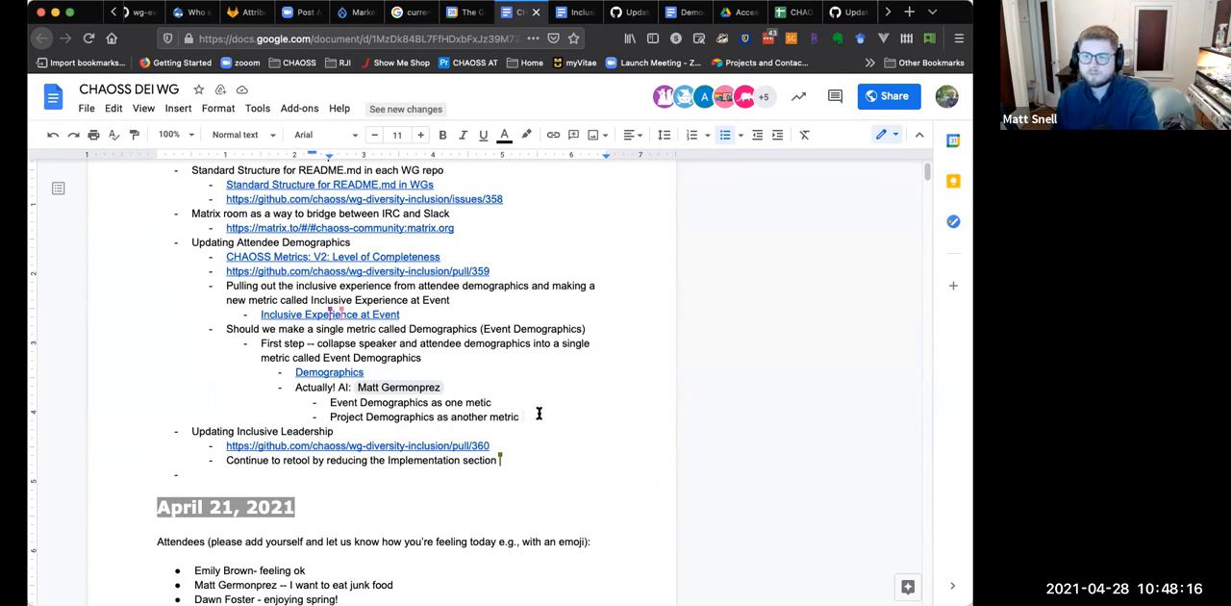
mouse_move(535, 417)
text(r)
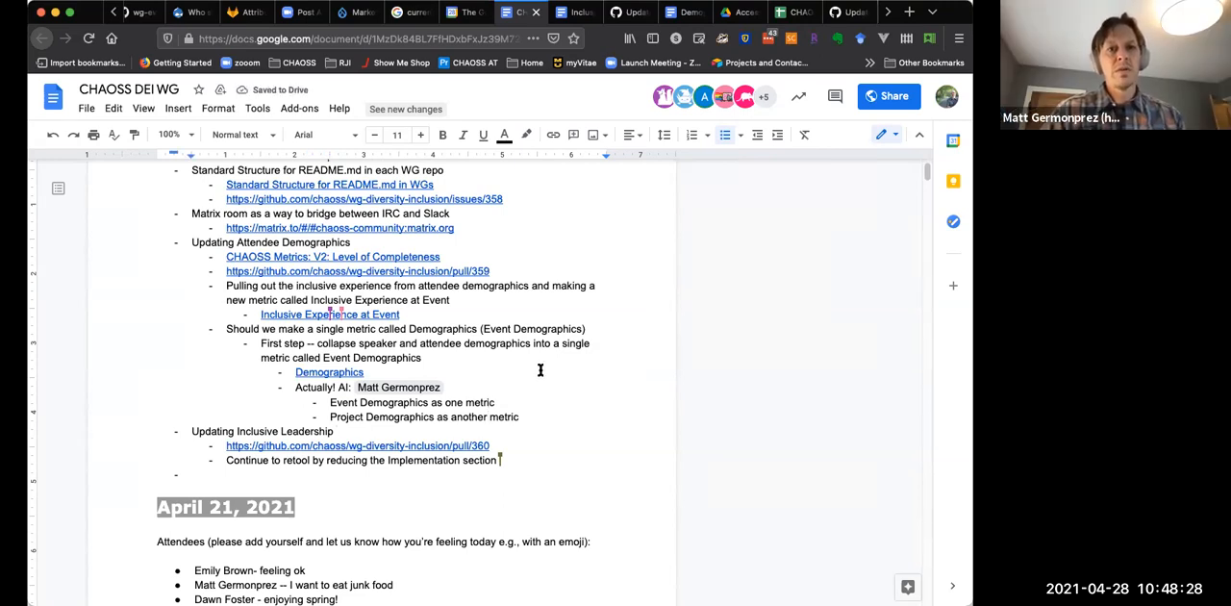
mouse_move(477, 415)
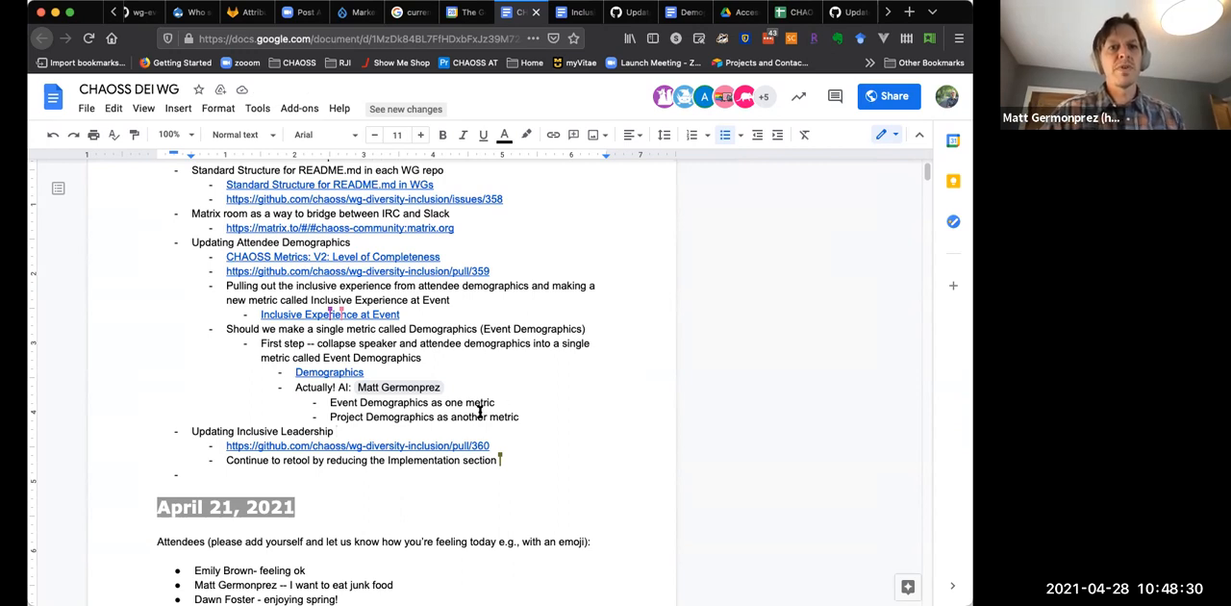
mouse_move(331, 415)
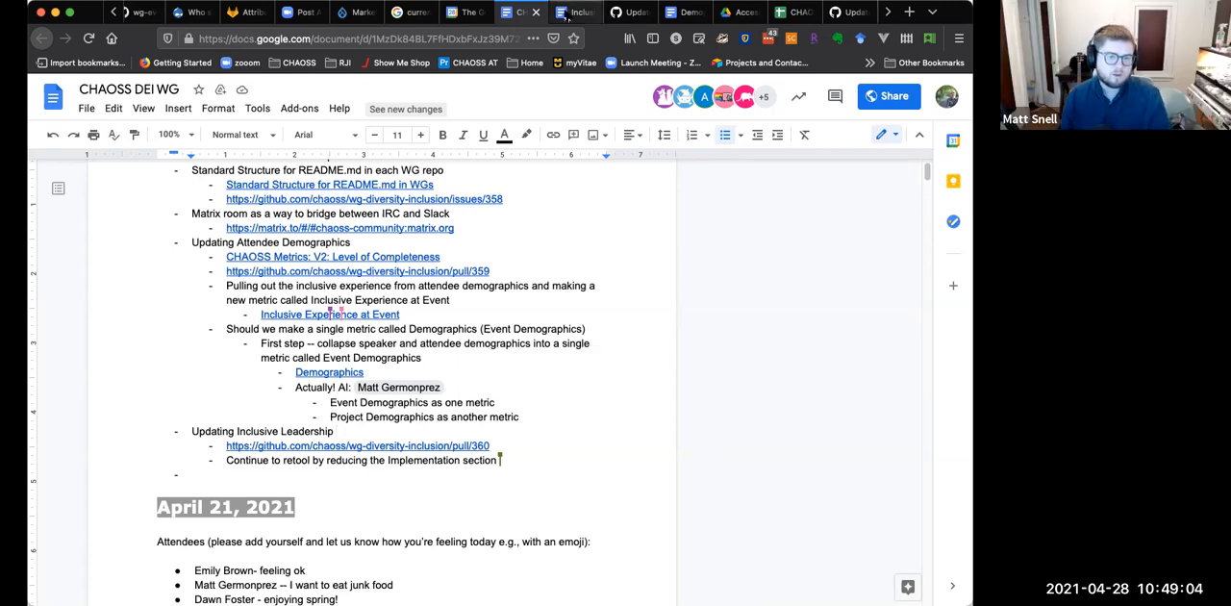
- Switch to the Inclusive Experience at Event document tab
click(329, 315)
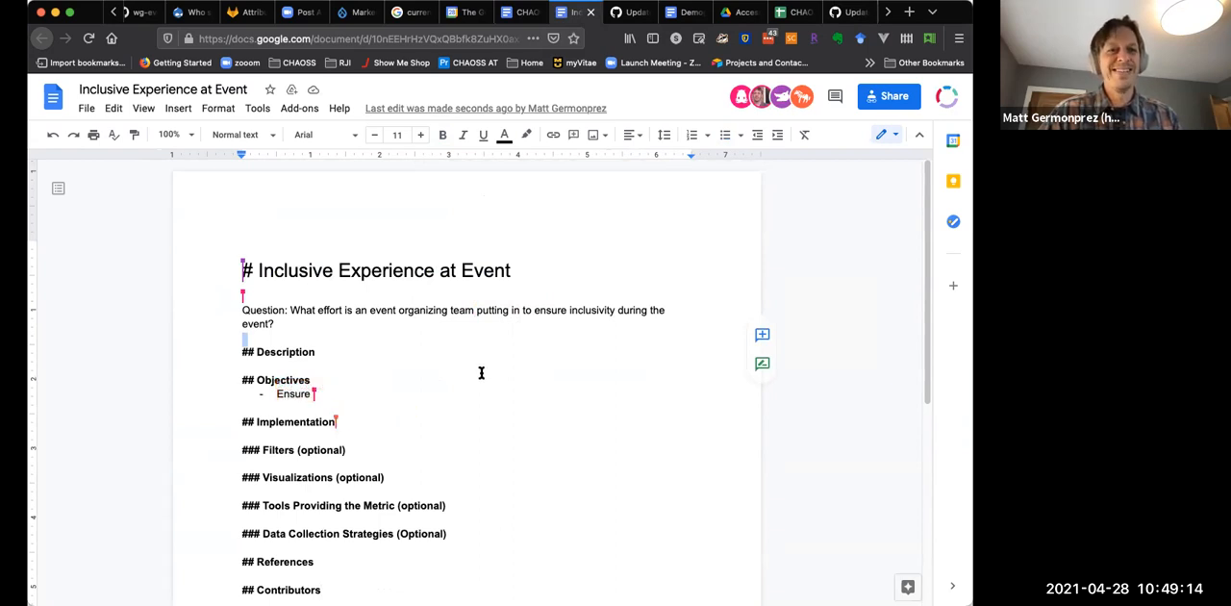
mouse_move(516, 352)
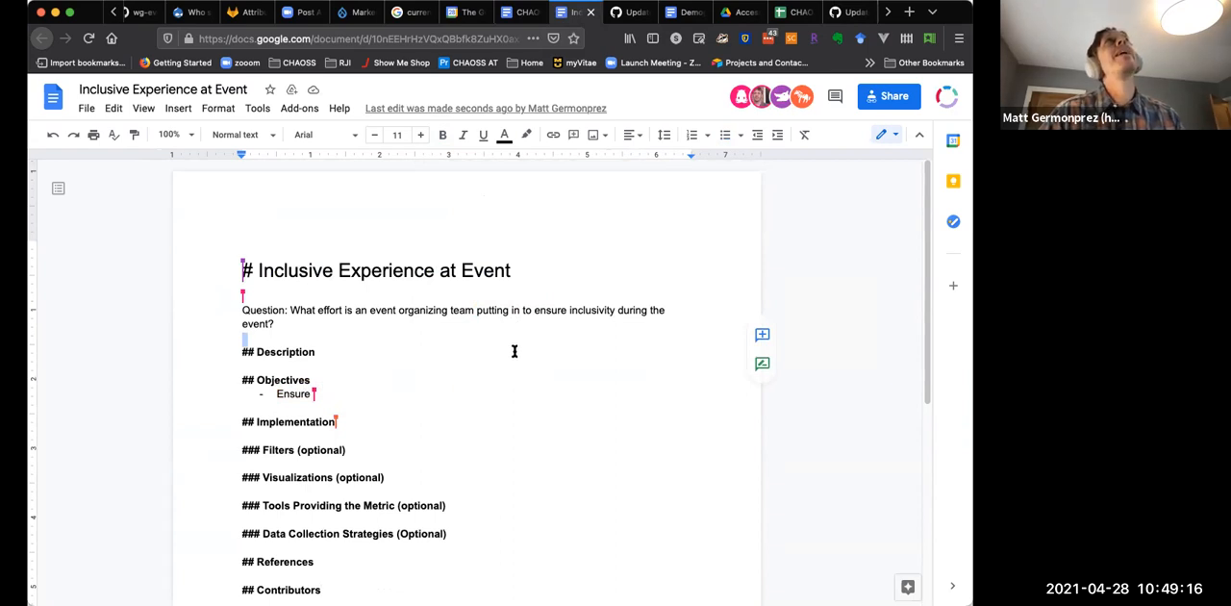
mouse_move(488, 362)
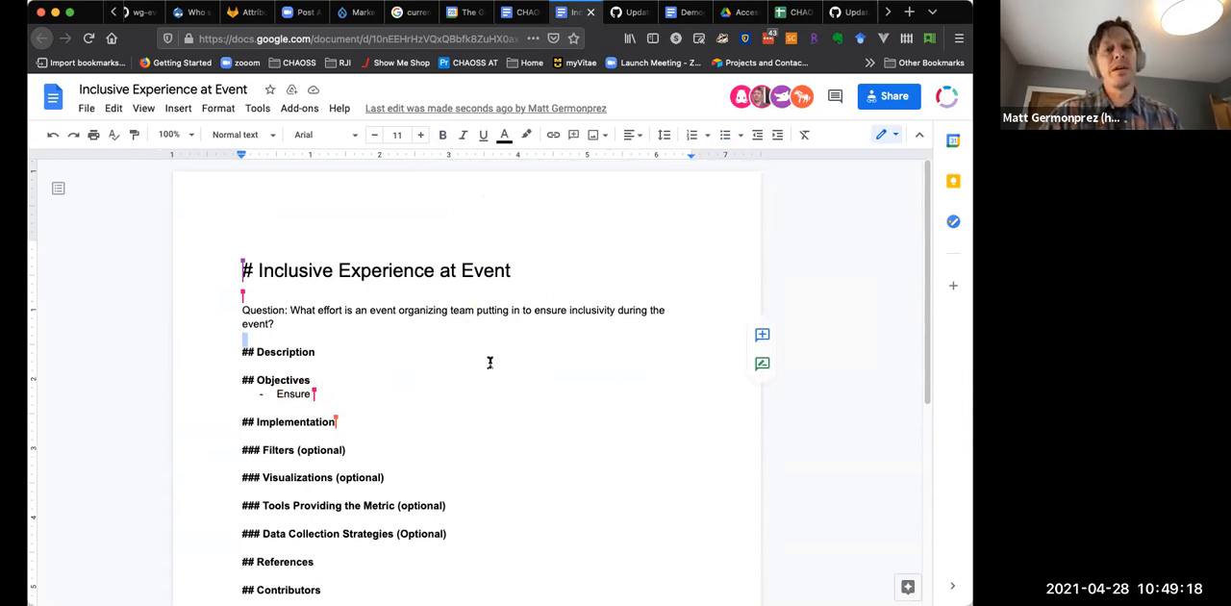
- Write the objective that attendees have a voice to express concerns regarding inclusivity
text(attendees are)
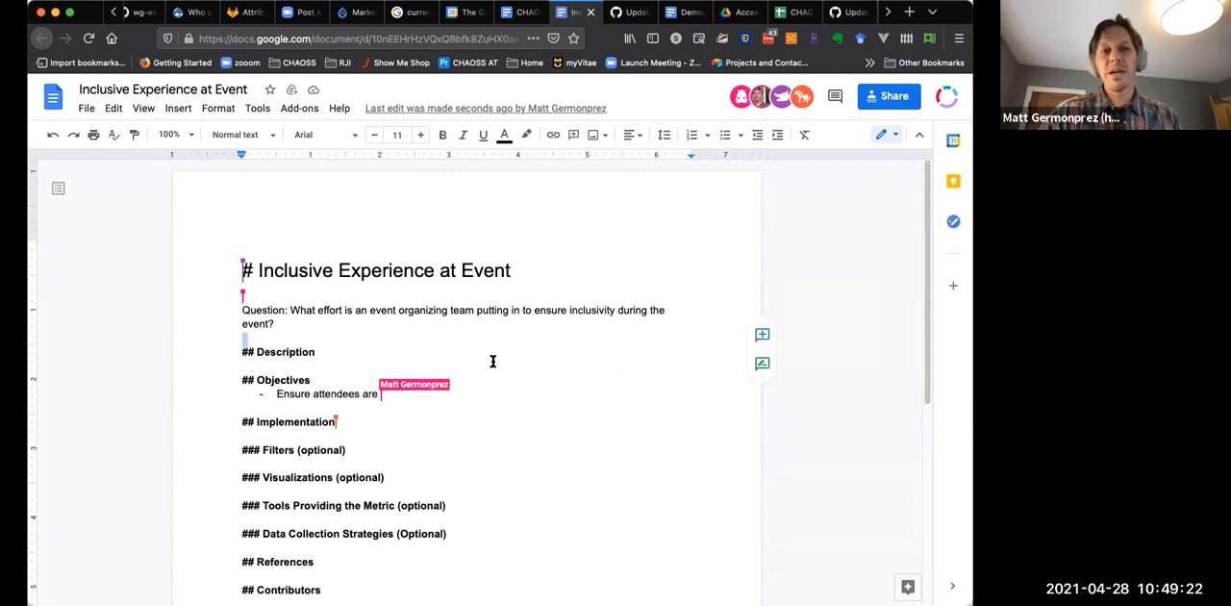
text(have)
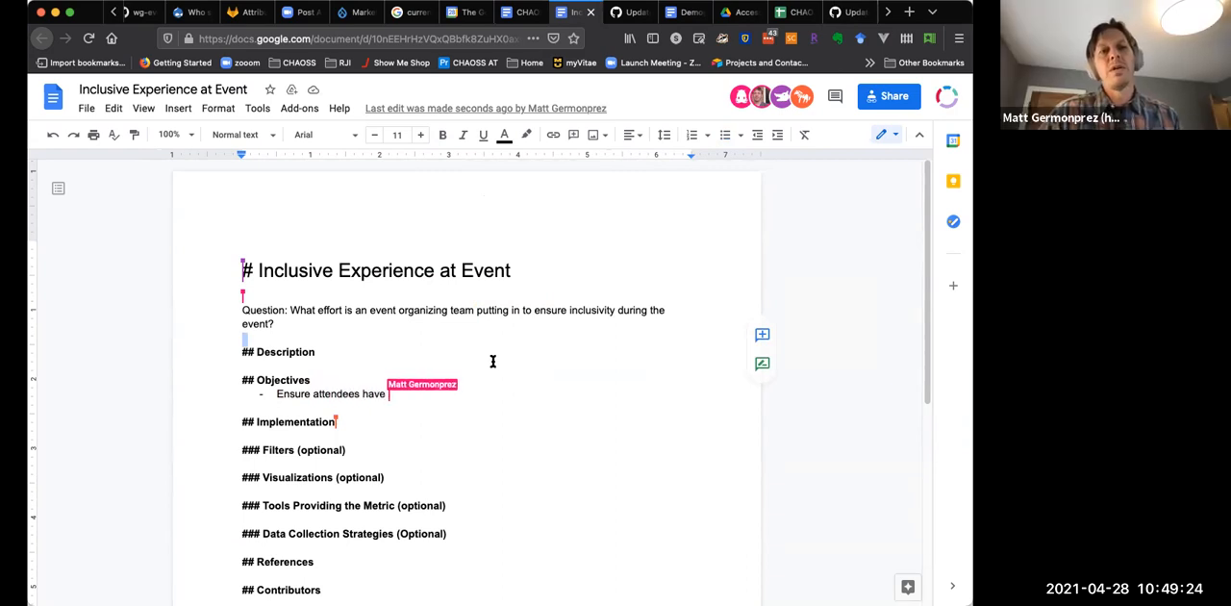
text(a voice)
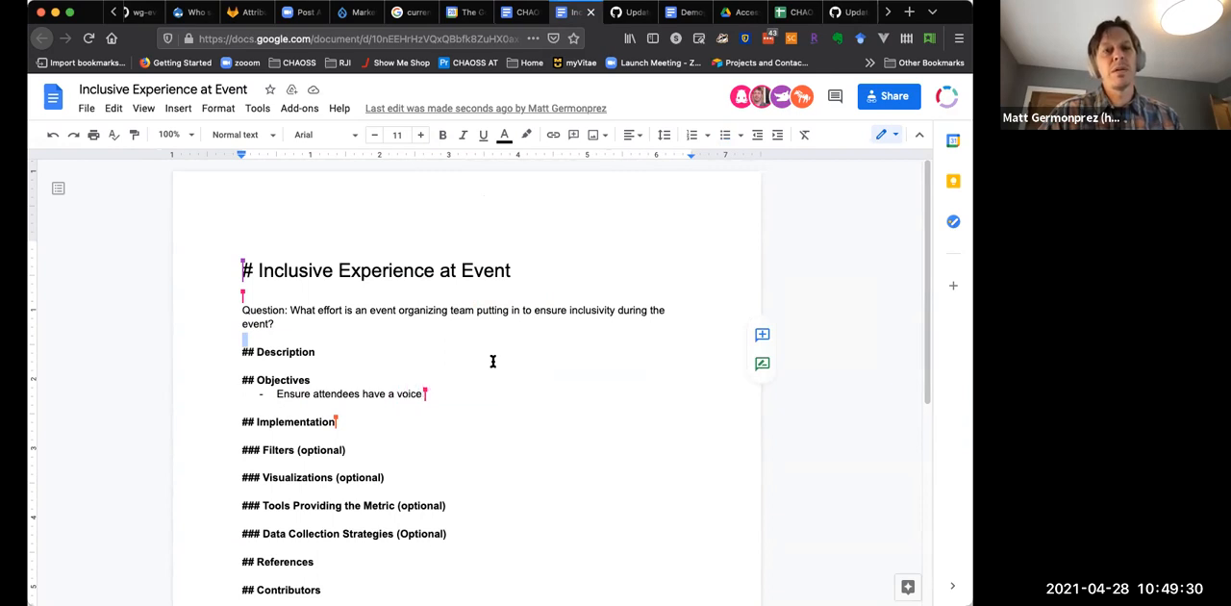
text(to ex)
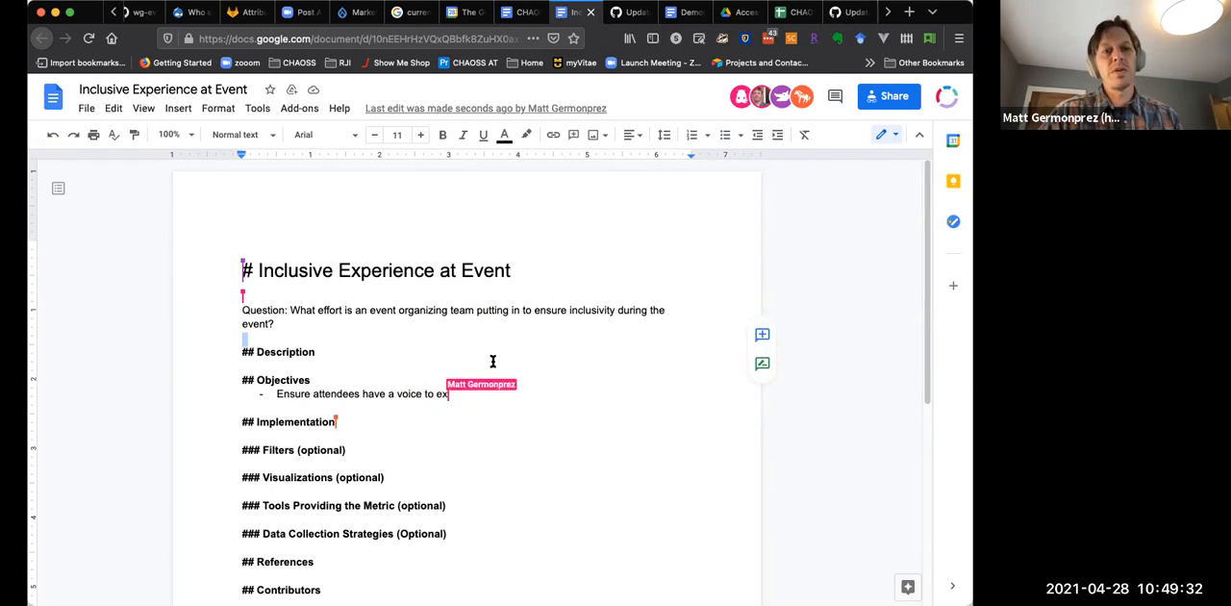
text(press con)
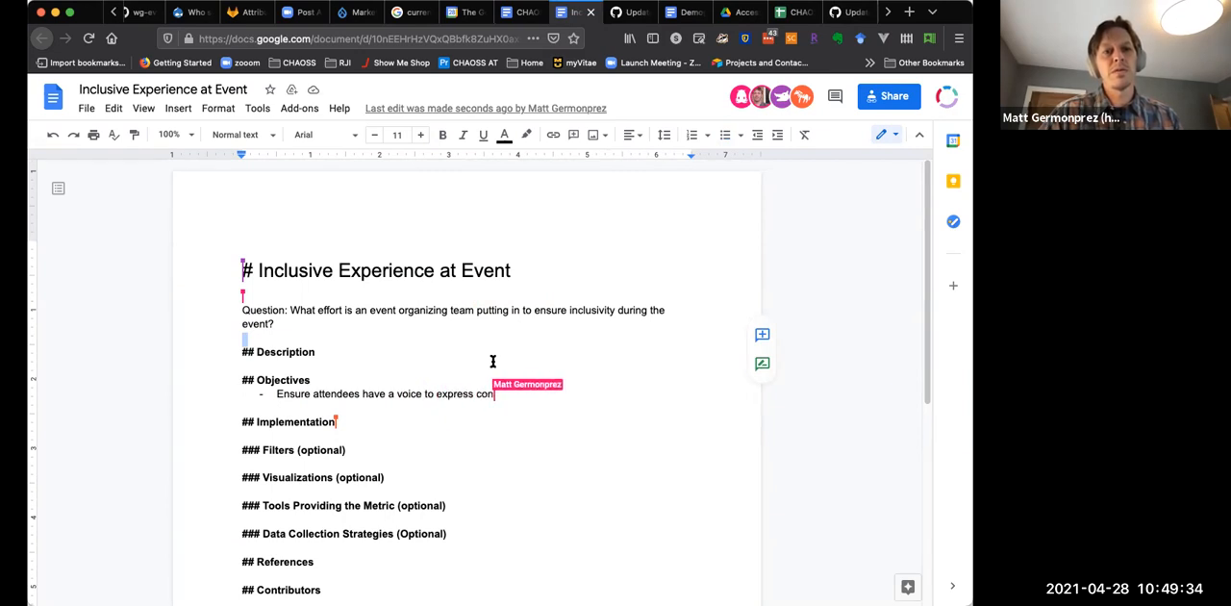
text(cerns)
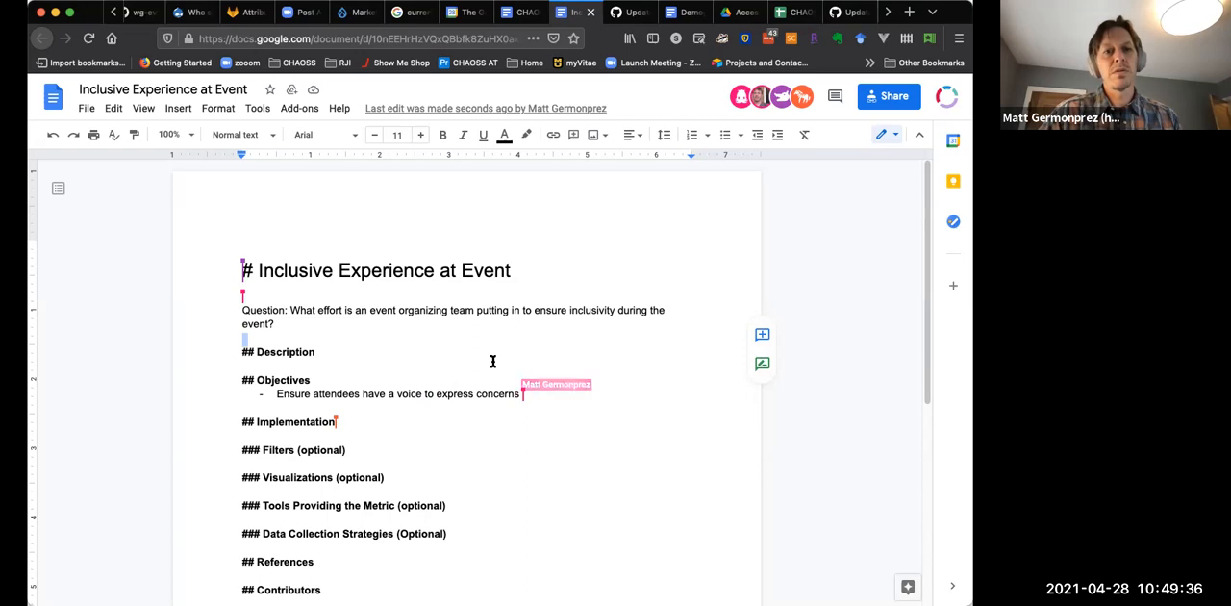
text(regarding)
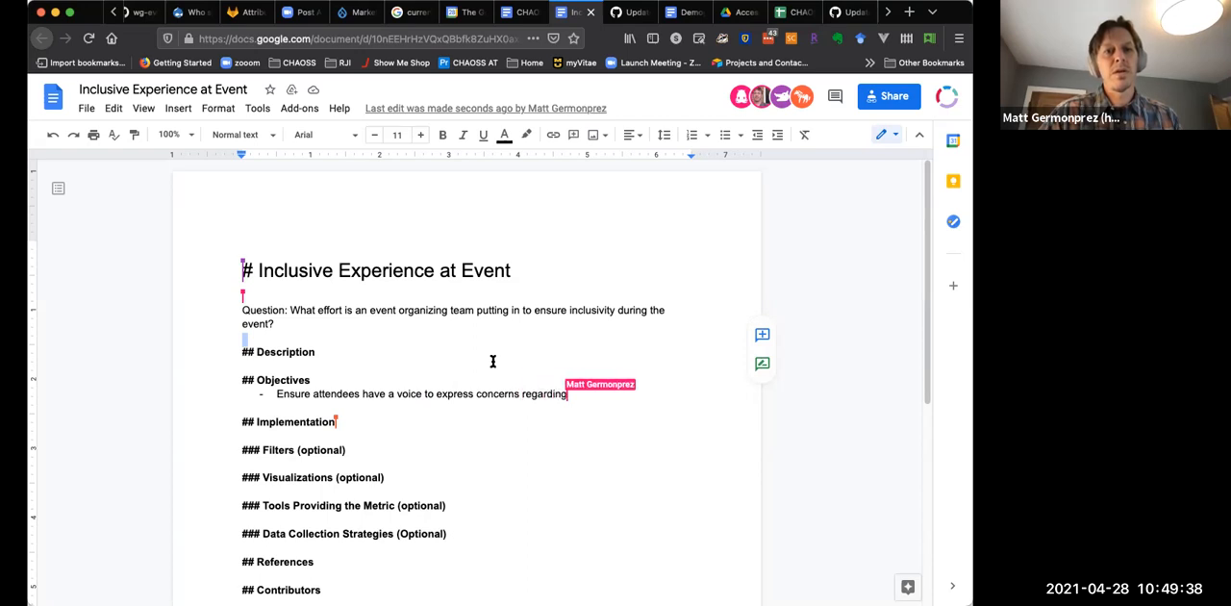
text(inclusivity)
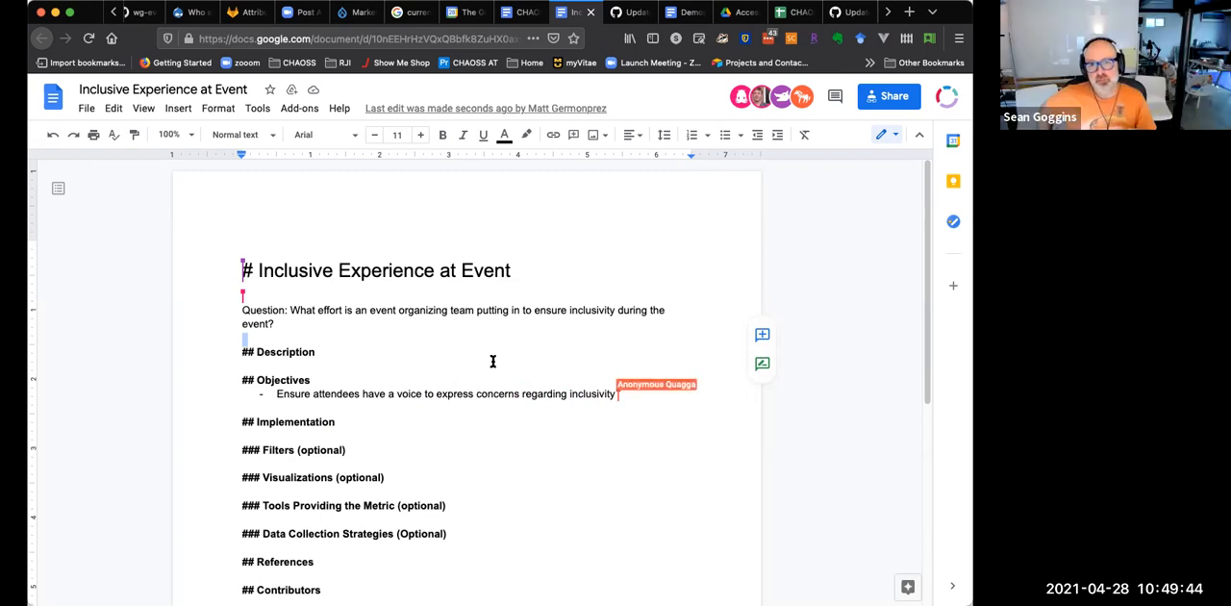
- Begin a second objective: ensure organizing teams build inclusivity into the schedule
text(Ensureing that organizing)
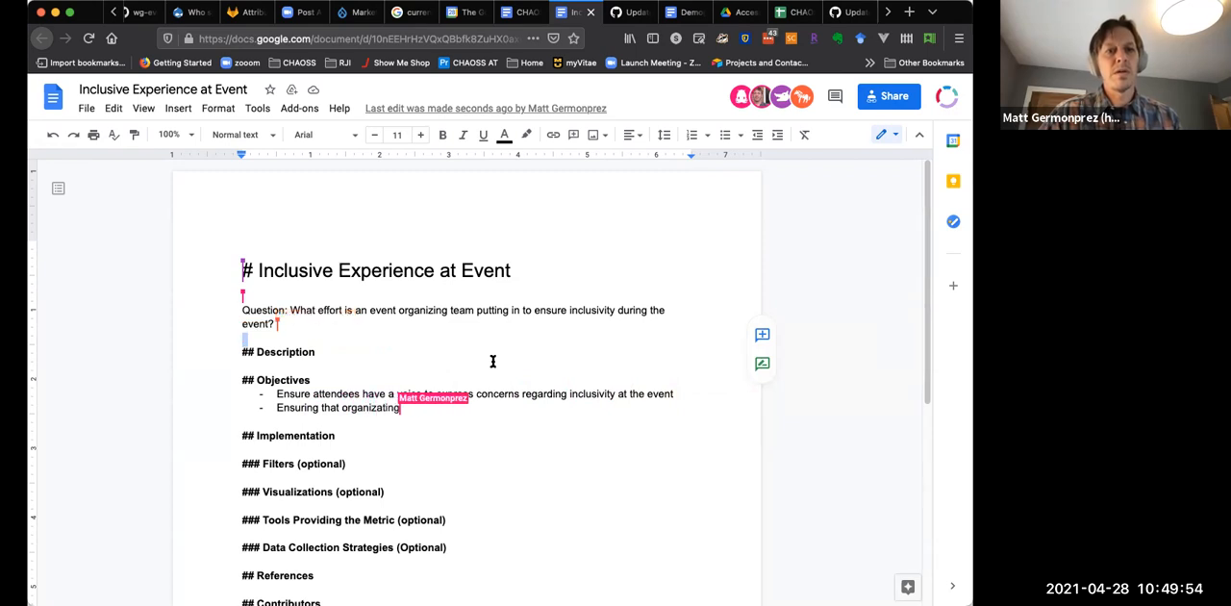
text(teams)
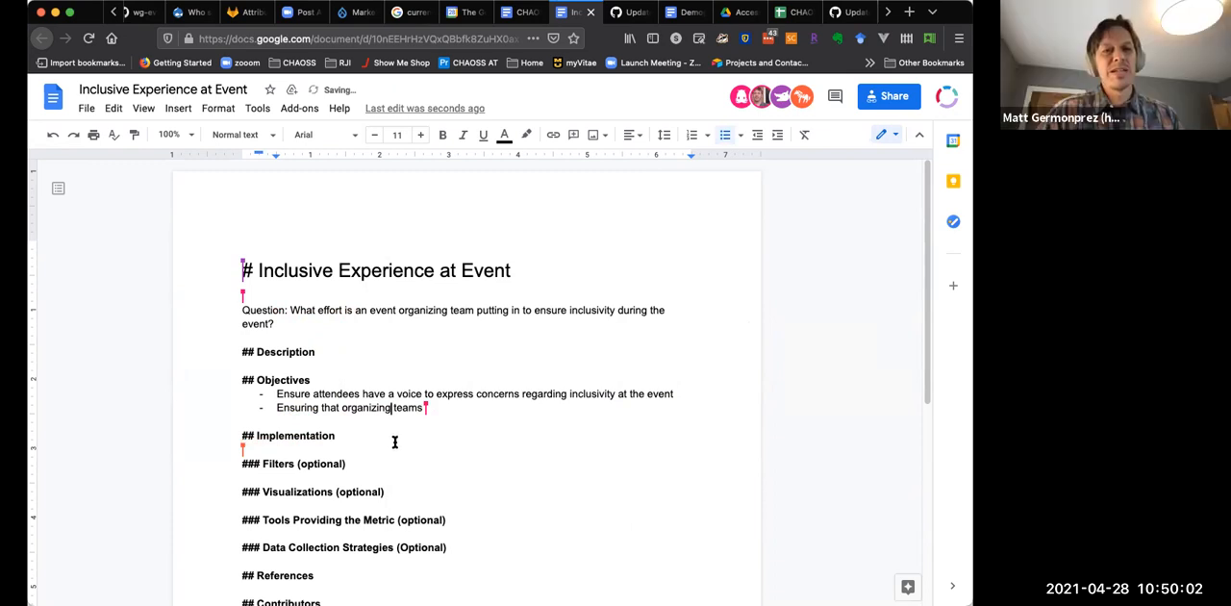
text(are attentive to)
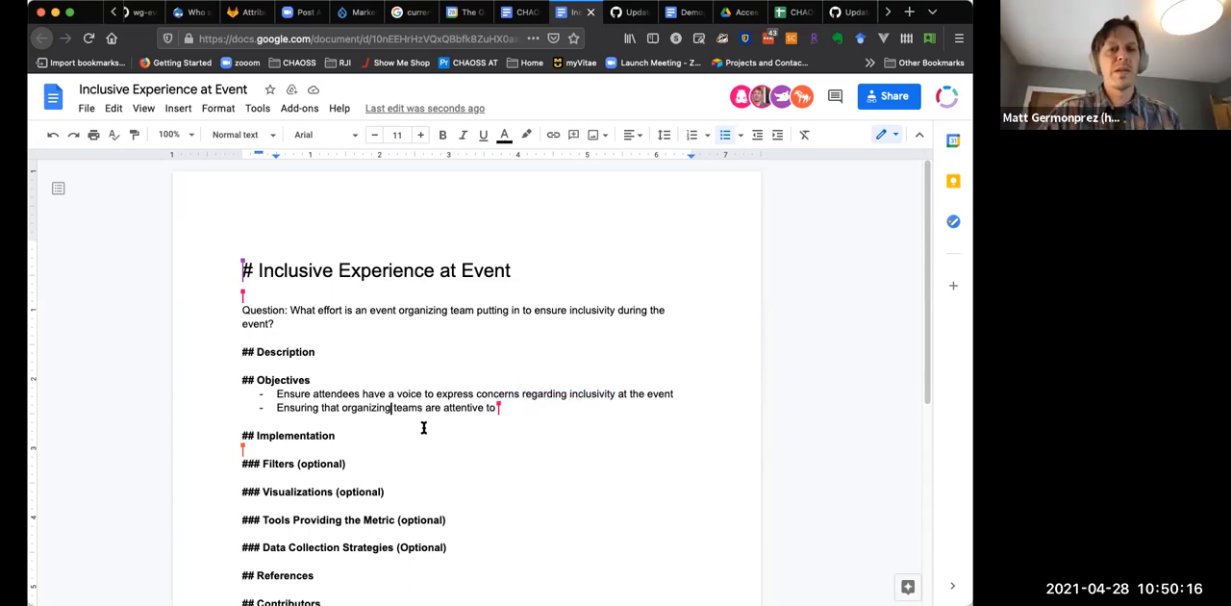
text(building)
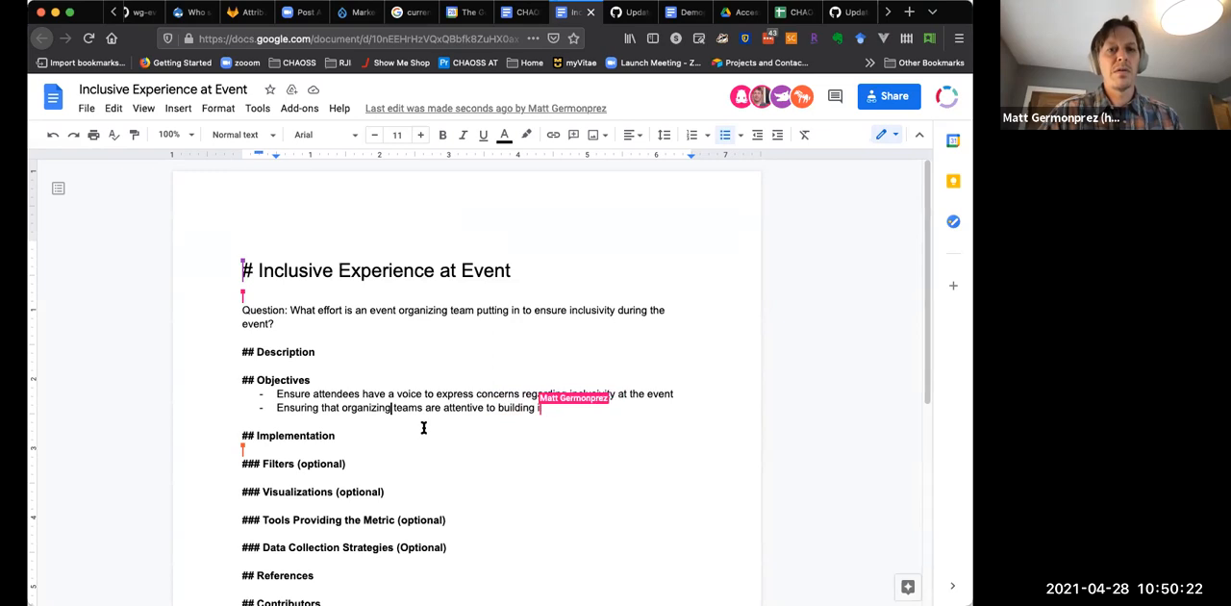
text(inclu)
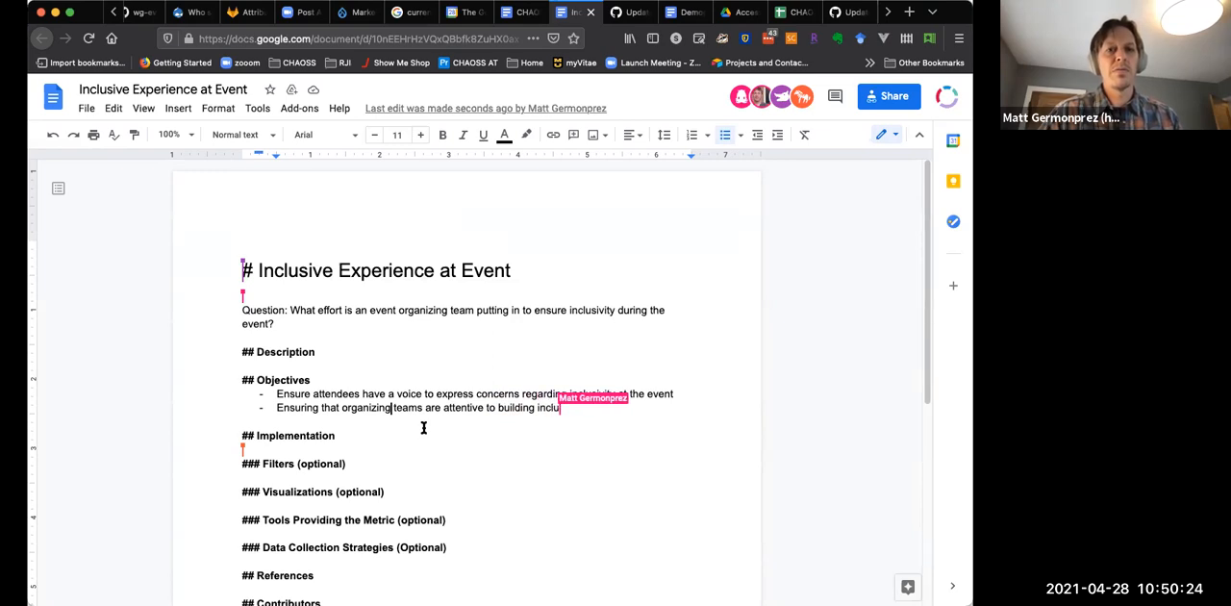
text(inclusivity into the)
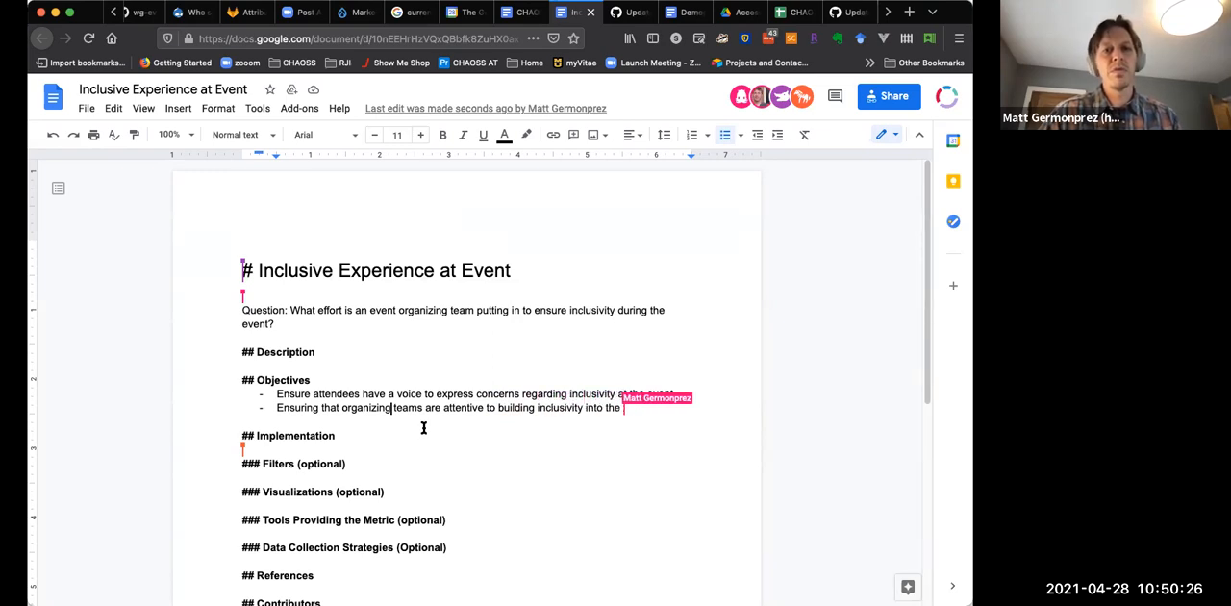
text(the sch)
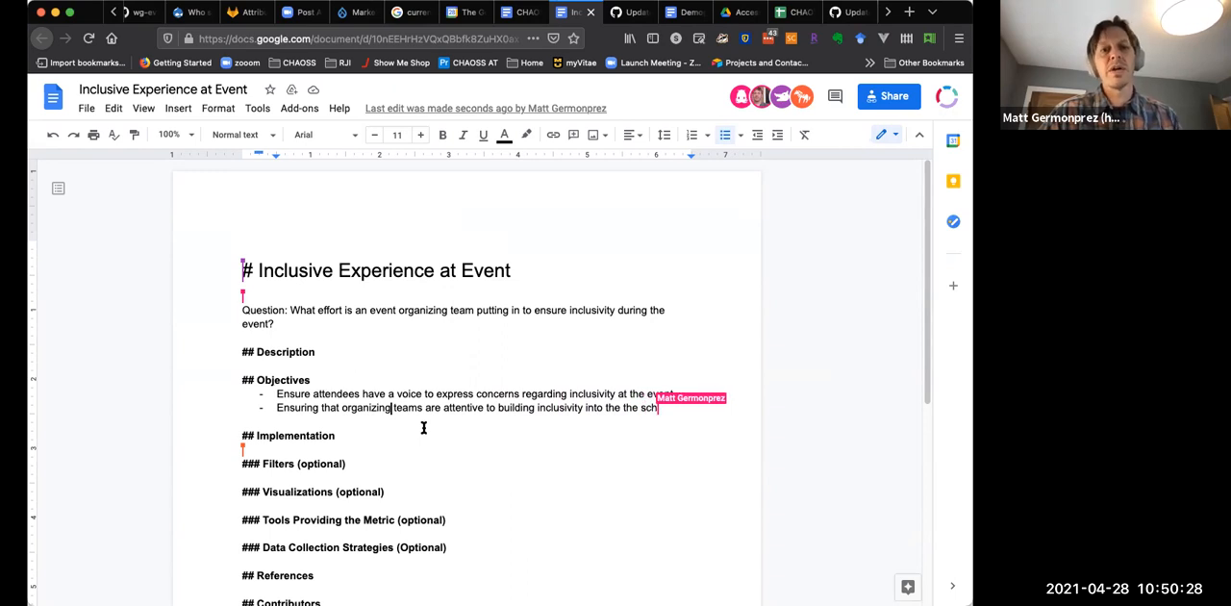